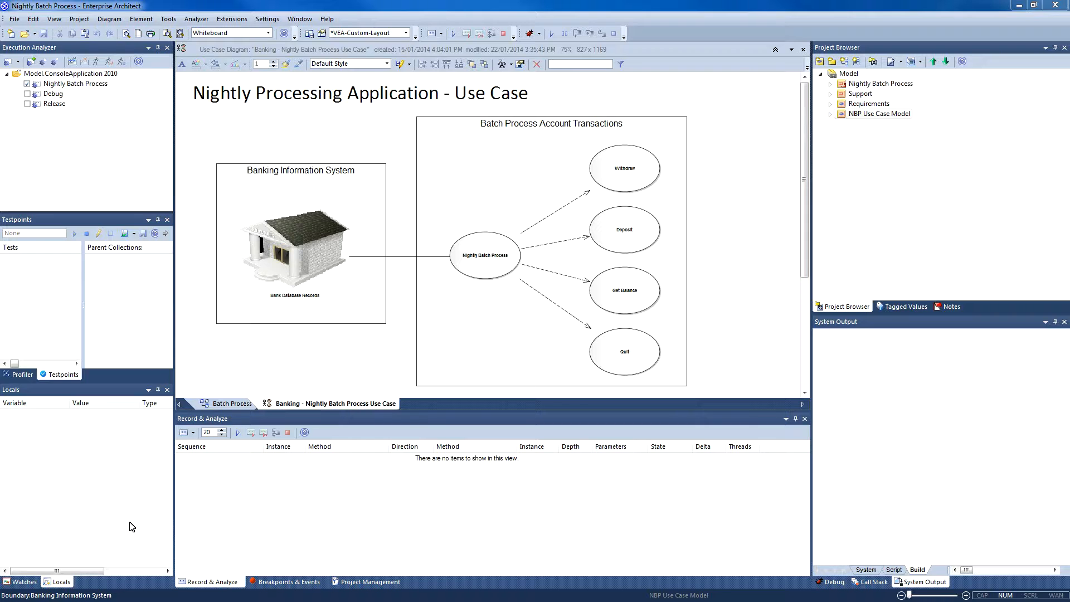
mouse_move(70, 402)
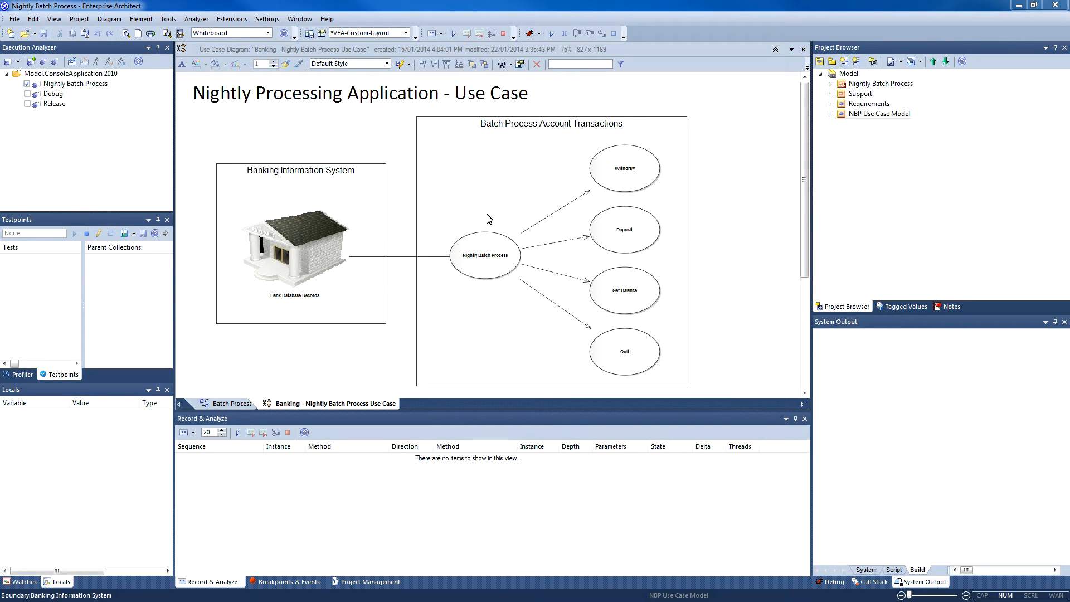
Review the two boundaries and the build script's clean and debugger settings, then show Profiler
click(550, 123)
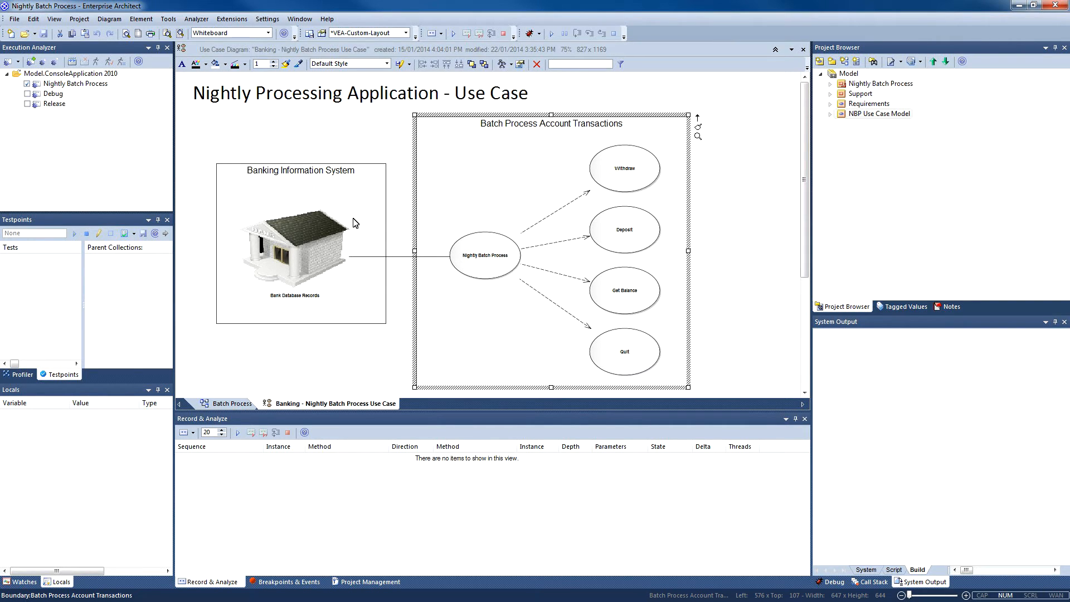
mouse_move(259, 227)
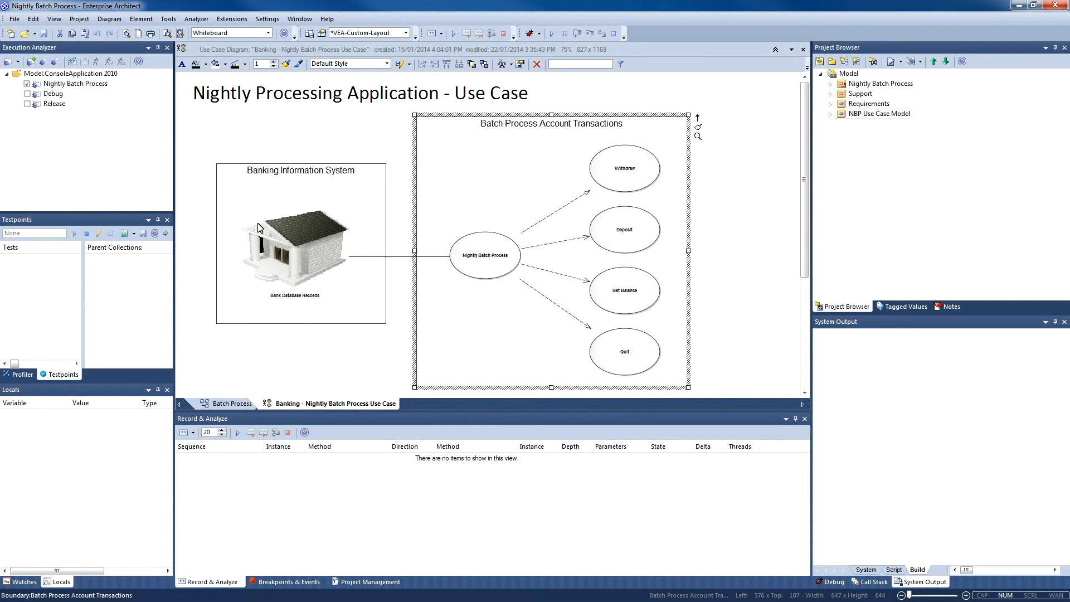
click(301, 246)
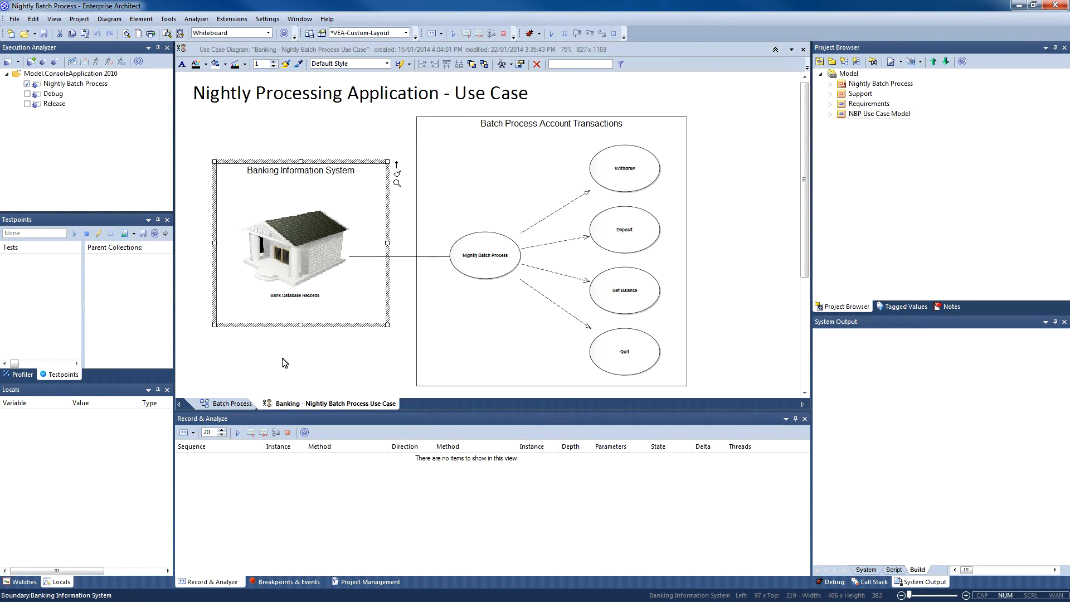
mouse_move(200, 359)
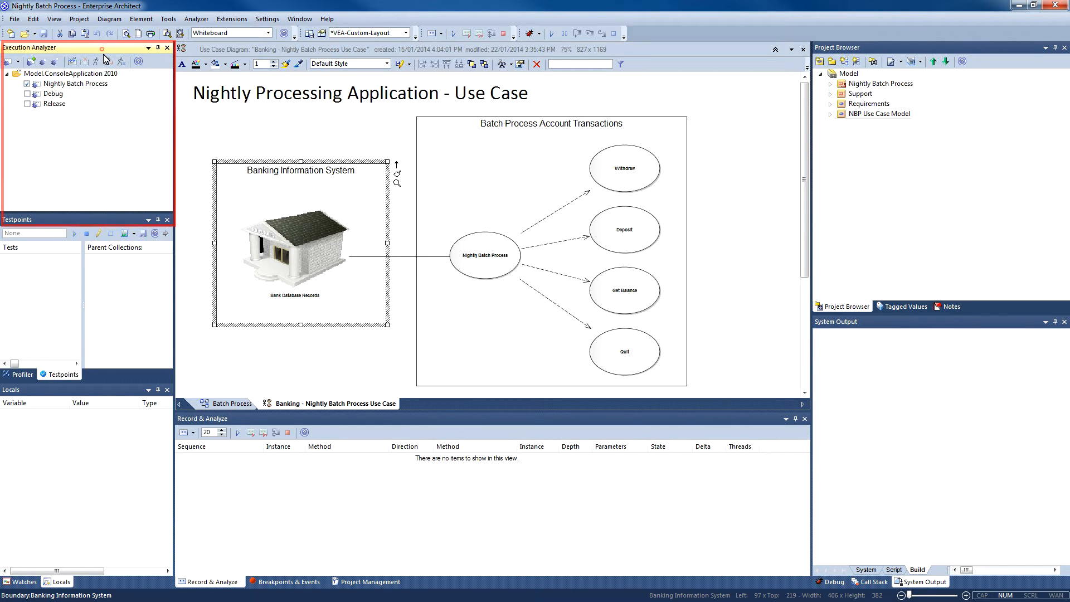
mouse_move(114, 129)
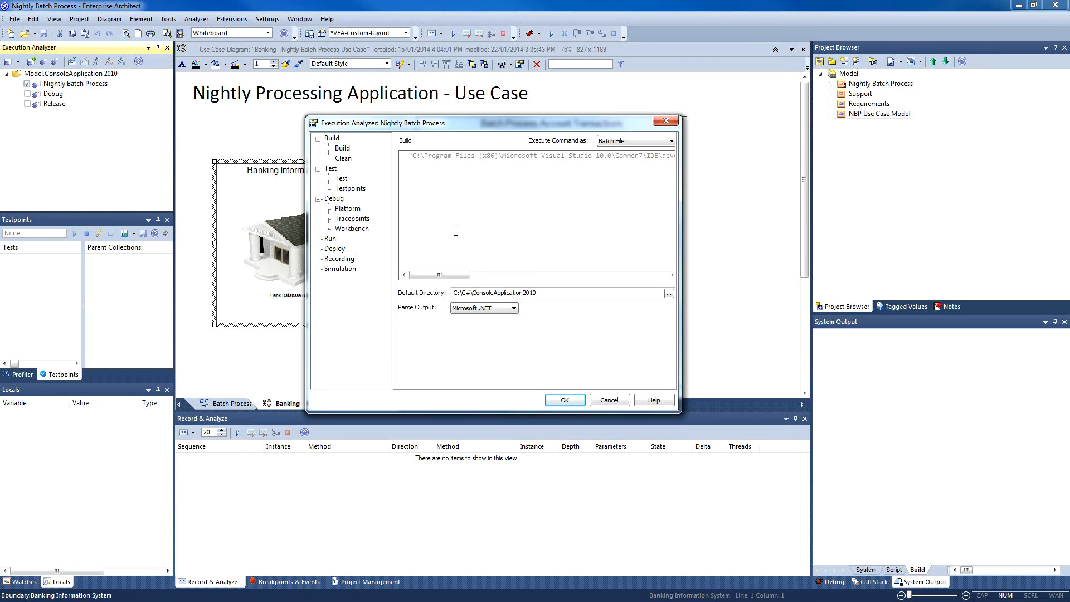
mouse_move(406, 274)
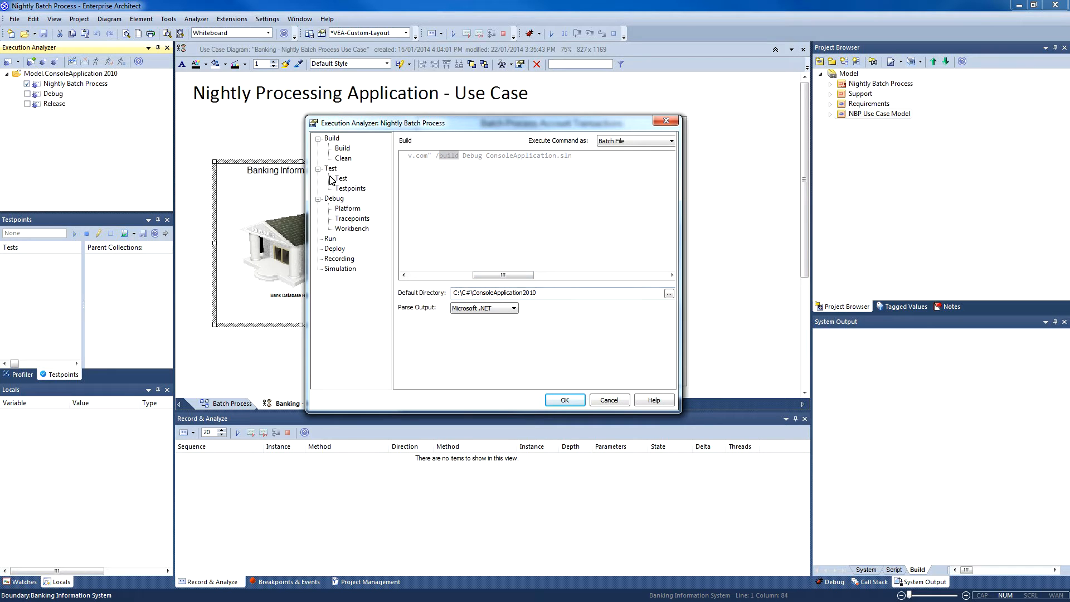
click(343, 158)
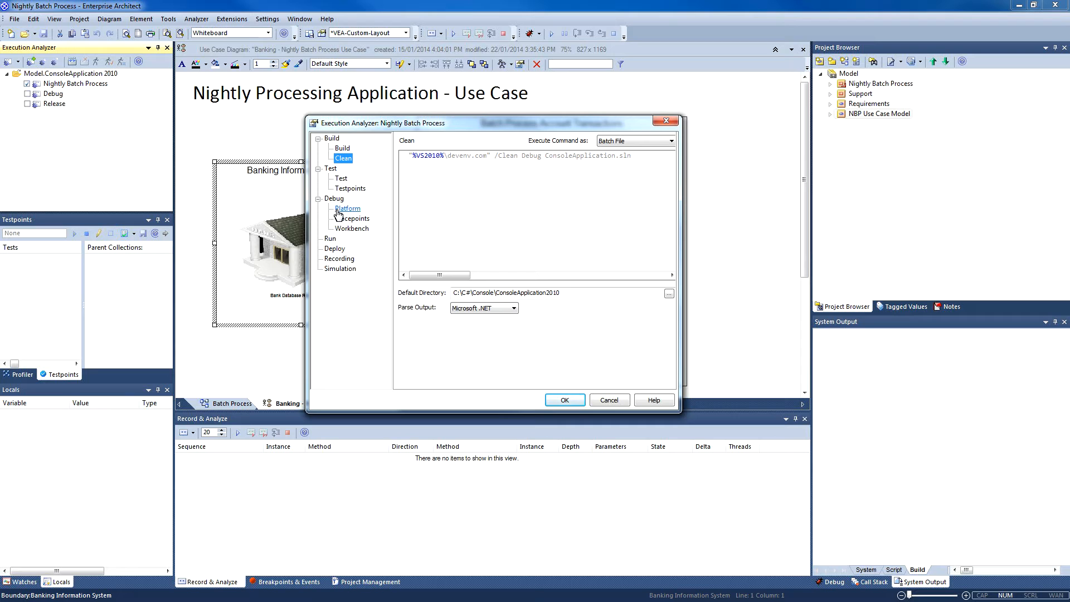
click(346, 207)
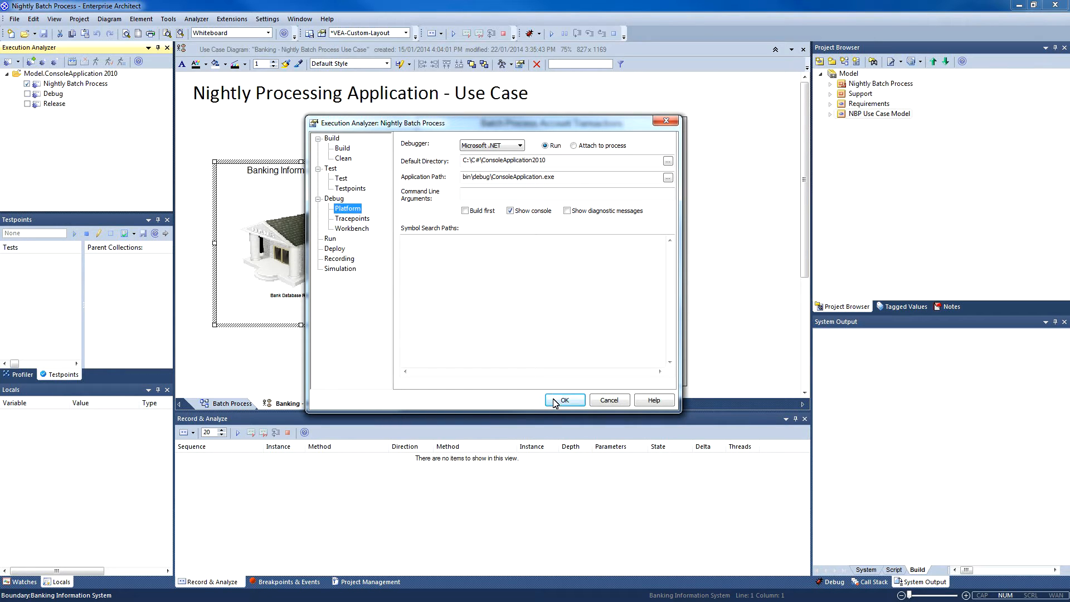
click(563, 400)
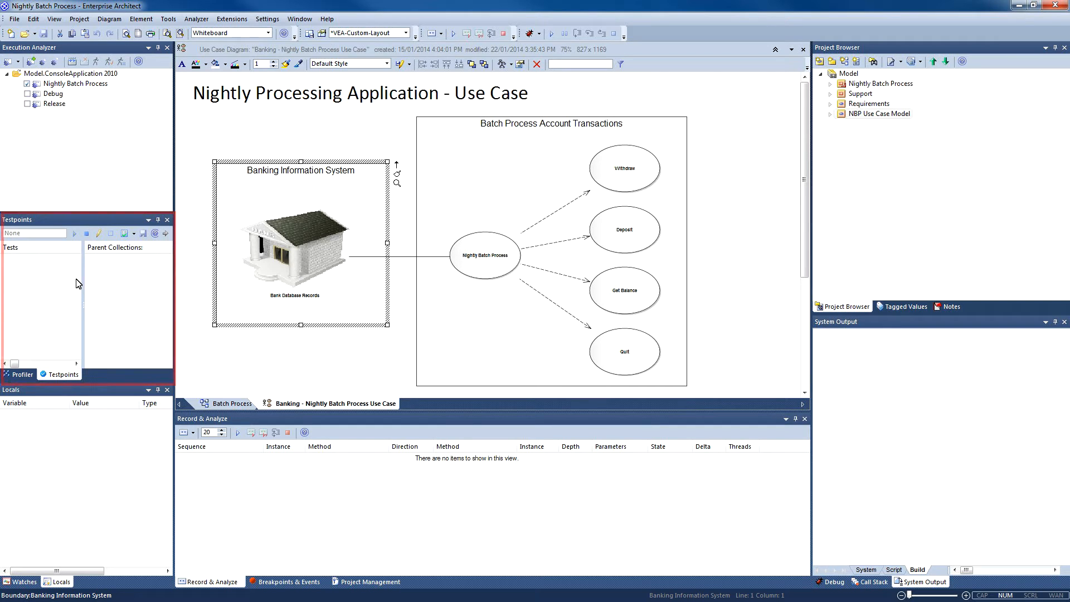
mouse_move(45, 338)
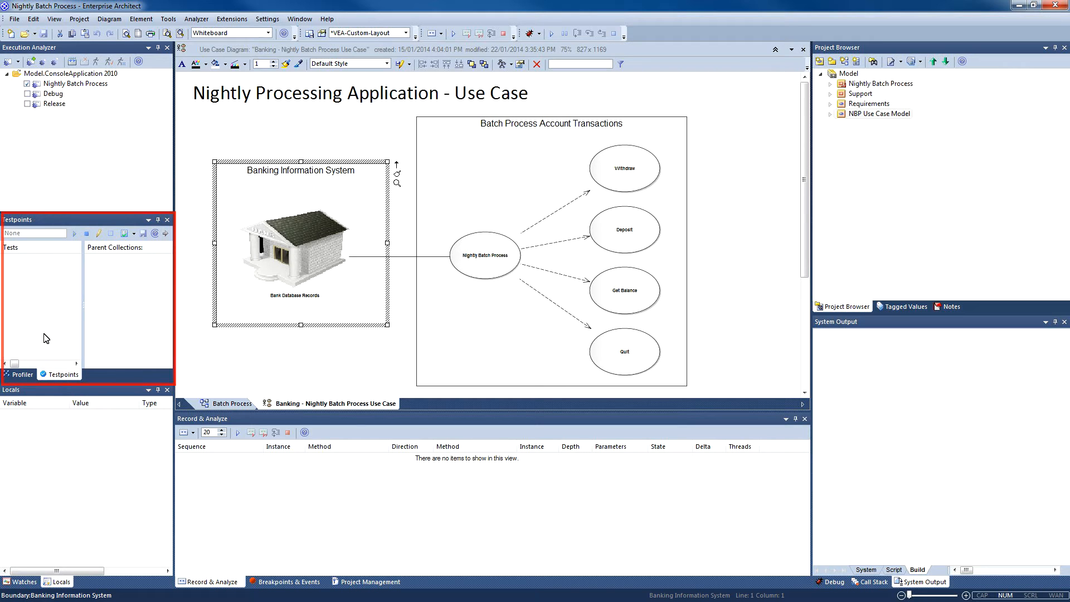
click(22, 373)
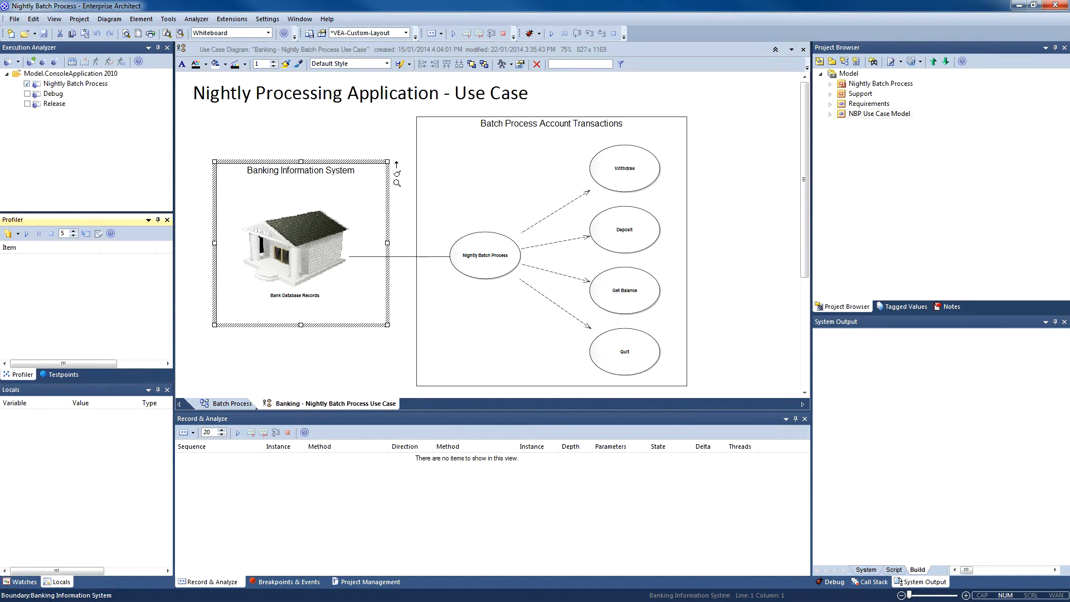
mouse_move(162, 584)
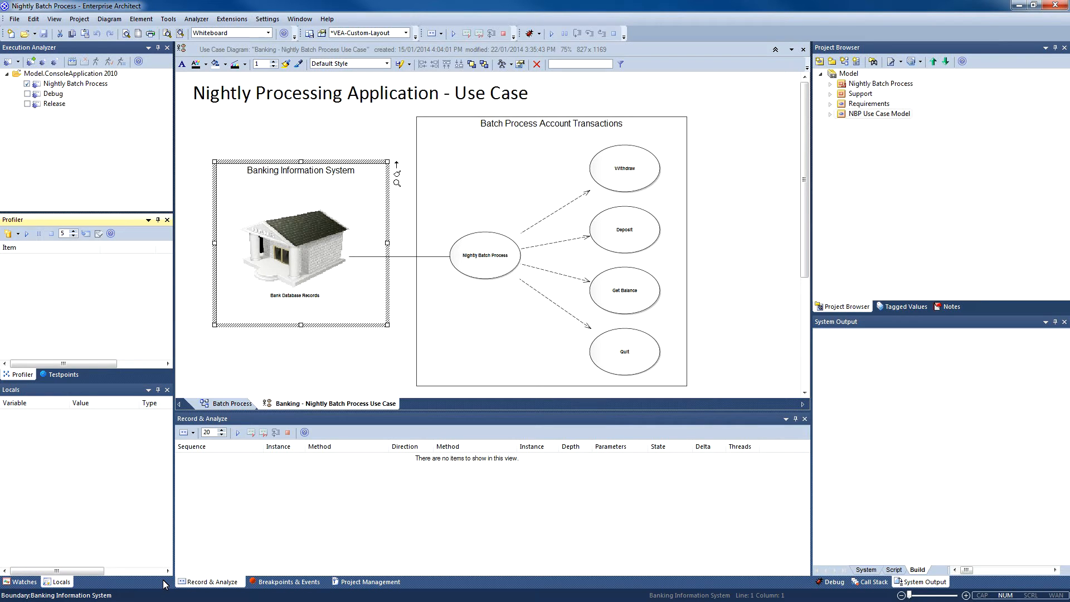
click(210, 581)
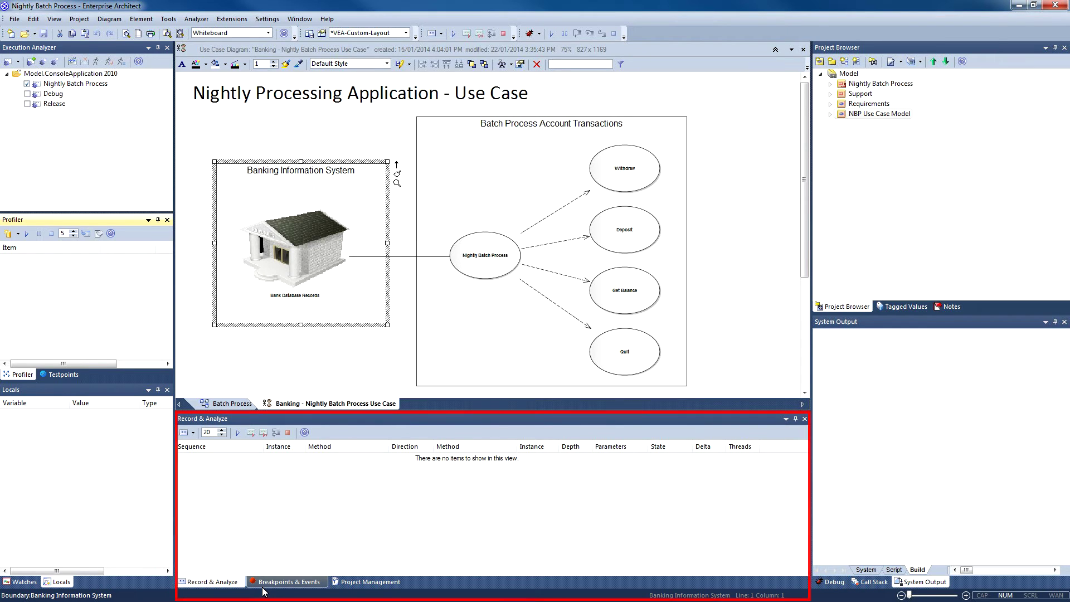
click(289, 581)
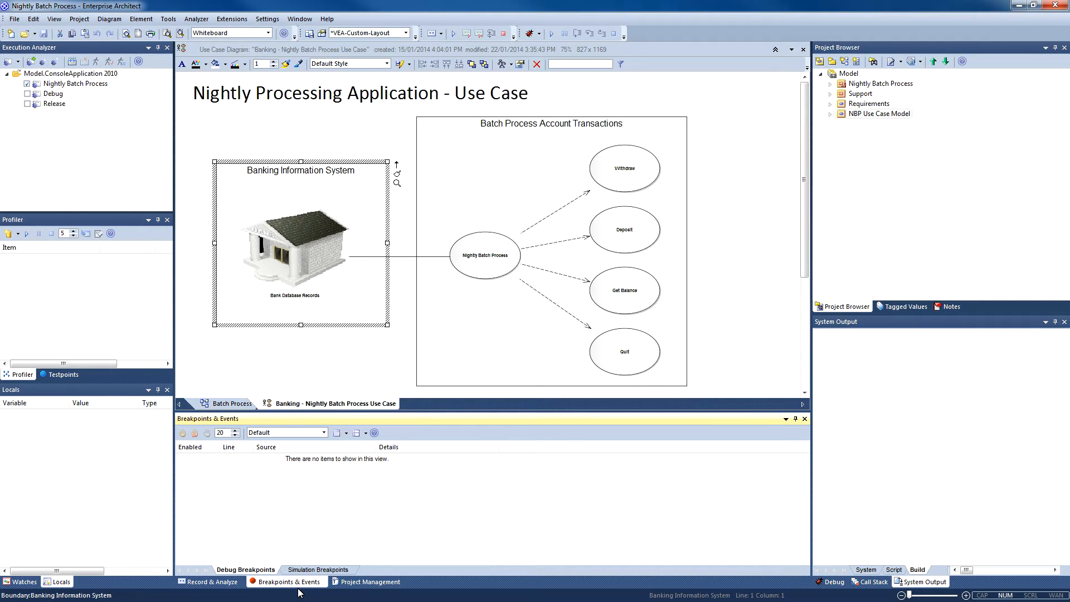
mouse_move(318, 595)
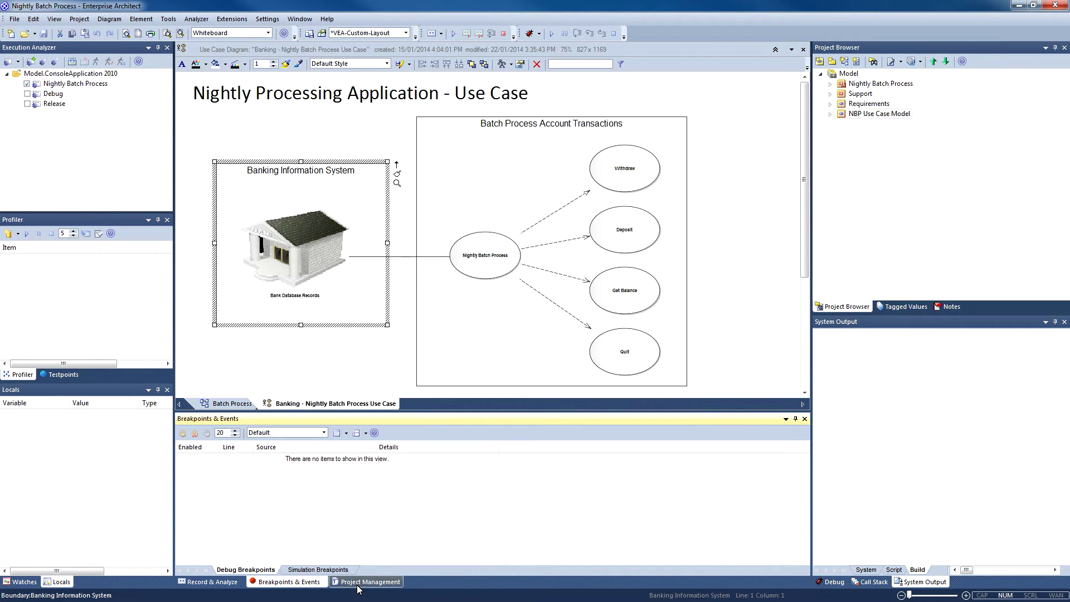
click(371, 582)
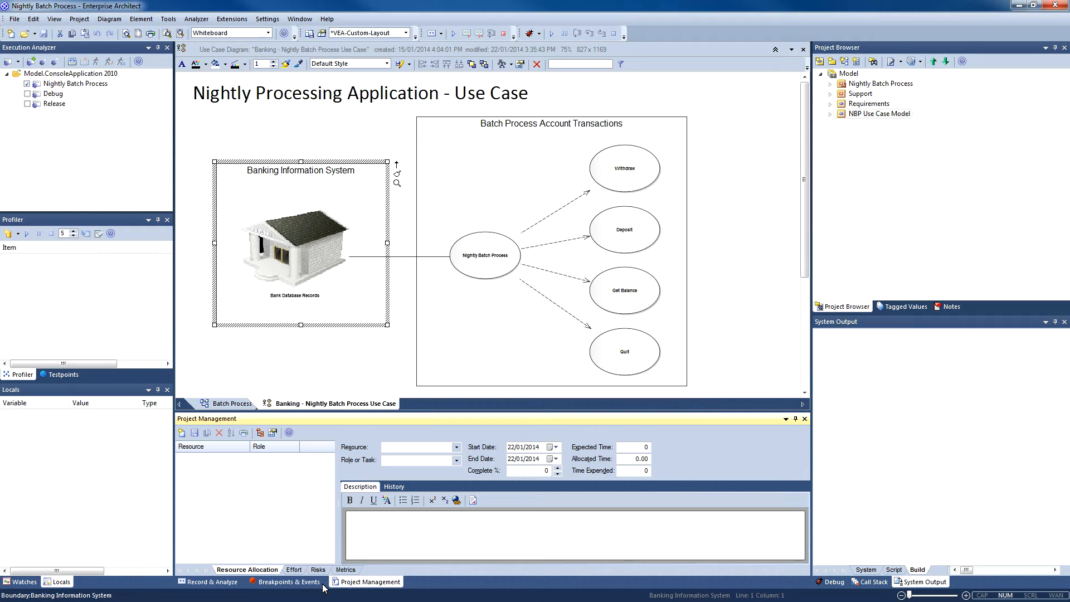
mouse_move(289, 581)
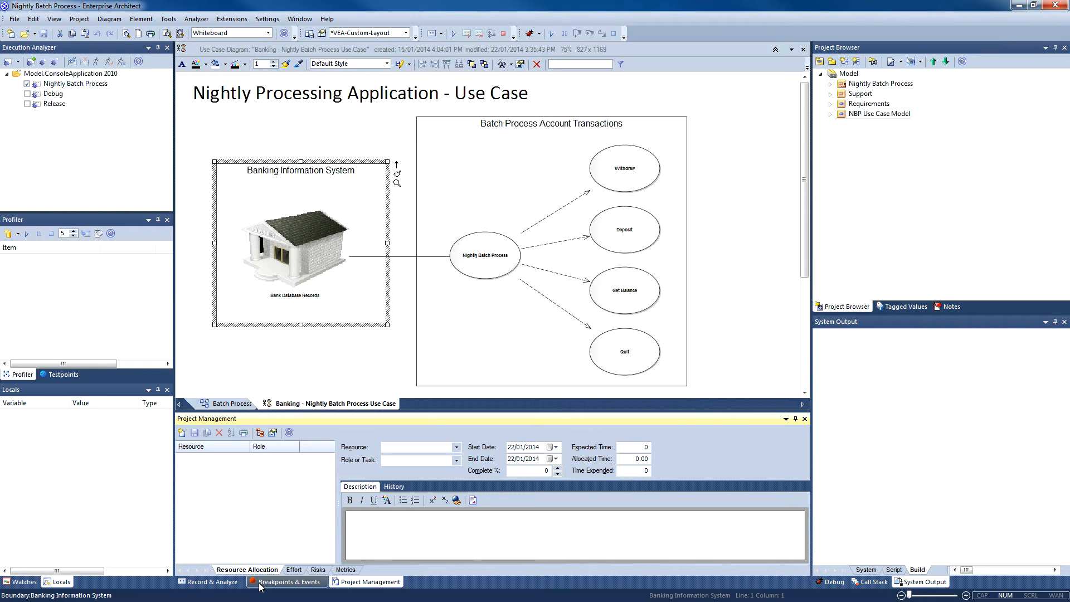
mouse_move(209, 581)
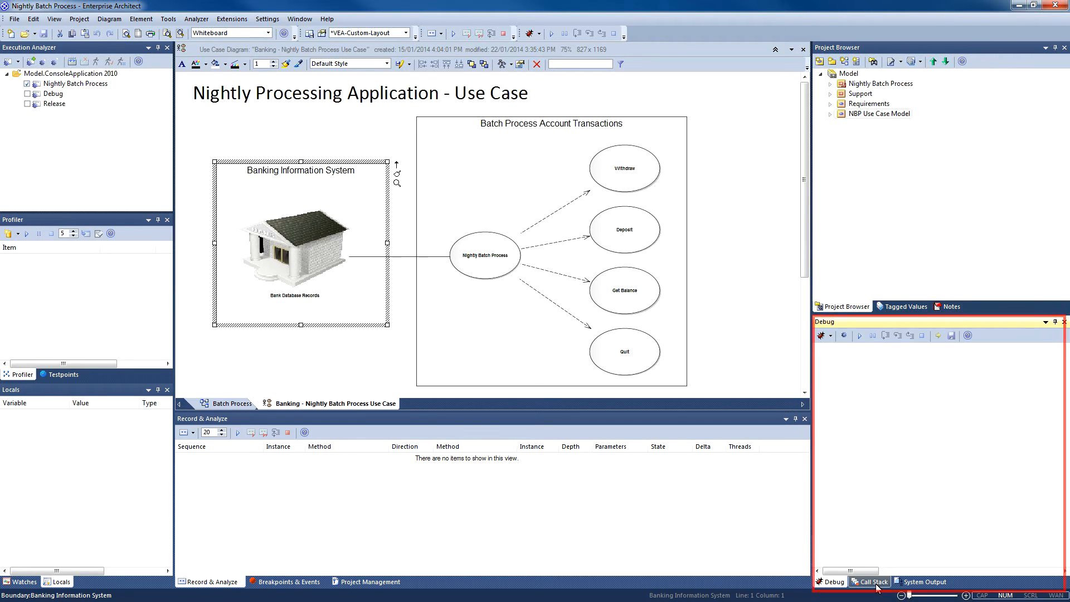
click(870, 581)
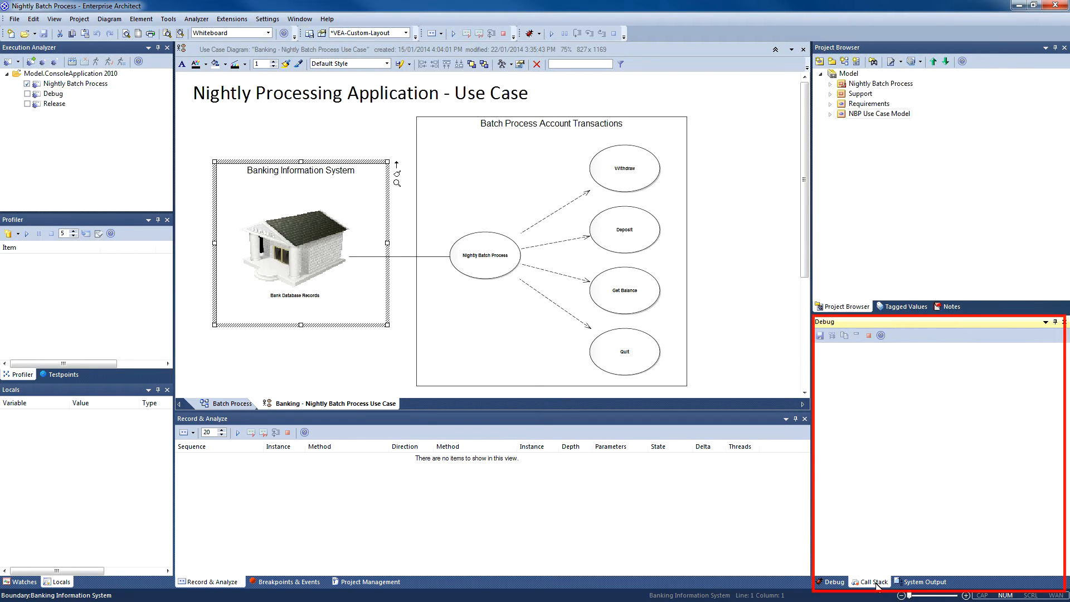
click(868, 581)
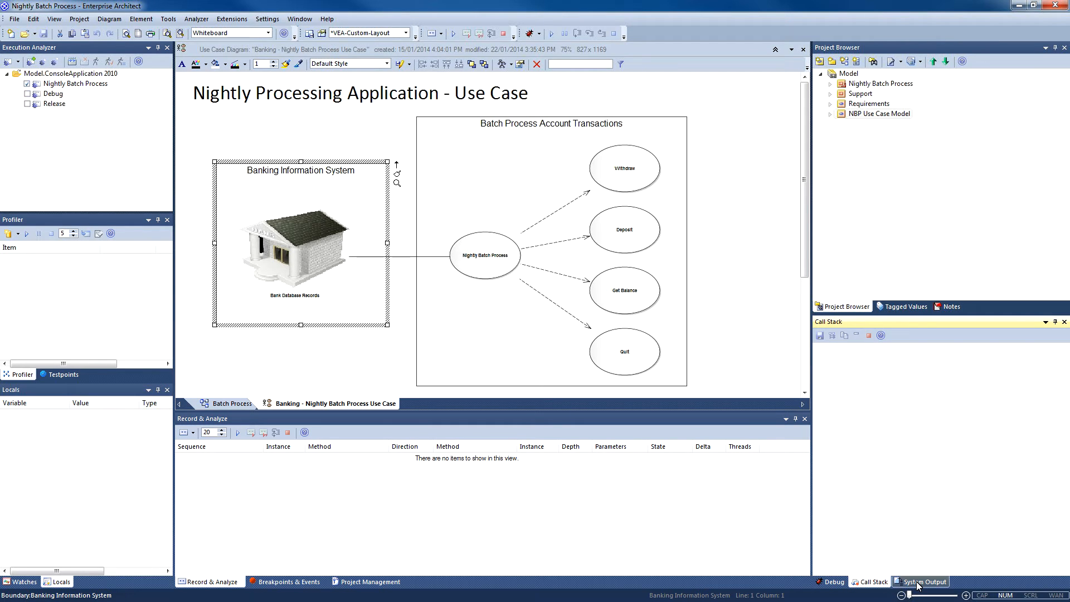
click(924, 581)
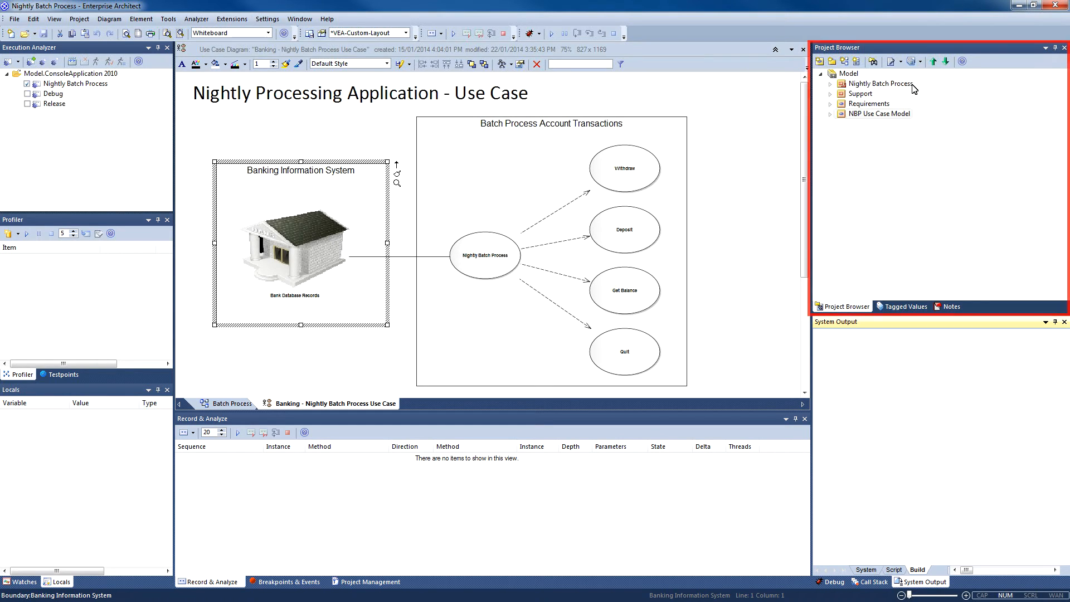
mouse_move(899, 168)
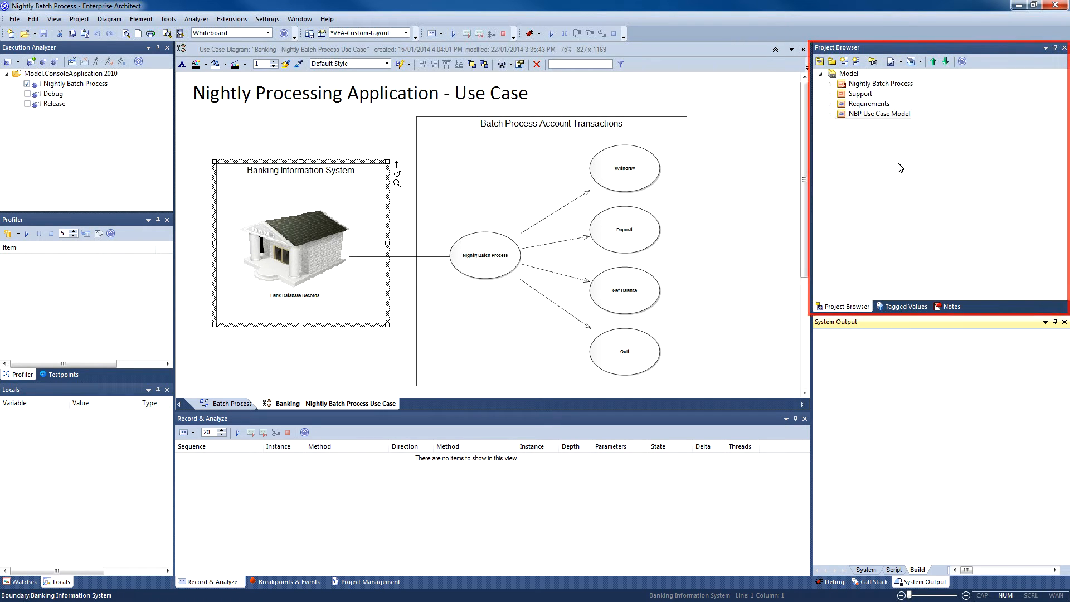
mouse_move(927, 155)
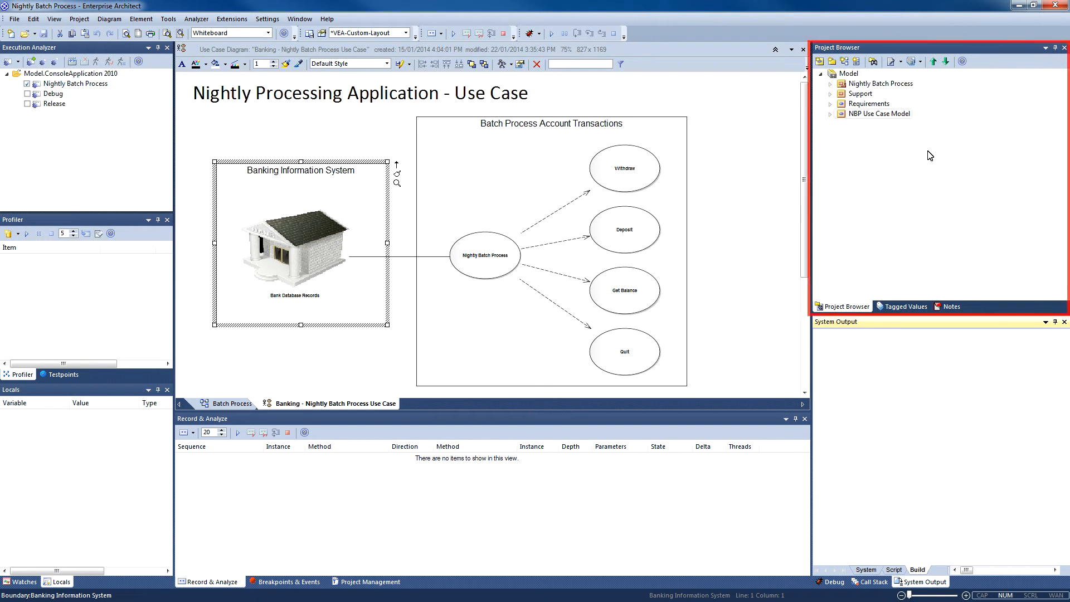
mouse_move(936, 158)
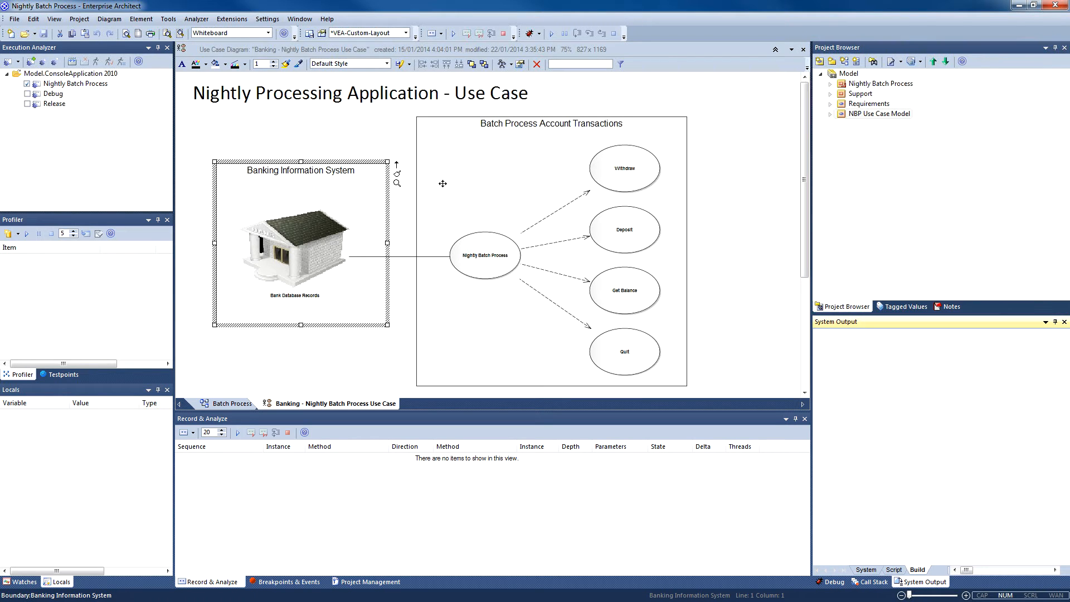
Show the Batch Process diagram with the Customer, Account, UI and Program classes
click(230, 403)
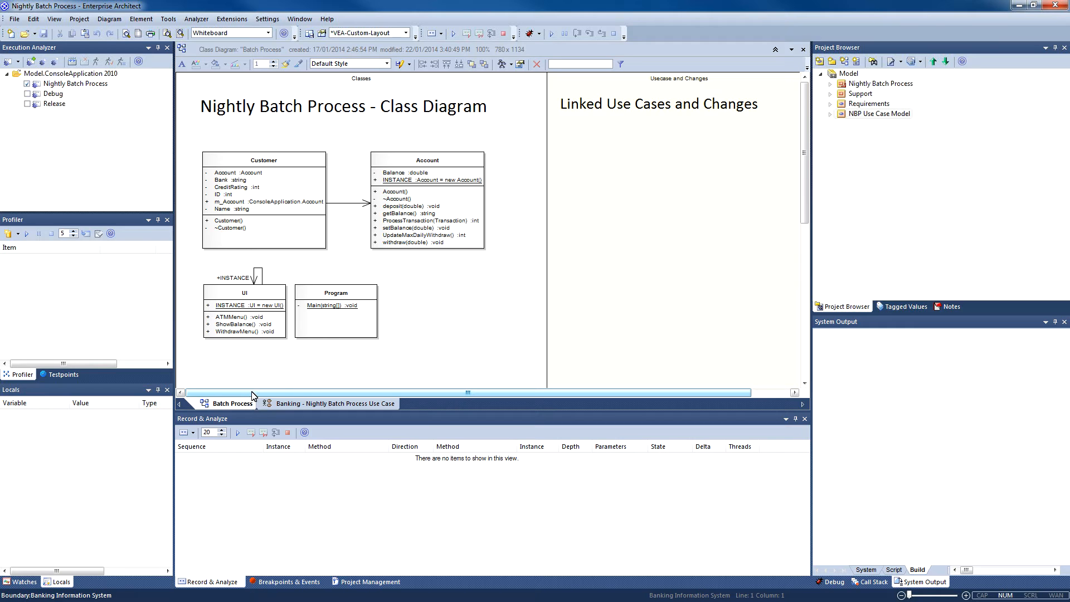
Return to the Banking - Nightly Batch Process use case diagram and select Withdraw
click(334, 403)
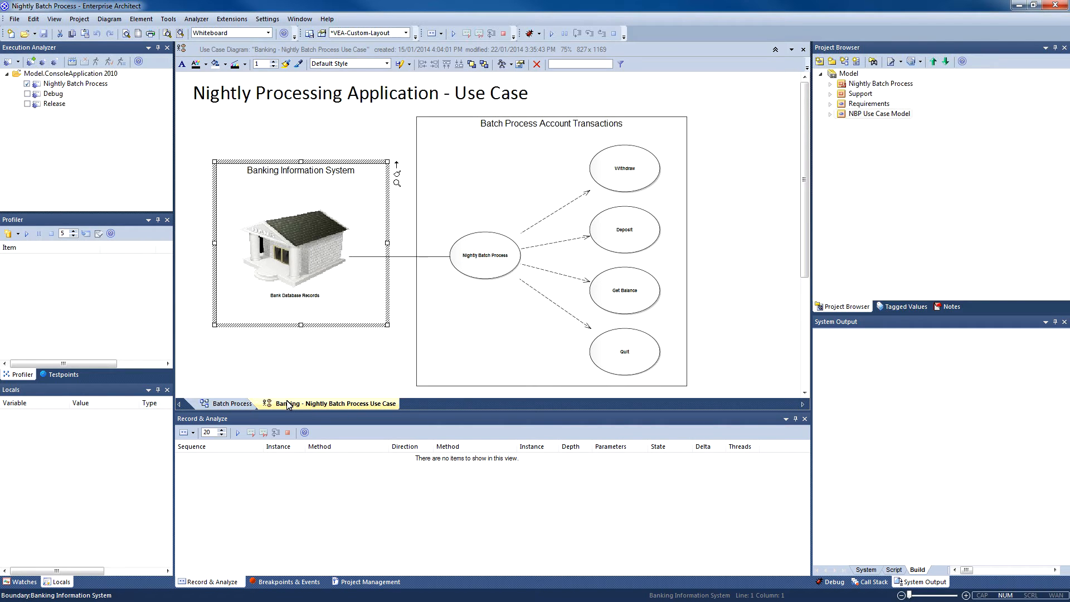
click(484, 254)
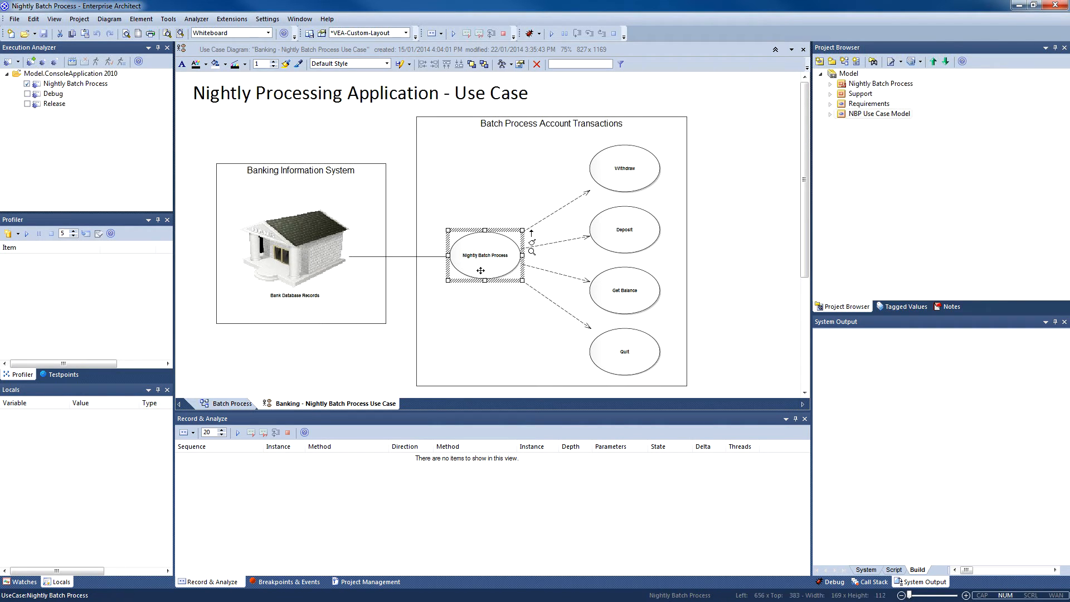
mouse_move(434, 367)
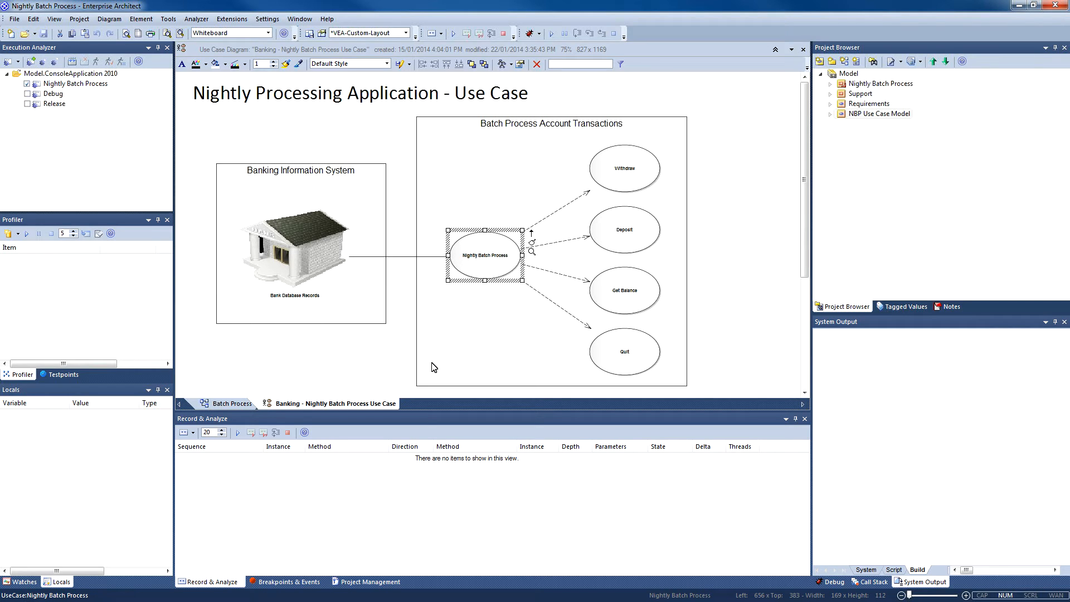
mouse_move(488, 301)
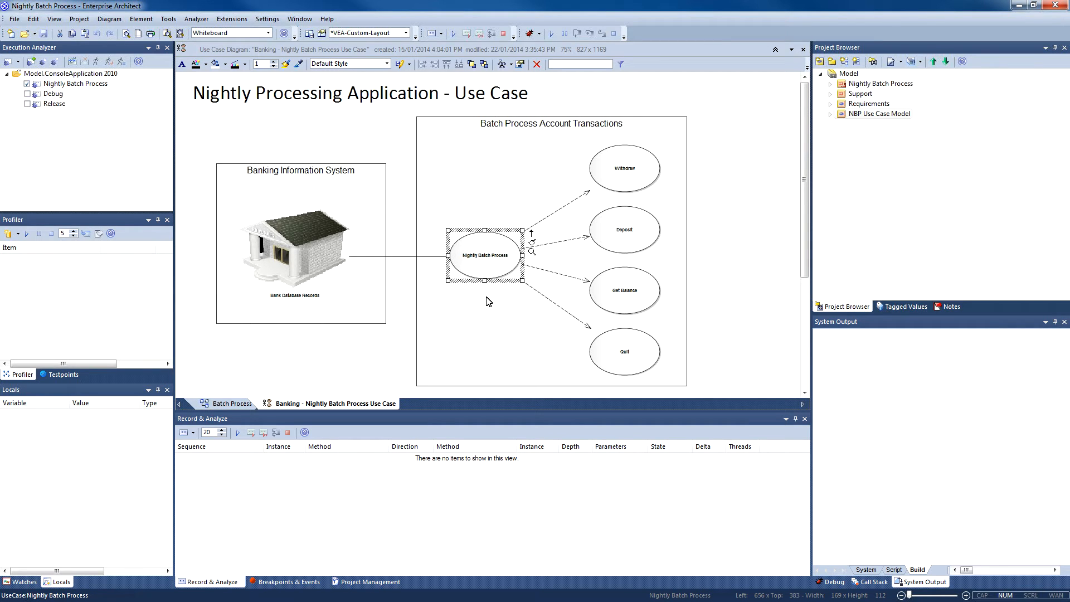
click(623, 168)
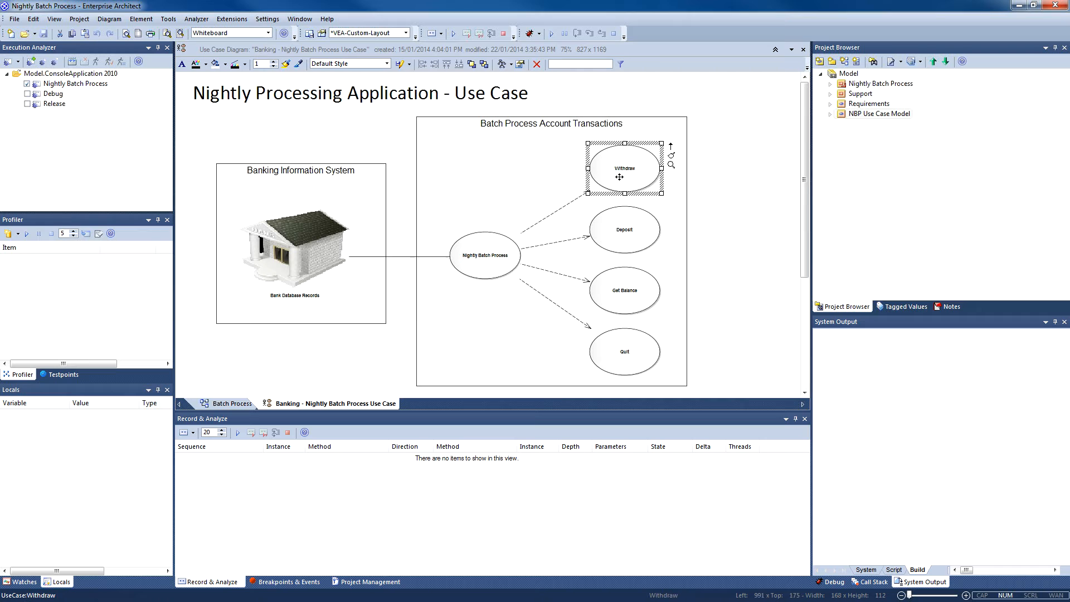
Open Withdraw's properties and step through its Basic Path scenario steps
right_click(620, 178)
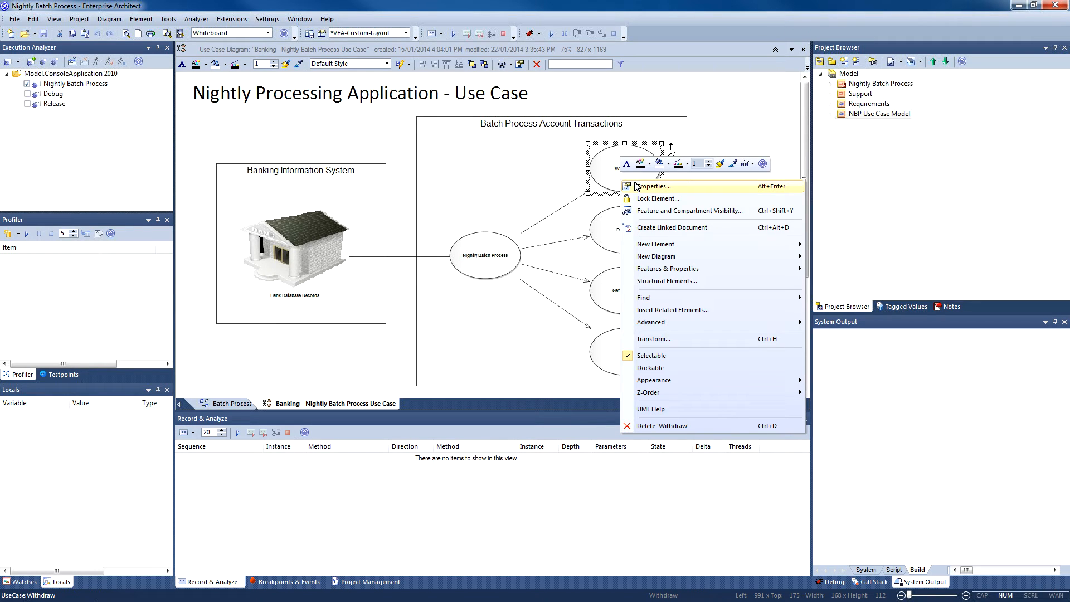
click(651, 185)
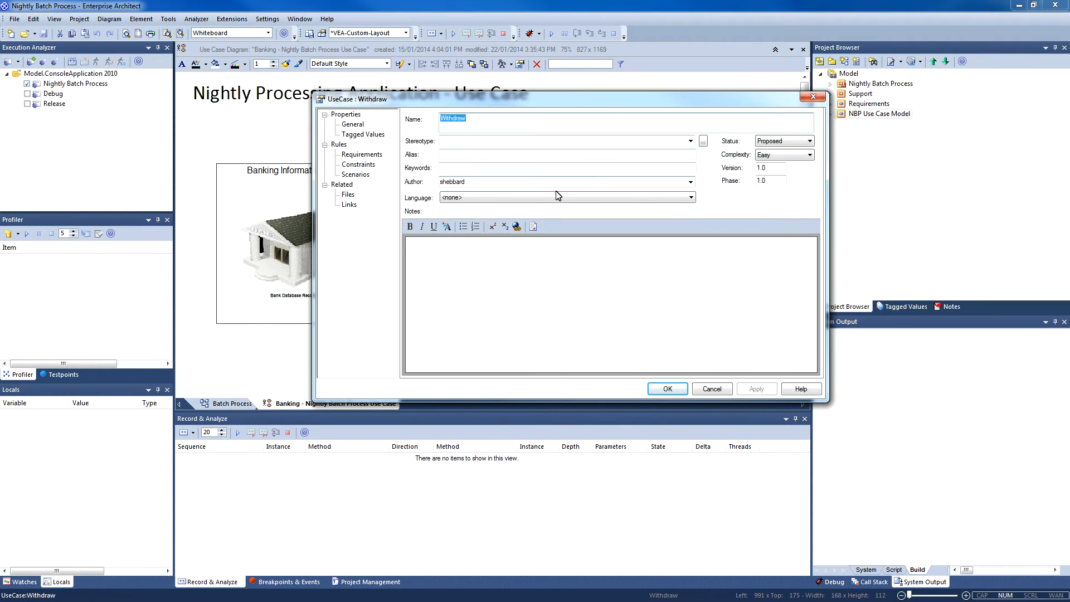
click(356, 174)
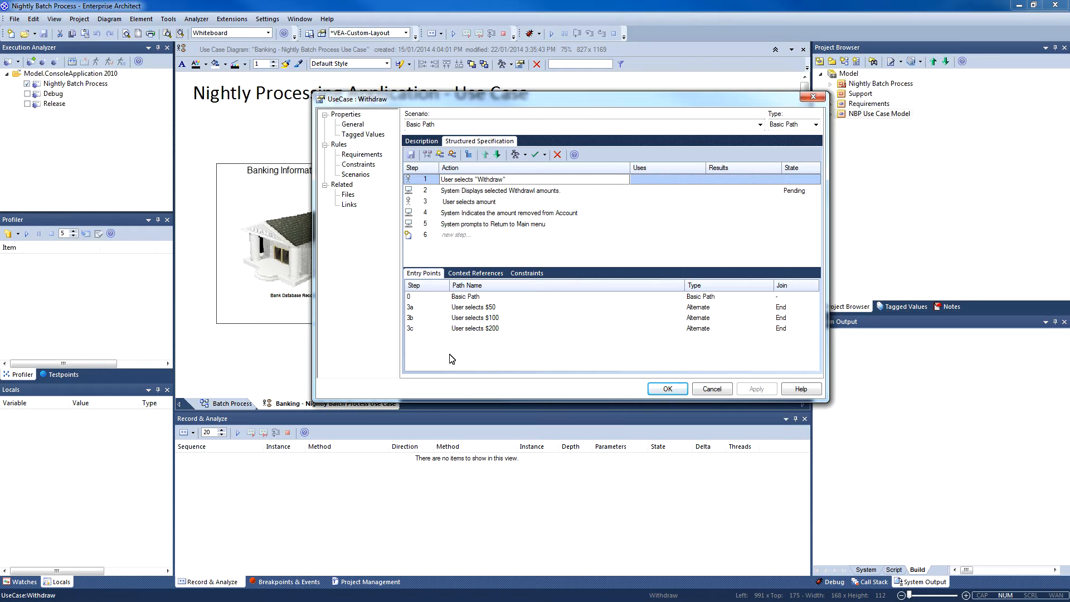
click(503, 178)
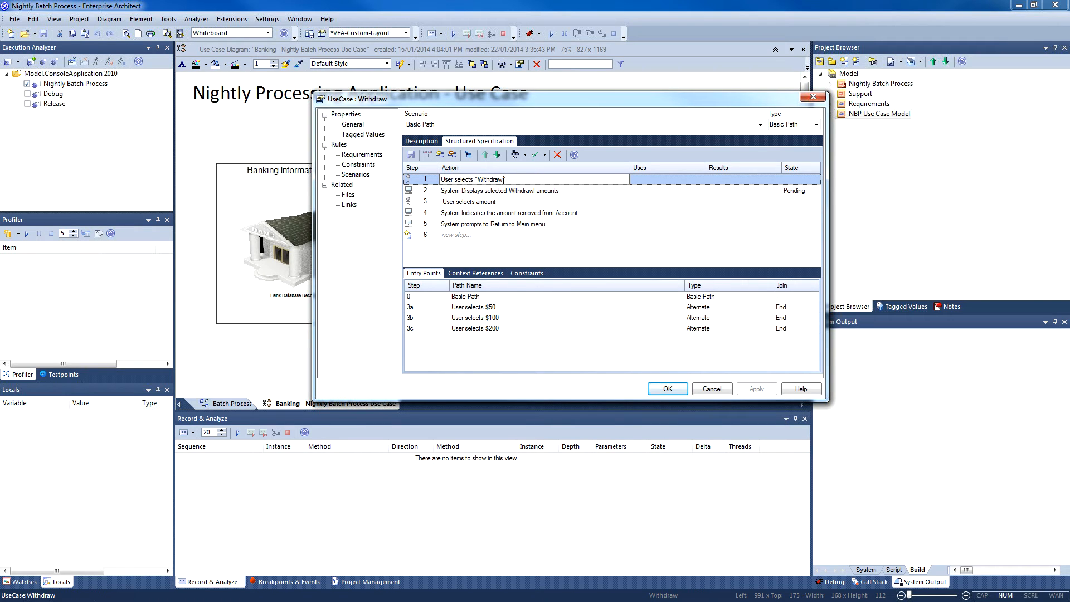
click(532, 190)
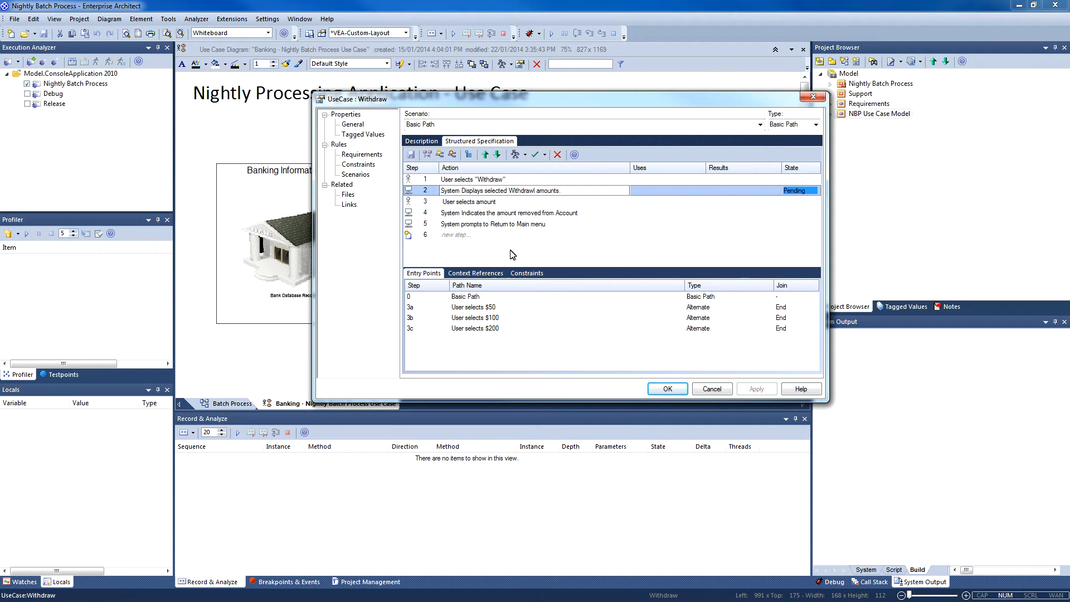
click(468, 201)
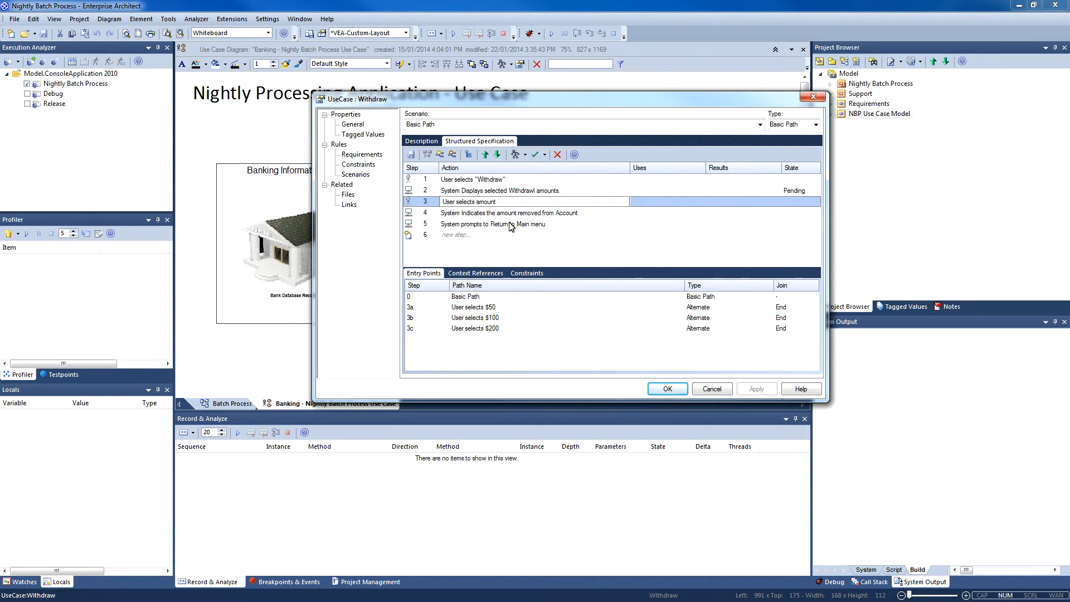
click(492, 224)
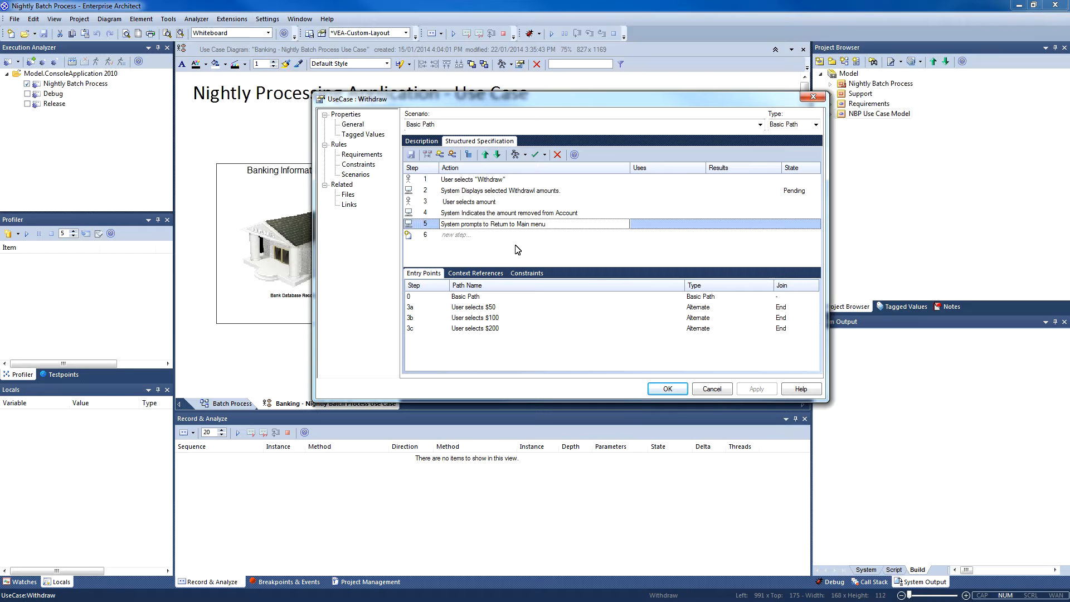
mouse_move(459, 313)
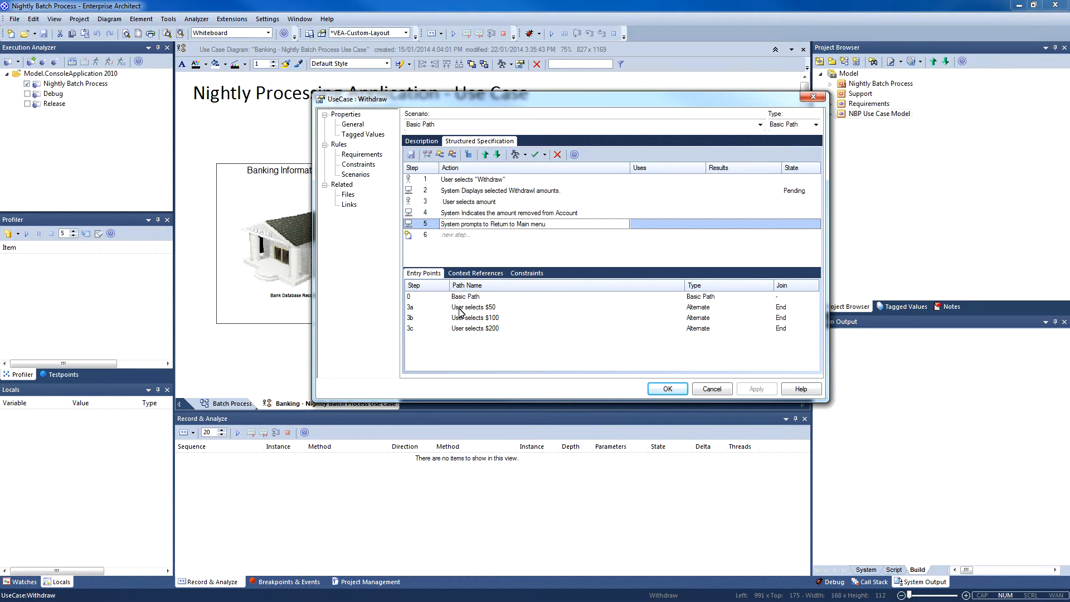
Browse the $100 and $200 alternates and the $200 description, then list generatable diagram types
click(474, 307)
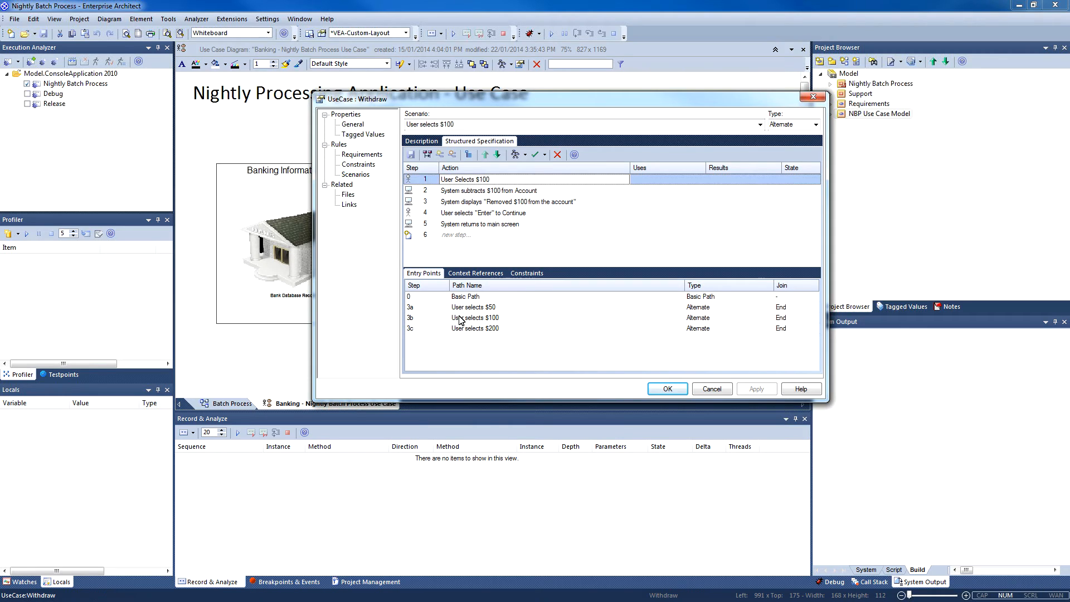
click(474, 306)
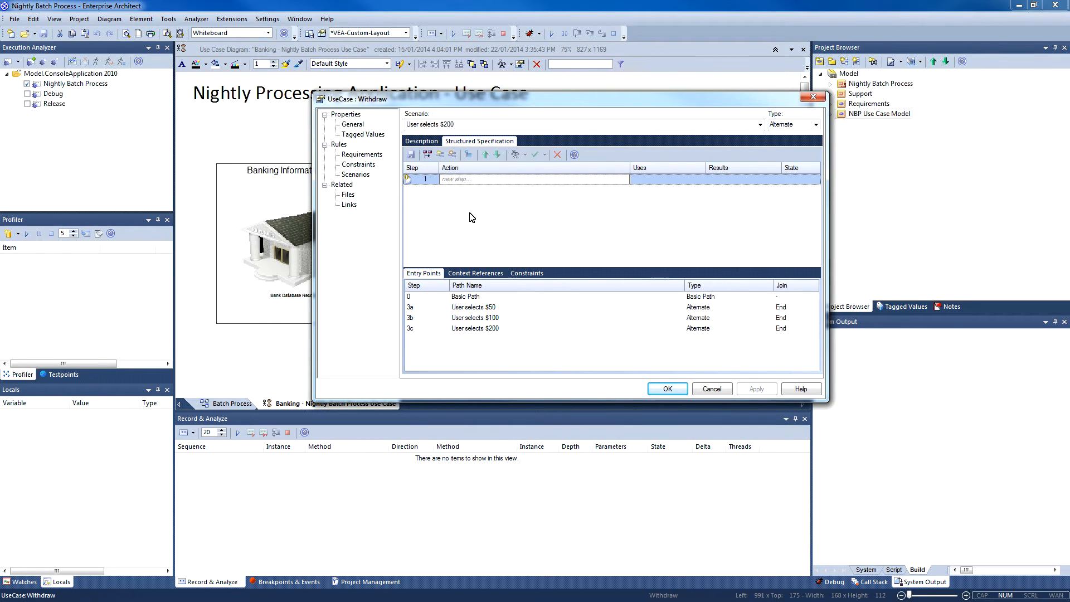
mouse_move(465, 341)
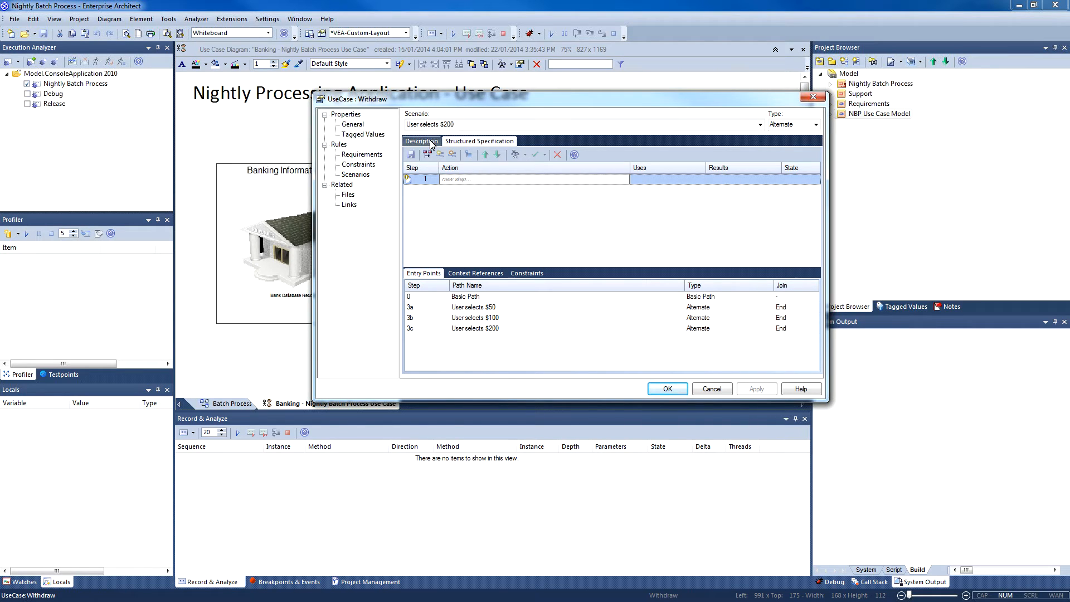
click(420, 141)
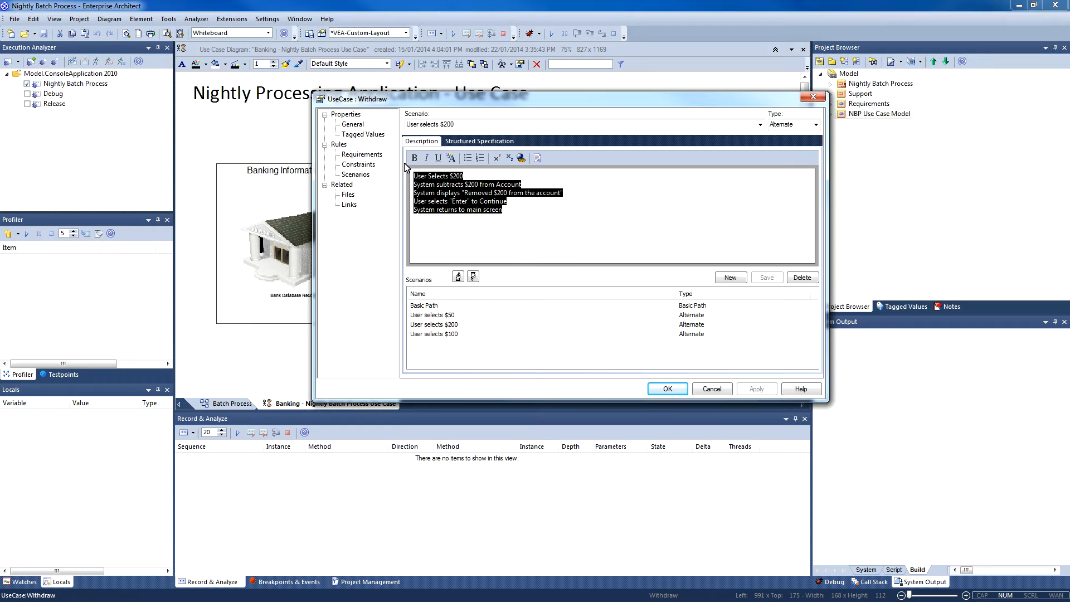
right_click(478, 198)
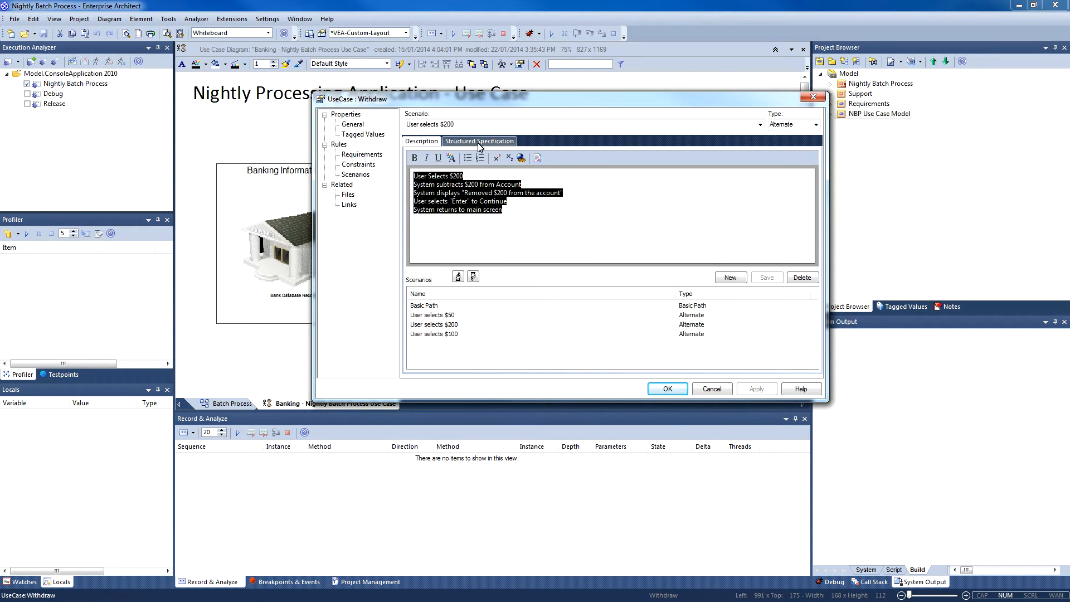
click(479, 141)
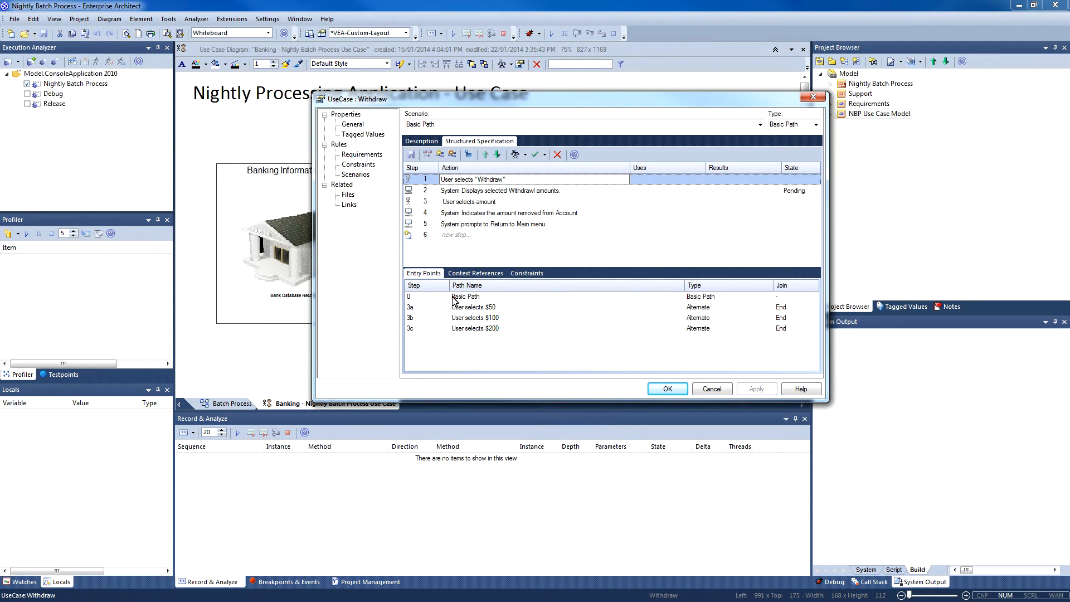
mouse_move(510, 206)
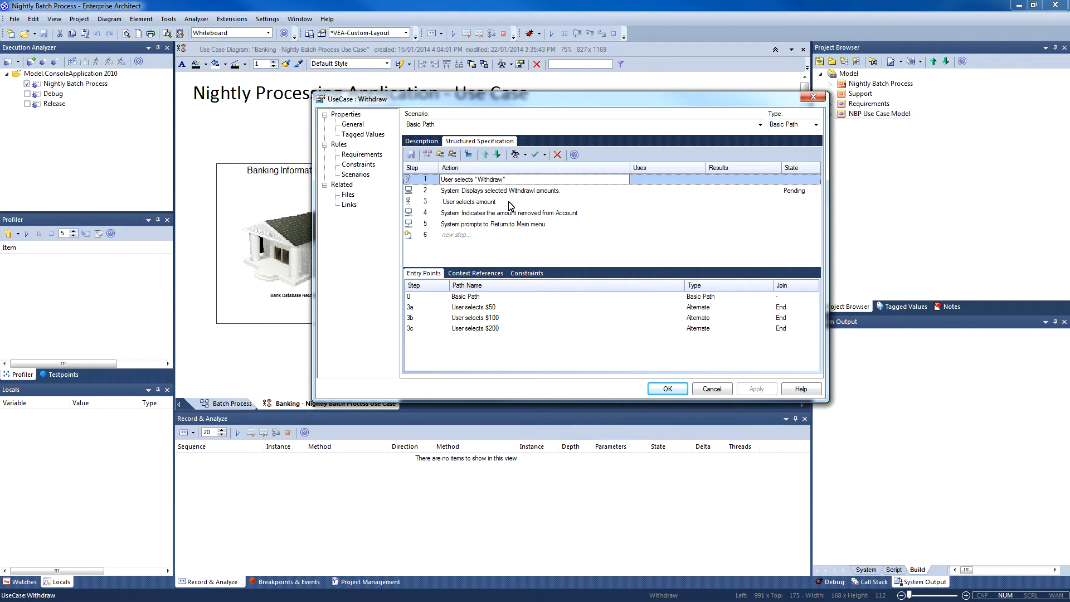
click(523, 154)
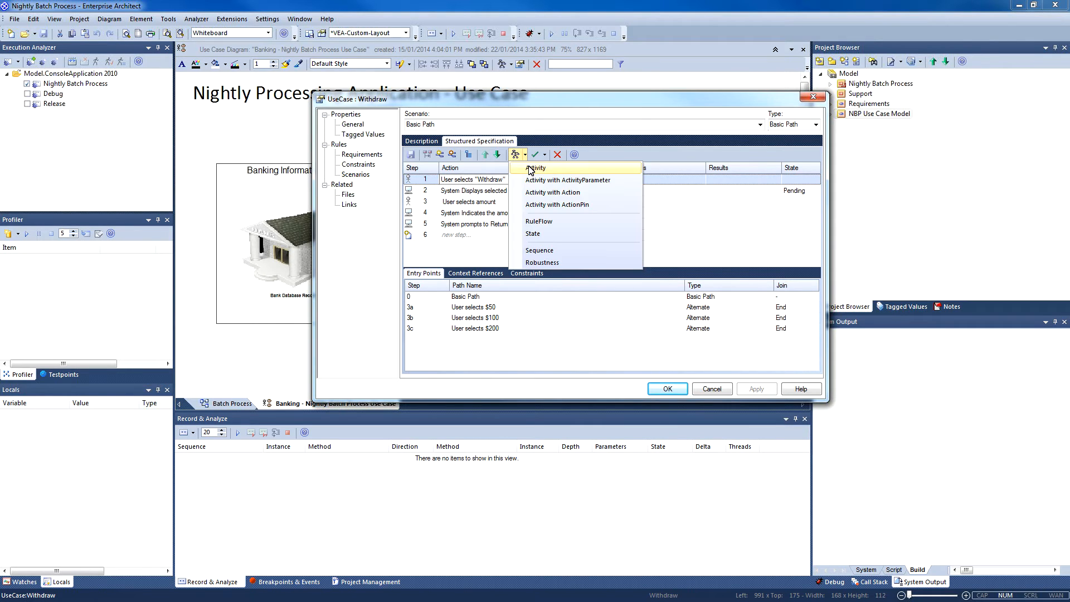
Generate an Activity diagram from the scenarios, synchronizing elements in the existing diagram
click(536, 168)
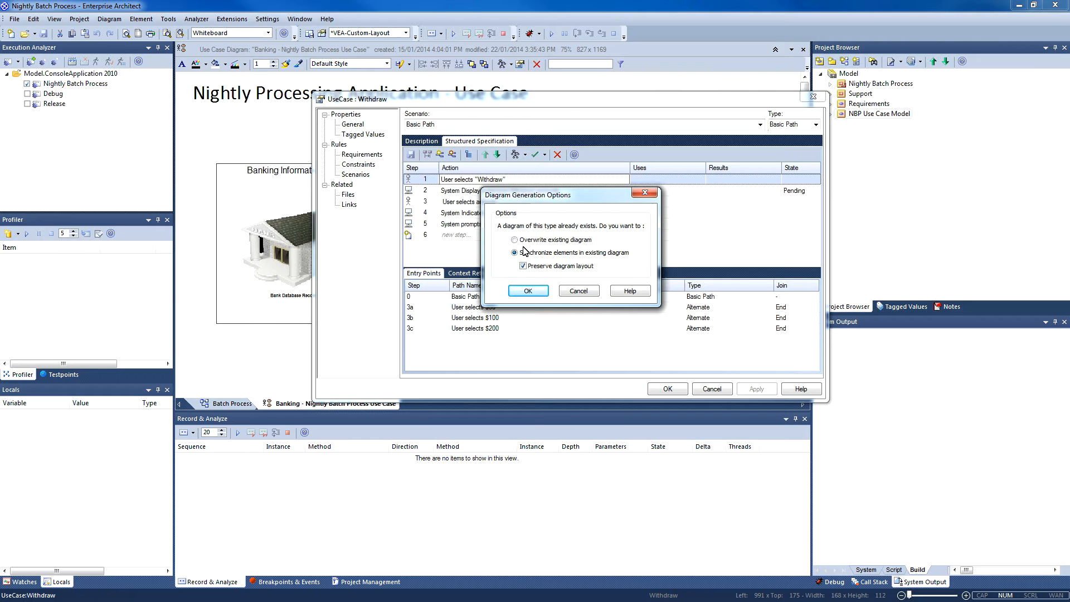
click(526, 291)
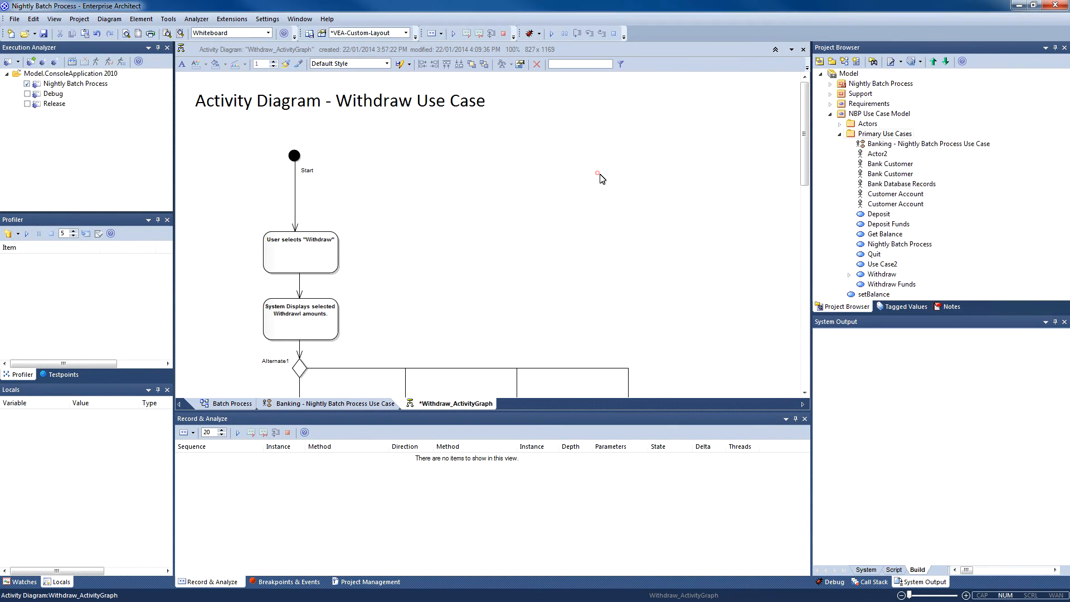
scroll(down, 3)
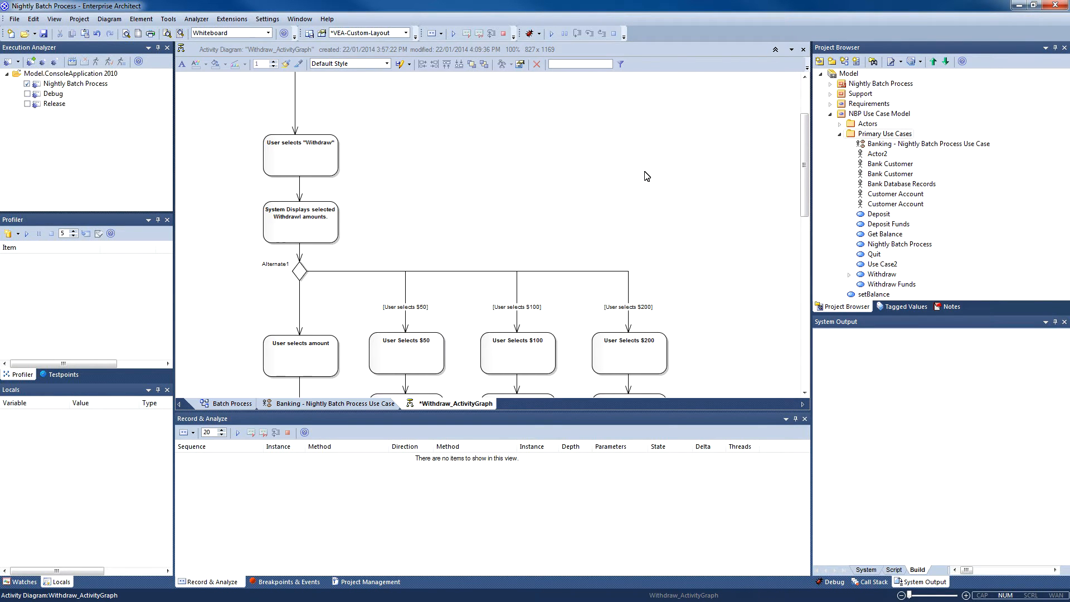
scroll(down, 3)
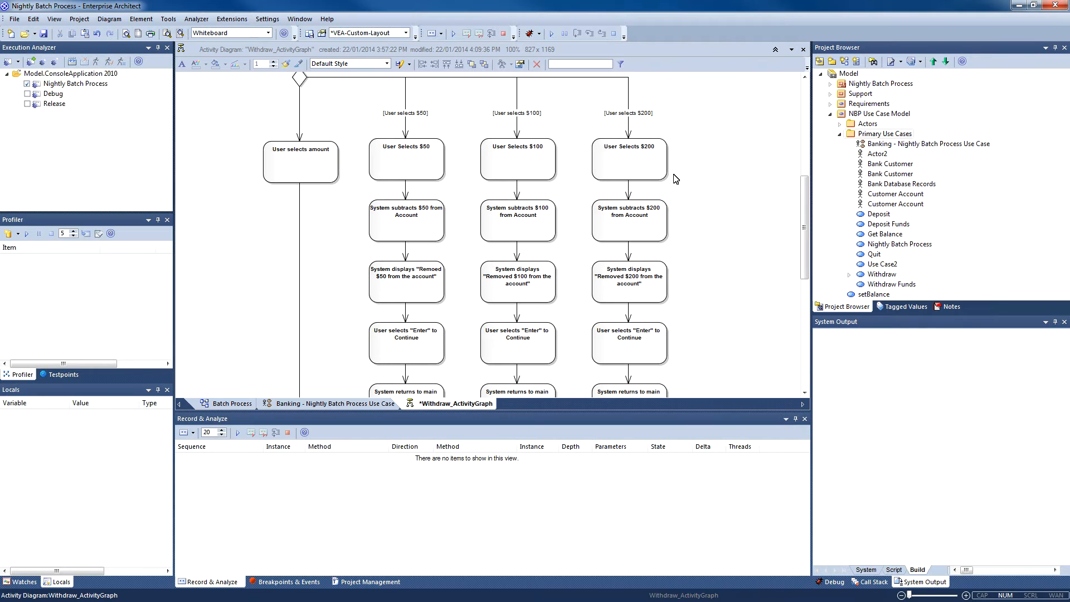
mouse_move(402, 121)
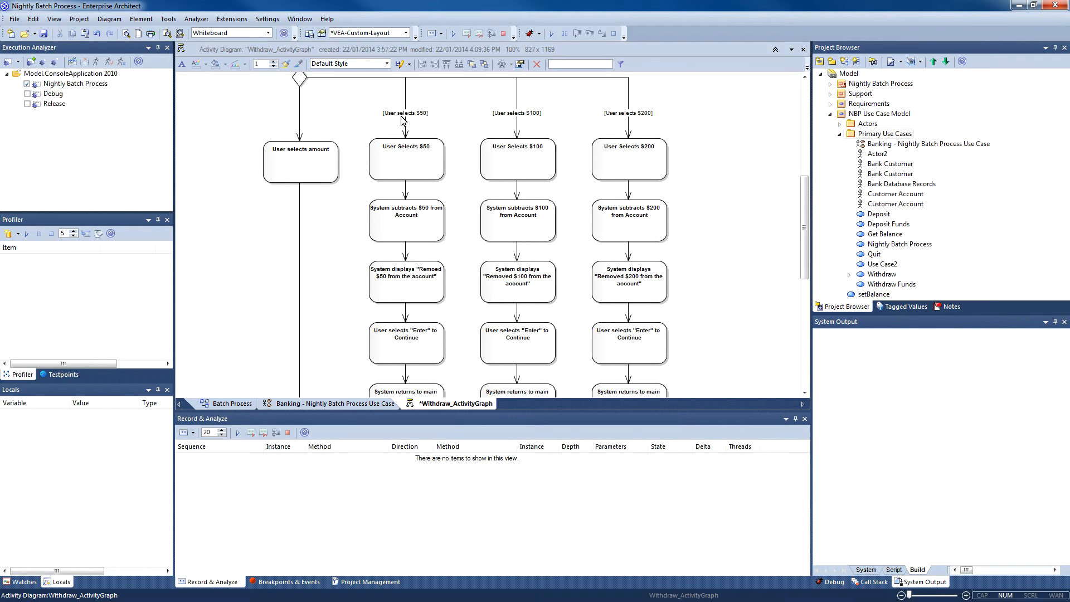
Scroll through Withdraw_ActivityGraph, selecting the $100 branch and the amount-removed action
click(517, 112)
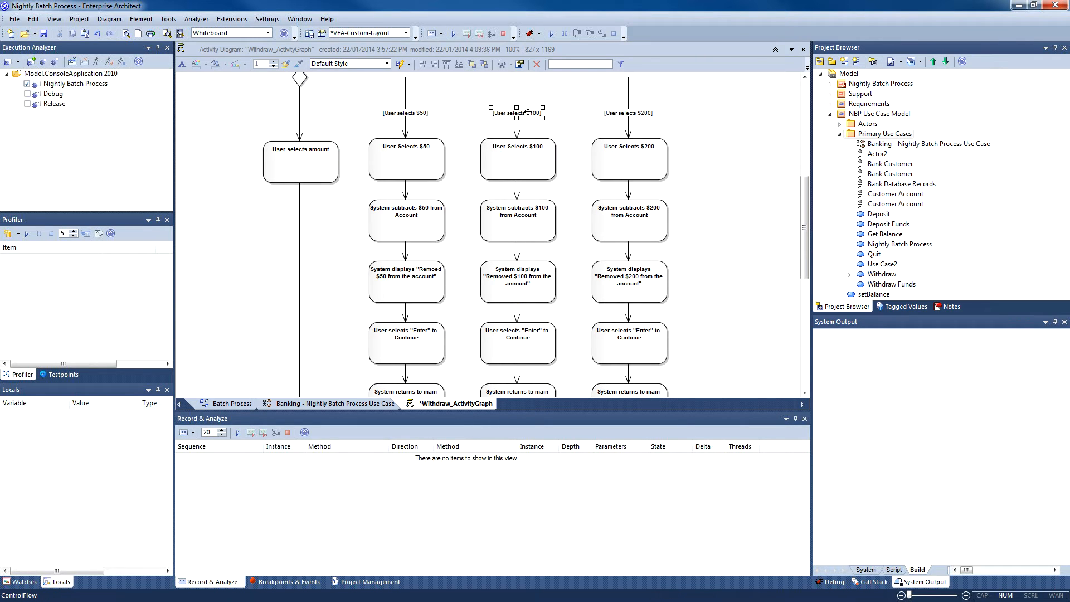
scroll(down, 3)
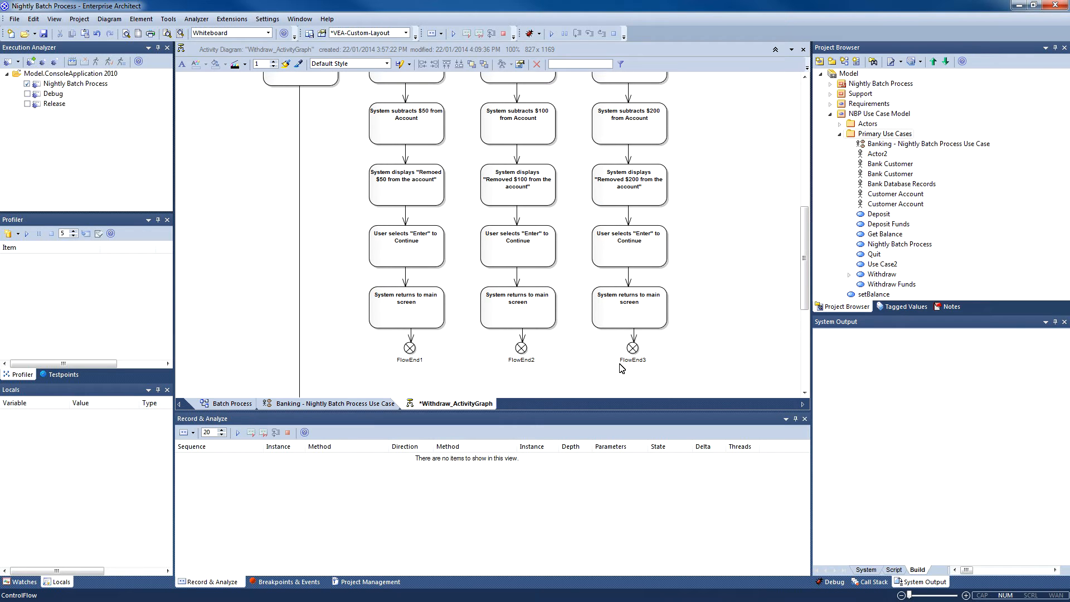
scroll(down, 3)
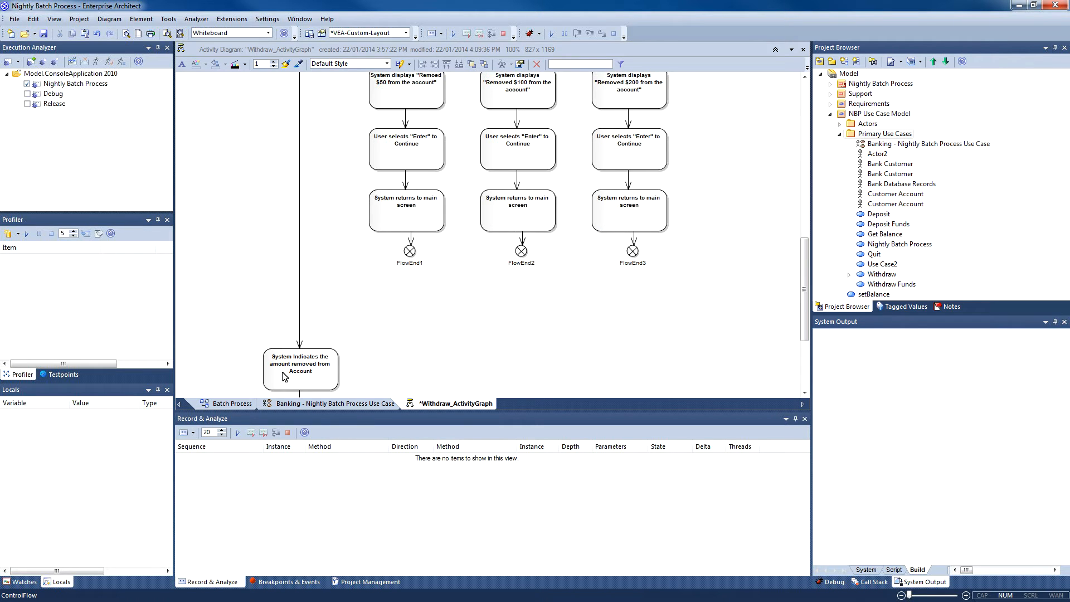
click(300, 368)
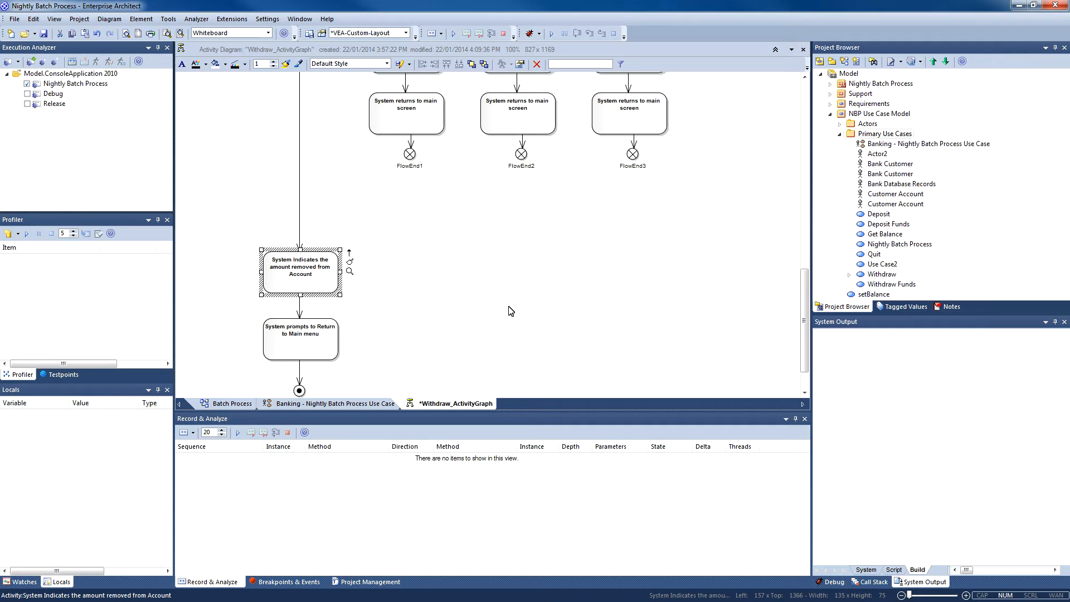
mouse_move(289, 348)
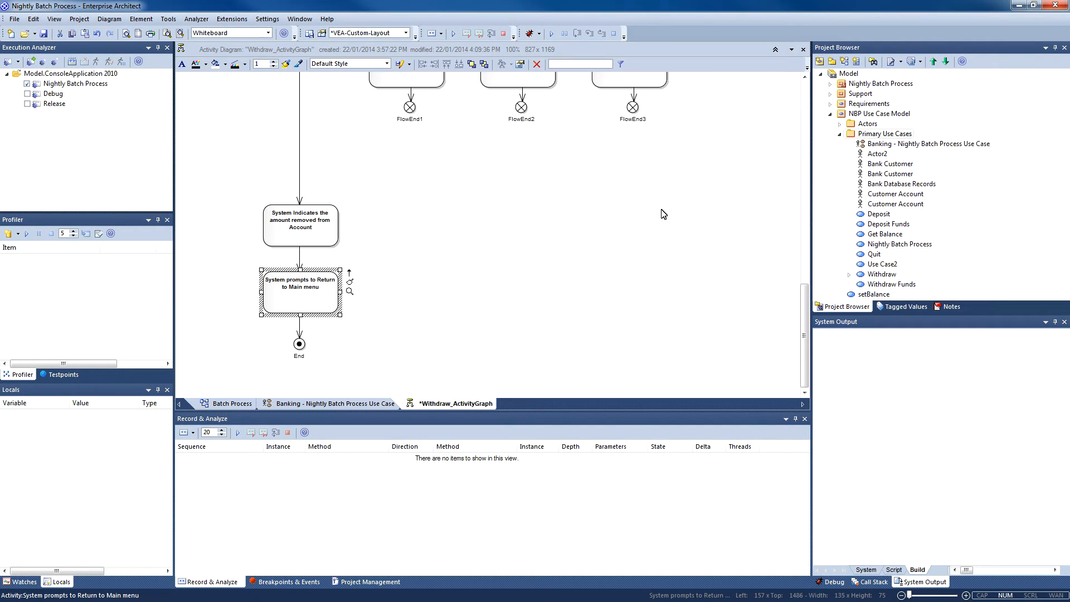
scroll(up, 3)
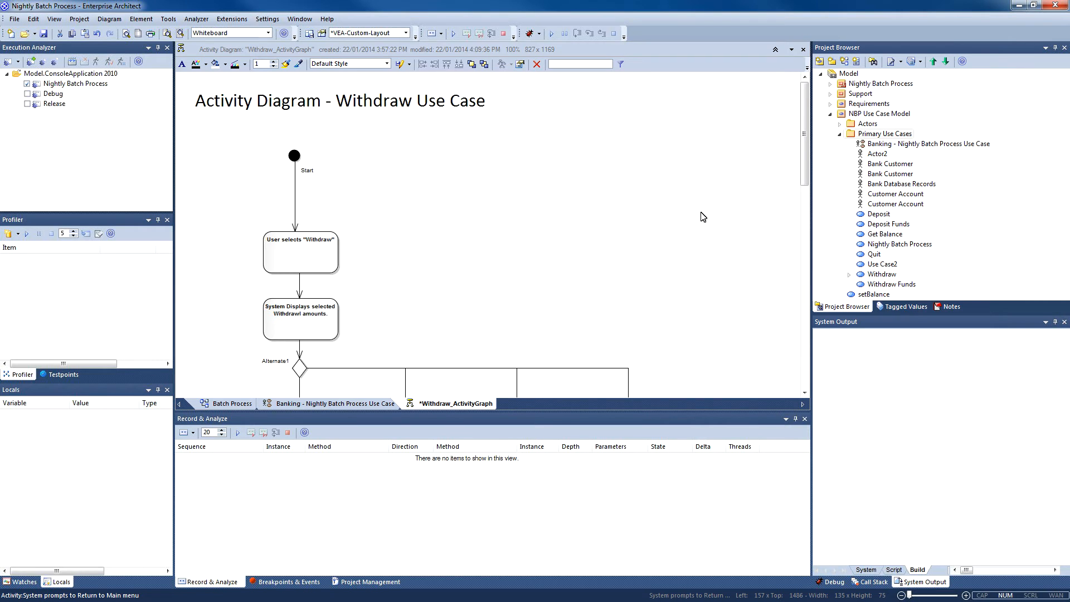
From the Batch Process diagram, start debugging the console application
click(231, 404)
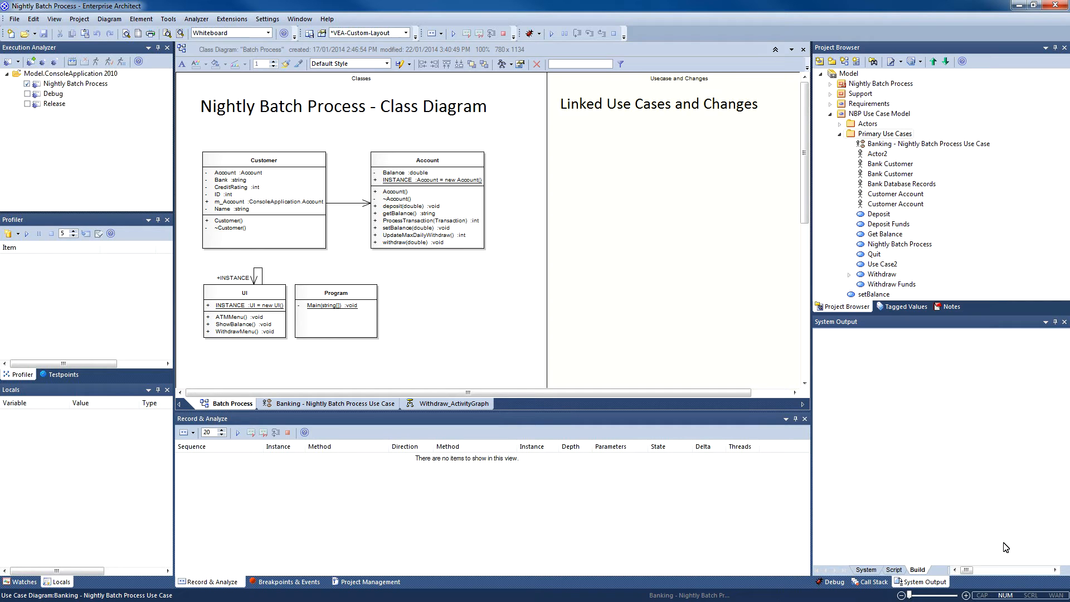
click(831, 581)
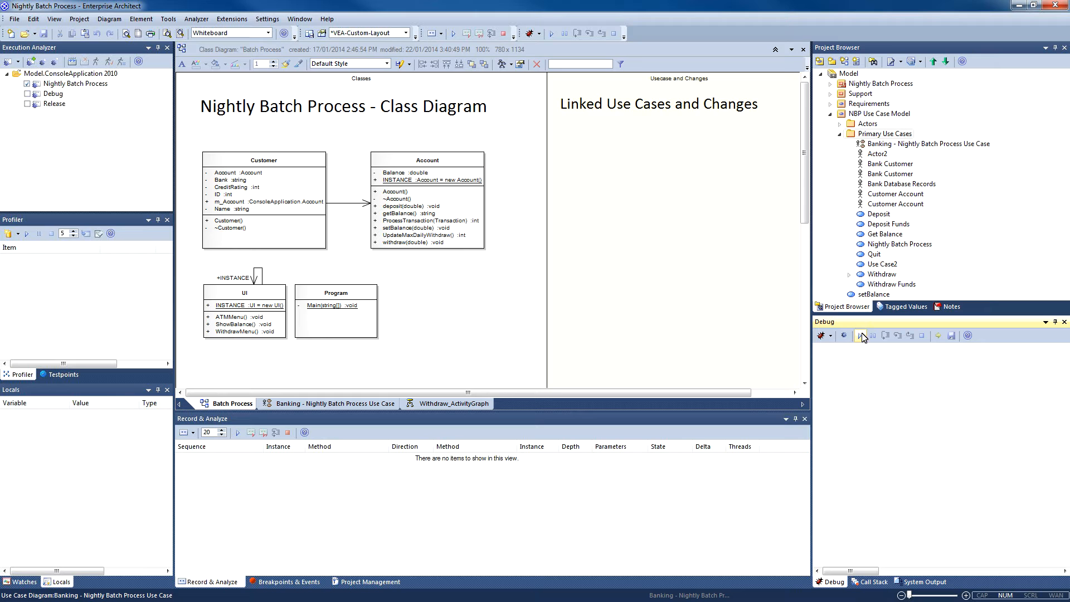
click(861, 335)
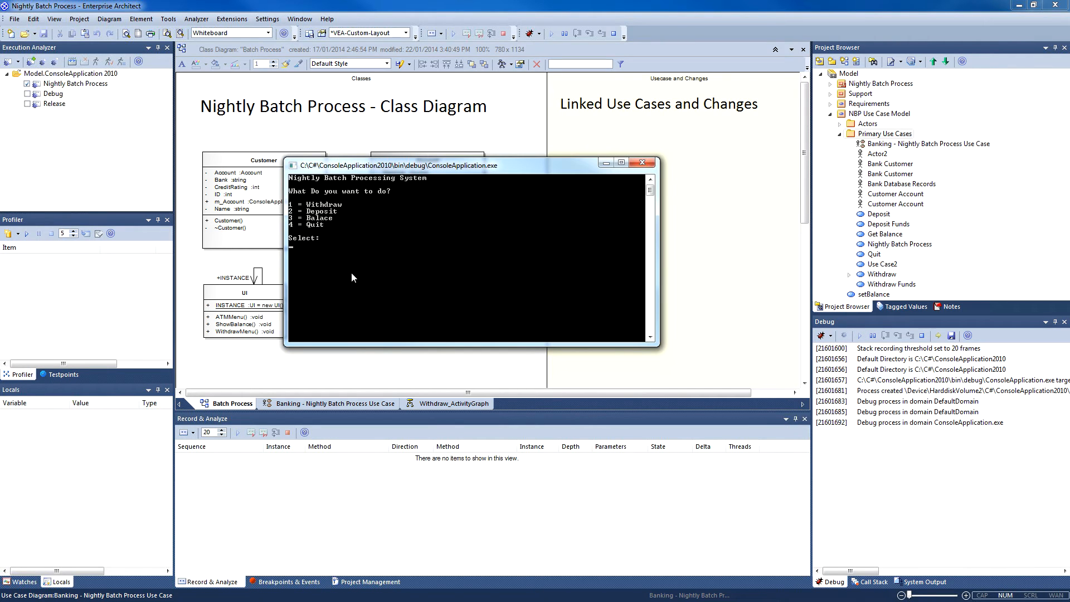
Enter 3, 1, 1, 3 in the console: balance, withdraw $50, balance again
text(3)
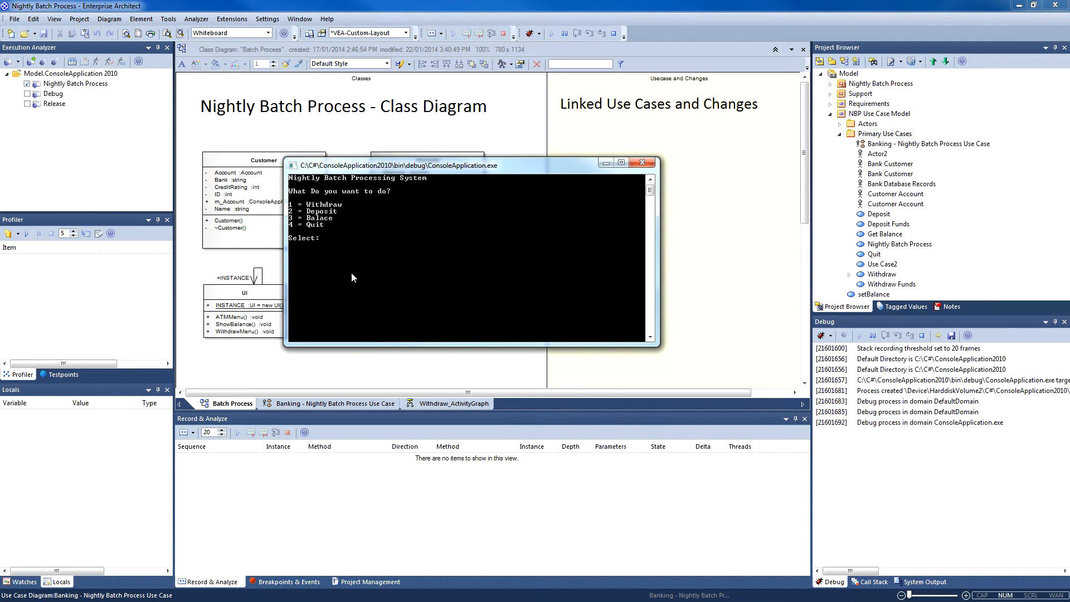
text(1)
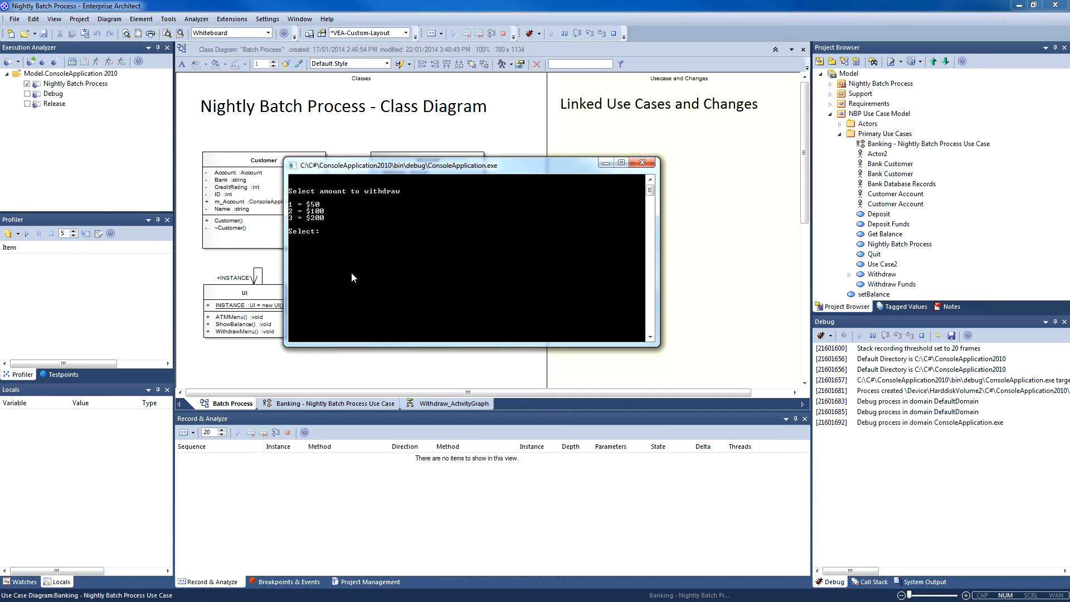
text(1)
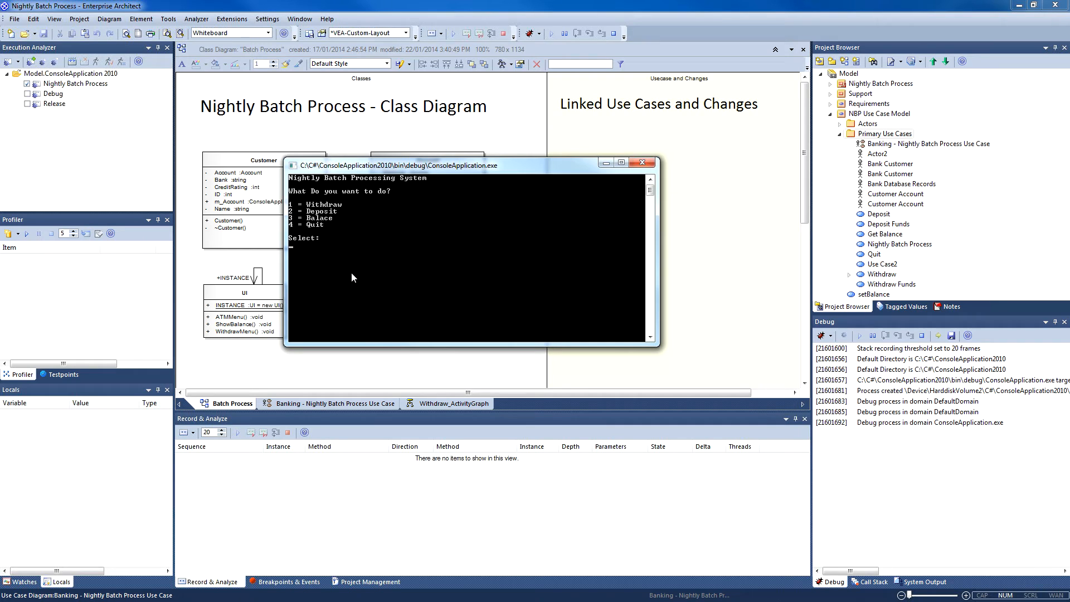
text(3)
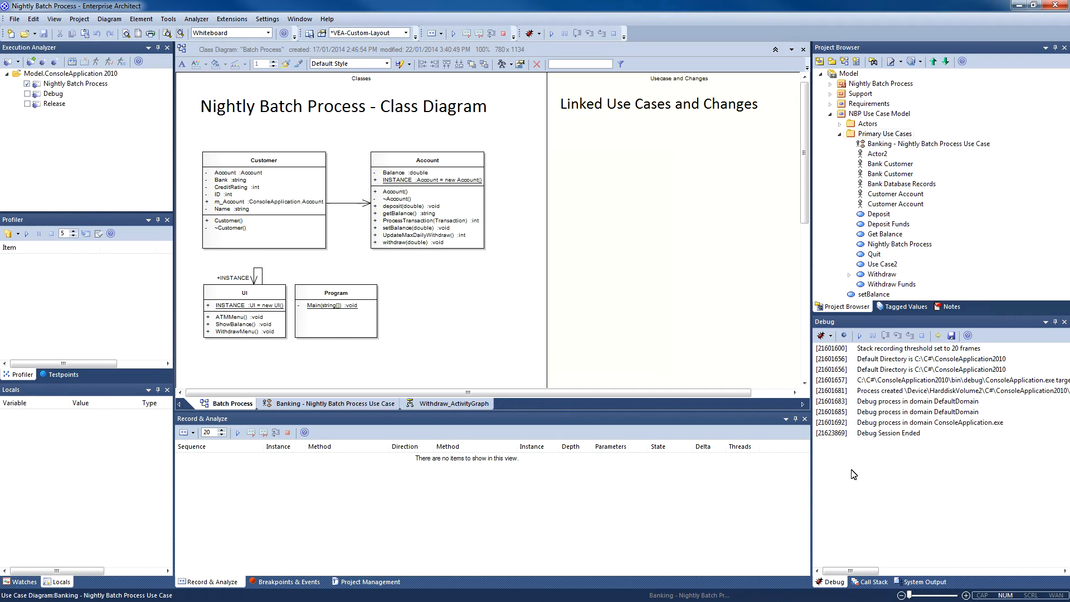
mouse_move(855, 438)
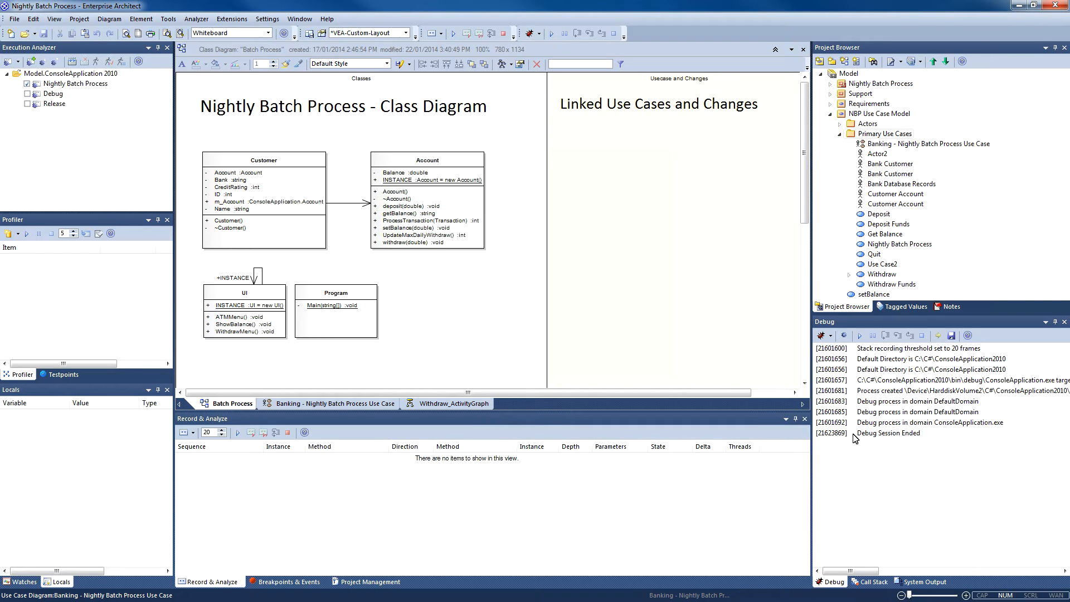
mouse_move(930, 466)
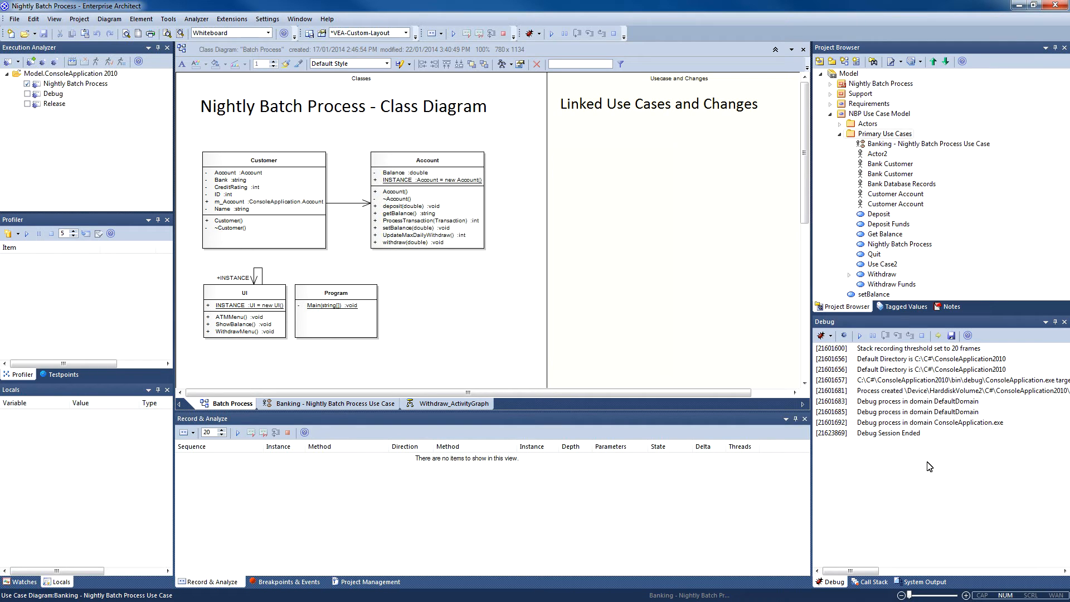
mouse_move(926, 431)
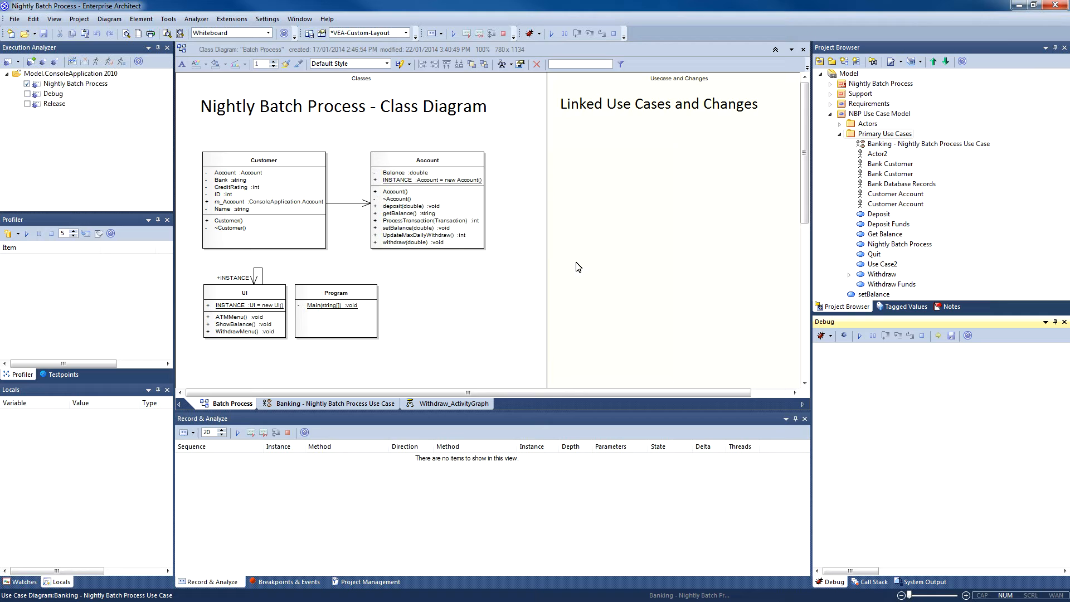
Select the Account class on the Batch Process class diagram
click(427, 198)
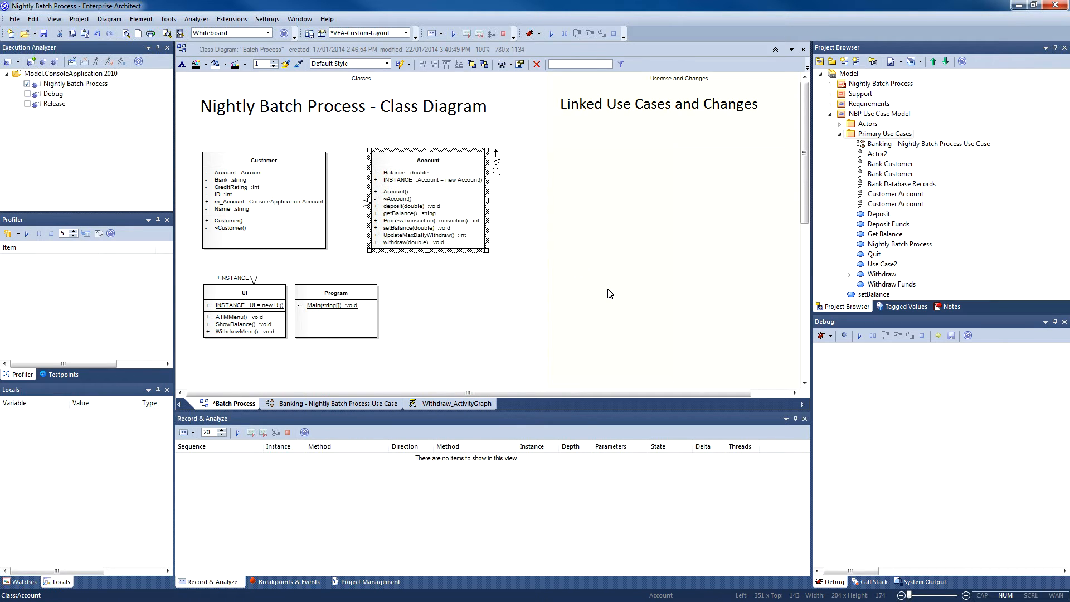
mouse_move(209, 176)
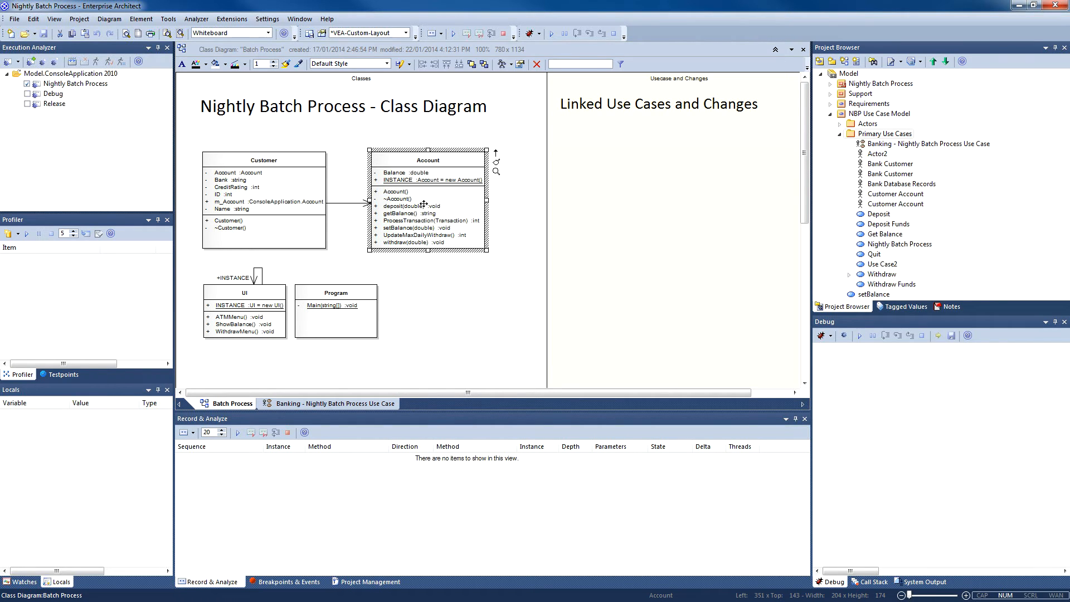
Create a linked setBalance use case from Account.cs's setBalance() method, then show the Banking diagram
double_click(433, 179)
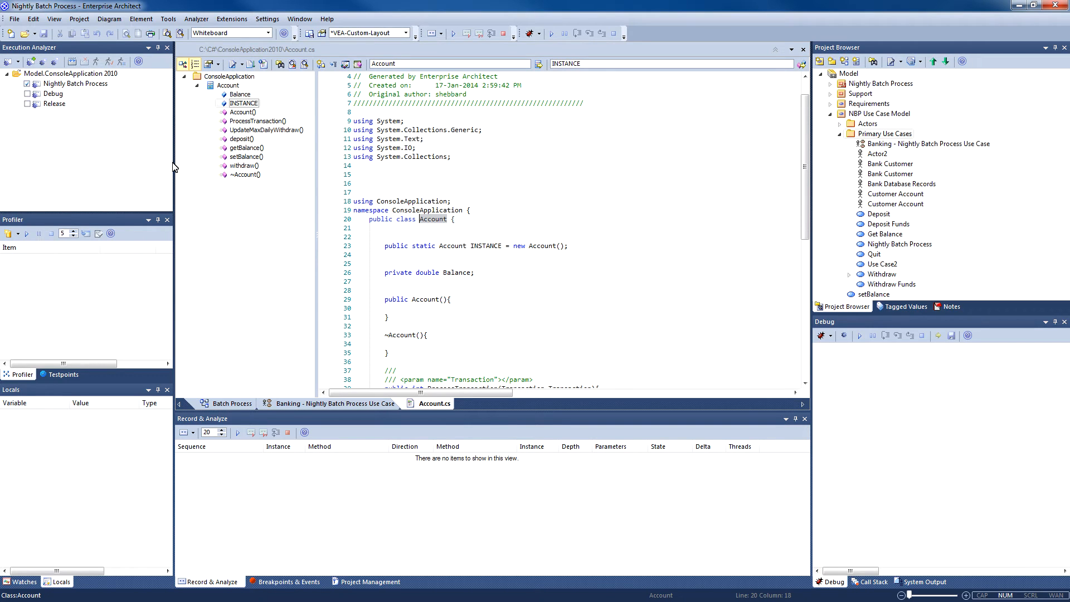
mouse_move(246, 158)
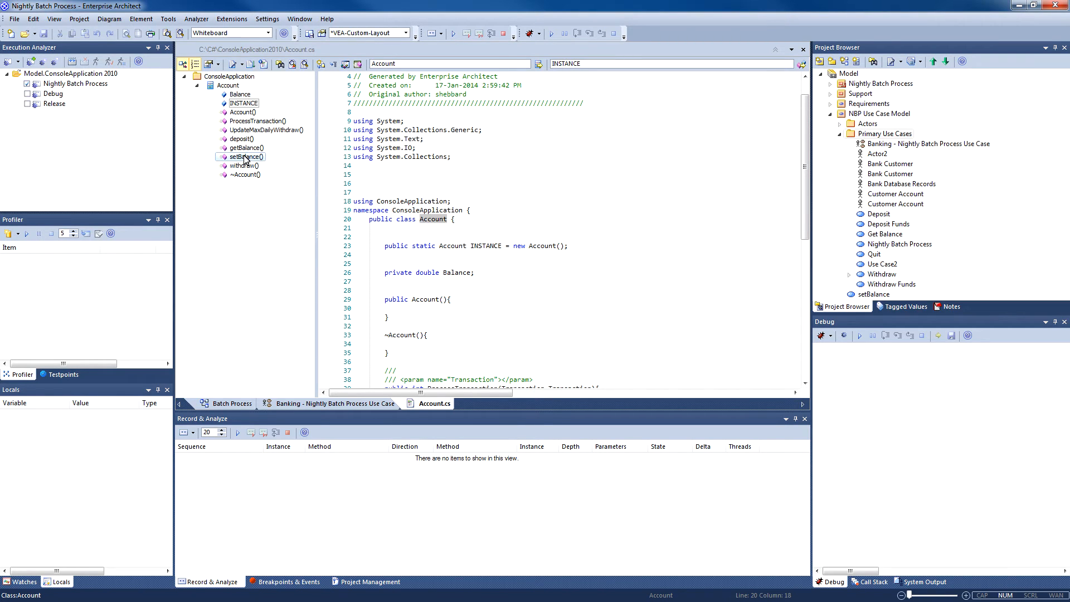
click(247, 156)
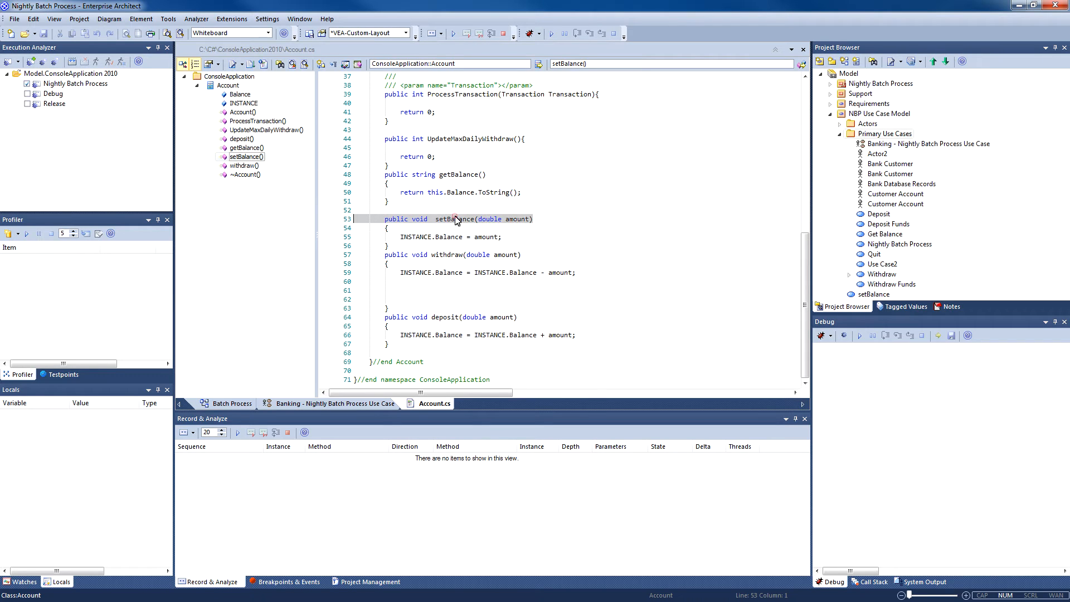
right_click(456, 218)
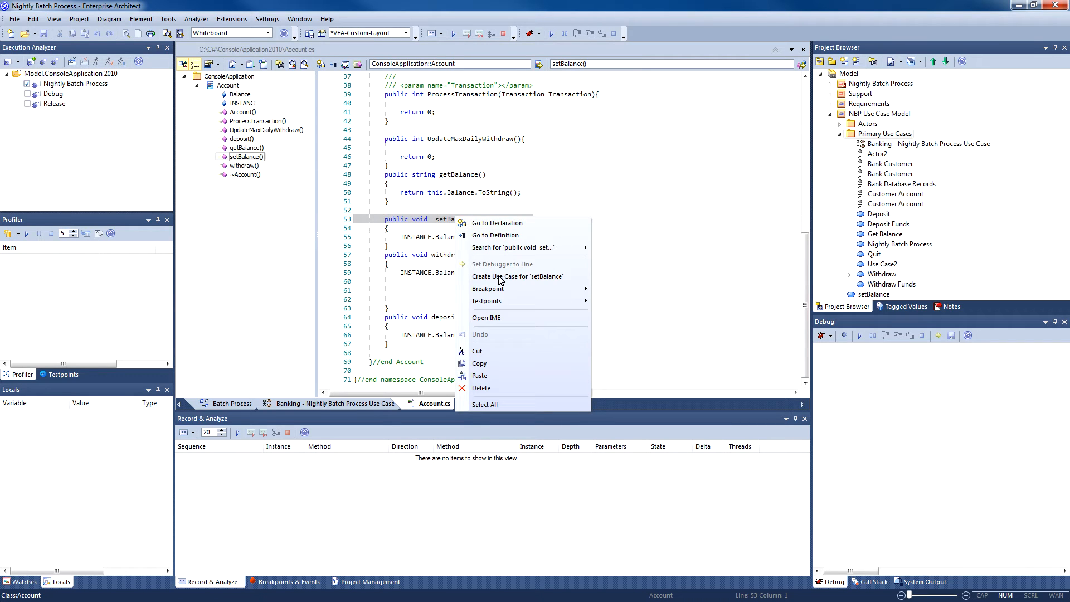
click(518, 276)
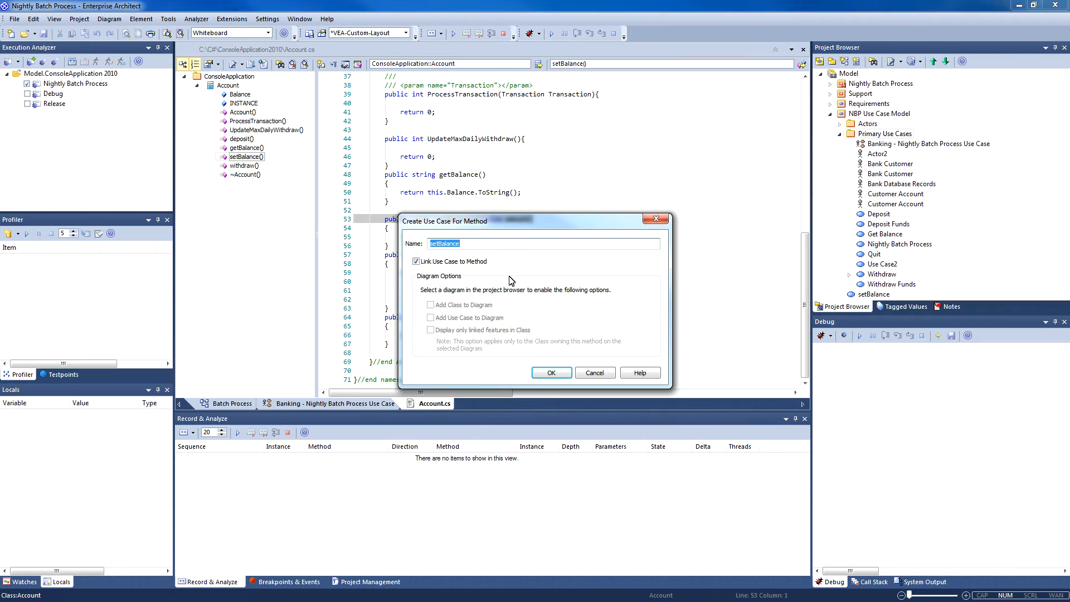
mouse_move(550, 372)
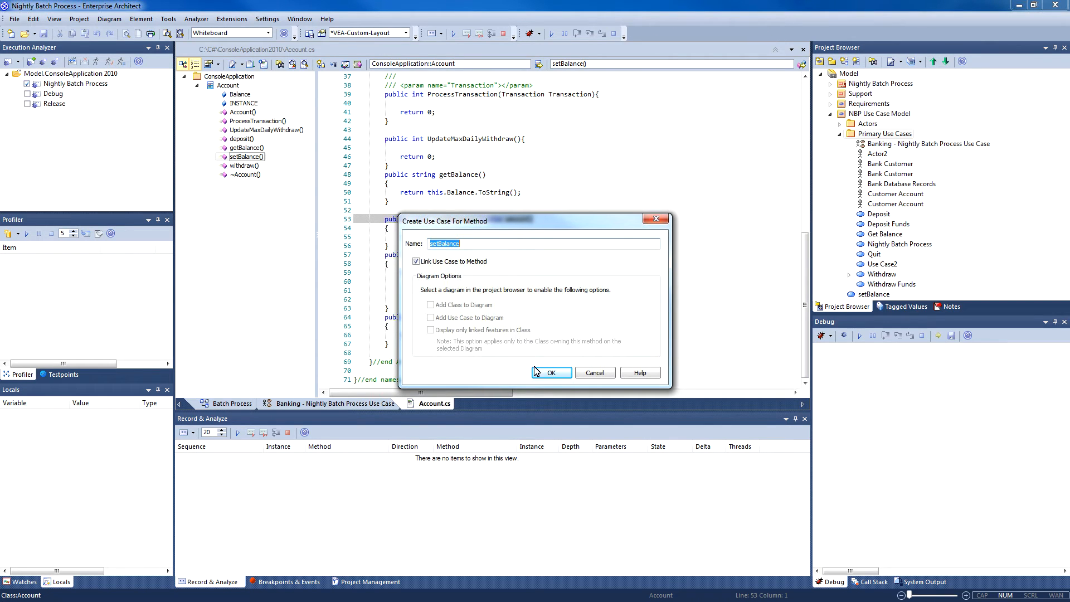
click(550, 373)
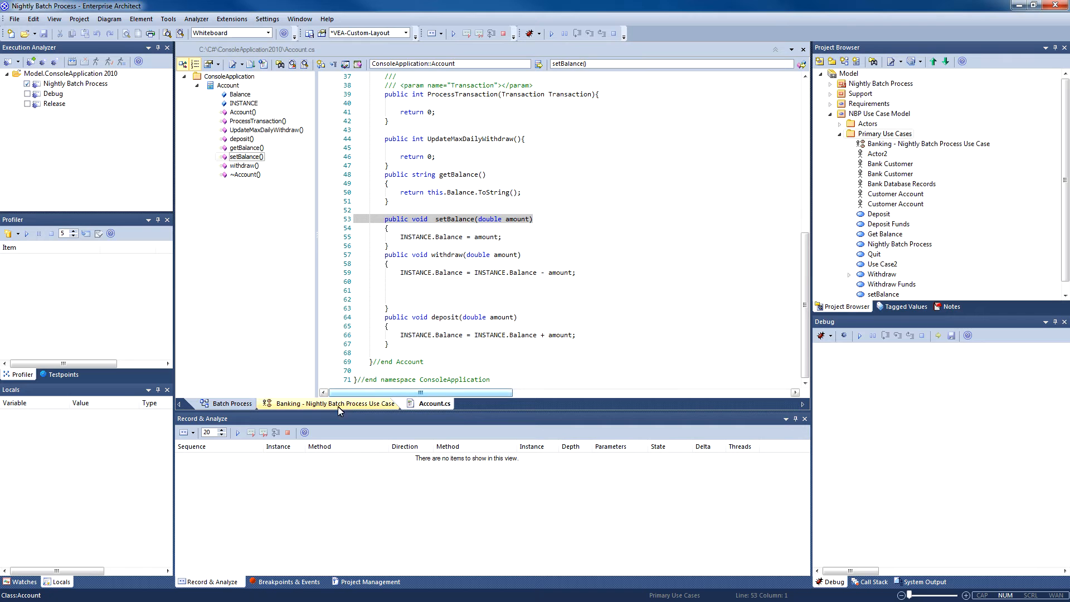
mouse_move(230, 403)
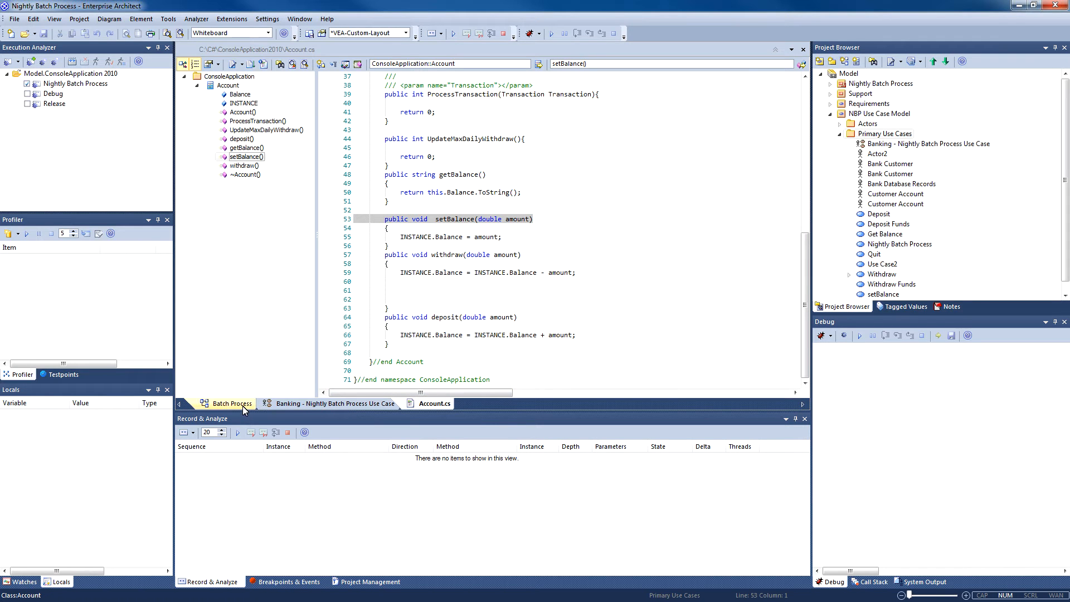
click(334, 404)
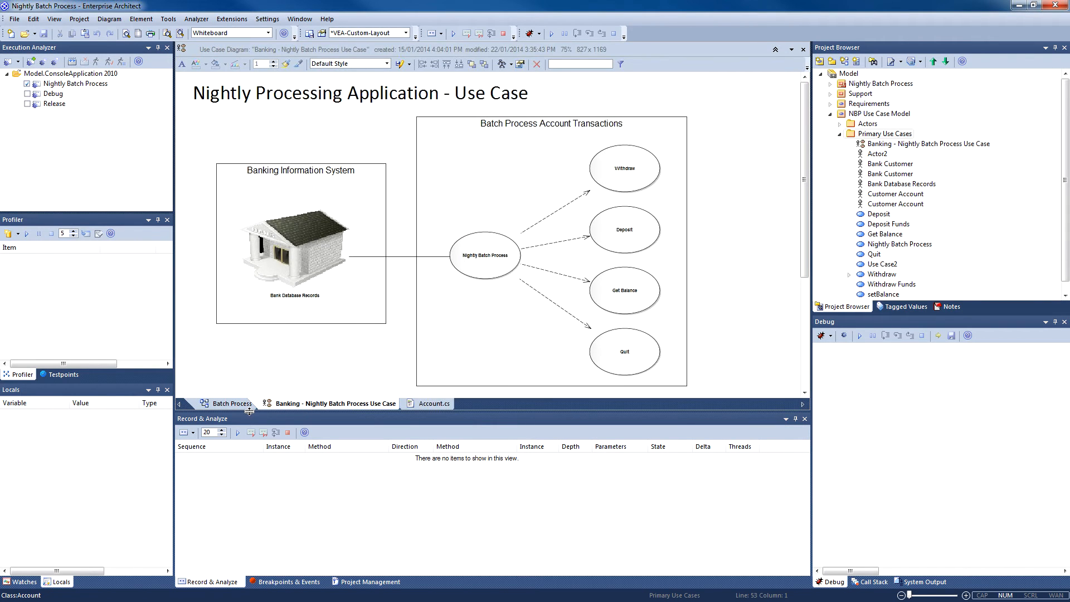
Paste setBalance and Get Balance onto Batch Process as links, connecting Get Balance to Account
click(230, 403)
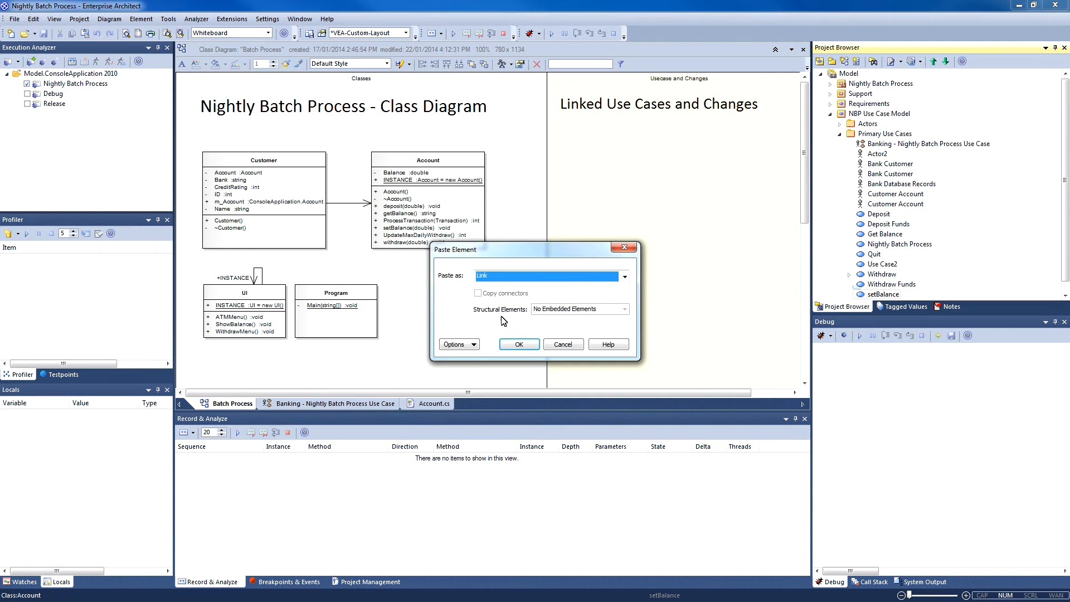
click(517, 344)
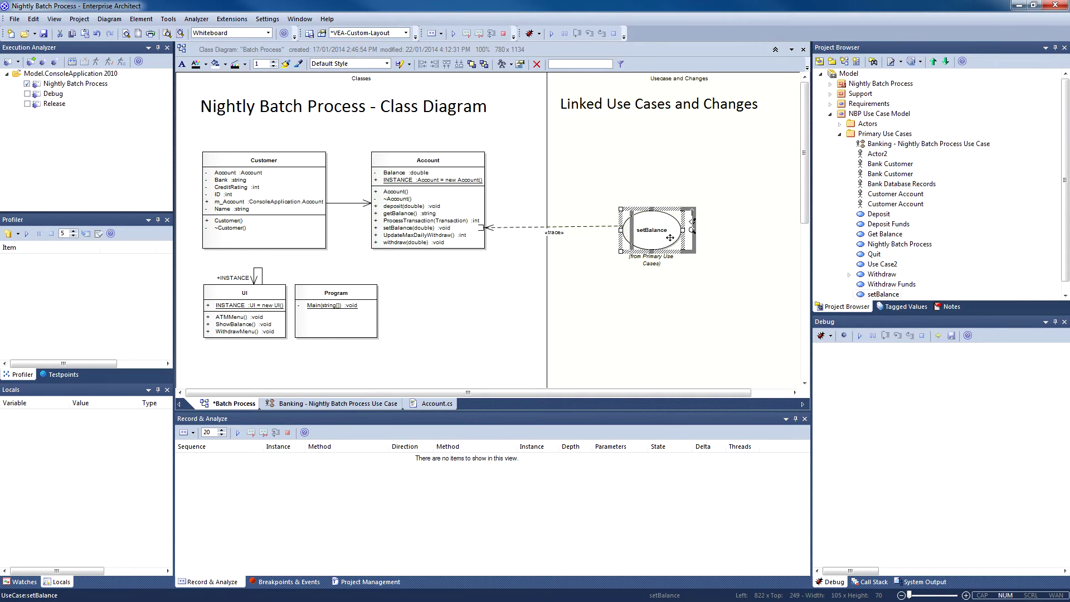
click(621, 256)
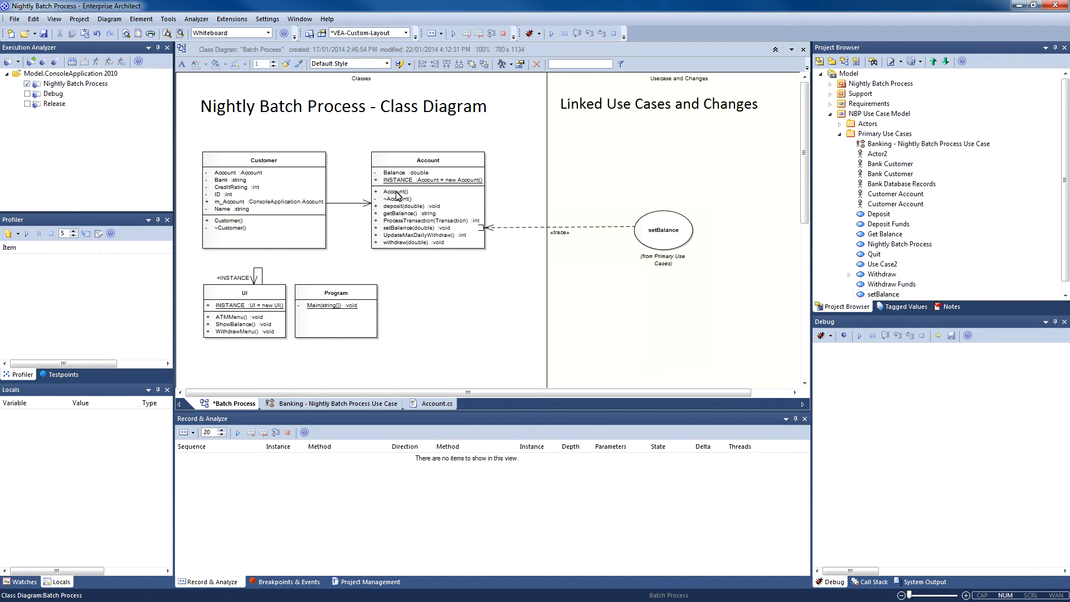
mouse_move(401, 218)
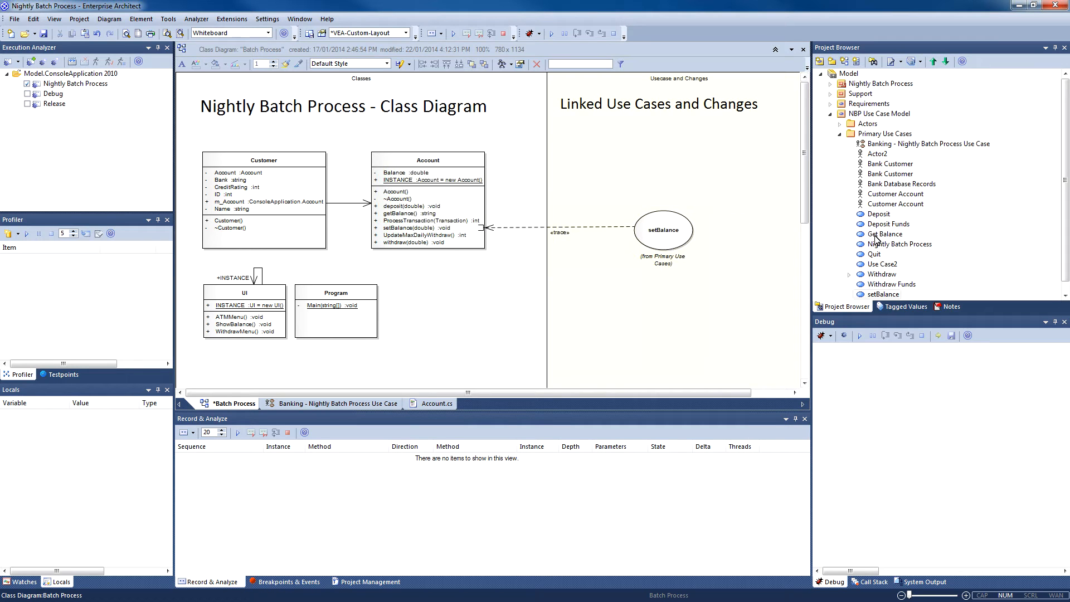
click(884, 234)
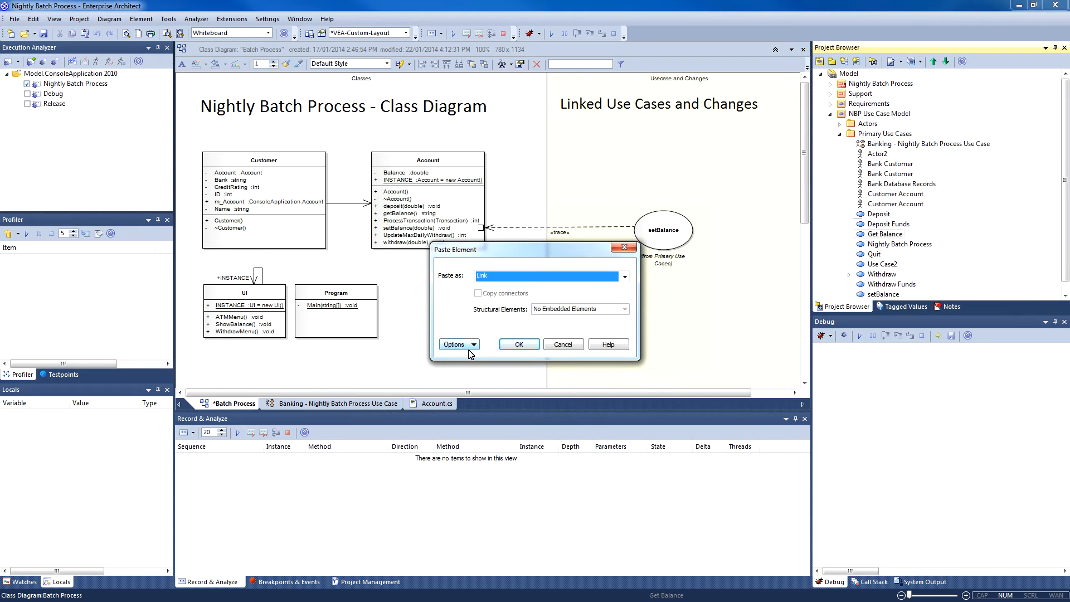
click(518, 344)
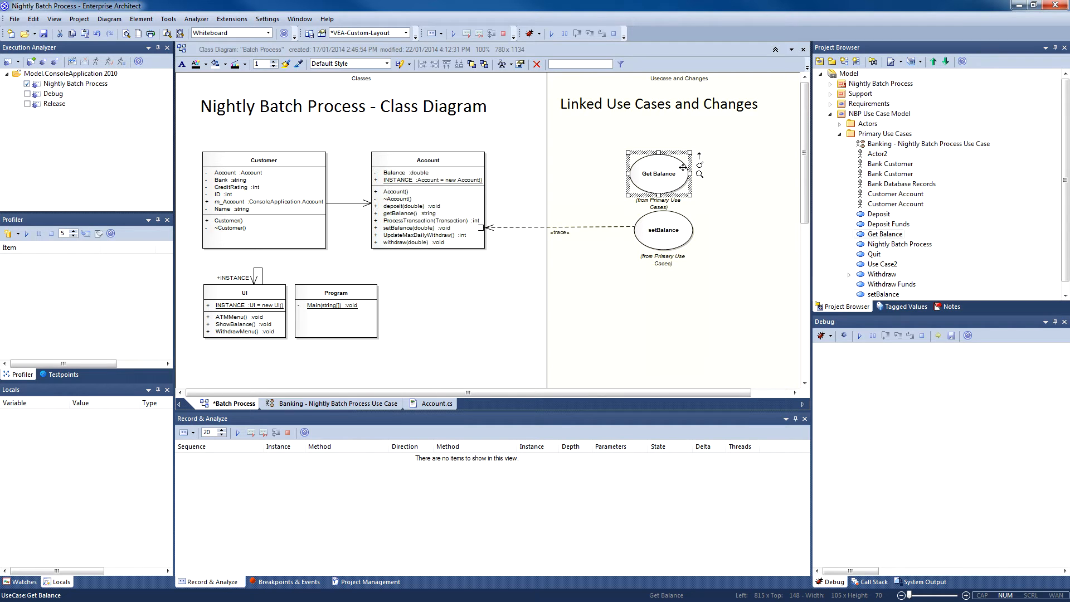
click(428, 204)
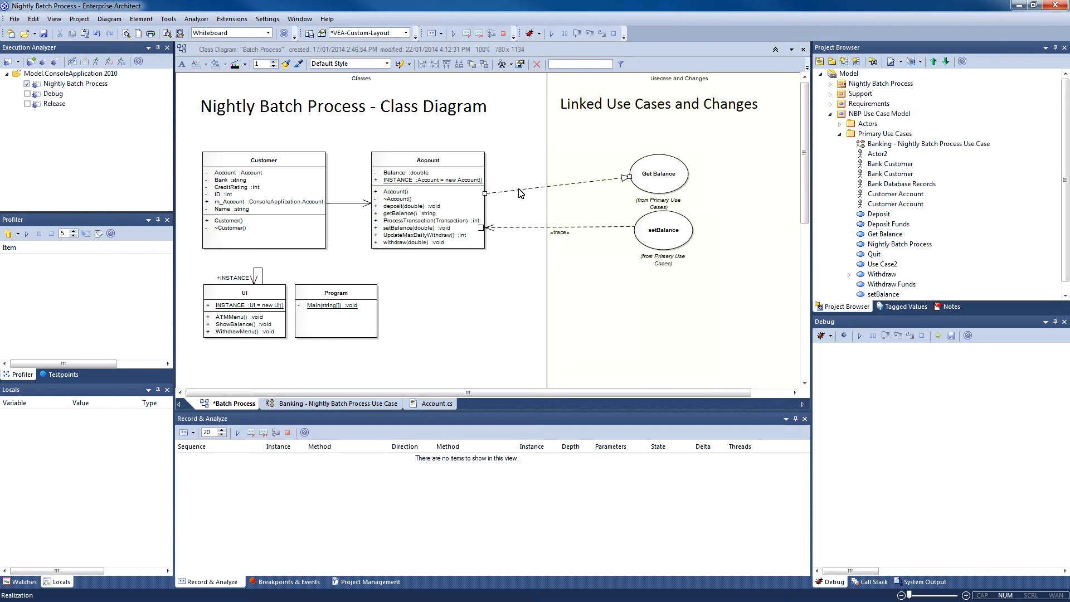
Link the Get Balance connector to Account's getBalance() operation via Link to Element Feature
right_click(519, 193)
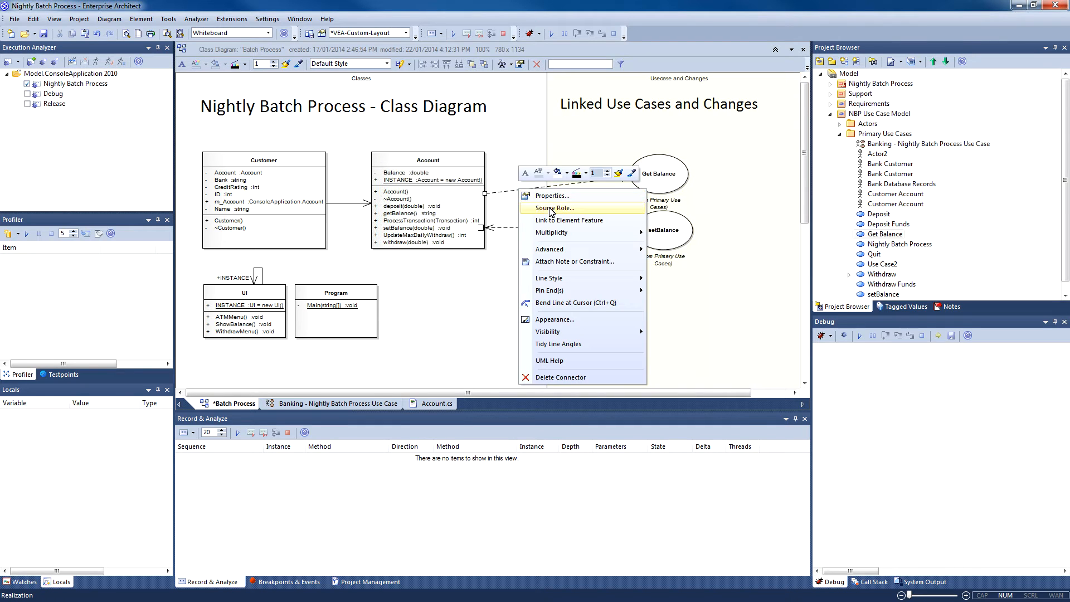
click(570, 219)
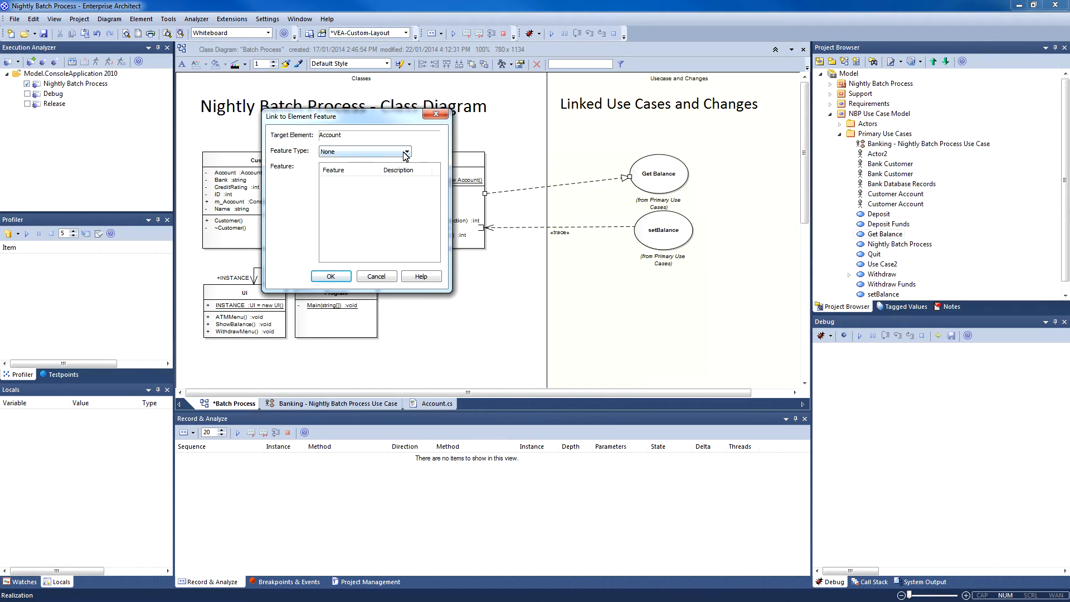
click(408, 151)
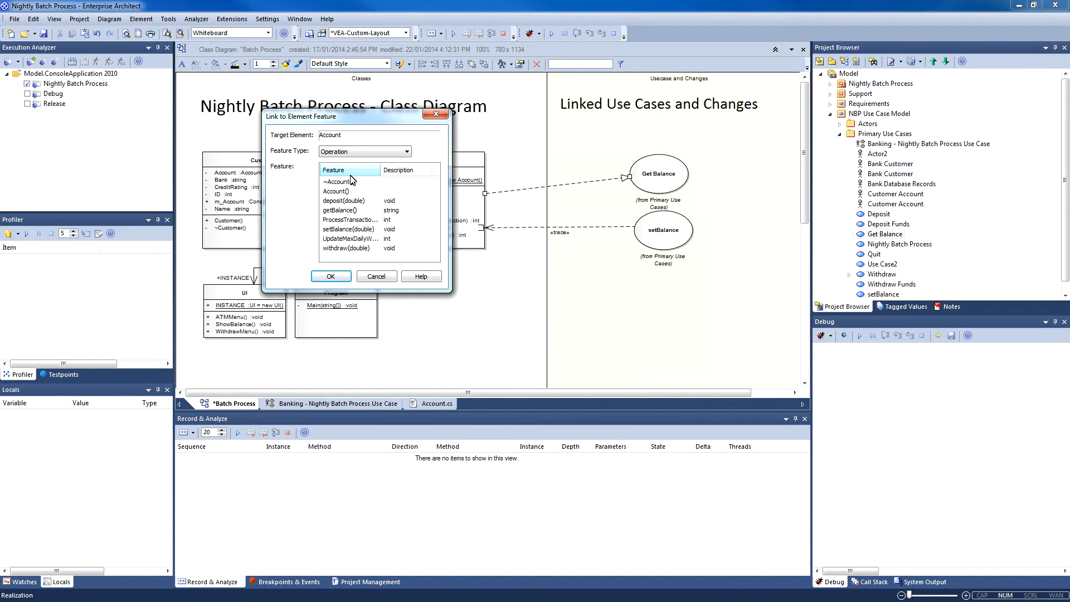
click(348, 209)
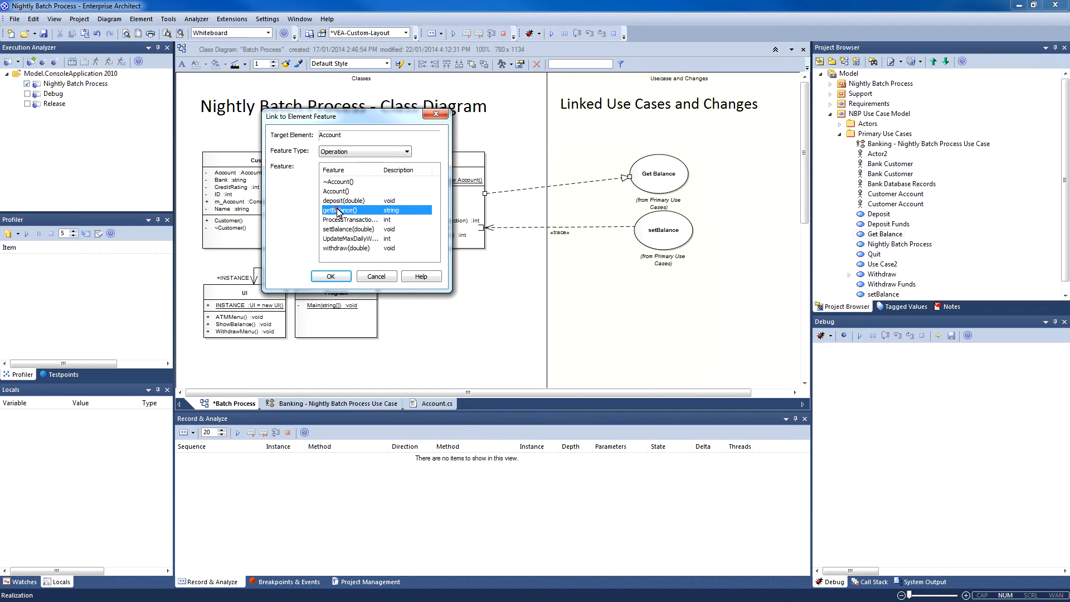
click(329, 276)
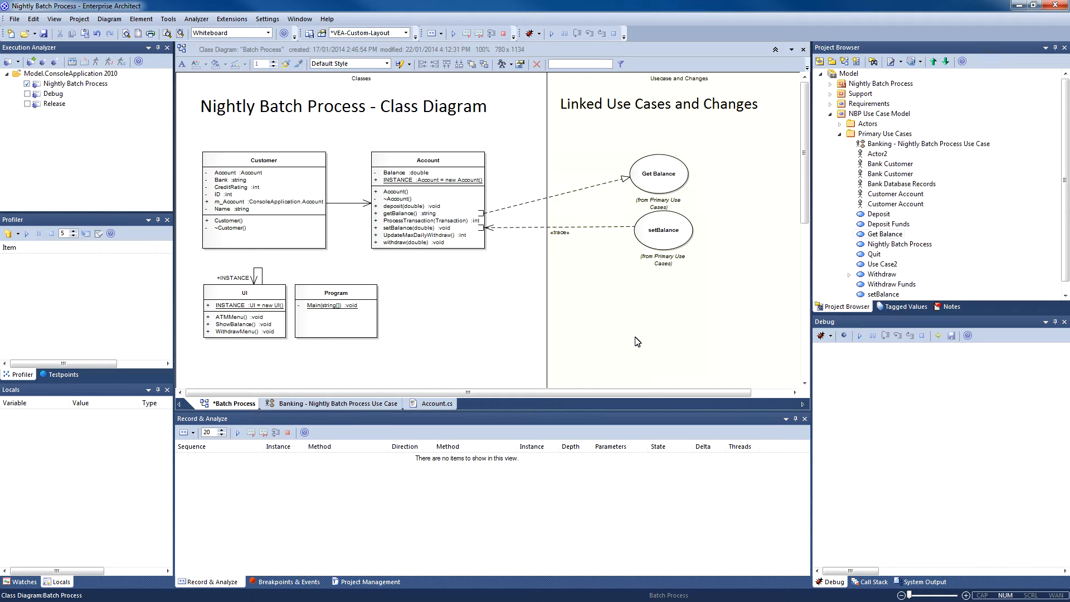
mouse_move(611, 328)
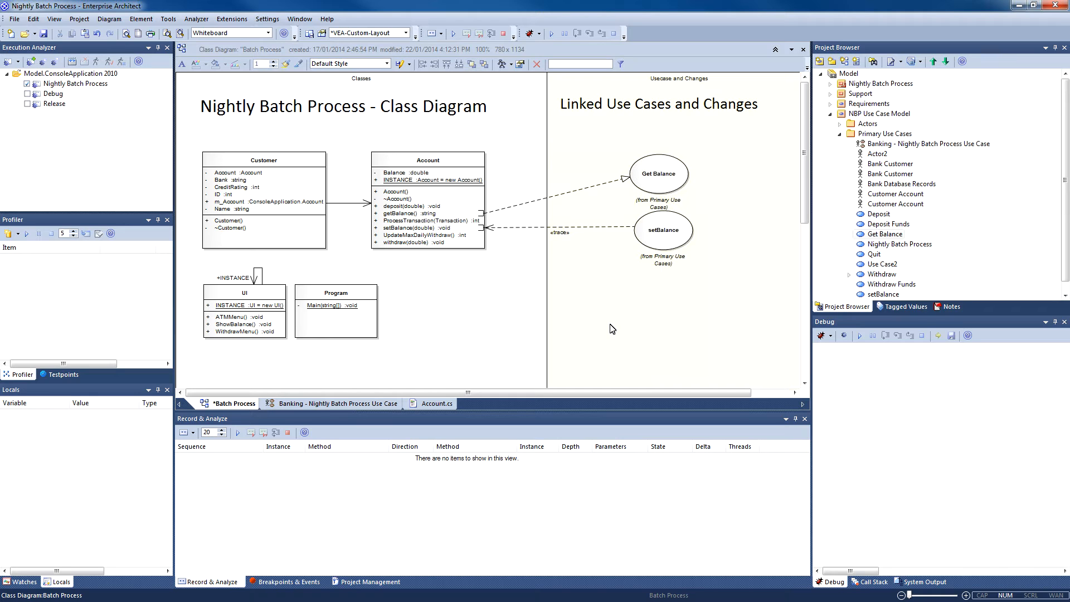
click(657, 173)
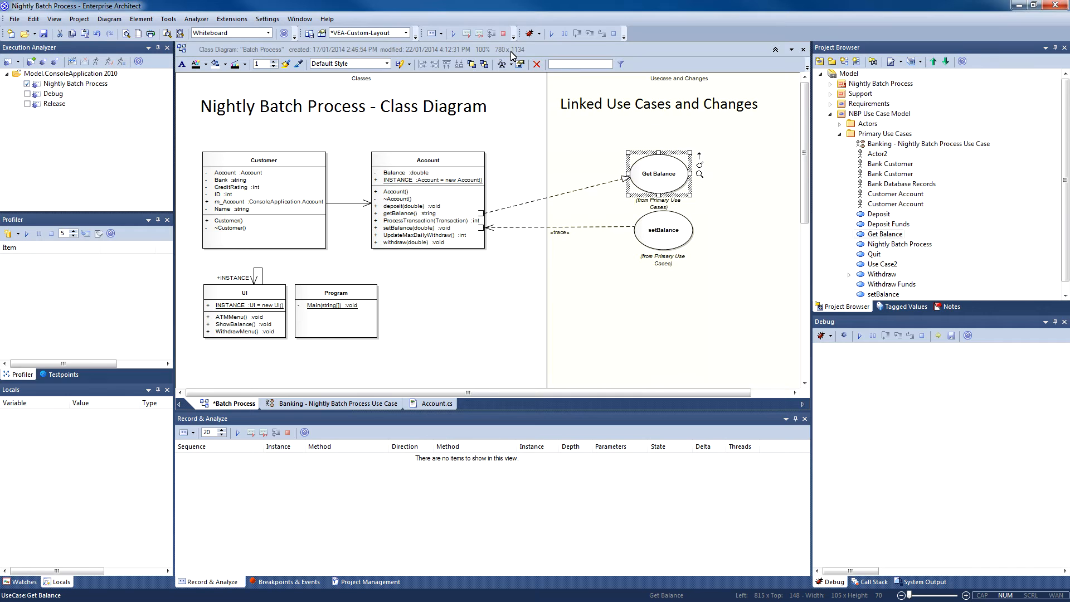
click(53, 19)
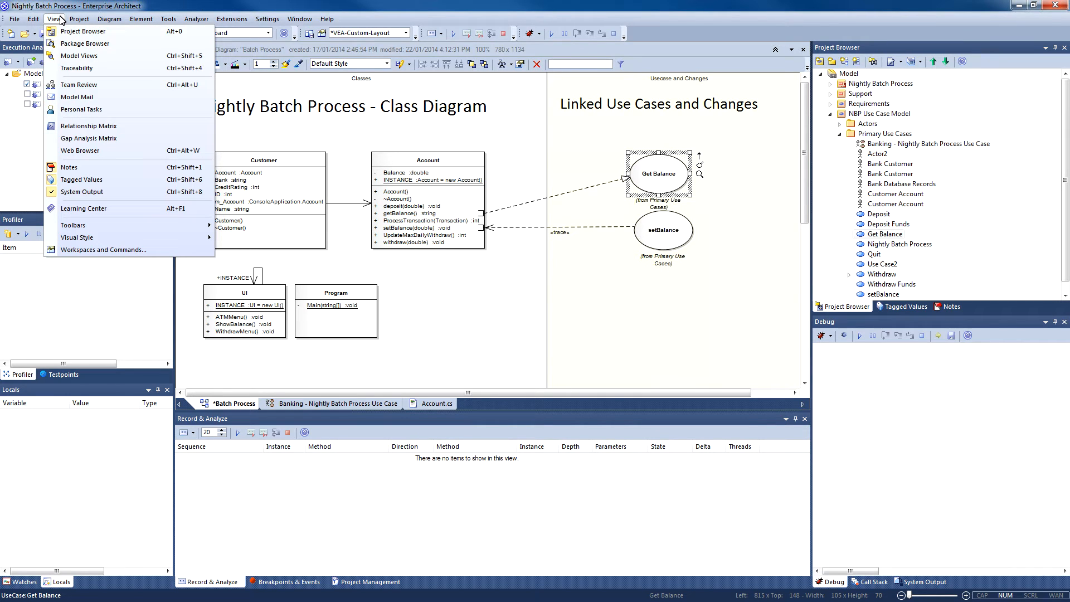
click(77, 68)
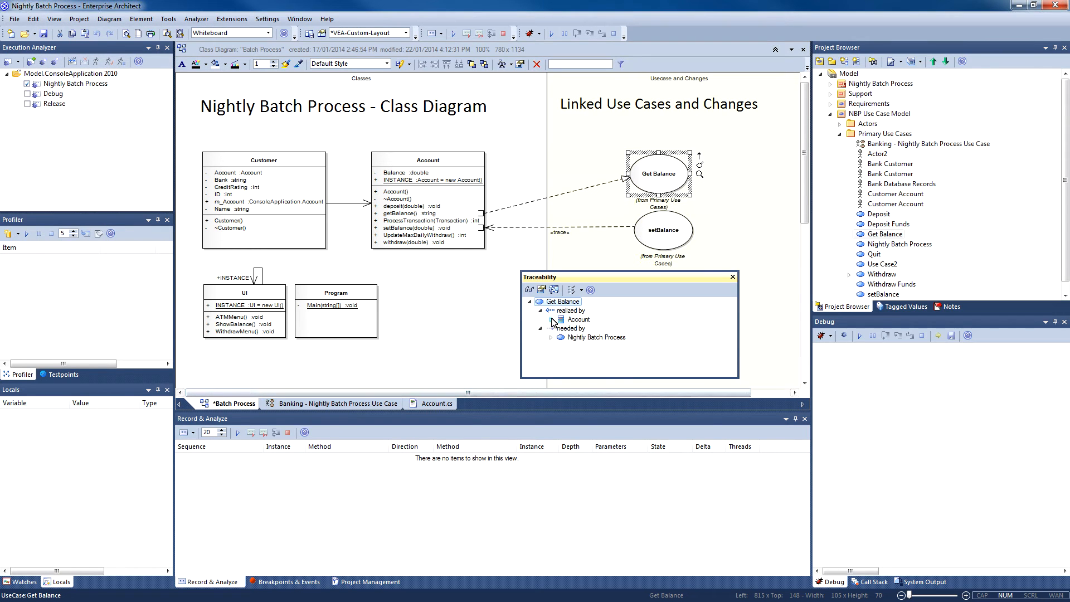
click(551, 320)
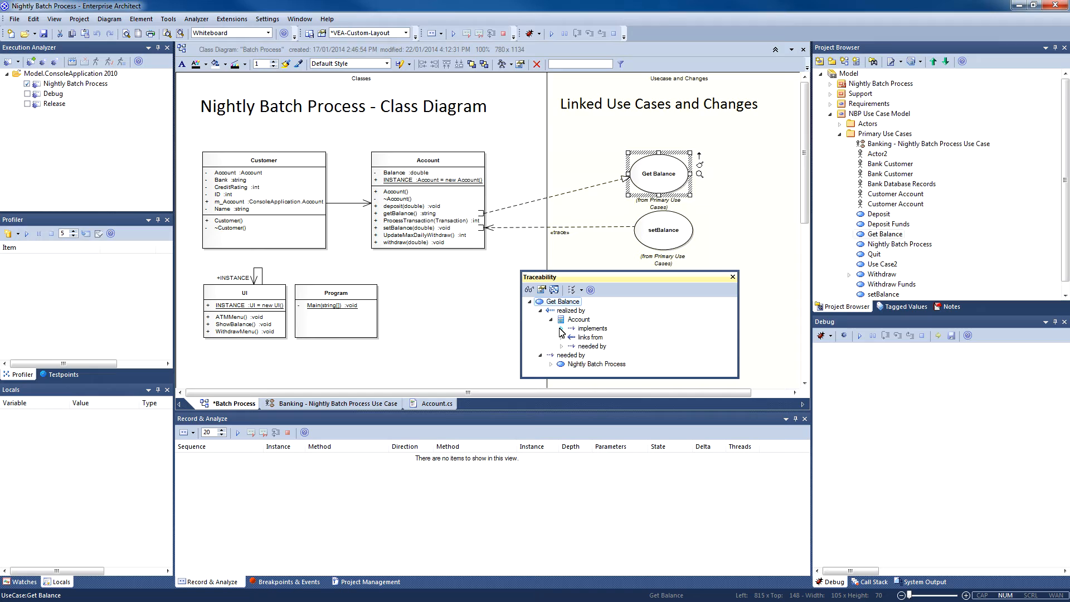
click(561, 328)
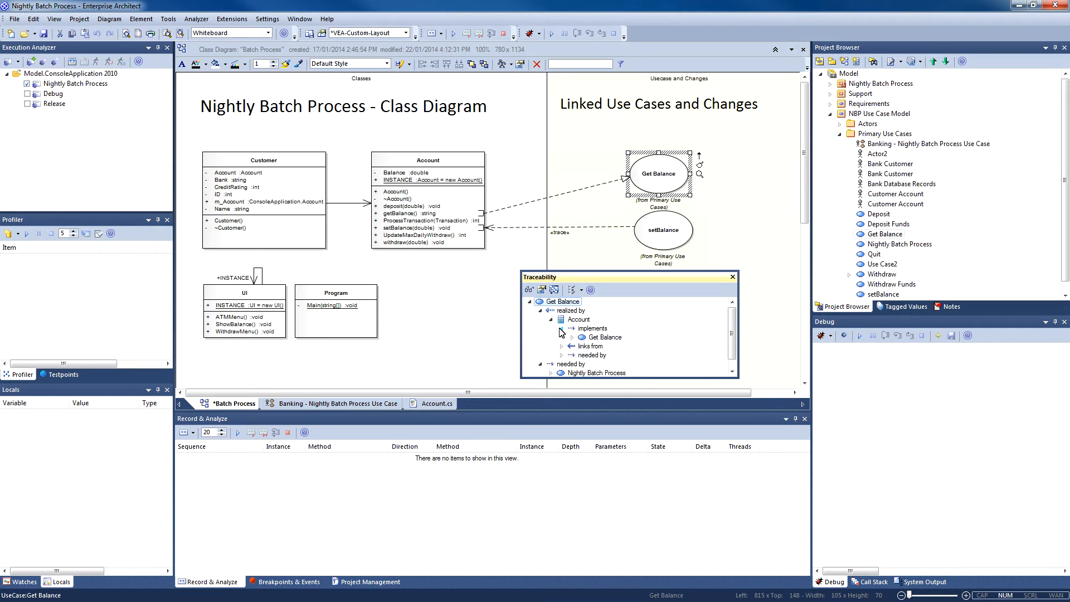
mouse_move(688, 335)
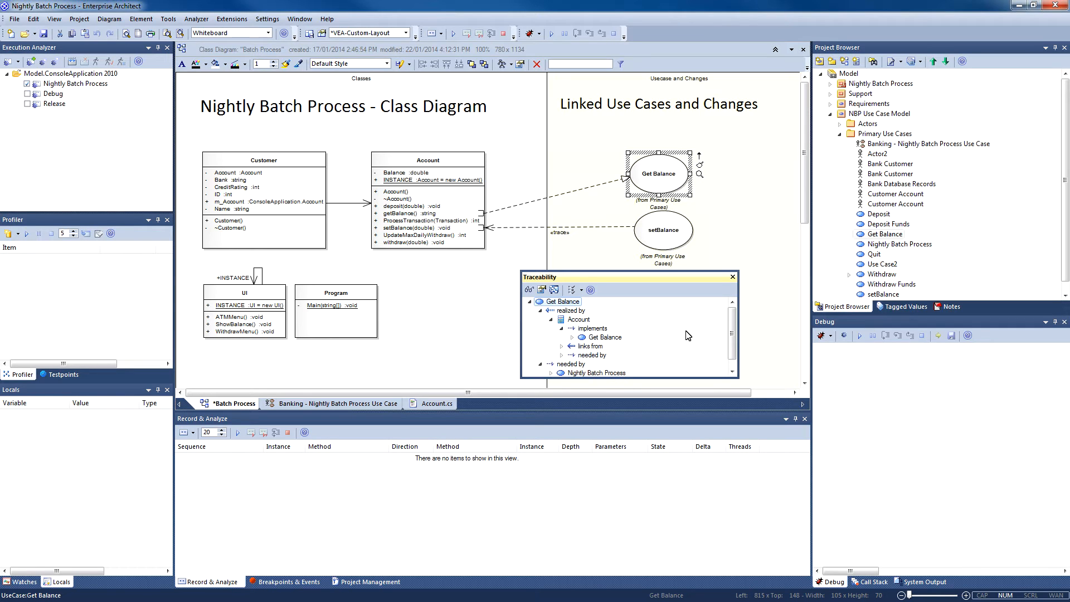
click(731, 276)
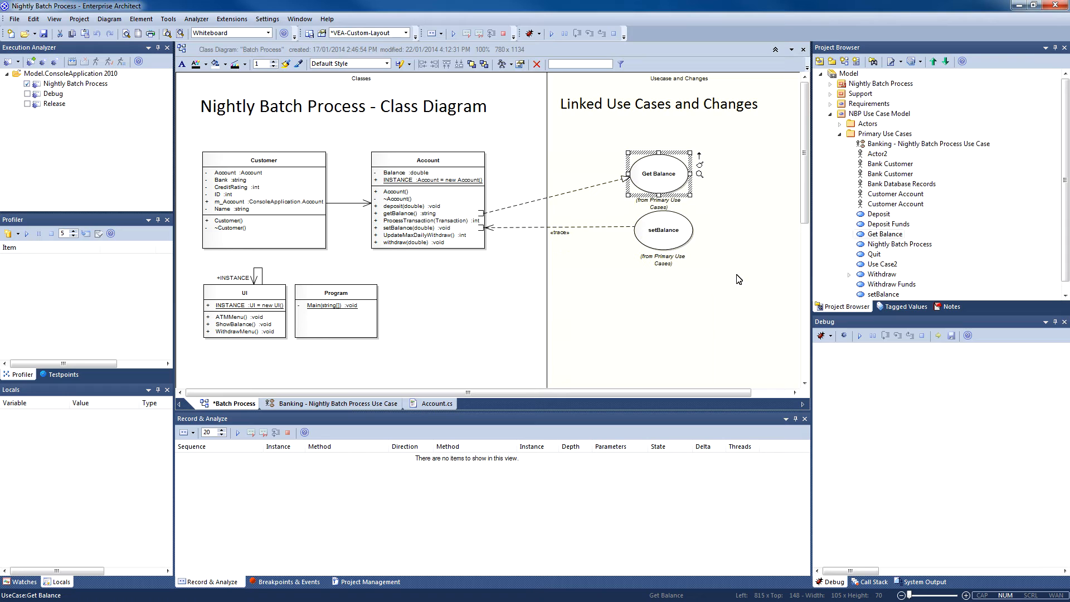
click(649, 290)
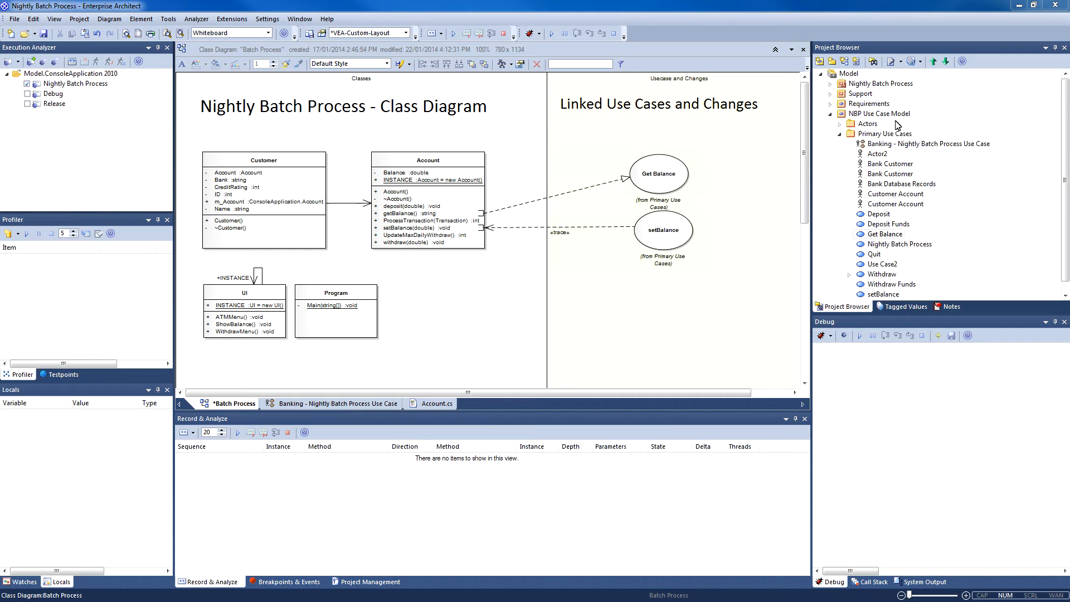
mouse_move(830, 95)
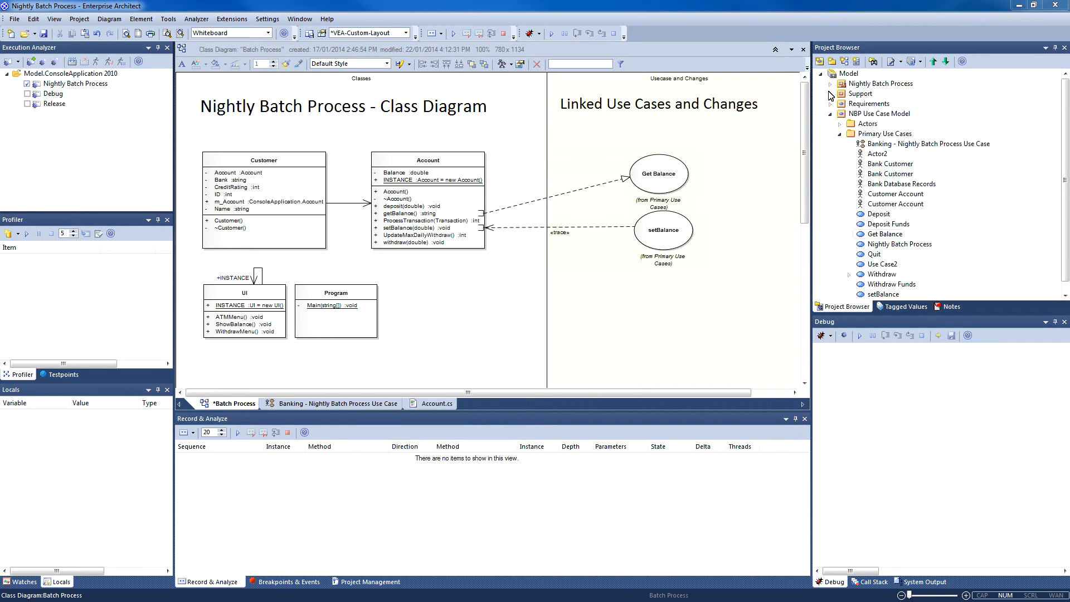
Open the Support diagram and review the properties of Change ID10067
double_click(876, 113)
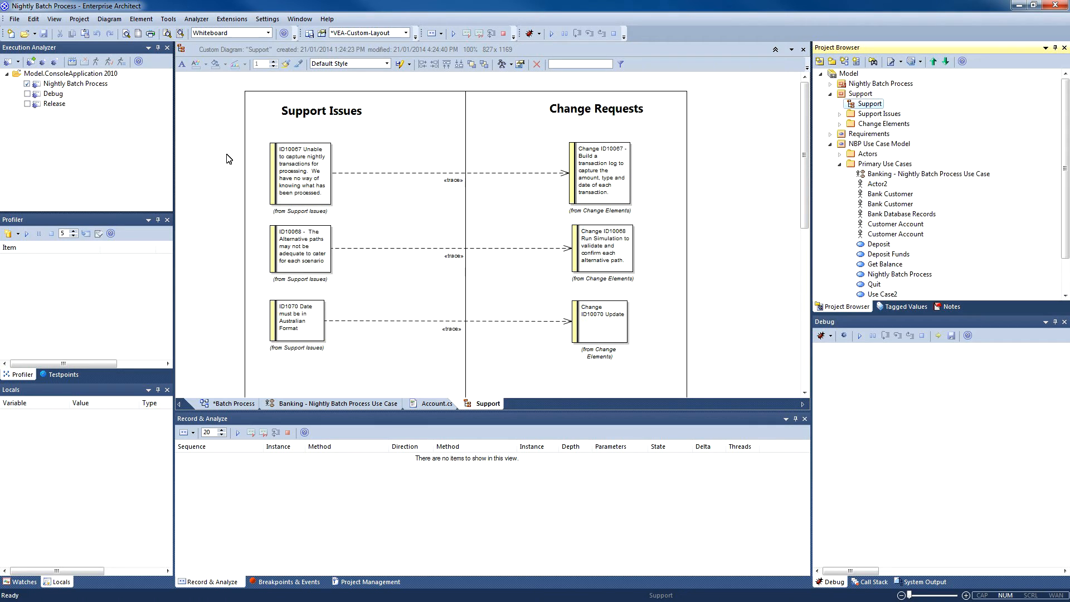
click(300, 171)
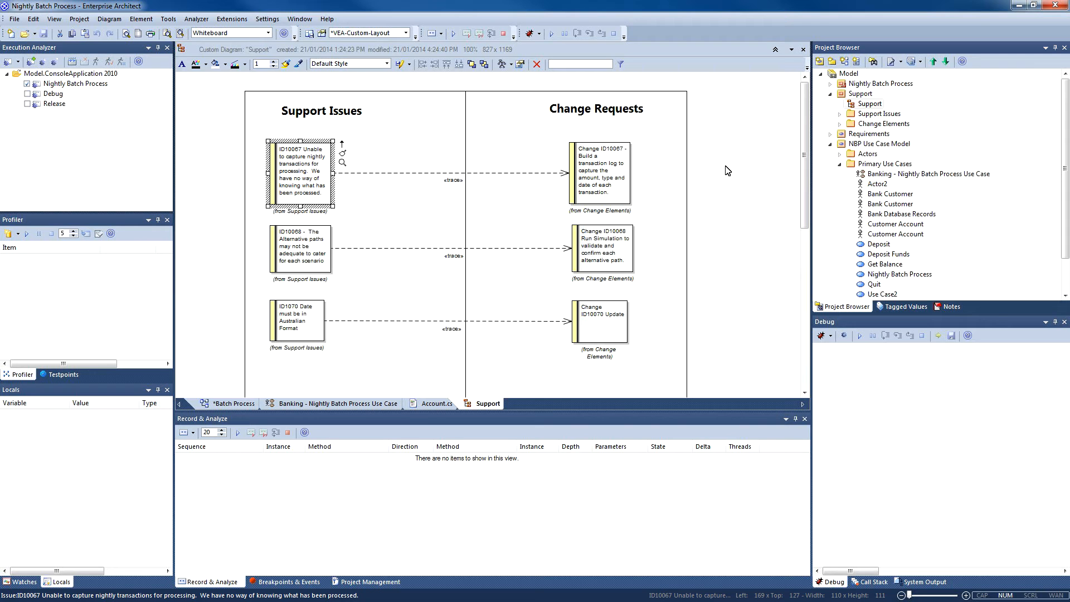
click(600, 170)
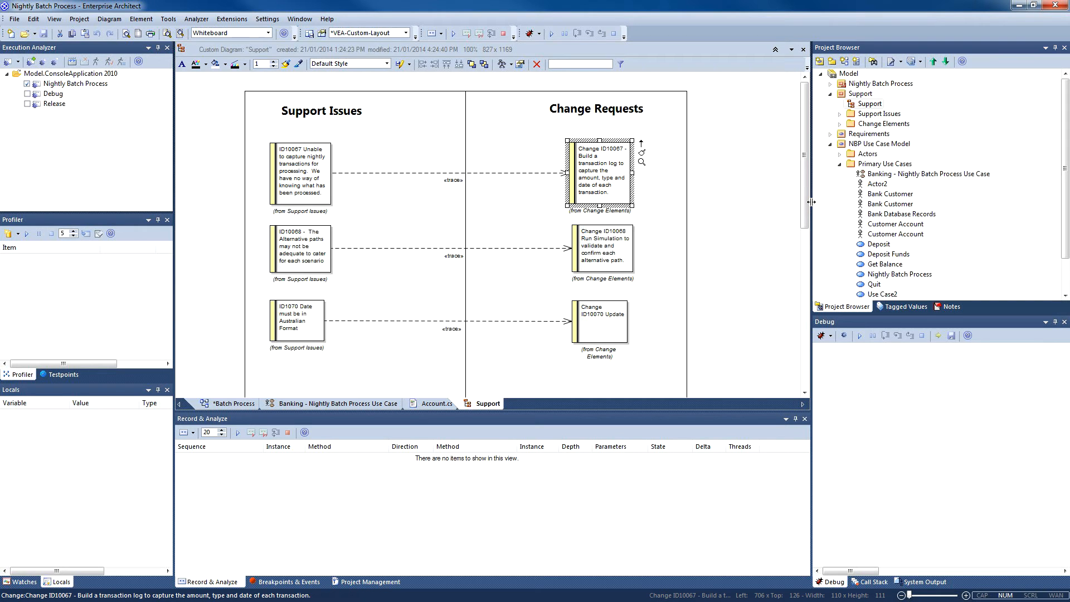
right_click(599, 171)
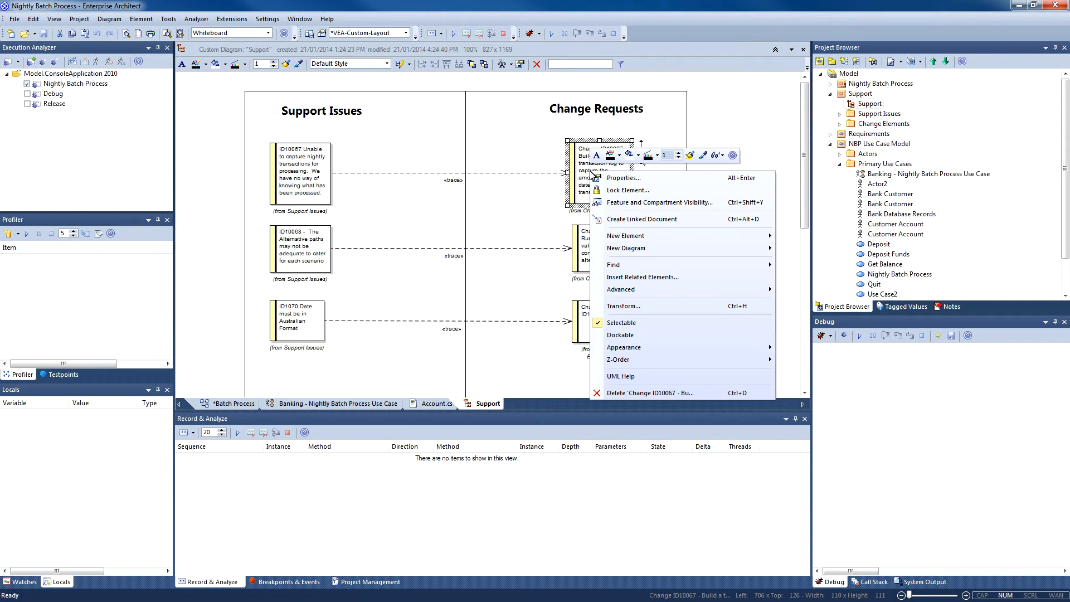
click(622, 177)
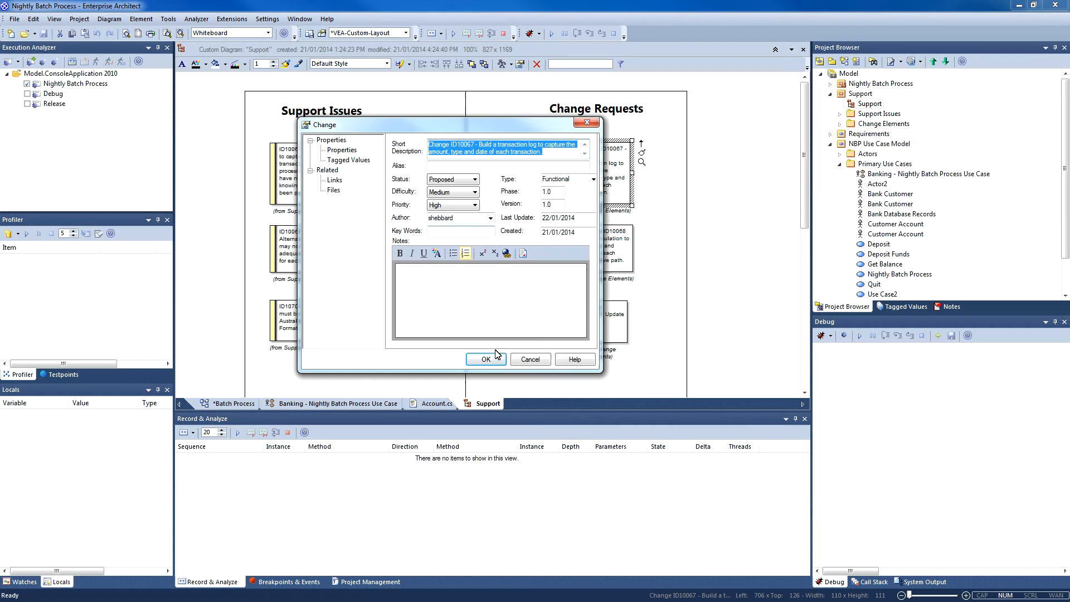
click(485, 358)
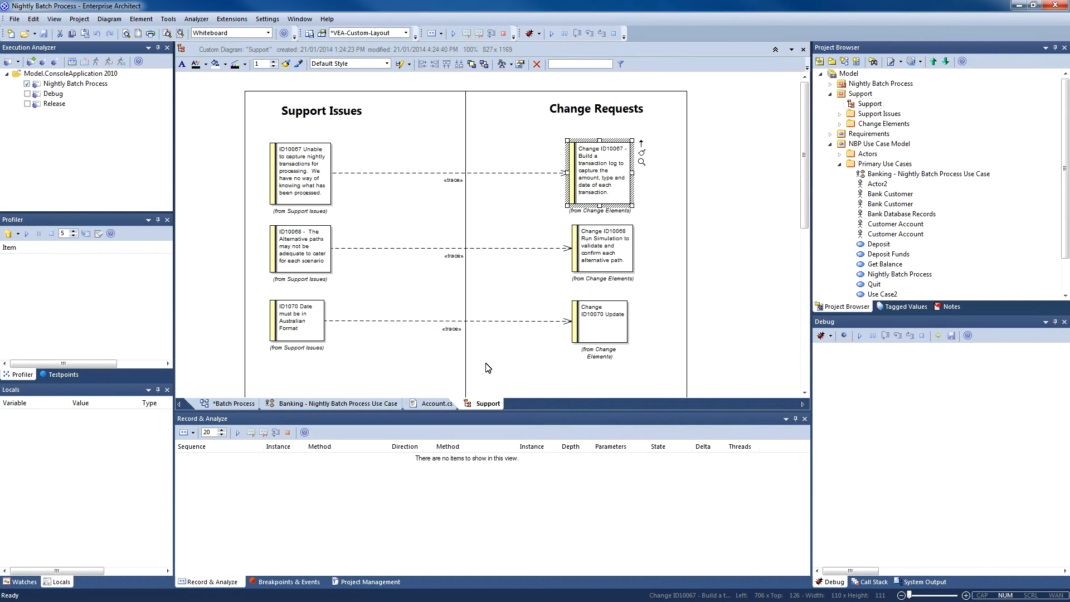
mouse_move(505, 320)
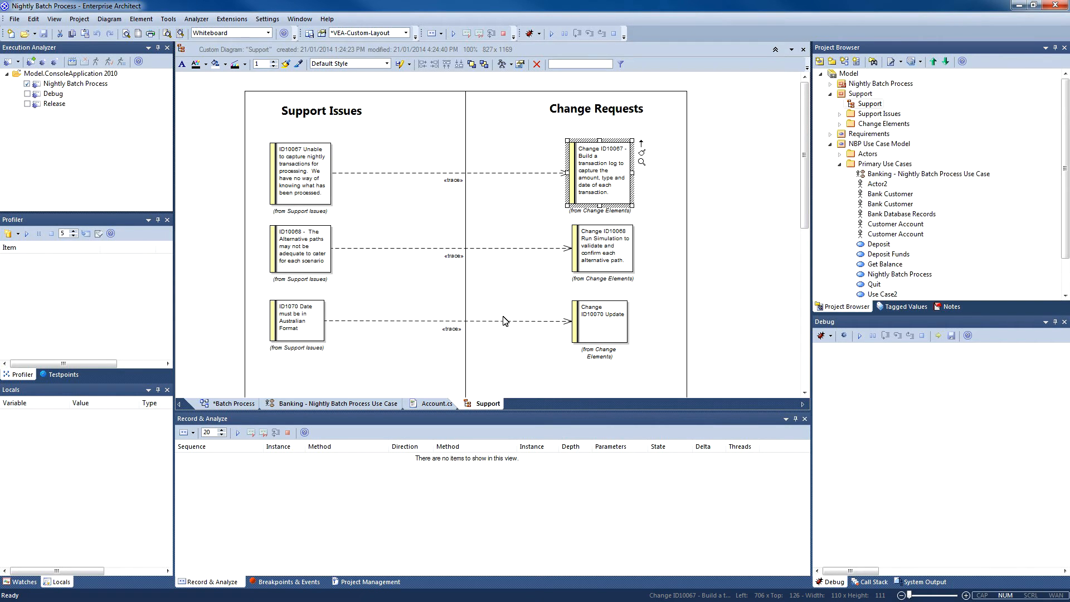
Locate Change ID10067 in the Project Browser and show its Project Management details
right_click(600, 170)
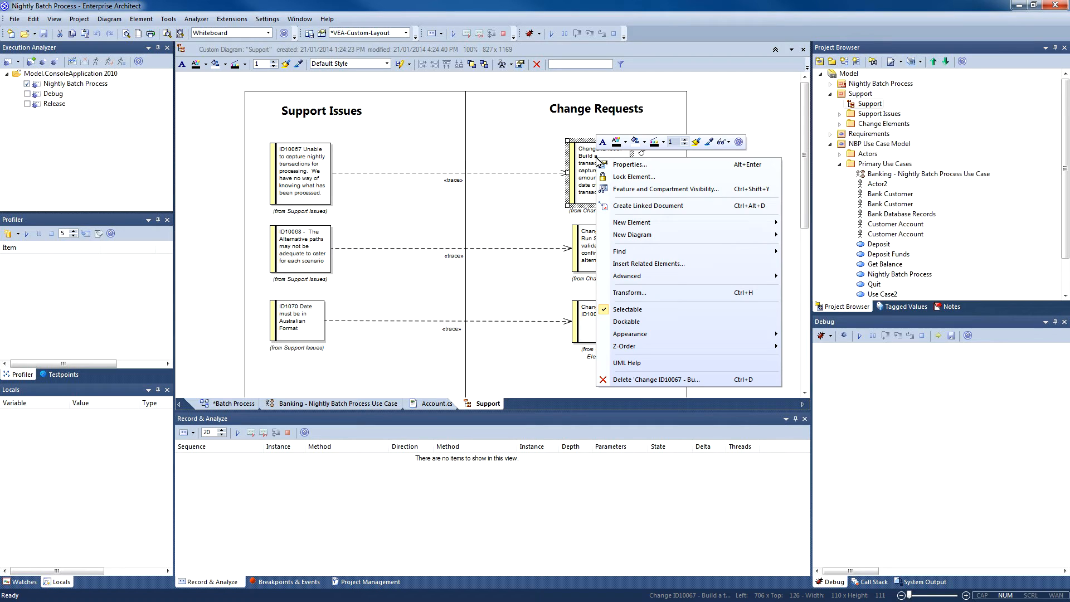
click(618, 251)
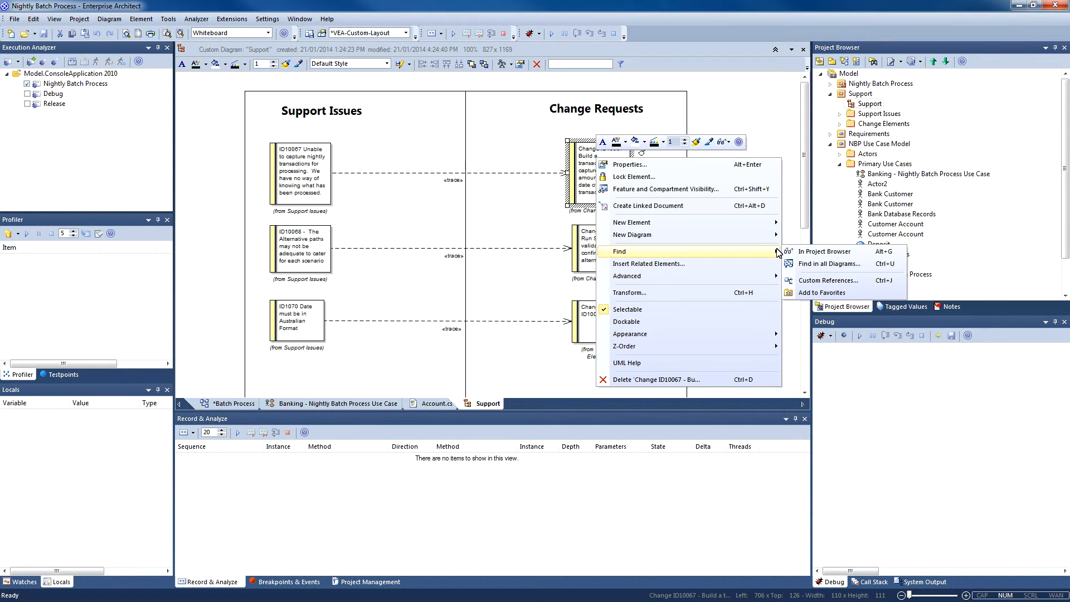
click(823, 252)
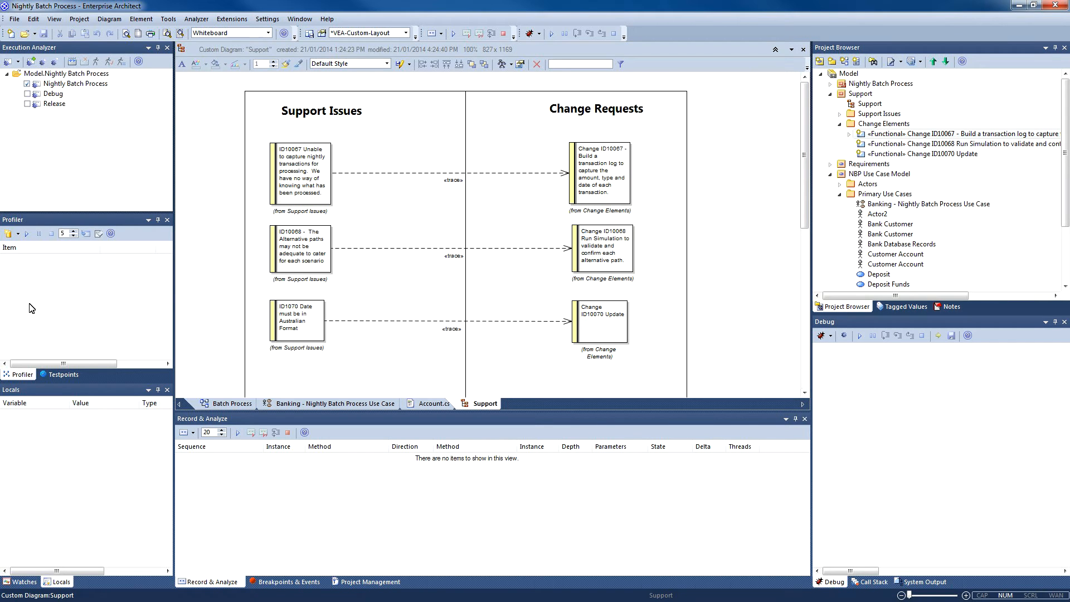
click(599, 174)
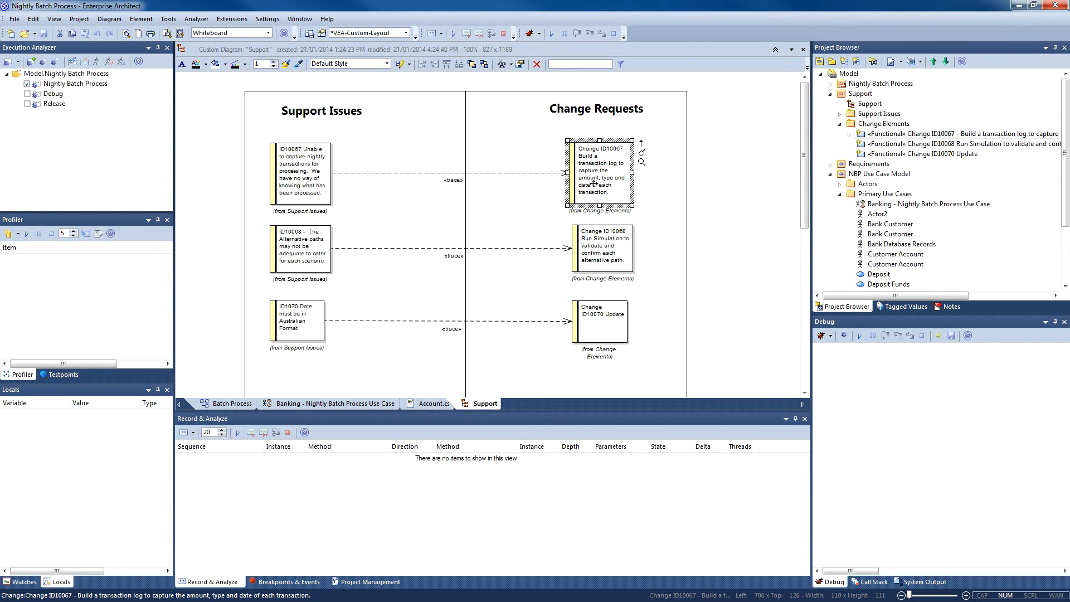
mouse_move(332, 464)
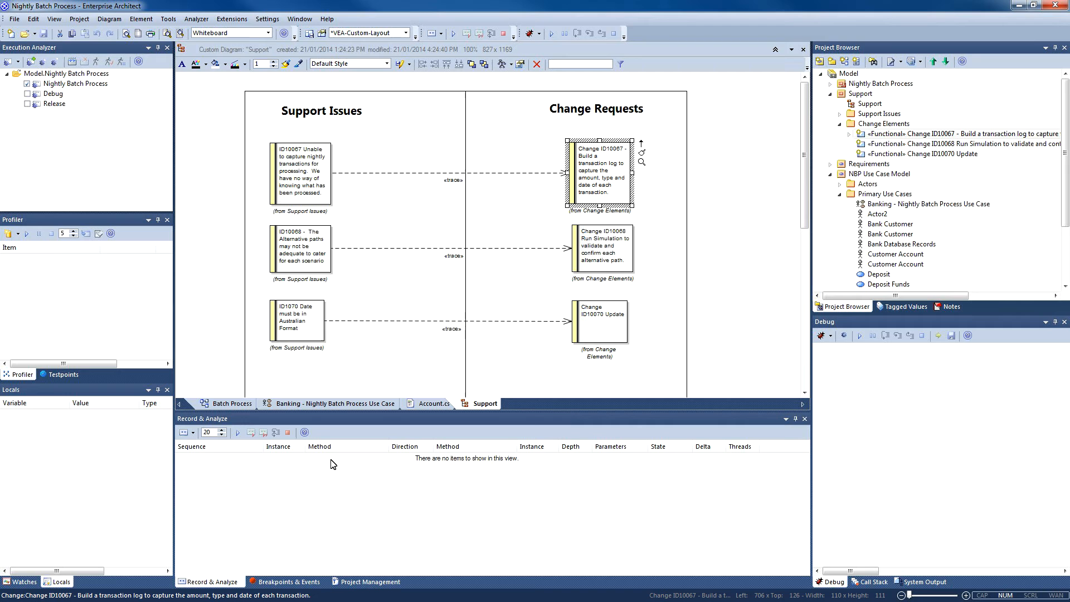
click(371, 581)
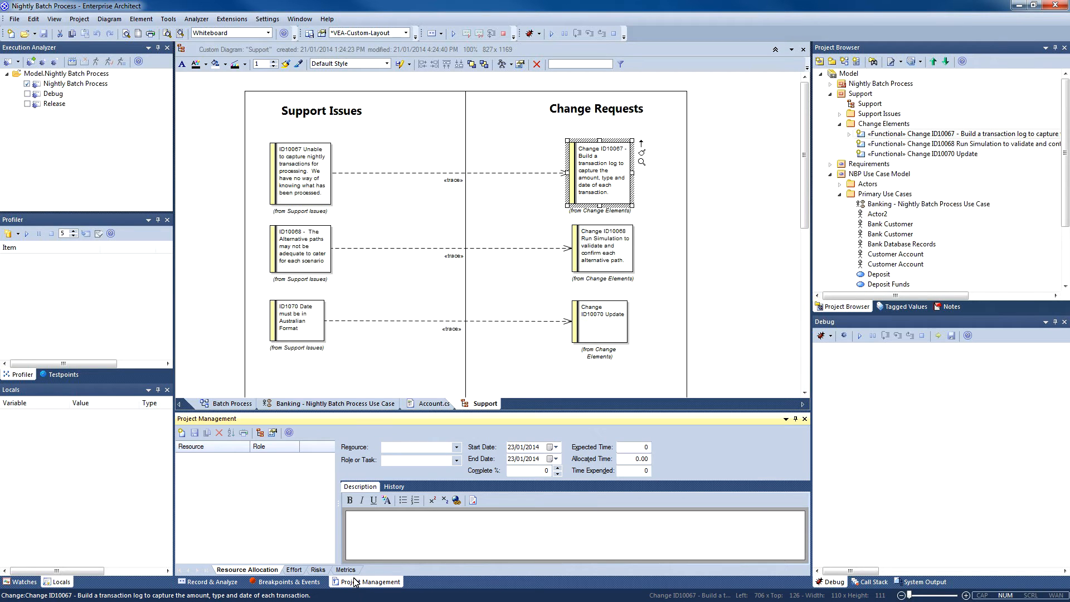
Allocate a Developer to ID10067 until 12/02/2014, describing the transaction-capture problem, and save
click(456, 446)
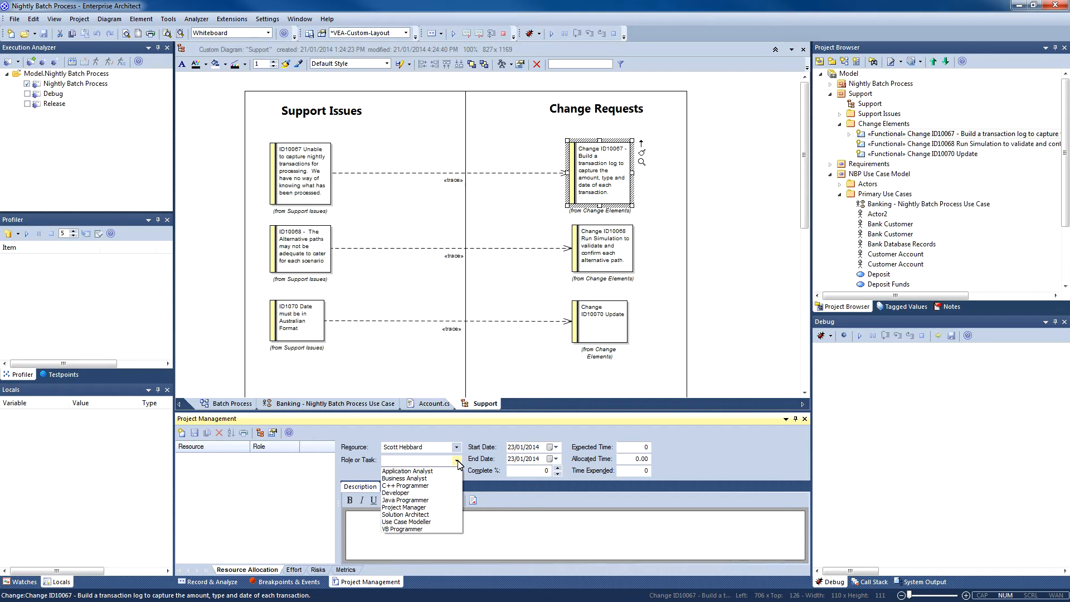
click(394, 492)
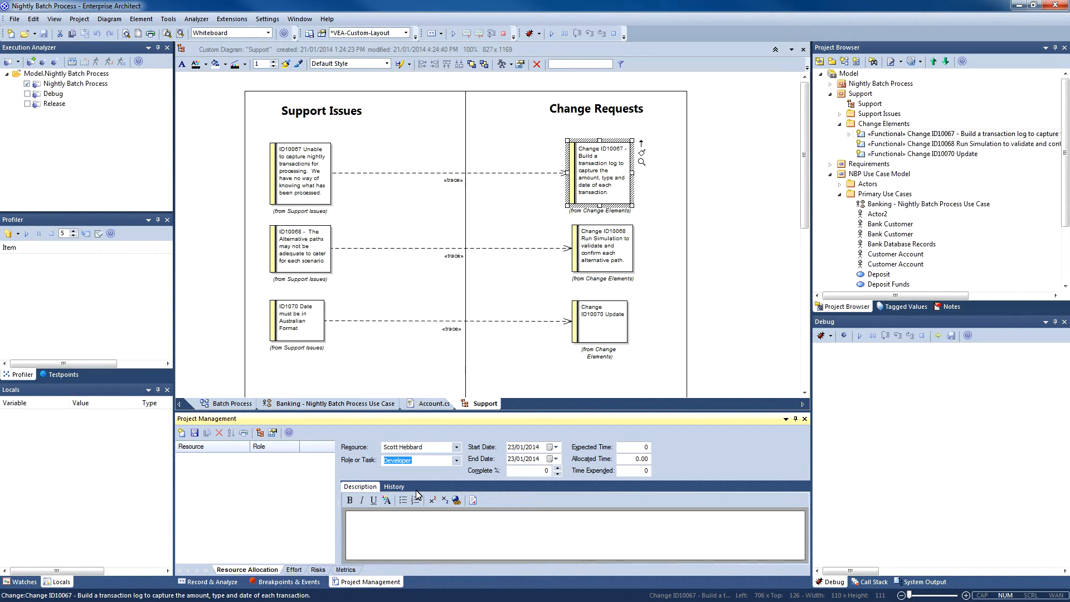
click(554, 458)
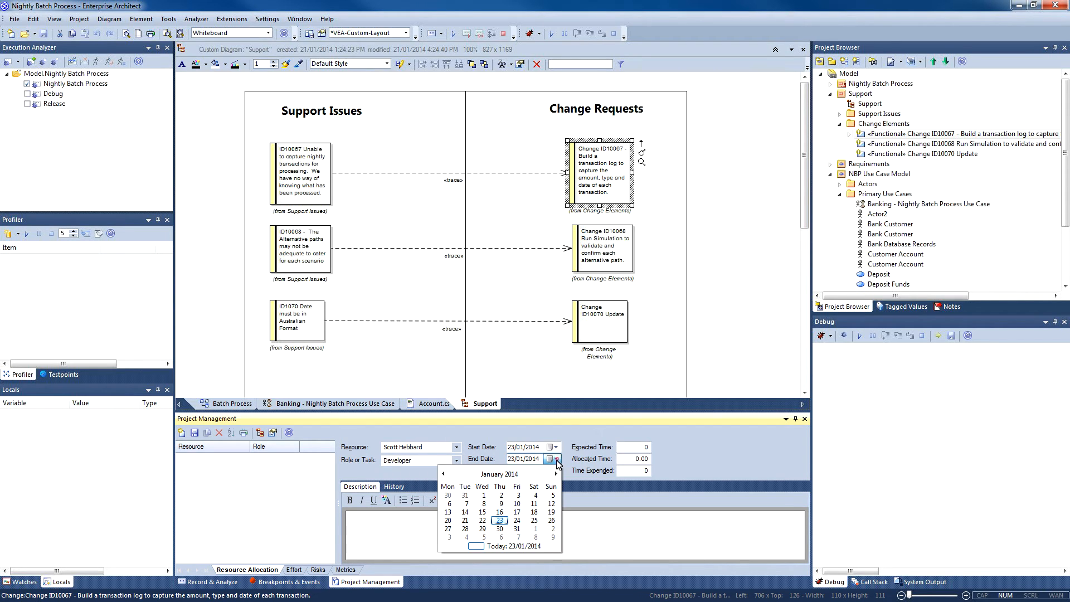
click(556, 473)
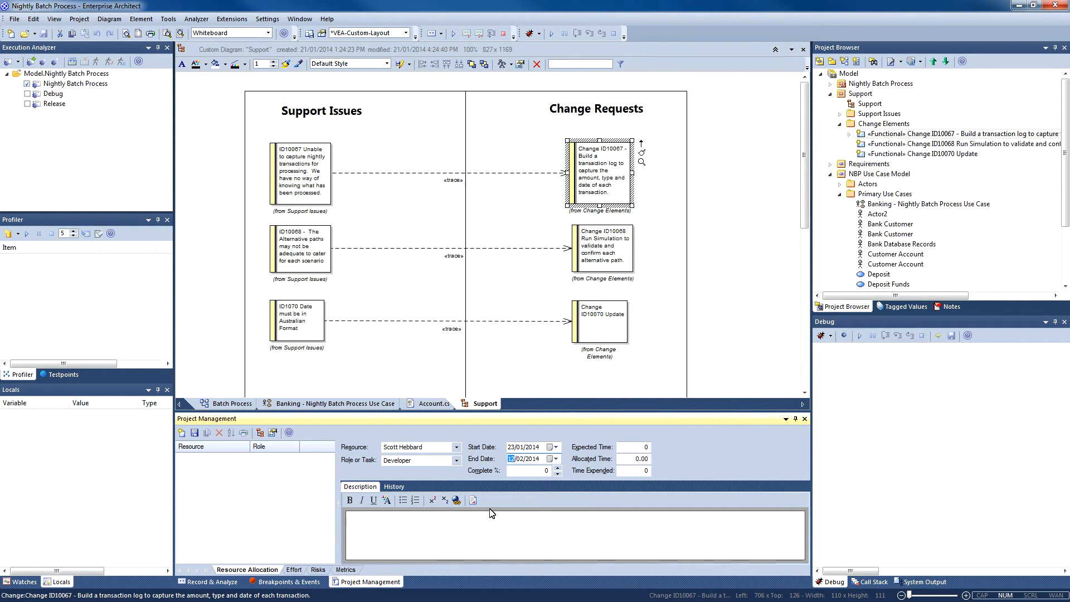
click(632, 447)
text(5)
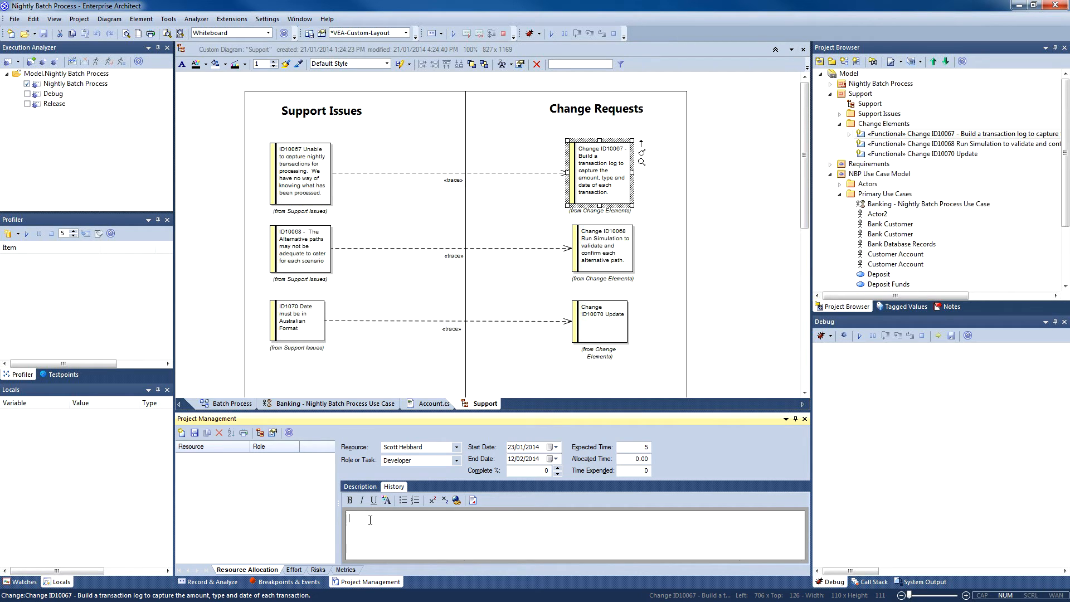
text(Previous version of application unable to capture transactions effectively.)
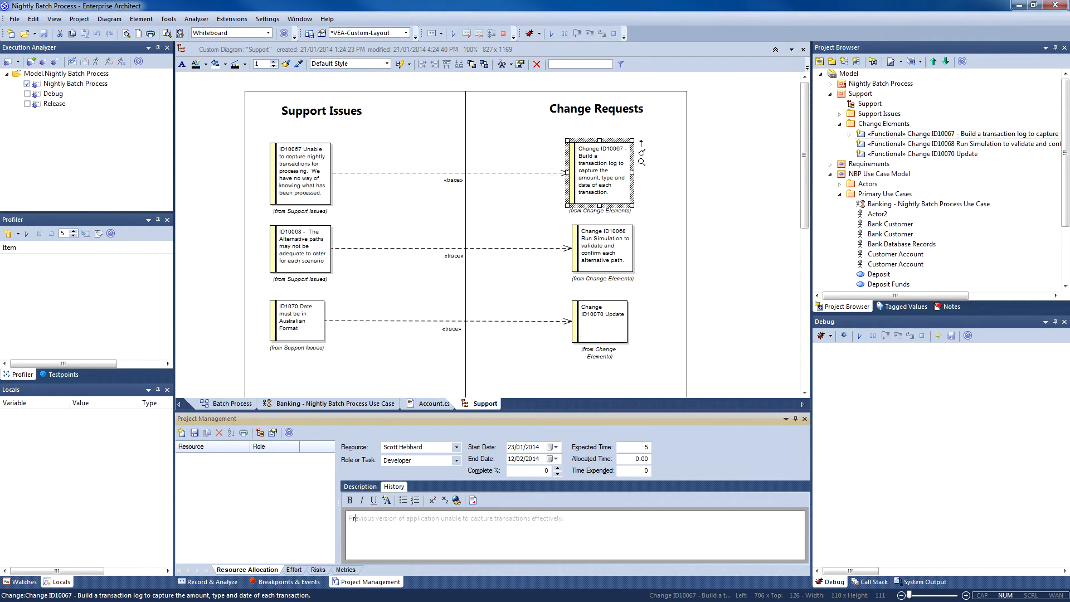
click(181, 431)
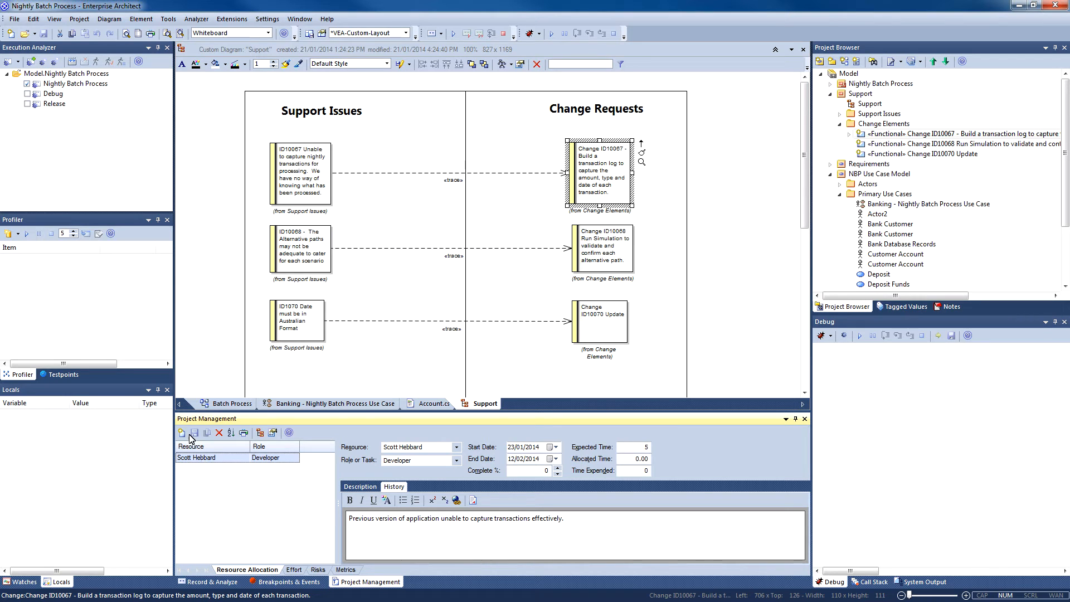
mouse_move(180, 432)
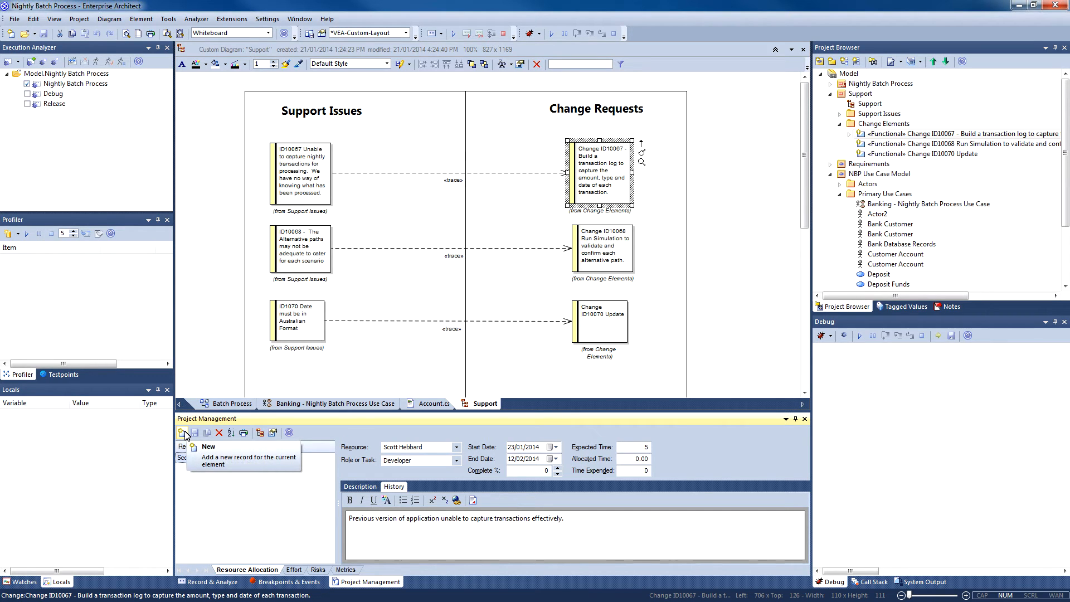
Add a second team member's allocation ending 6 February 2014 with expected time 5
click(183, 431)
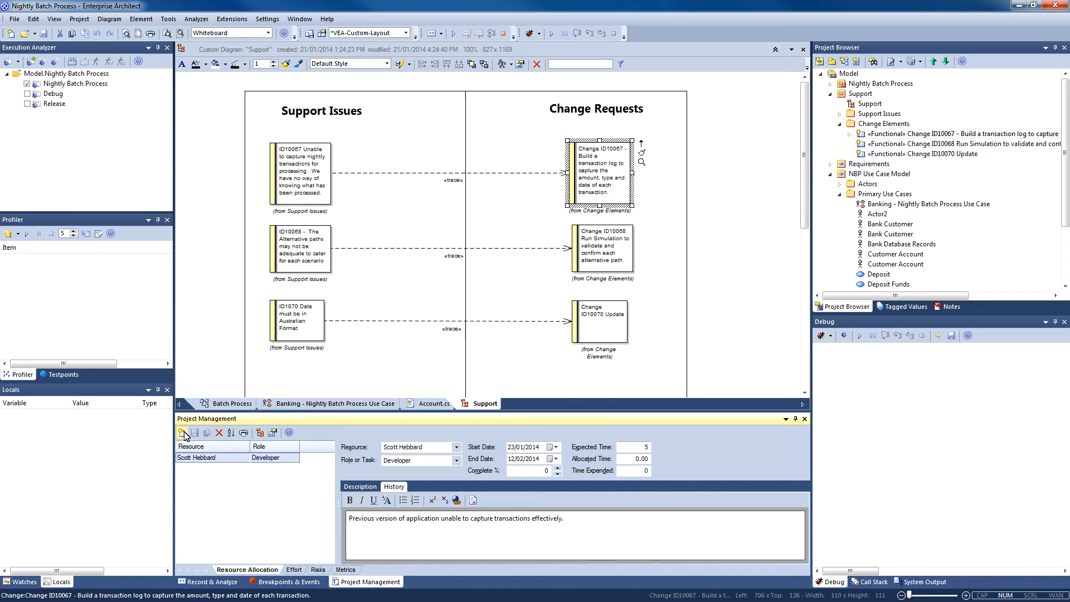
click(456, 446)
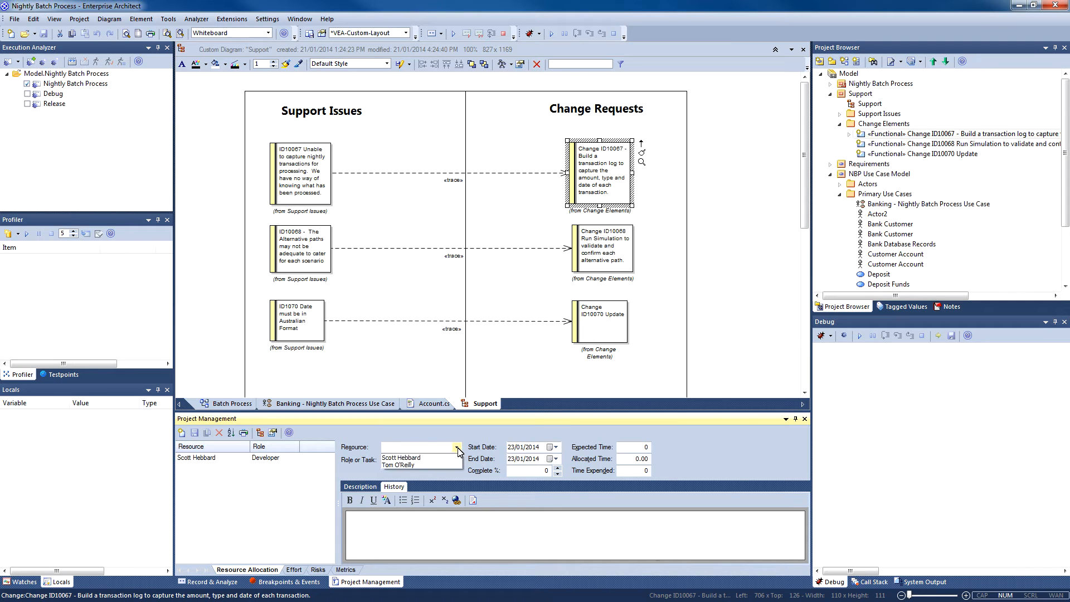
click(401, 465)
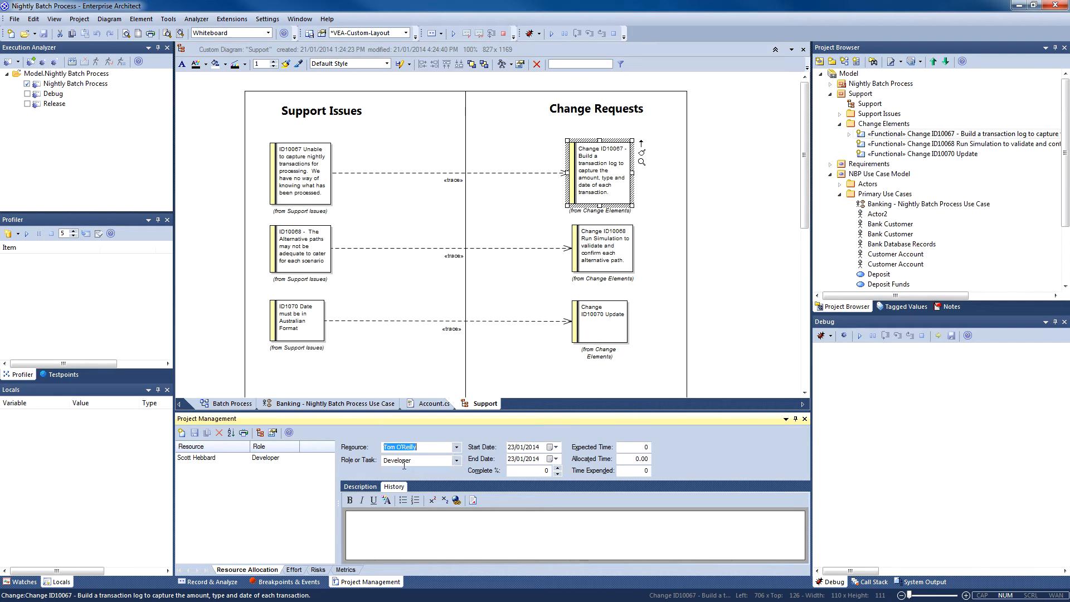
click(554, 458)
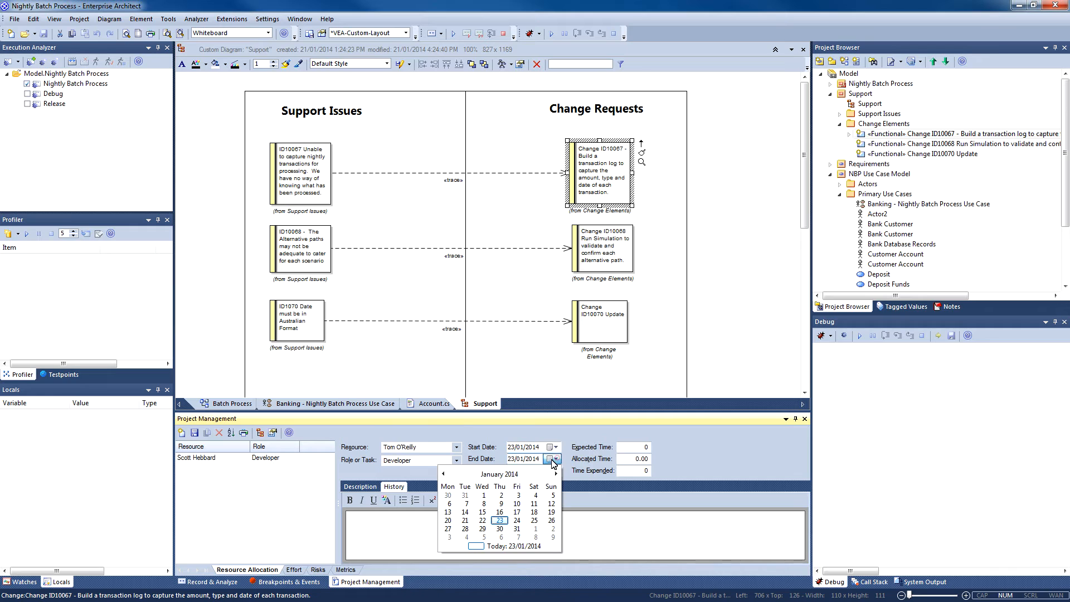
click(551, 473)
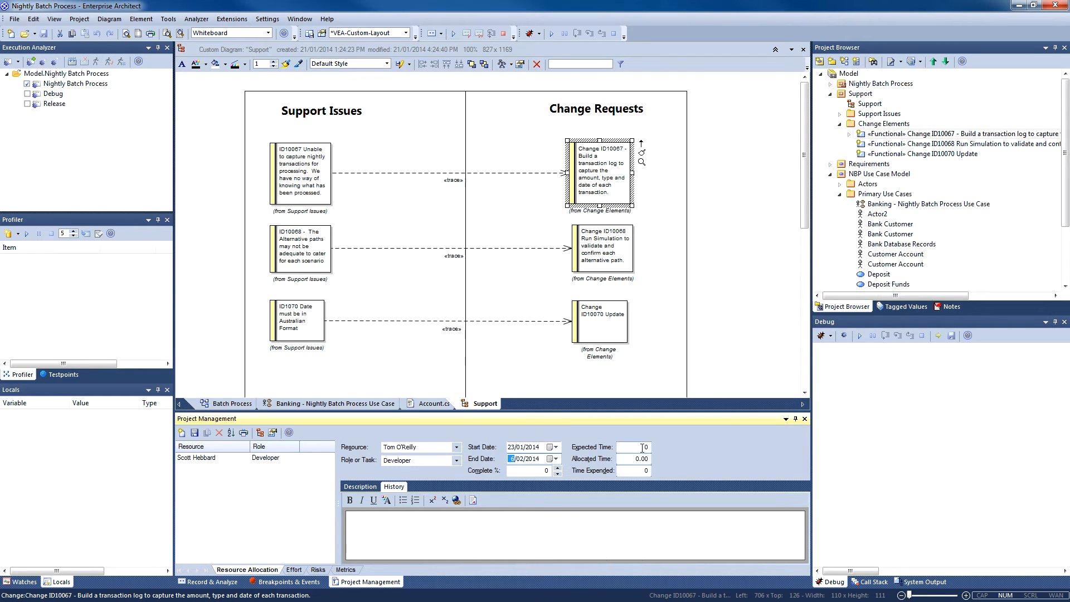
text(5)
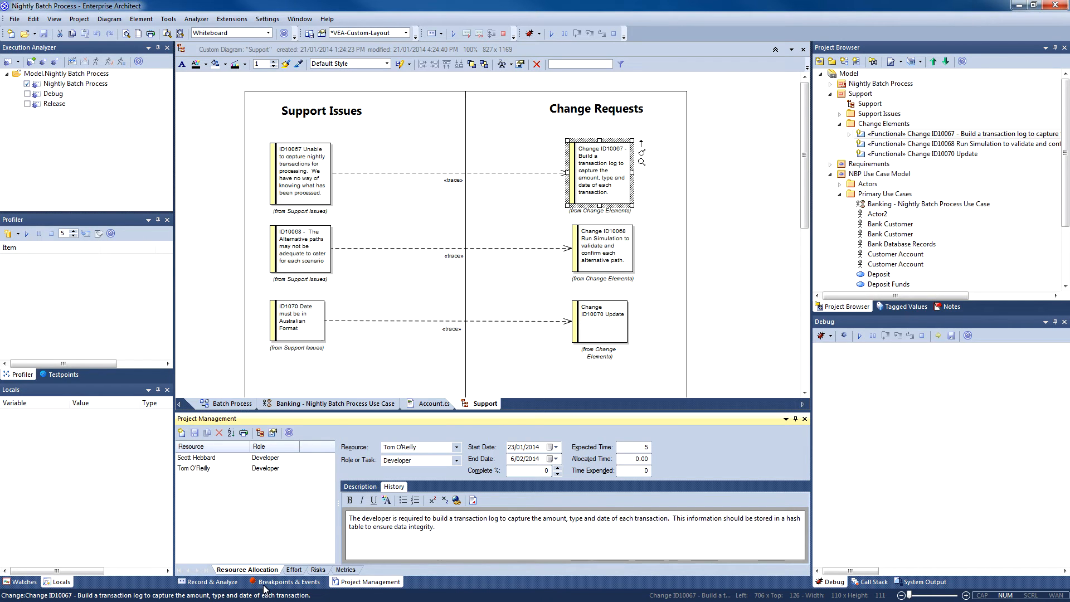
mouse_move(261, 550)
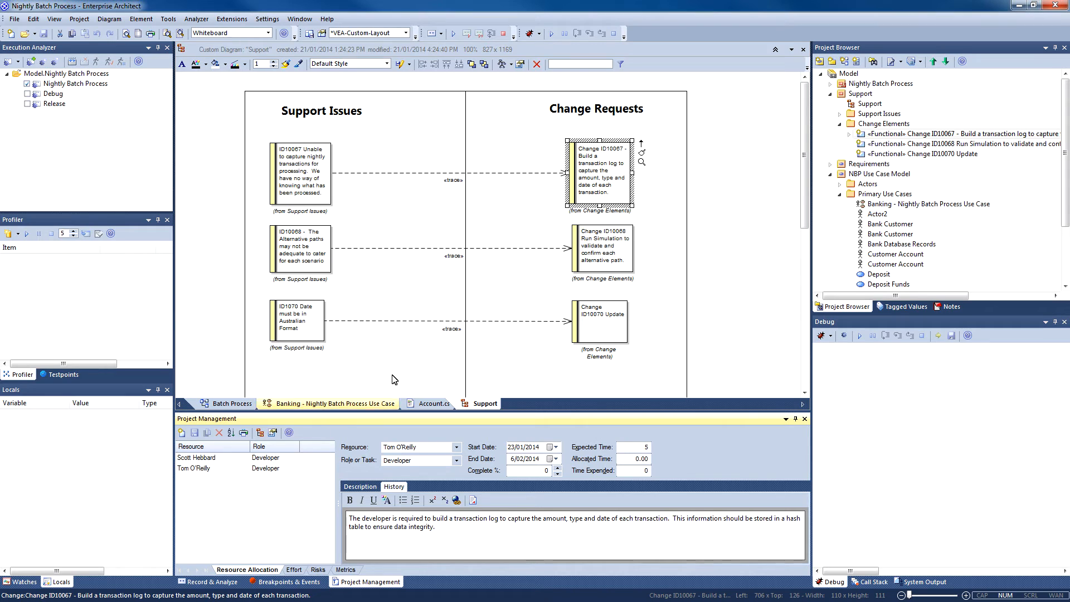
right_click(392, 379)
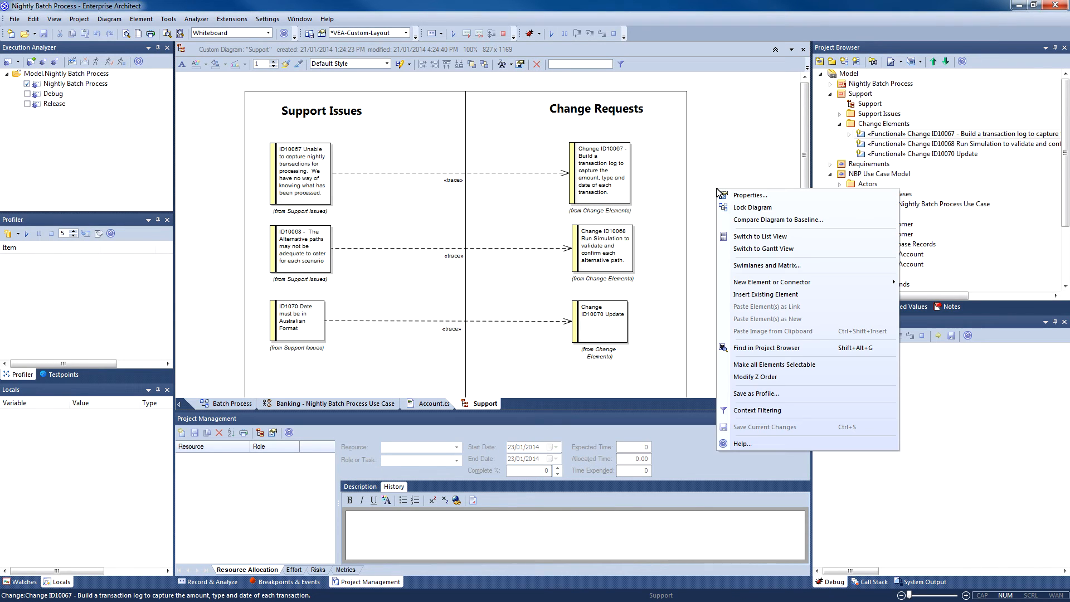
click(763, 249)
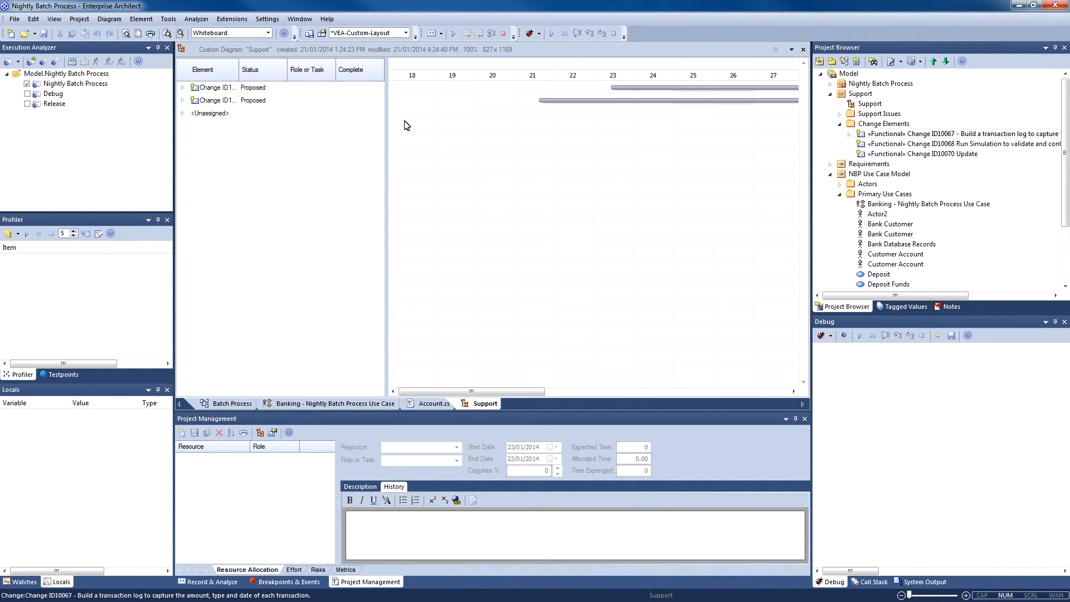
click(215, 87)
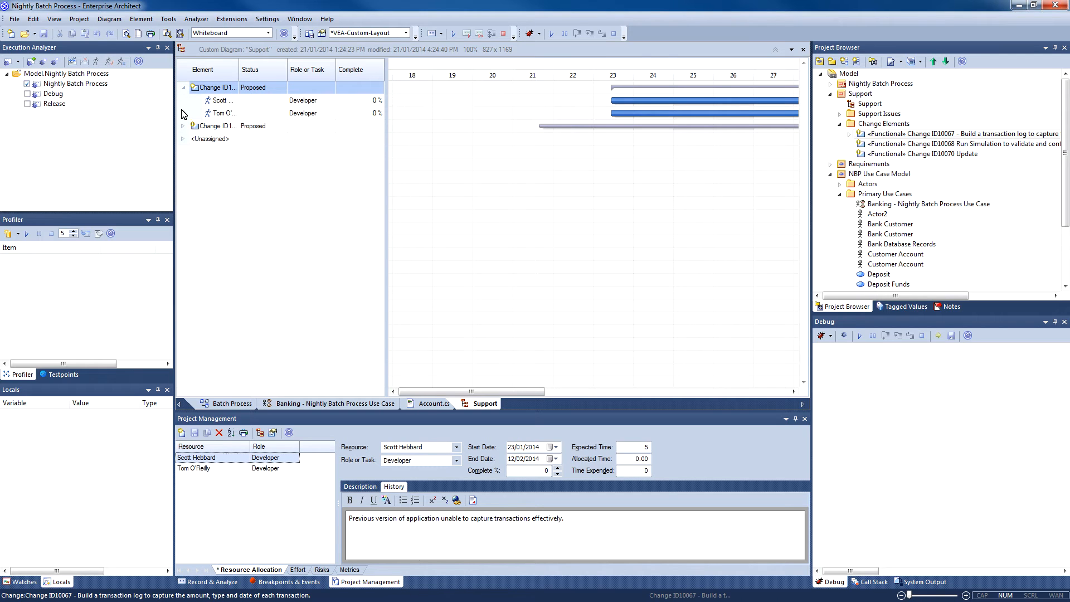
mouse_move(172, 142)
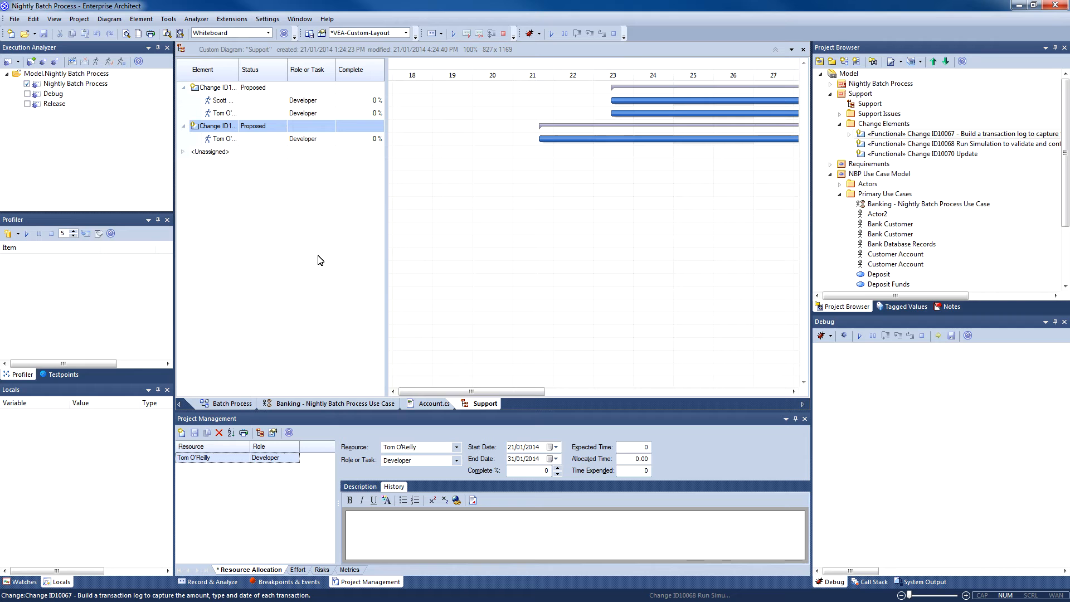
click(220, 100)
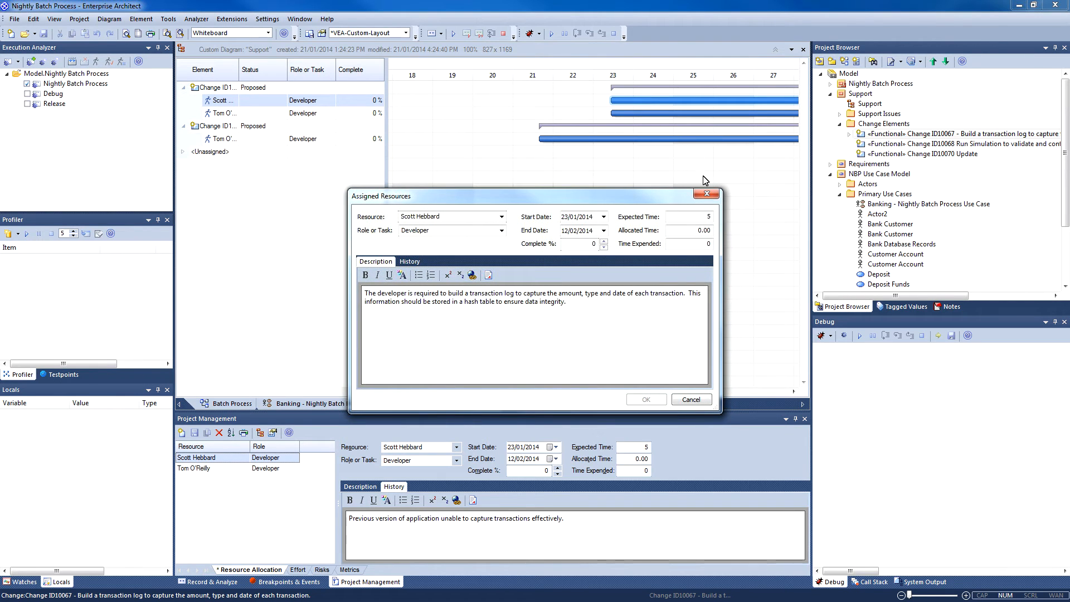
click(689, 399)
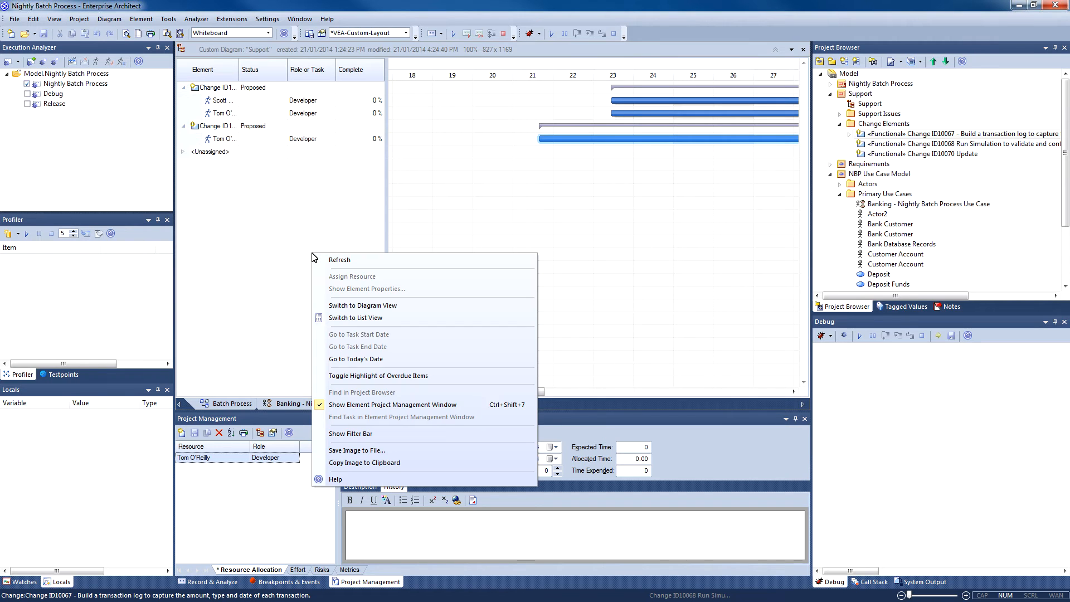
click(362, 305)
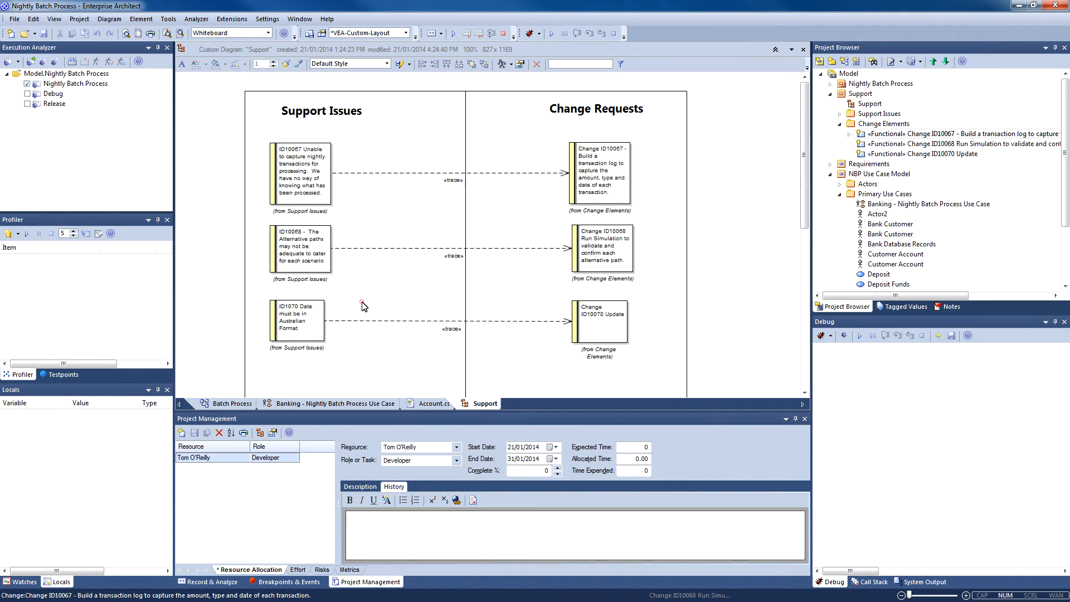
mouse_move(365, 302)
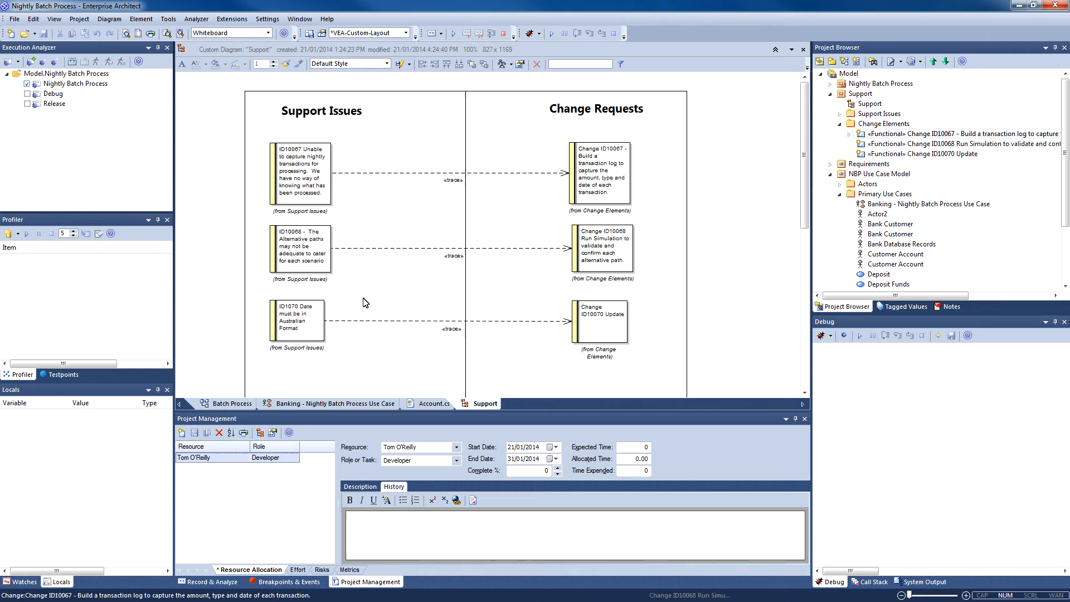
Show the Record & Analyze window, select Change ID10067, and switch to the Batch Process diagram
click(212, 581)
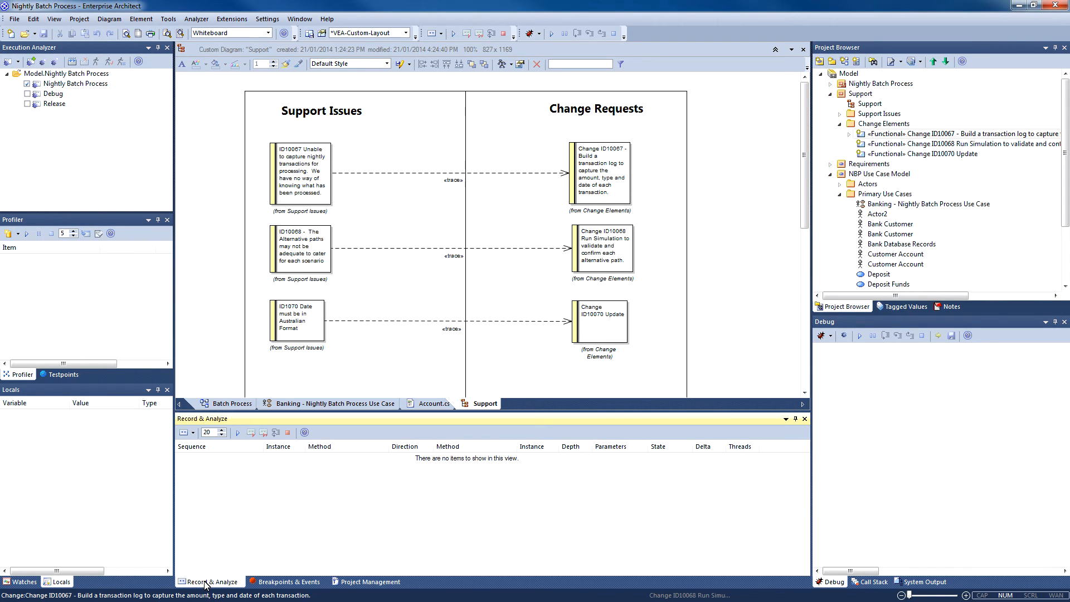
mouse_move(213, 571)
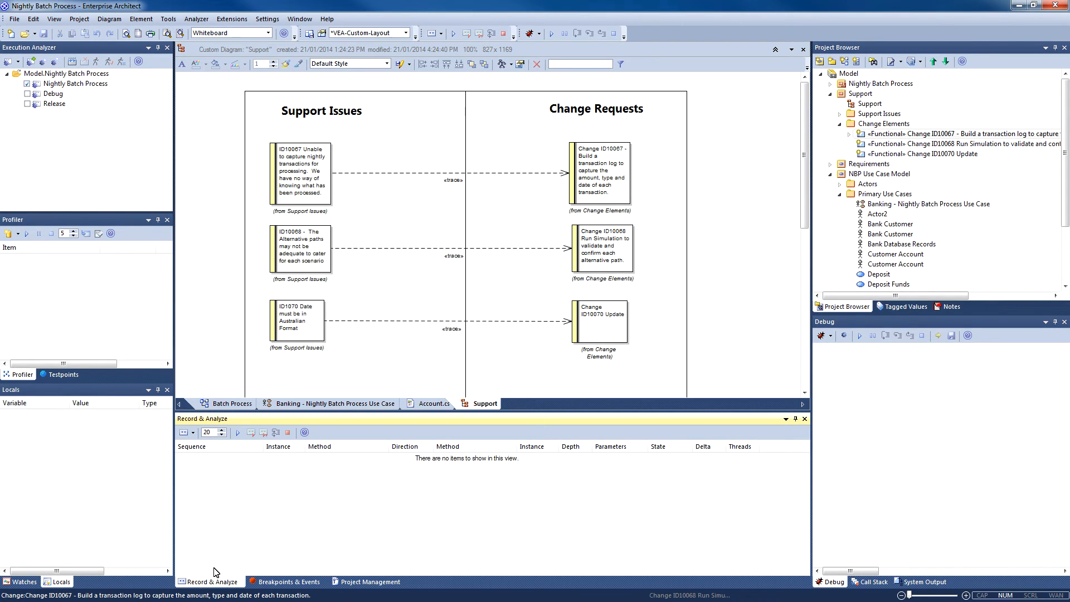
mouse_move(213, 571)
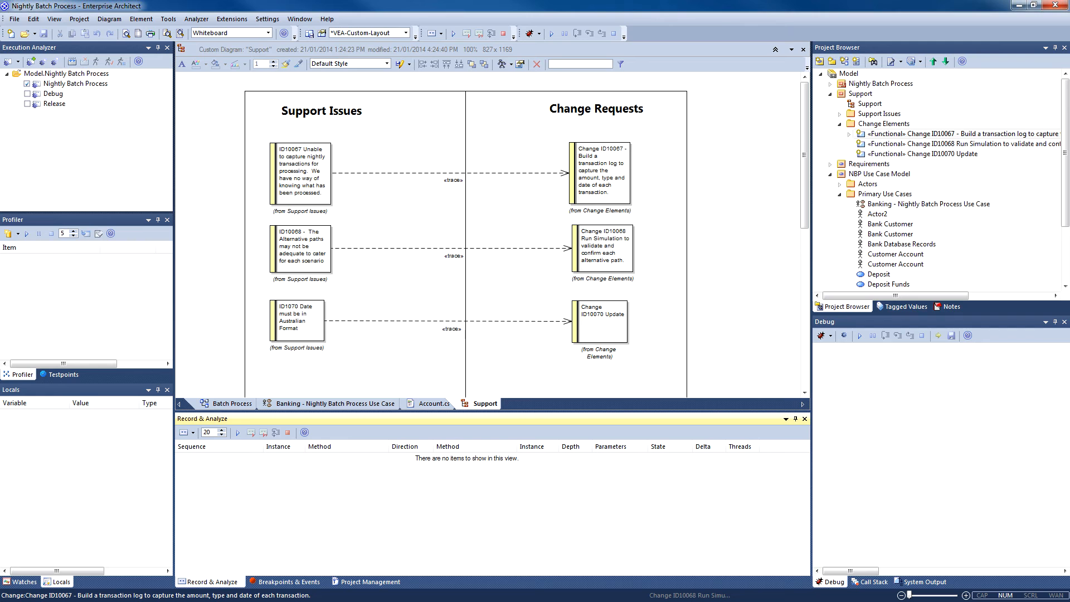
click(599, 171)
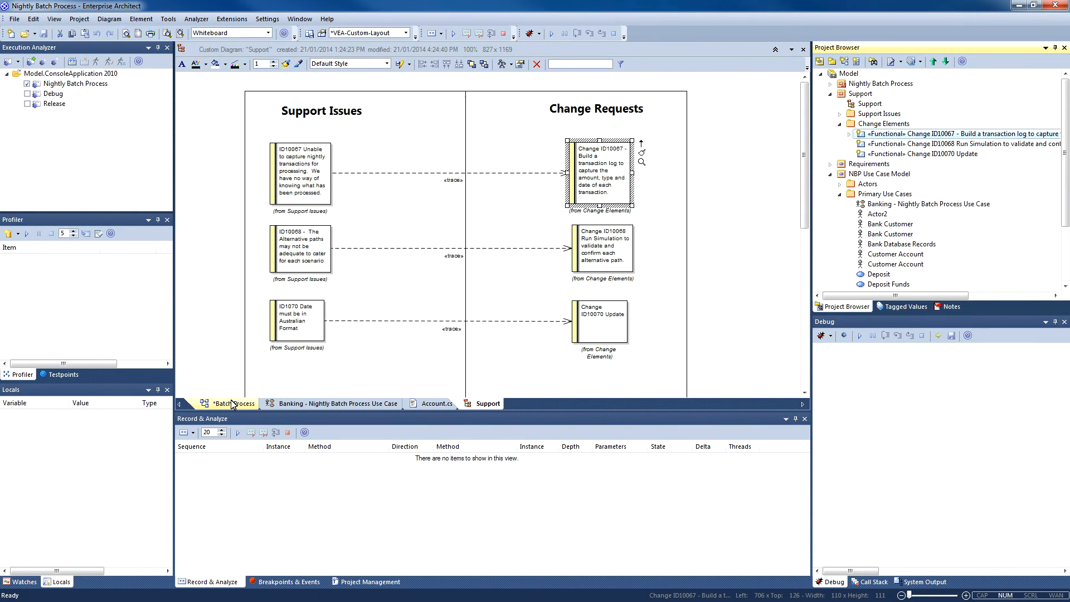
click(234, 403)
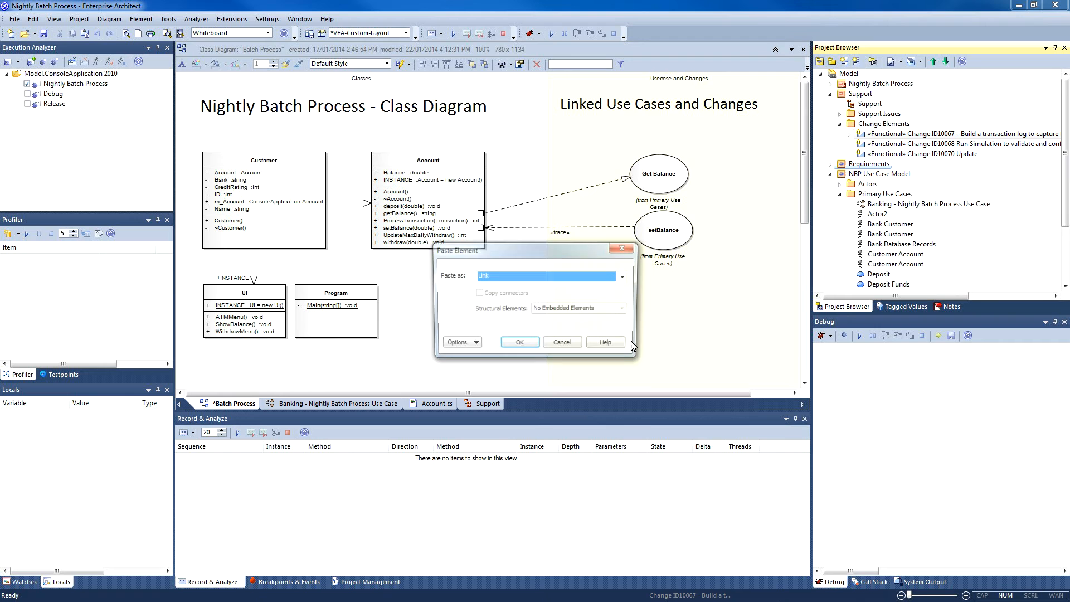
Paste Change ID10067 as a link and add a new Transaction class to the diagram
click(519, 342)
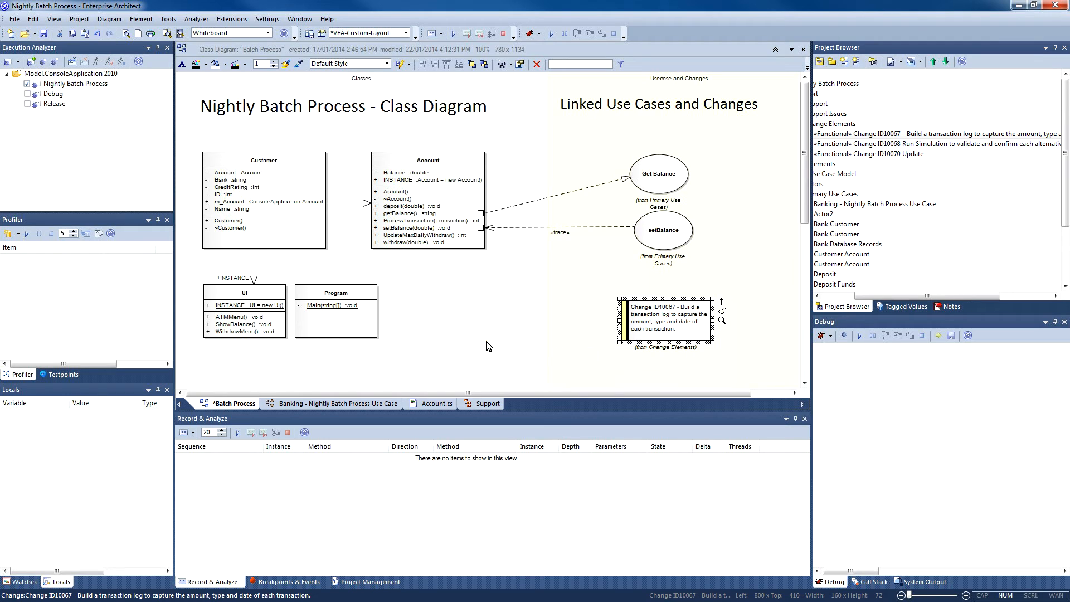
click(462, 307)
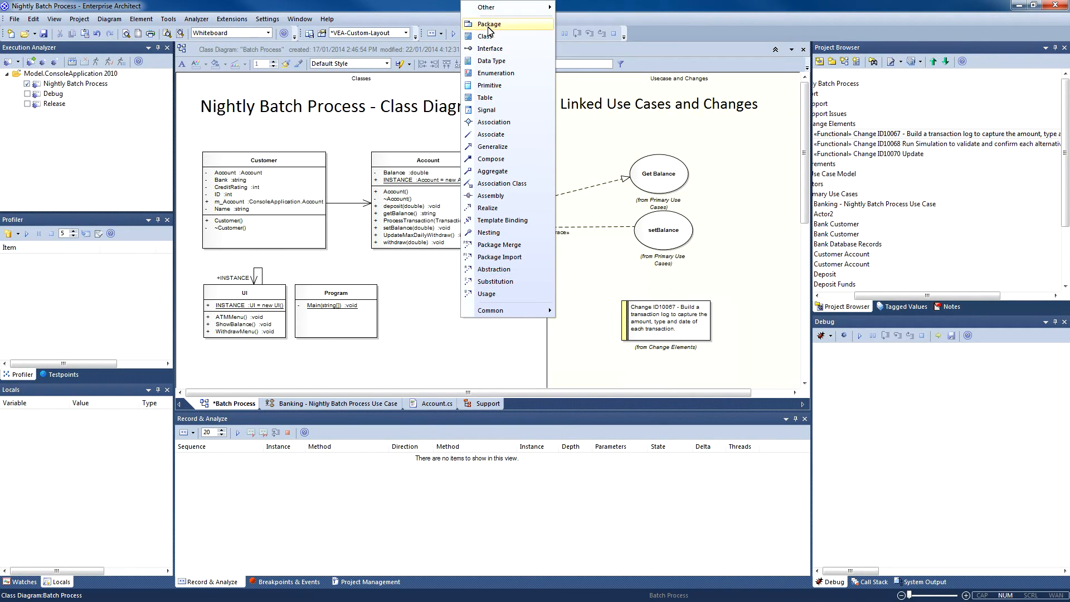
click(486, 36)
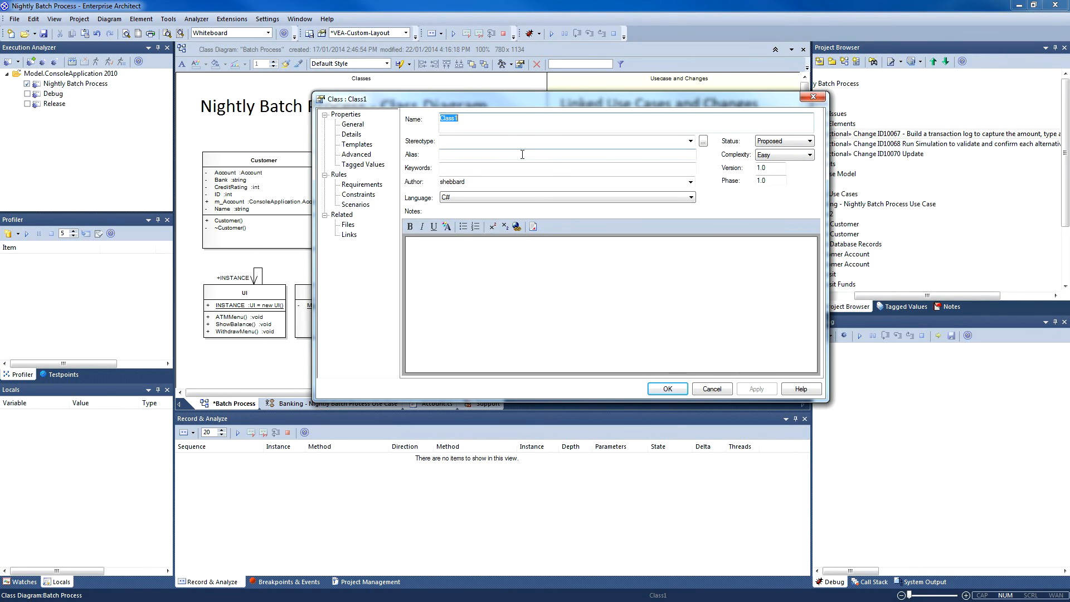
text(Trans)
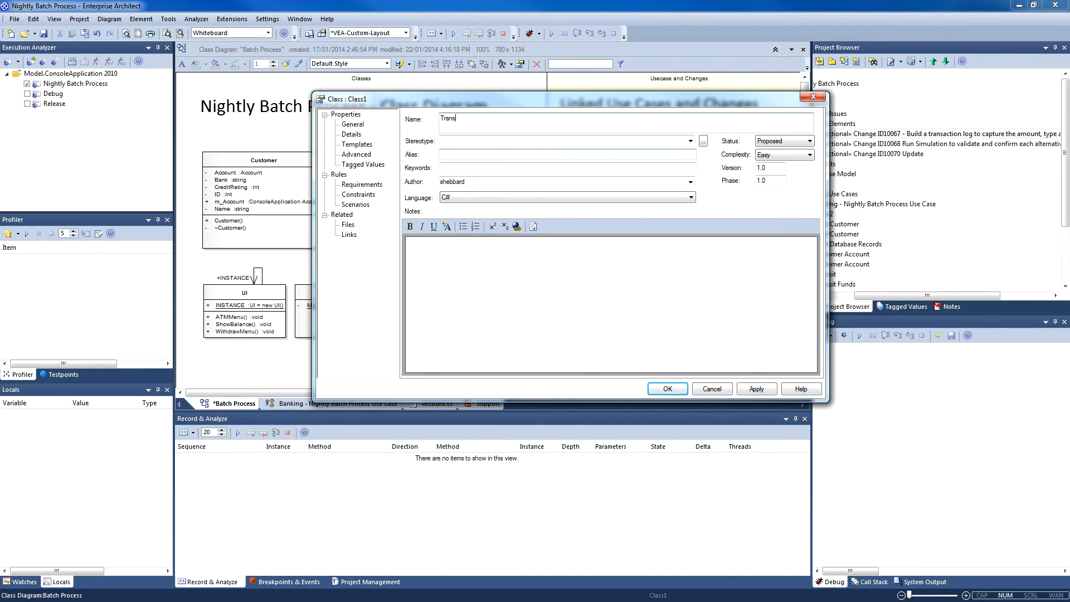
text(action)
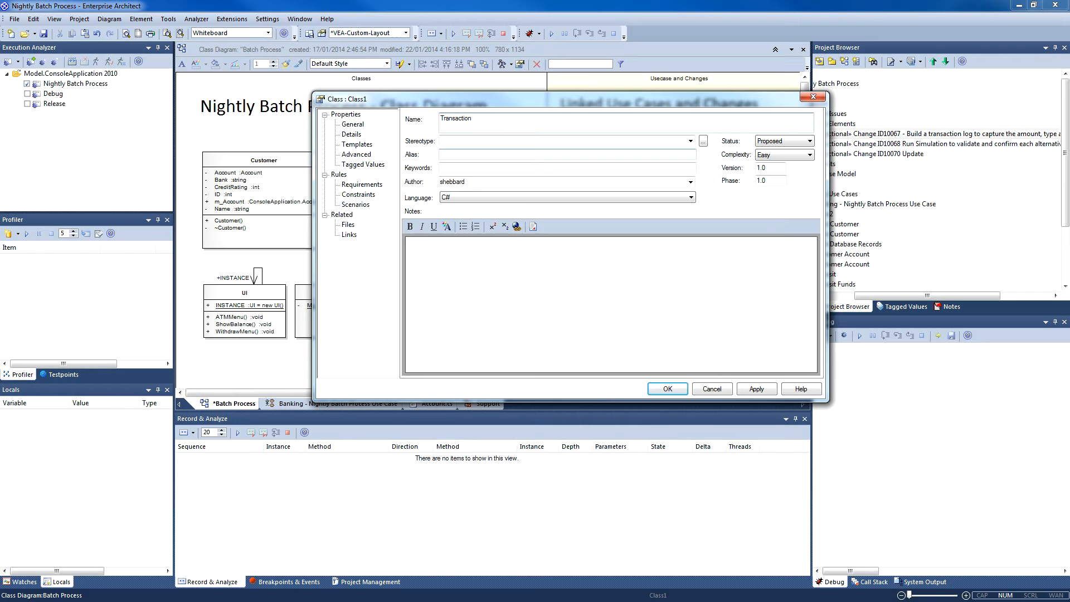
click(667, 388)
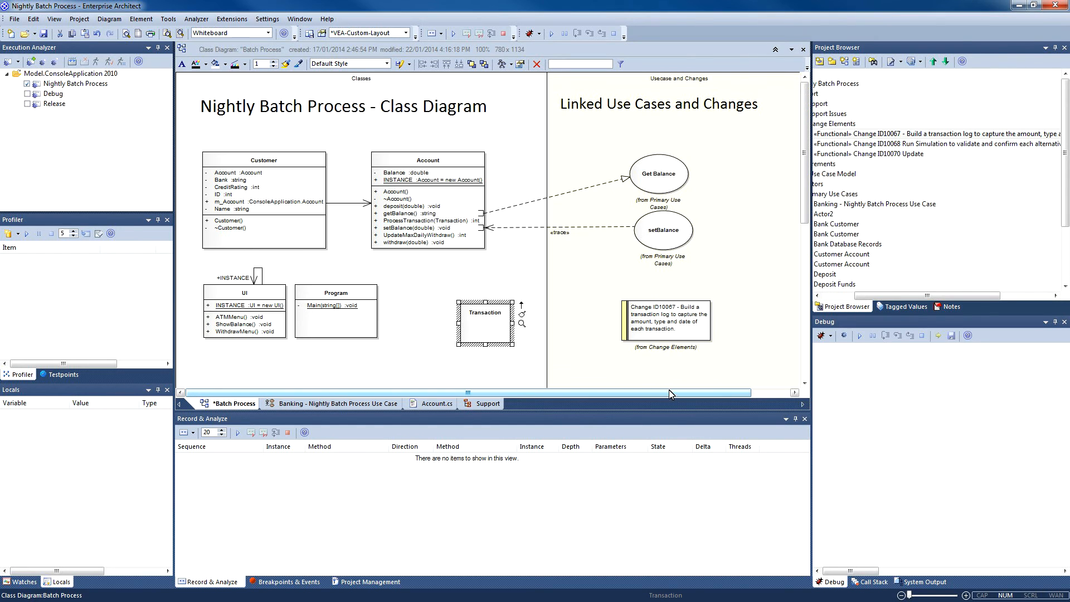
click(666, 317)
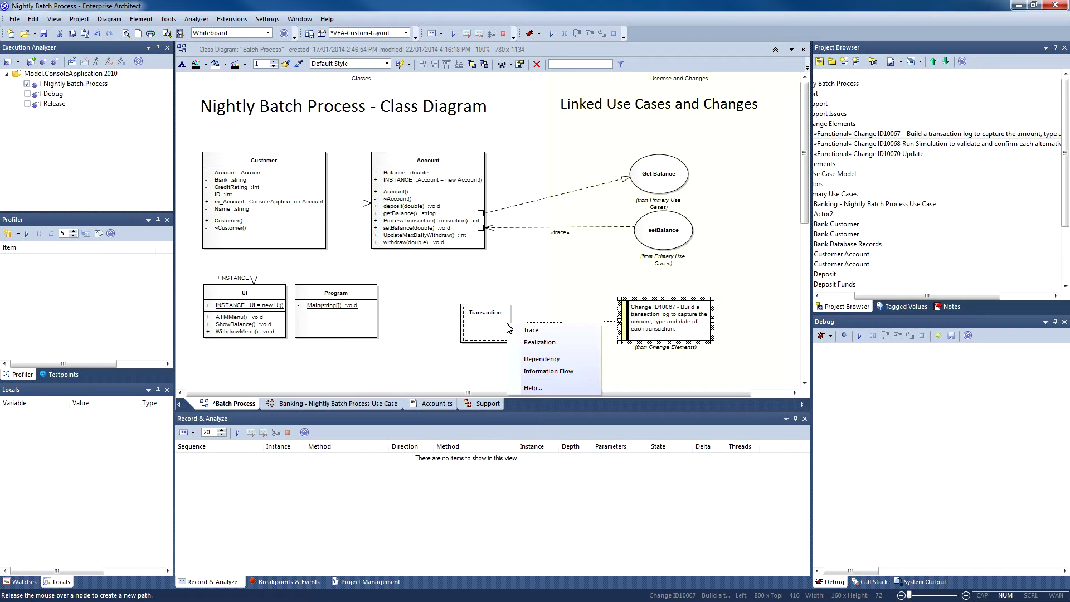
Trace Transaction to ID10067 and add Amount, date, TransactionID and TransactionType attributes
click(531, 330)
text(TransactionID : string)
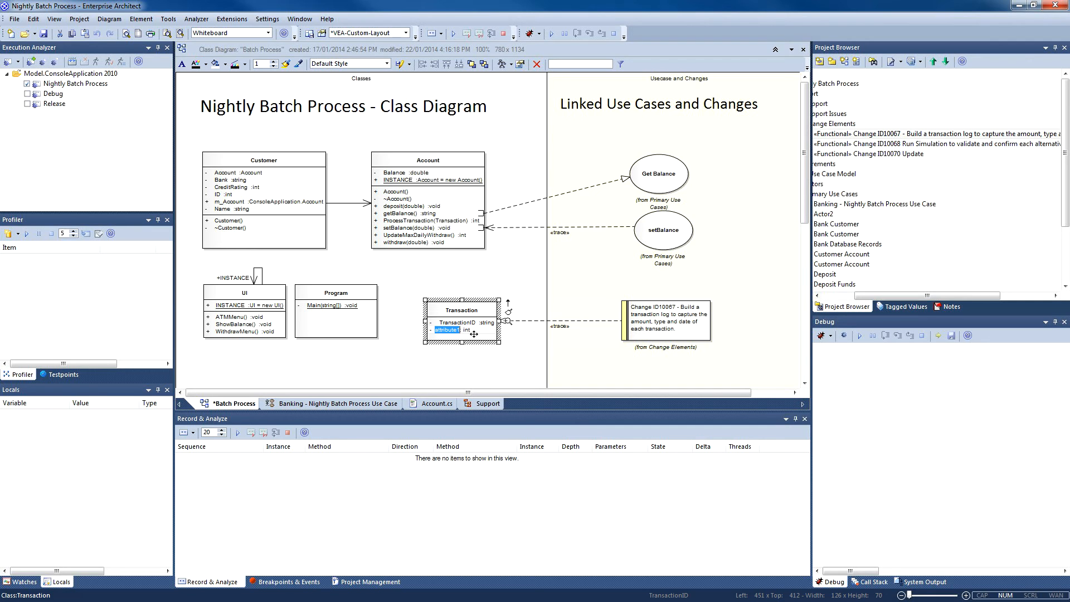
text(date :string)
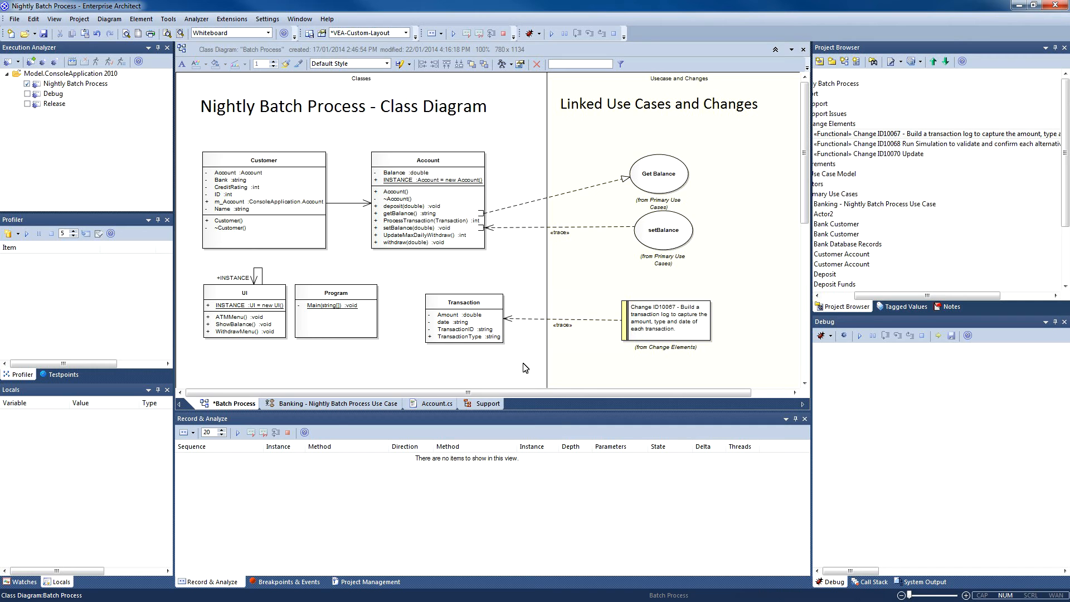
click(464, 320)
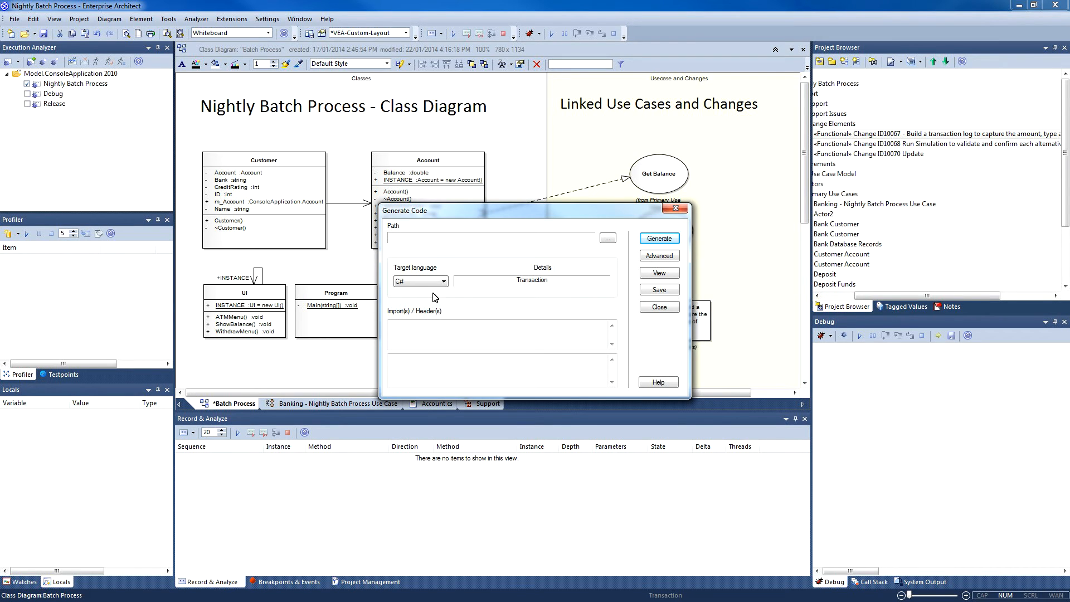
mouse_move(584, 232)
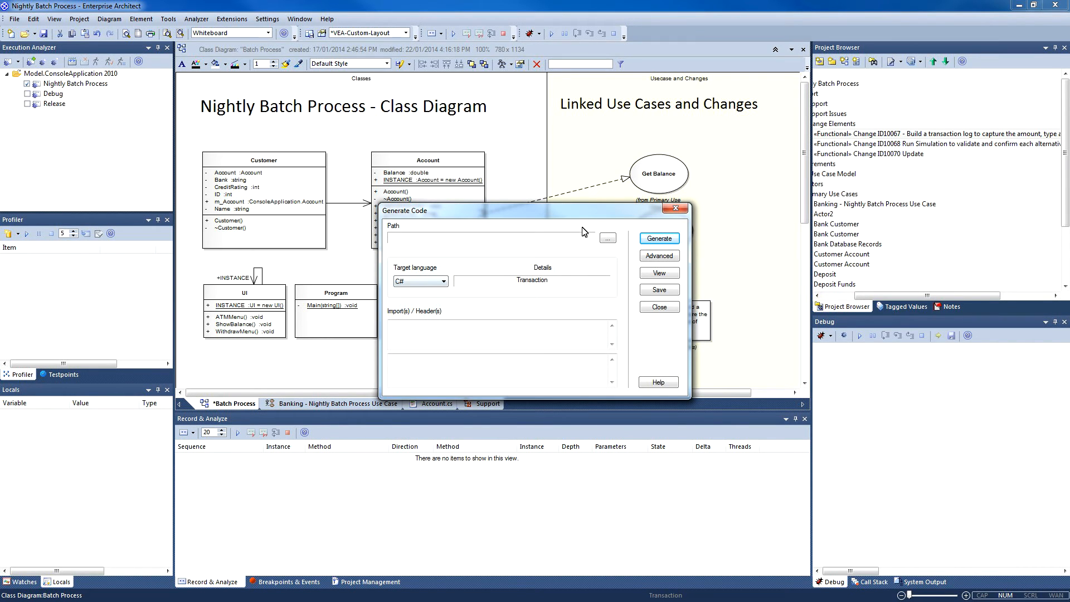
Save the generated Transaction.cs into ConsoleApplication2010 and open the class's source code
click(606, 238)
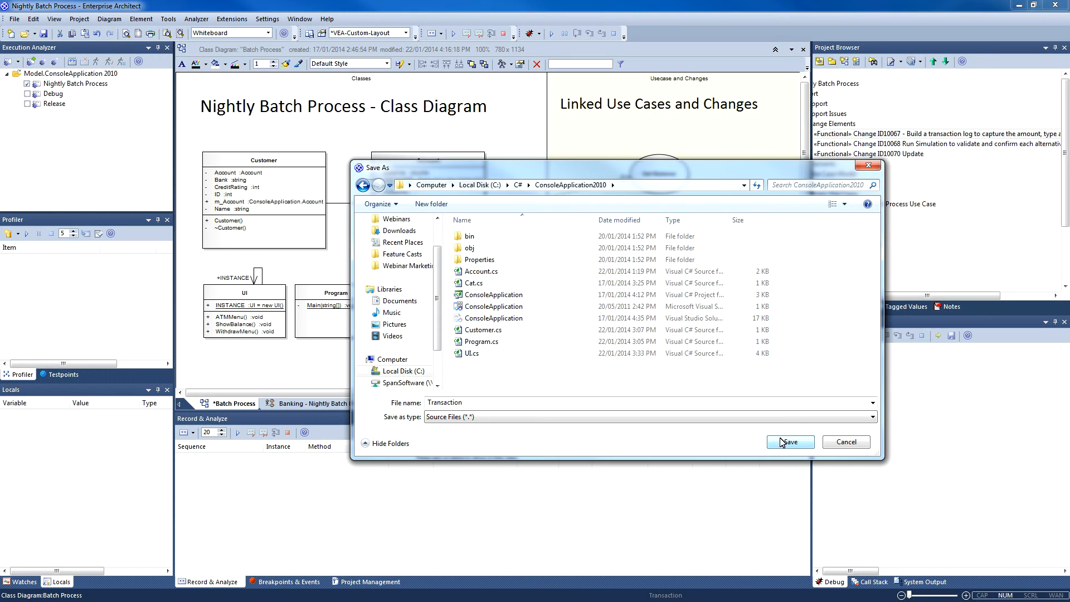
triple_click(444, 402)
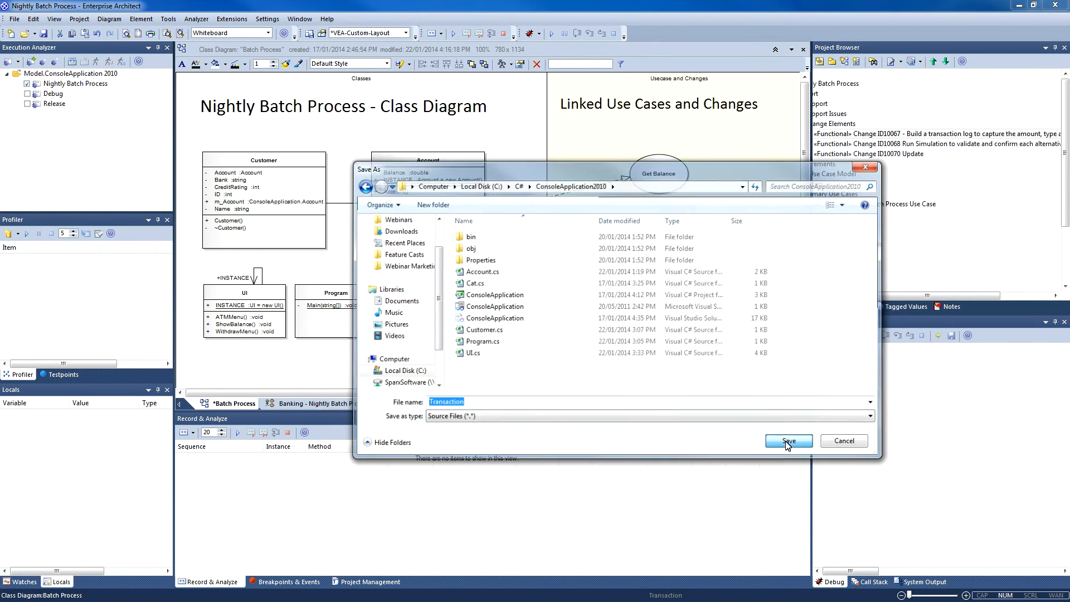
click(787, 440)
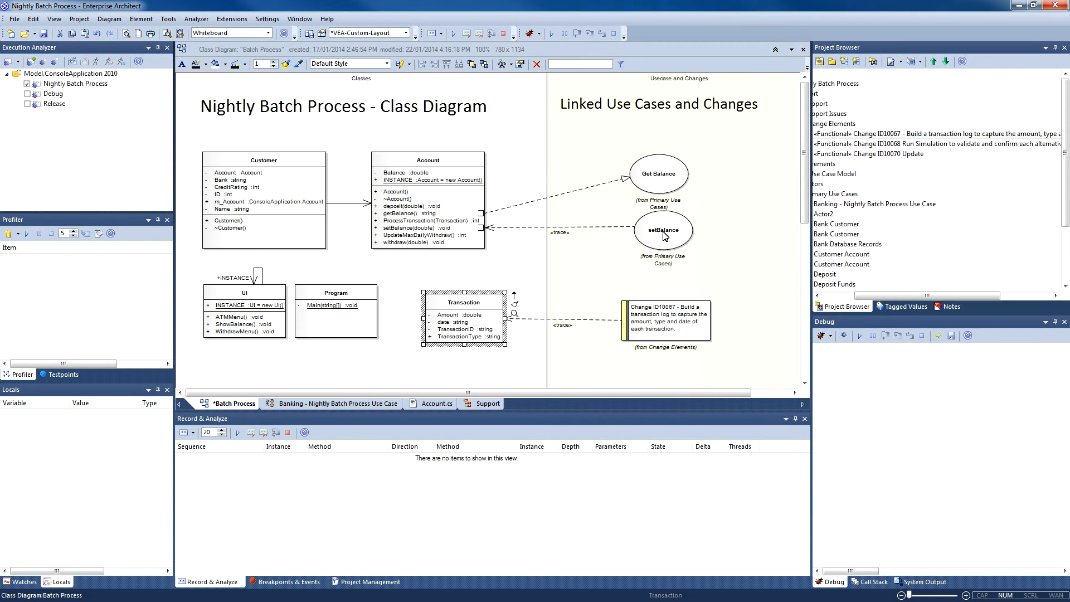
mouse_move(648, 239)
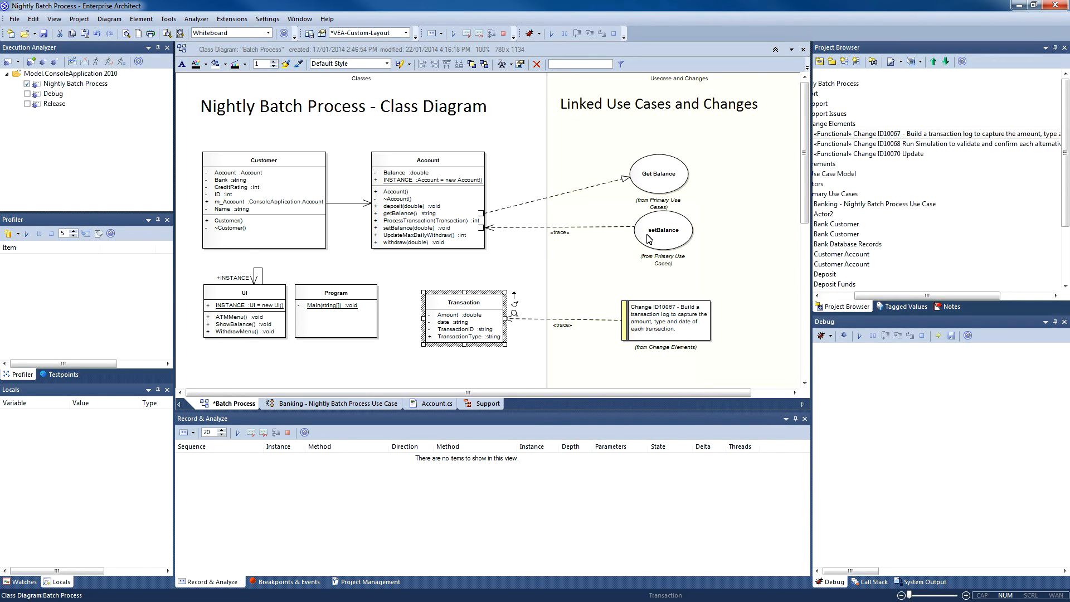
click(464, 301)
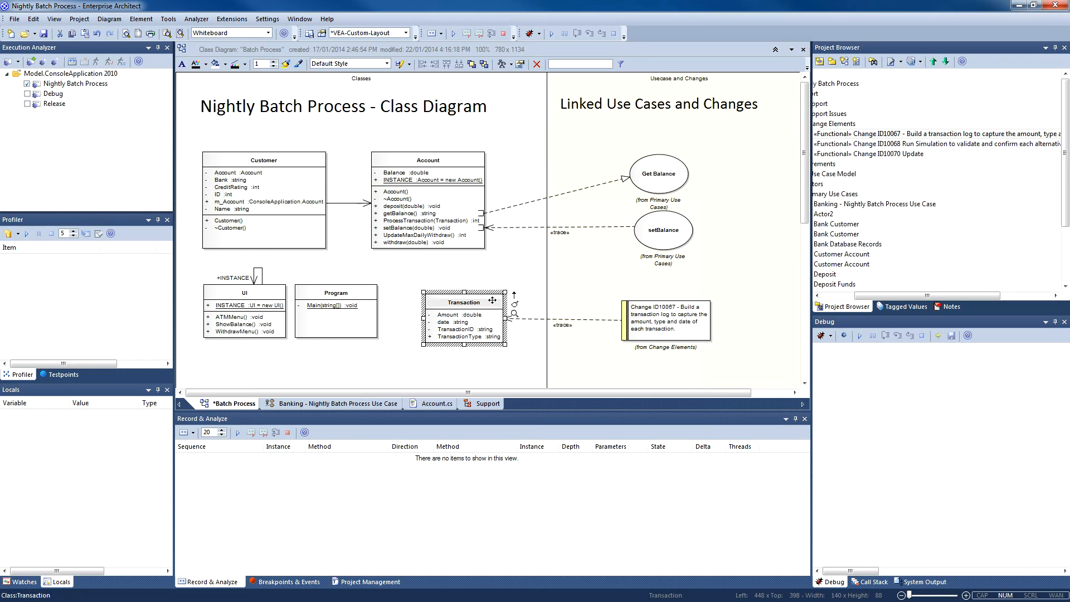
double_click(463, 302)
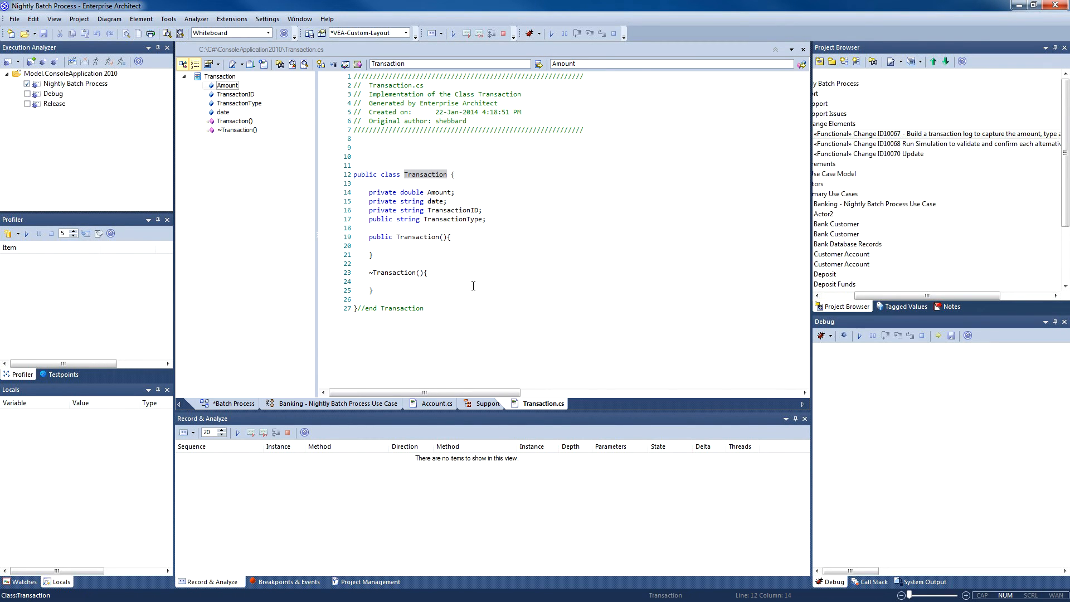
mouse_move(383, 192)
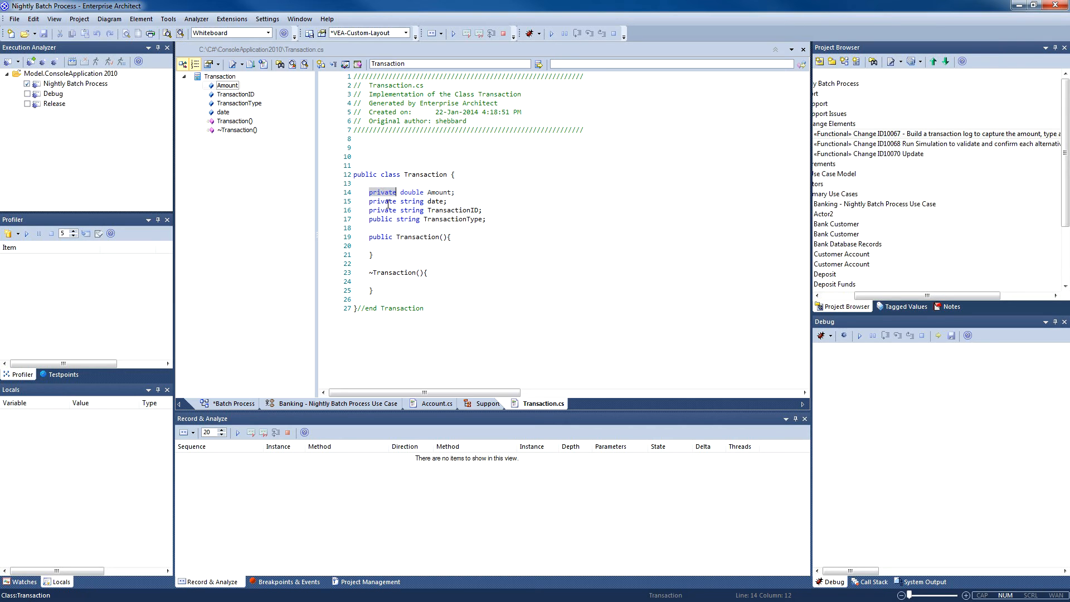
Make Transaction's fields public and add a static INSTANCE commented with ID10067
text(public static Transaction INSTANCE = new Transaction();)
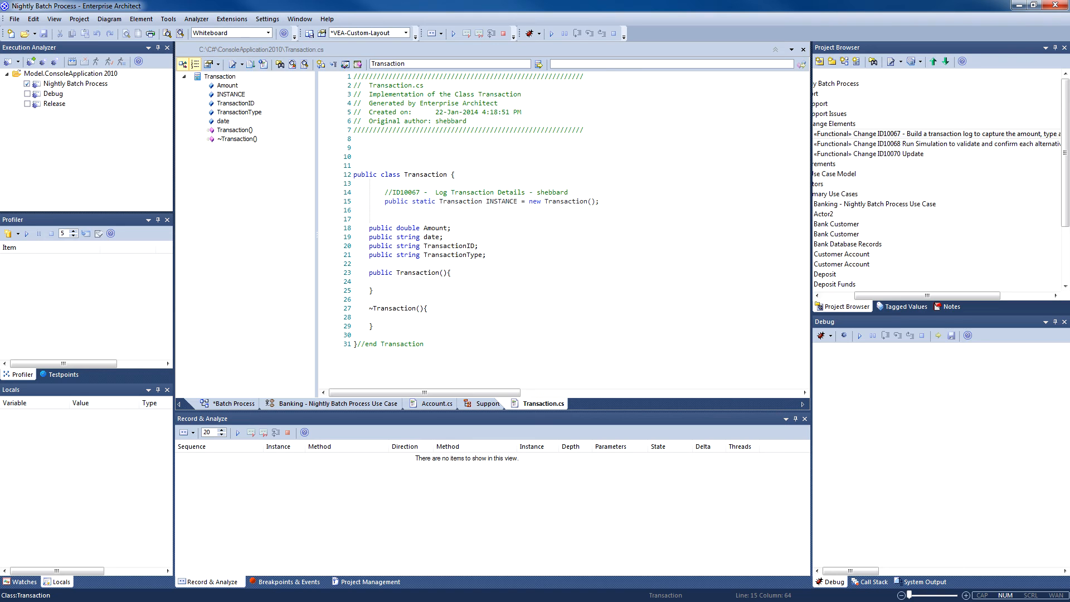
click(434, 403)
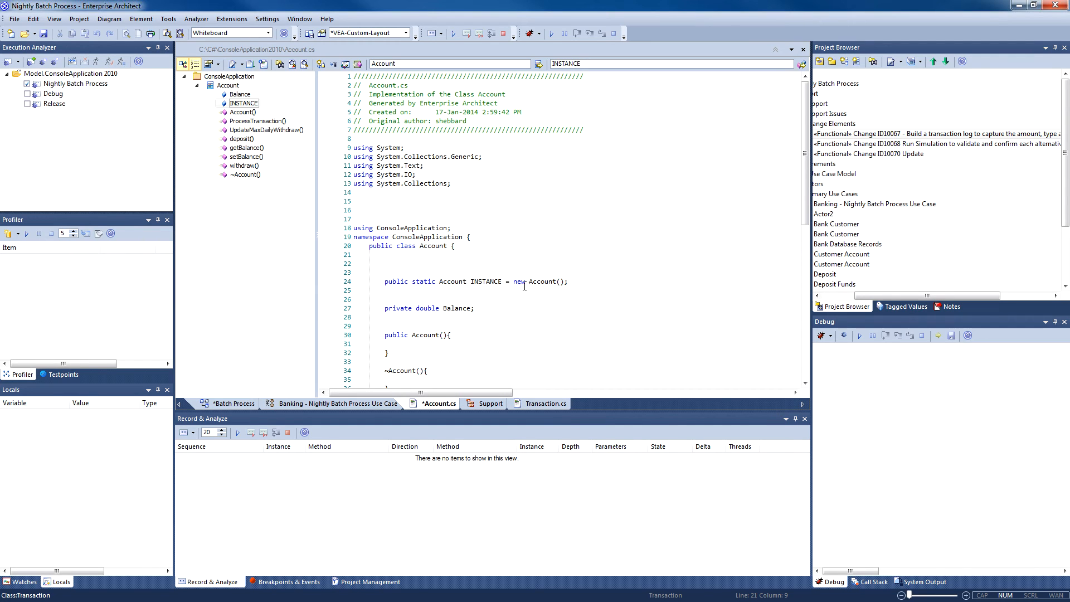
Add ID10067-commented transaction logging to withdraw() and set a breakpoint at its end
click(411, 308)
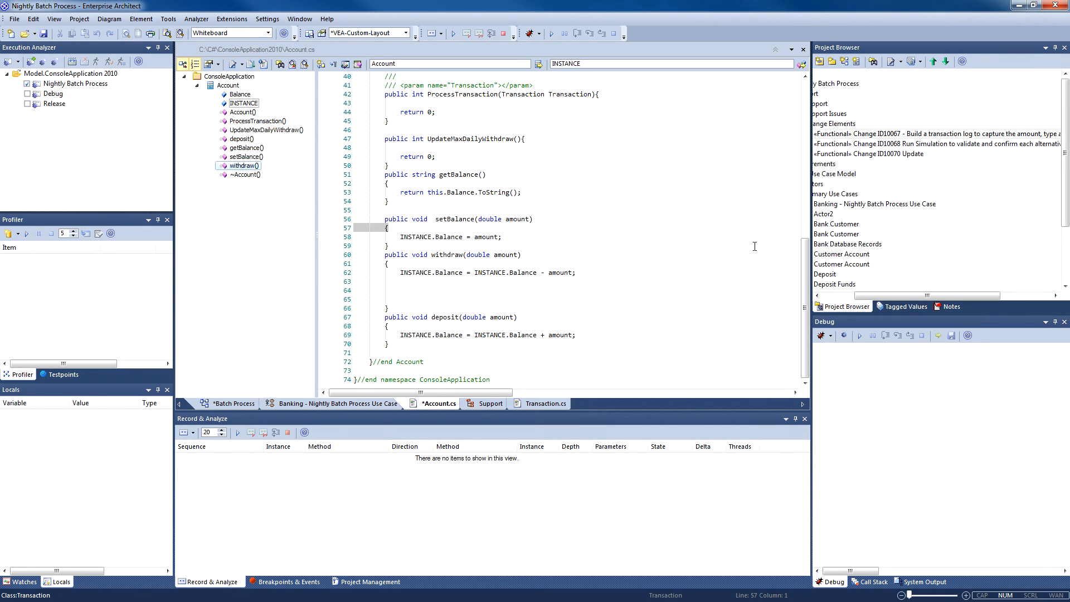
mouse_move(589, 227)
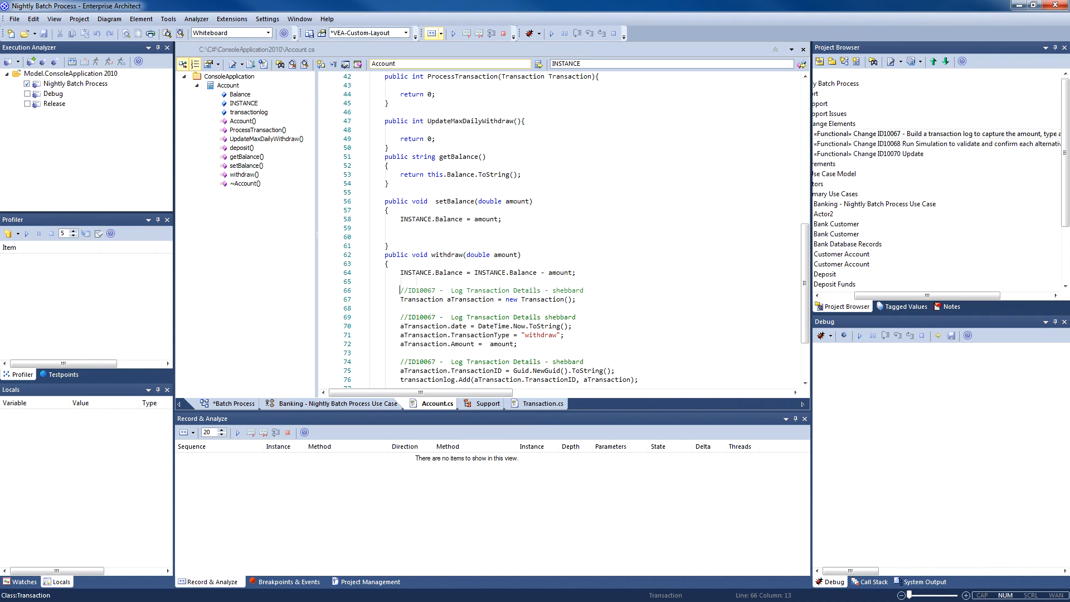
click(399, 280)
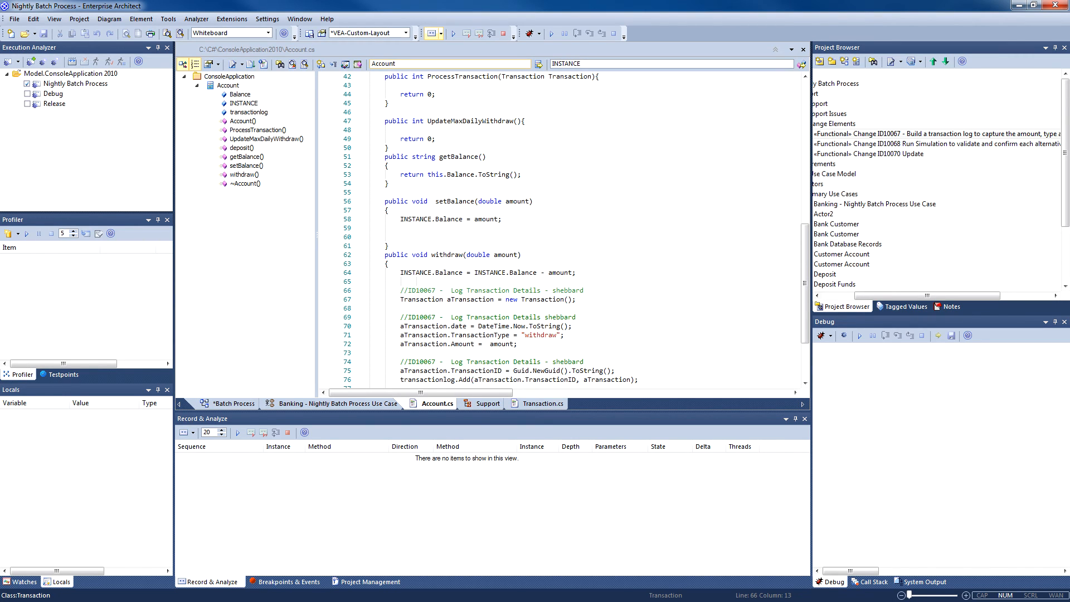
scroll(down, 3)
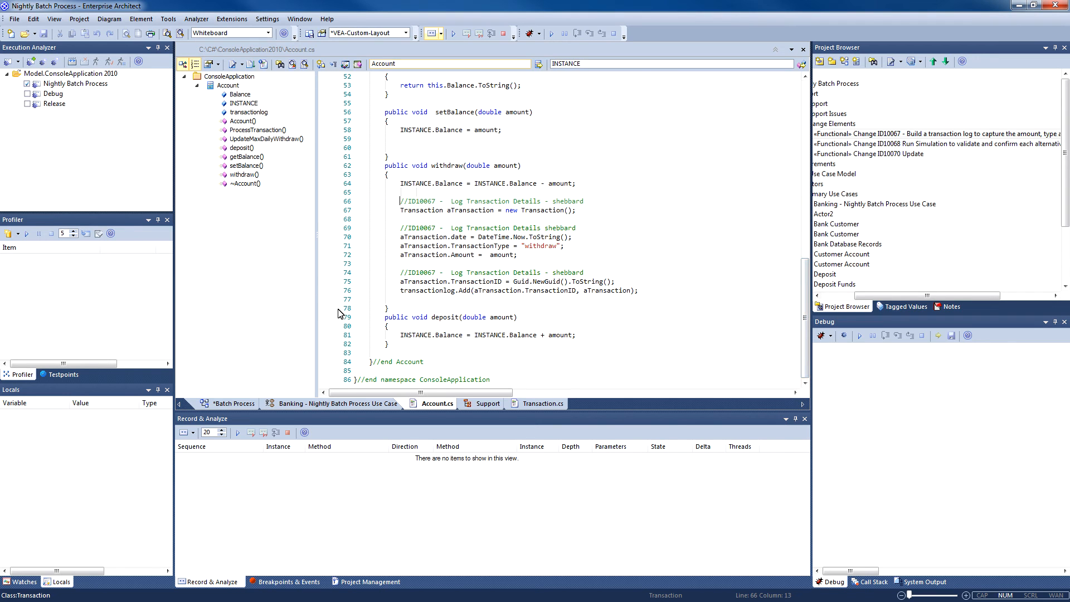
click(323, 306)
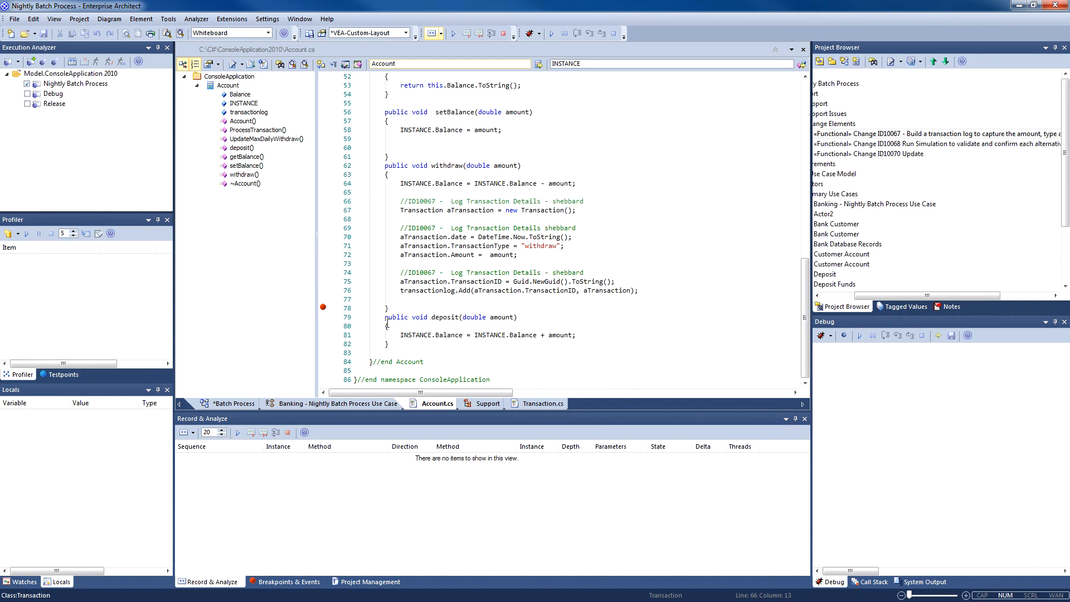
click(400, 200)
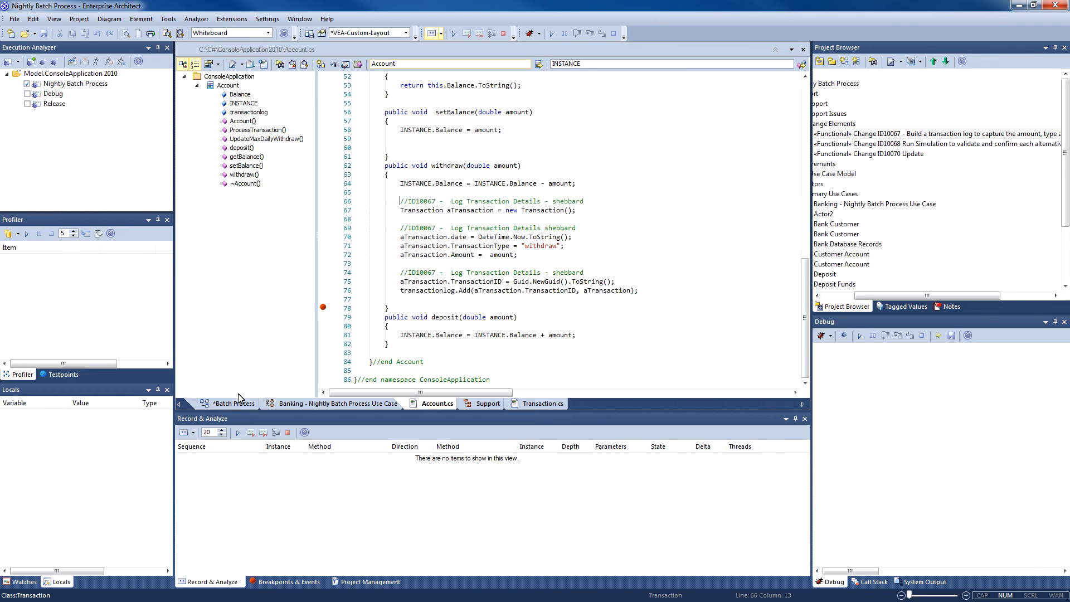
click(233, 403)
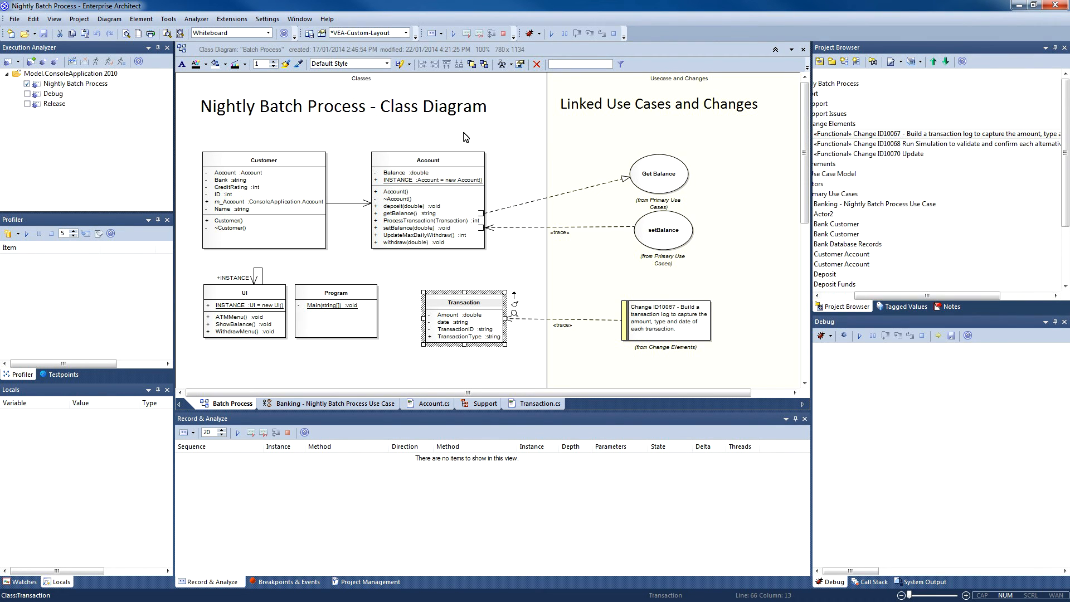
Select the Program class on the Batch Process diagram to open Program.cs
click(335, 312)
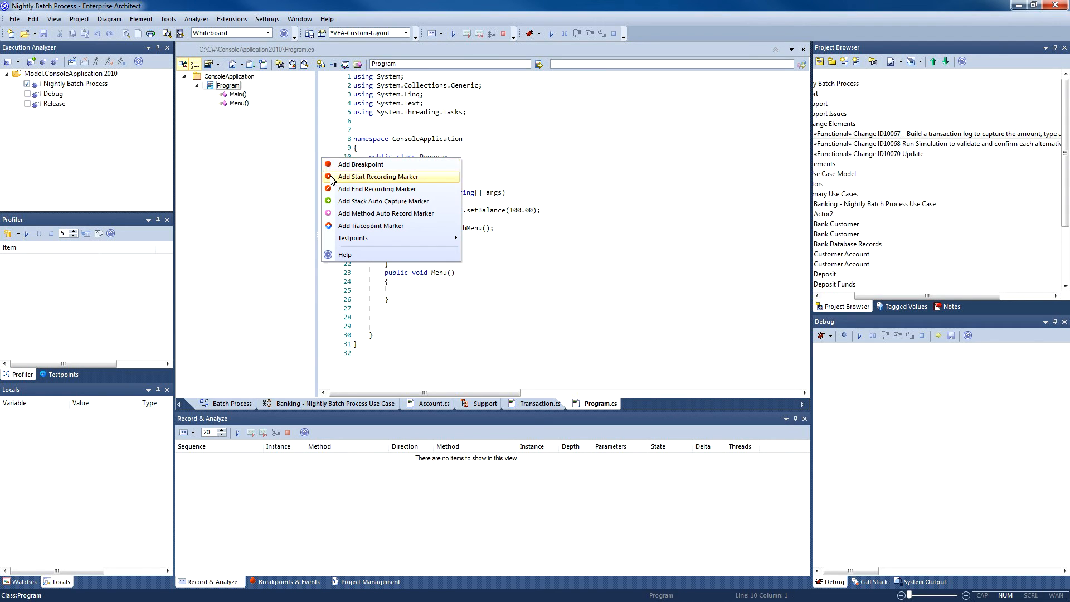
Add a start recording marker at line 10, the Program class declaration in Program.cs
click(361, 163)
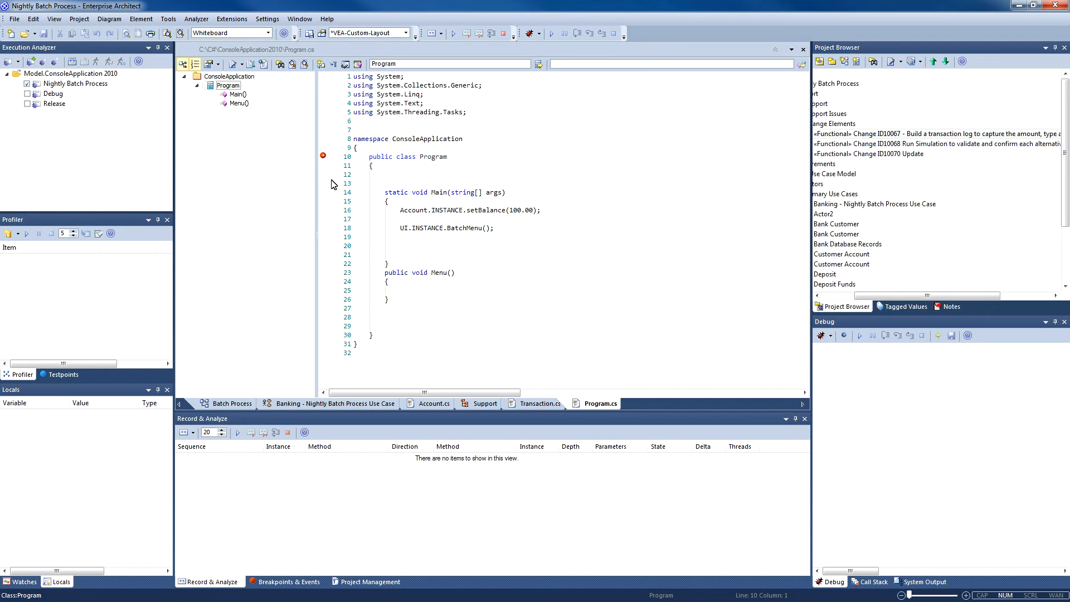
right_click(74, 83)
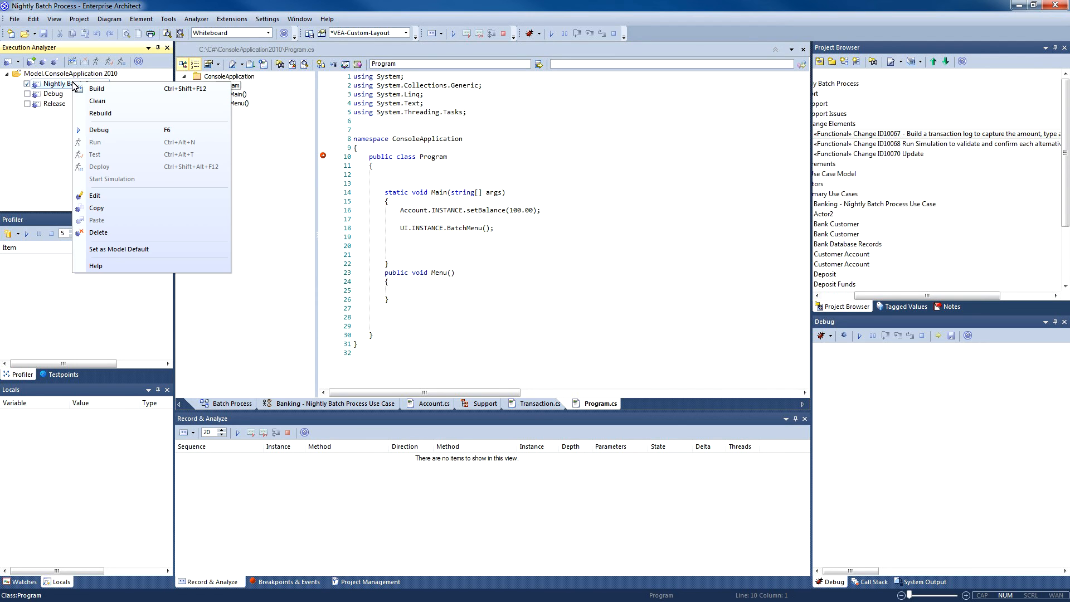
Build the console application using the Nightly Batch Process script until Build succeeded
click(96, 89)
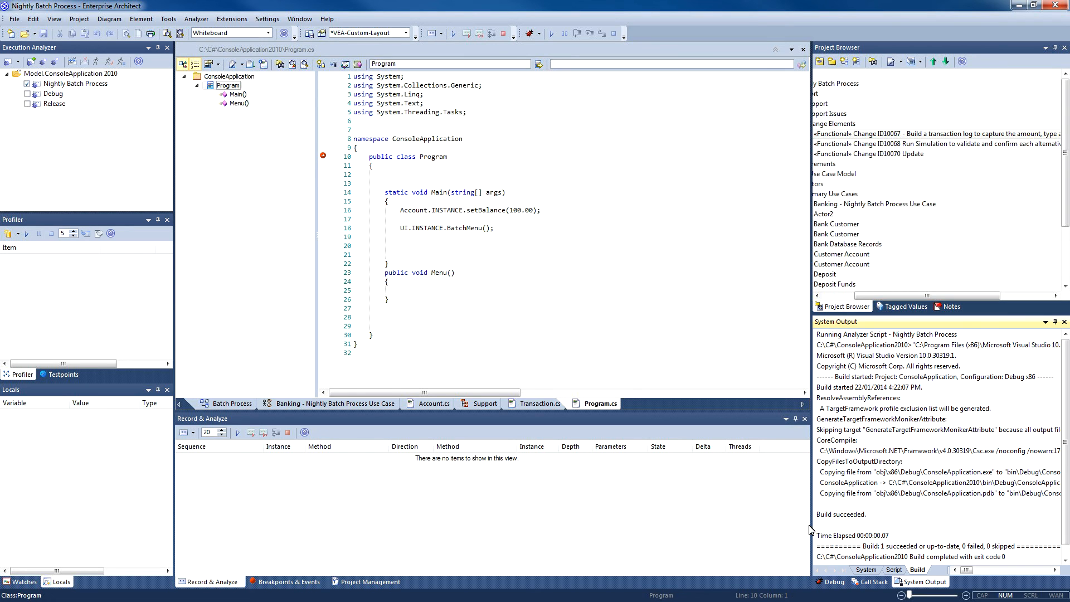
click(935, 546)
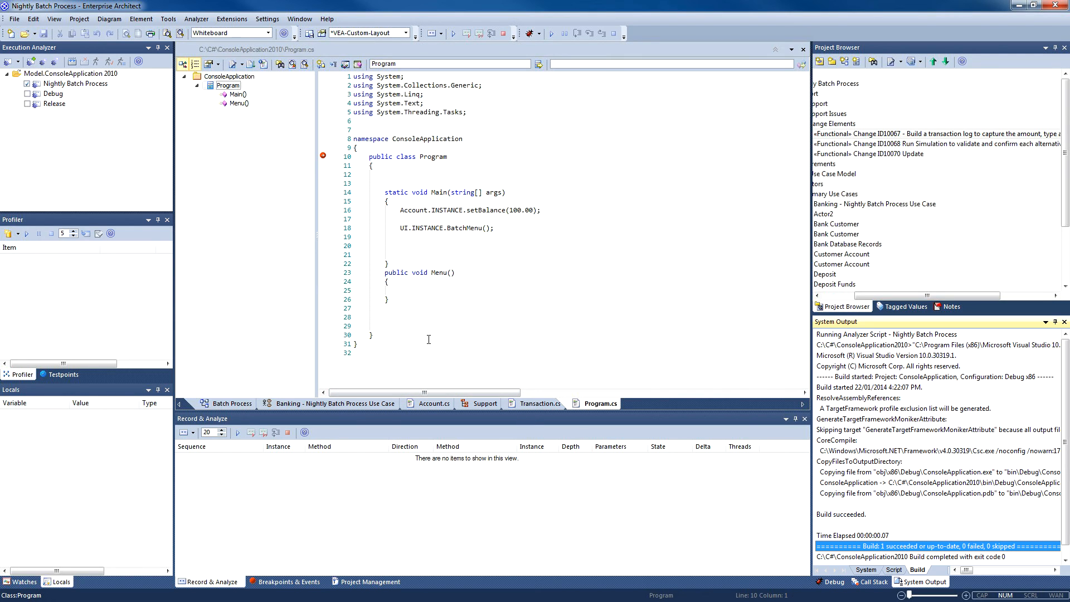
mouse_move(280, 358)
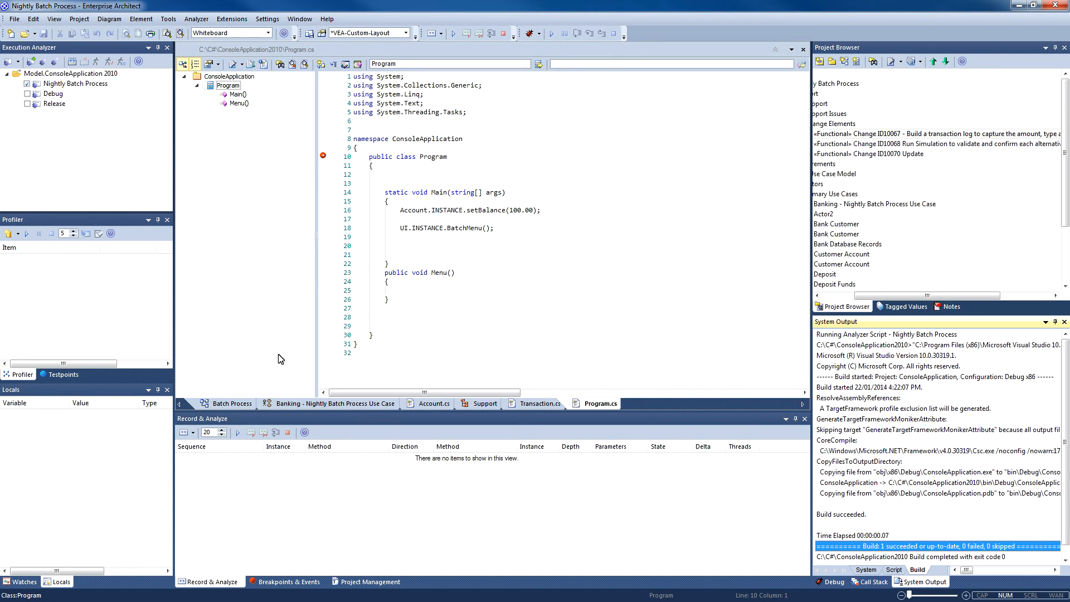
click(237, 432)
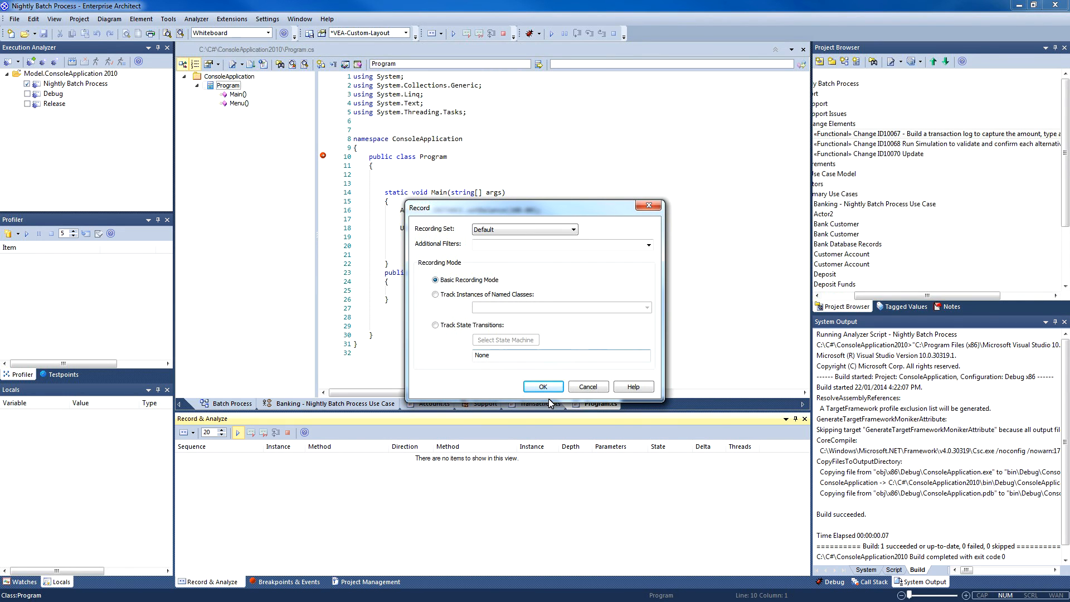
Launch the recorded run with basic settings and withdraw $50 via console choices 3, 1, 1
click(541, 386)
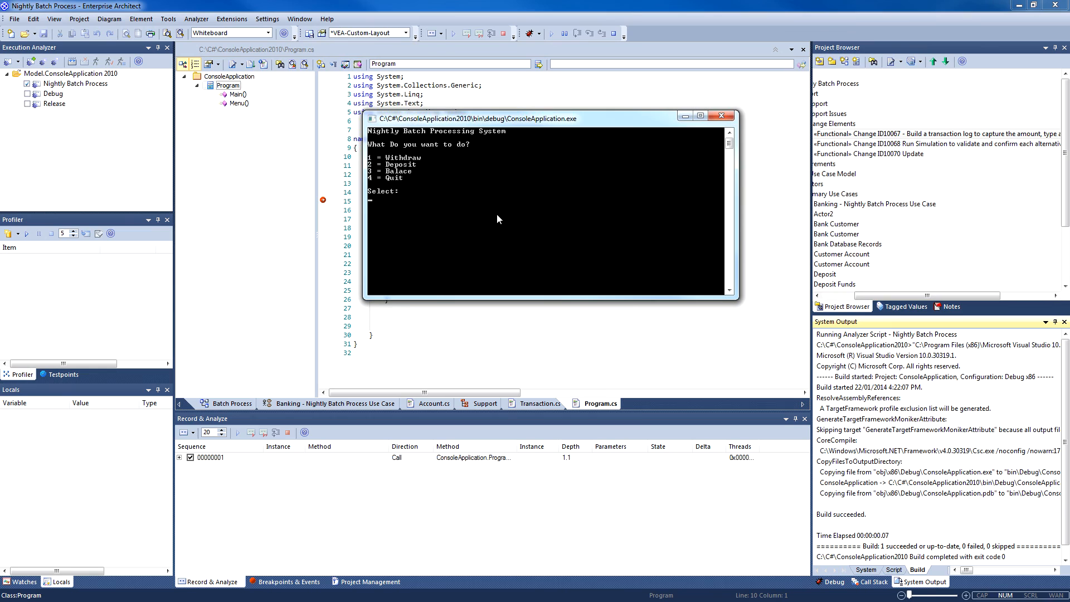
mouse_move(405, 213)
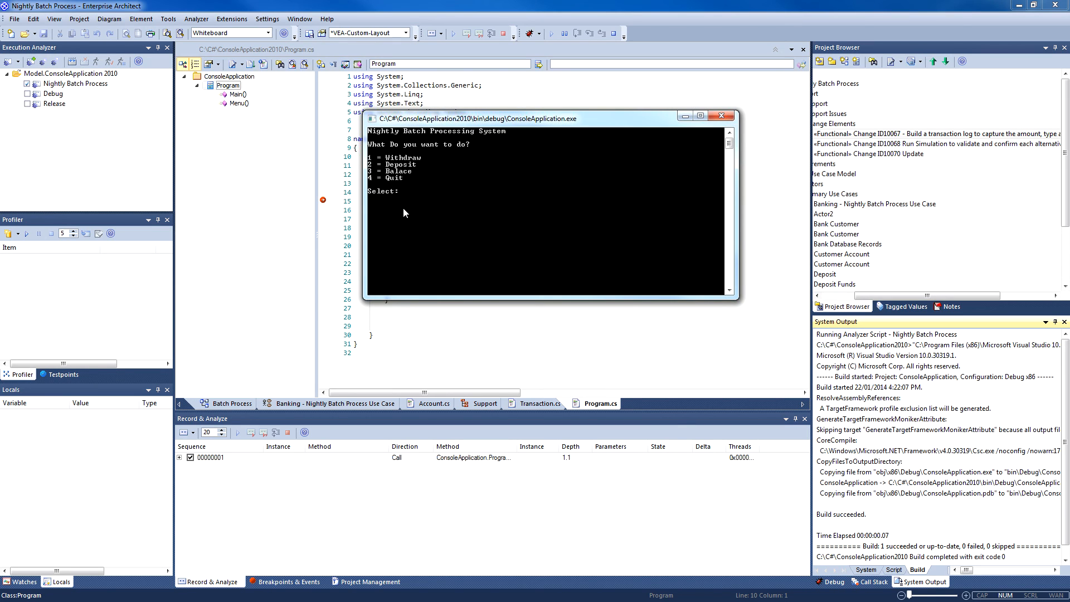
text(3)
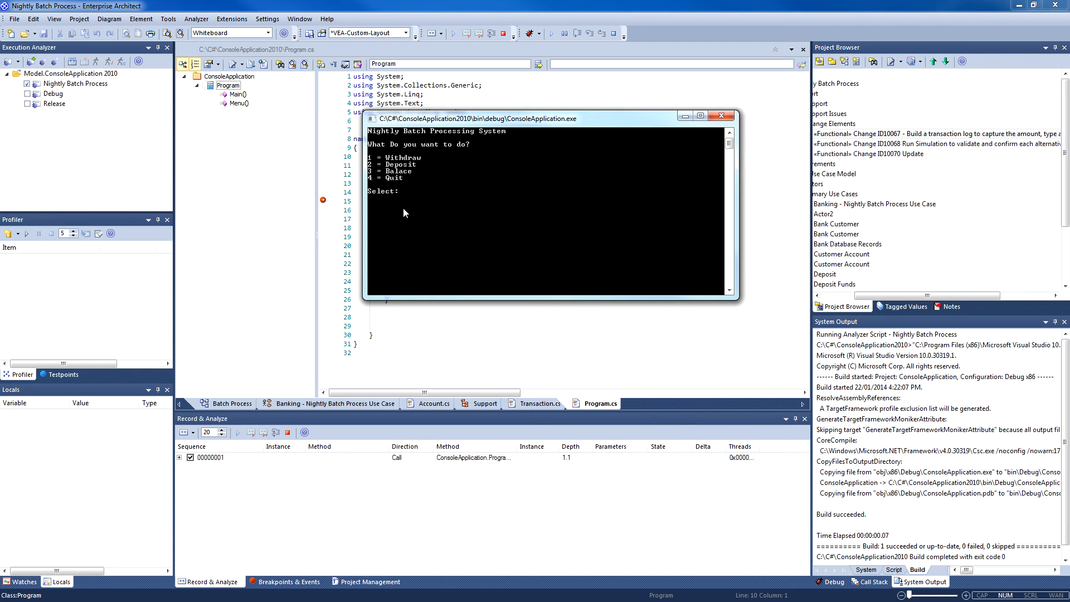
text(1)
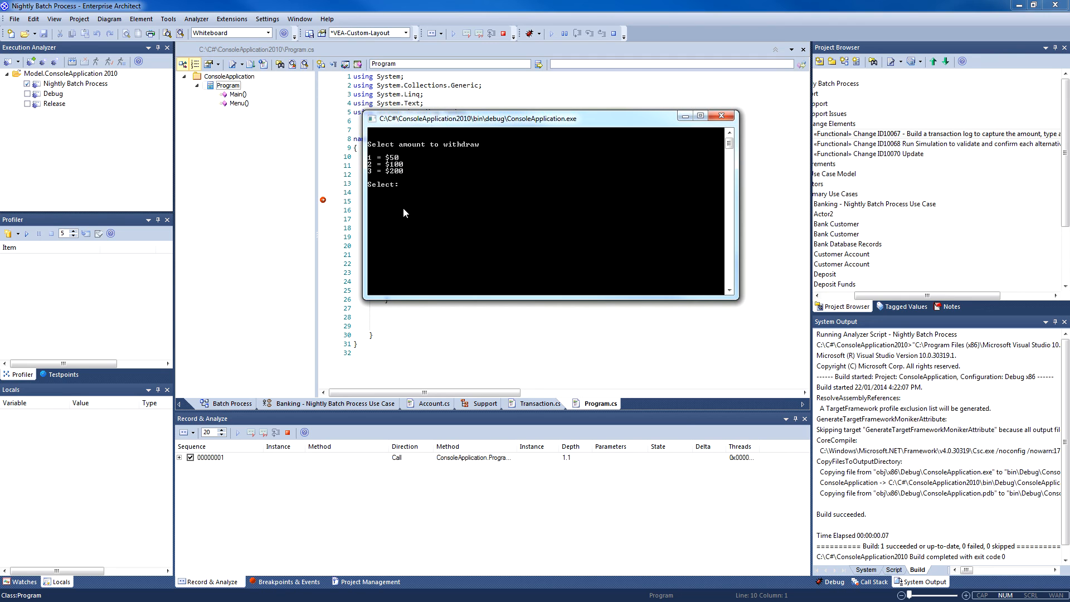
text(1)
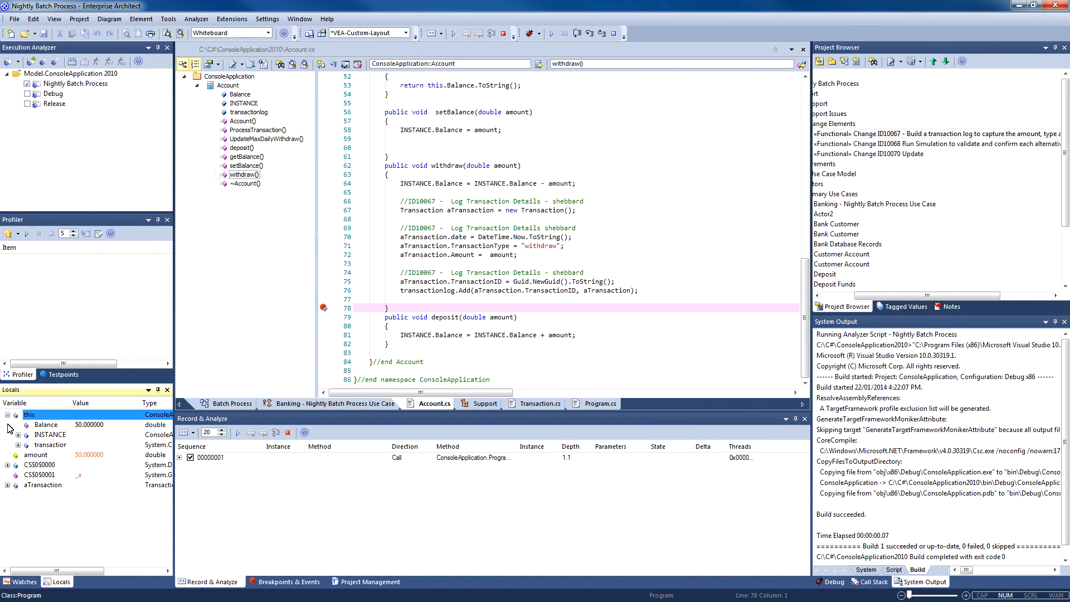
Expand transactionlog in the Locals window and bring up its variable options
click(7, 444)
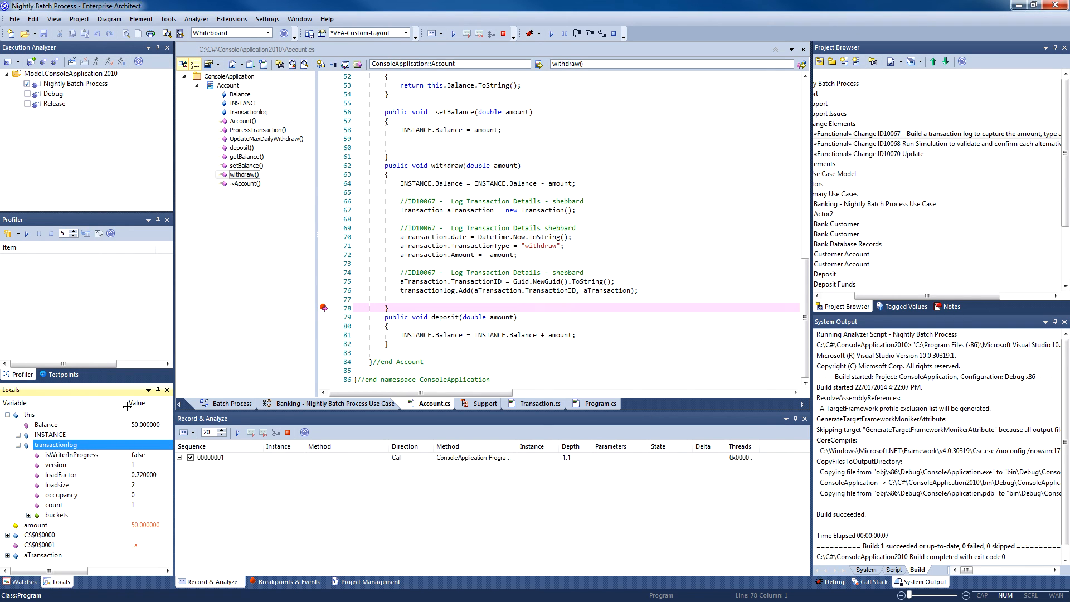
right_click(55, 444)
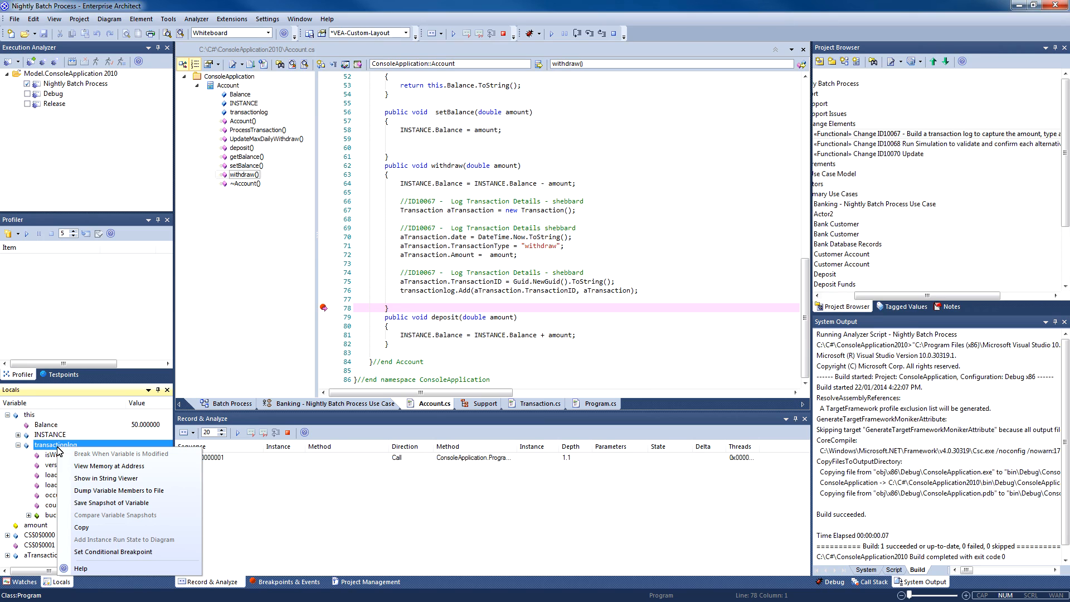
mouse_move(113, 503)
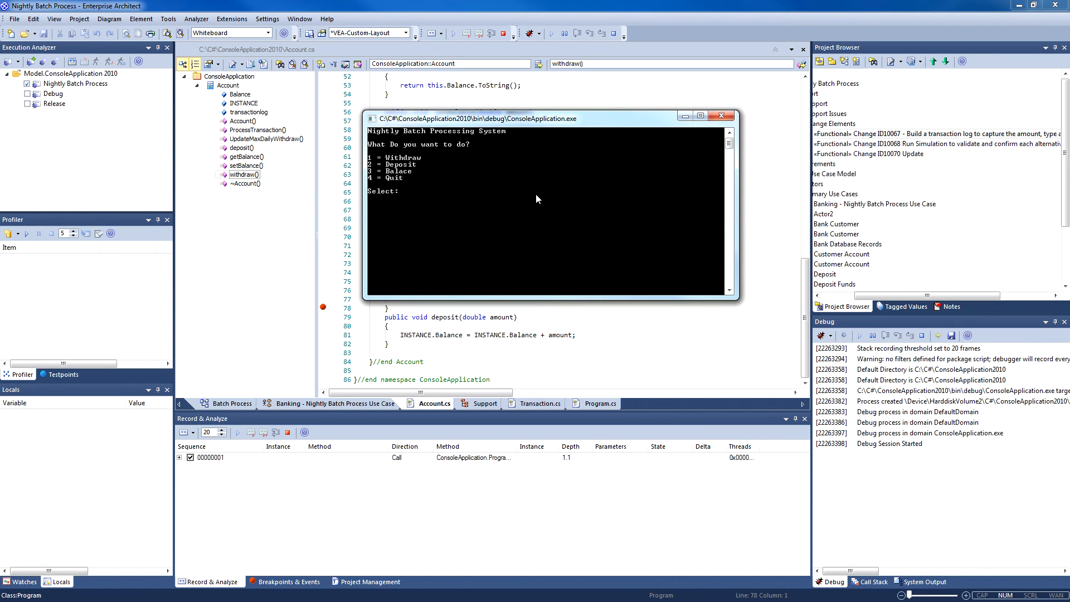
Make a second $100 withdrawal, then view and close the transactionlog member listing
text(1)
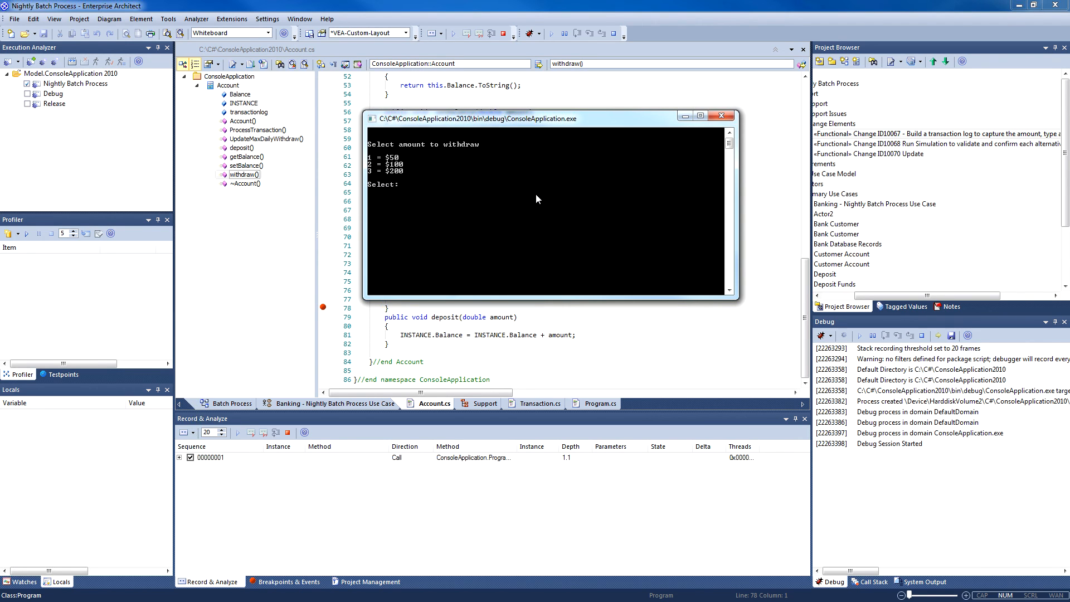
text(2)
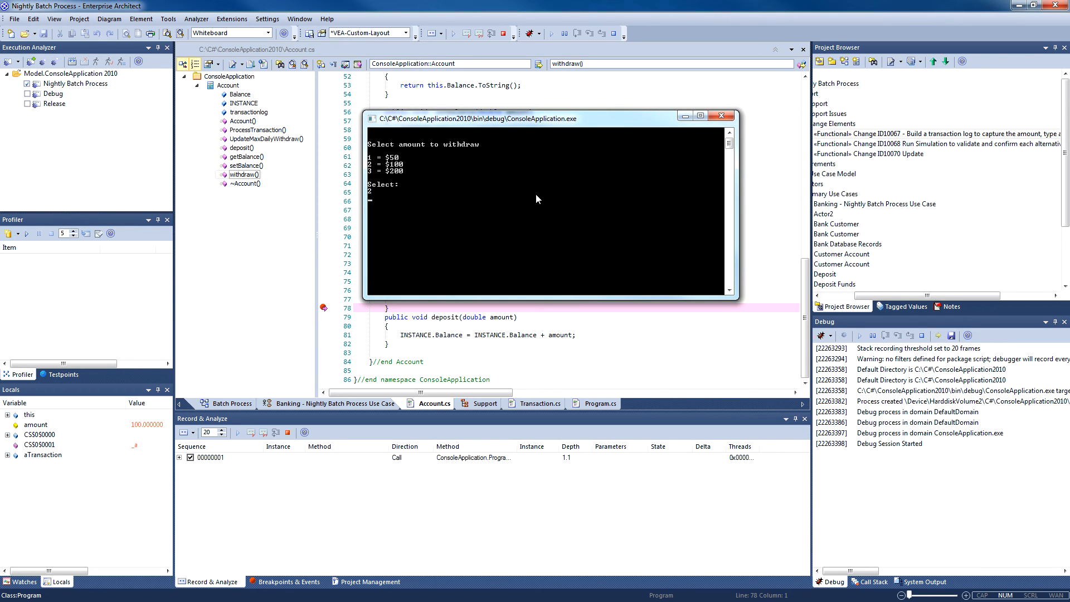
mouse_move(23, 431)
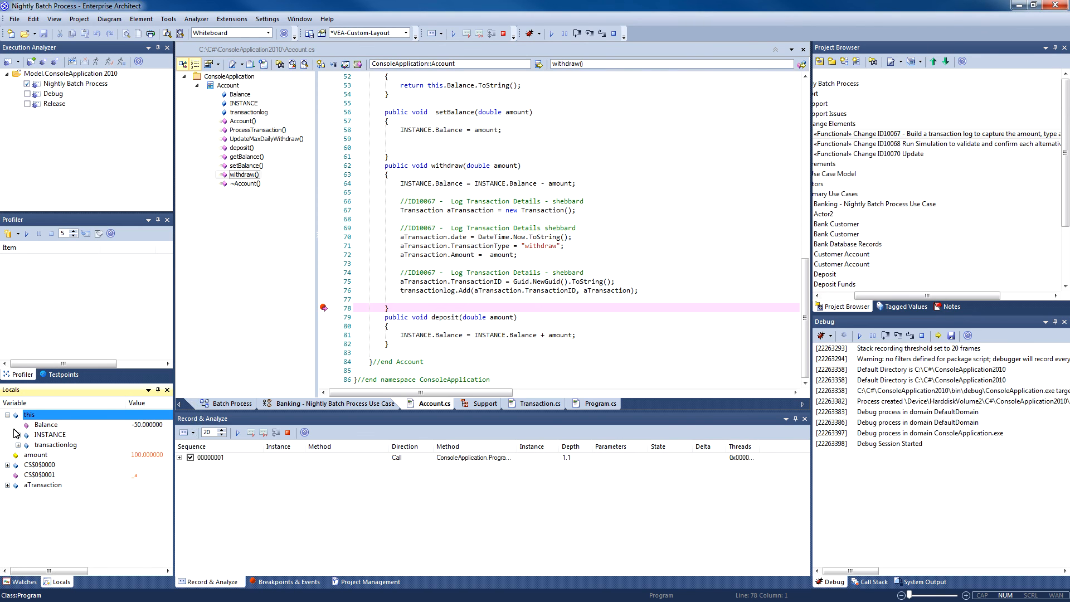
right_click(55, 444)
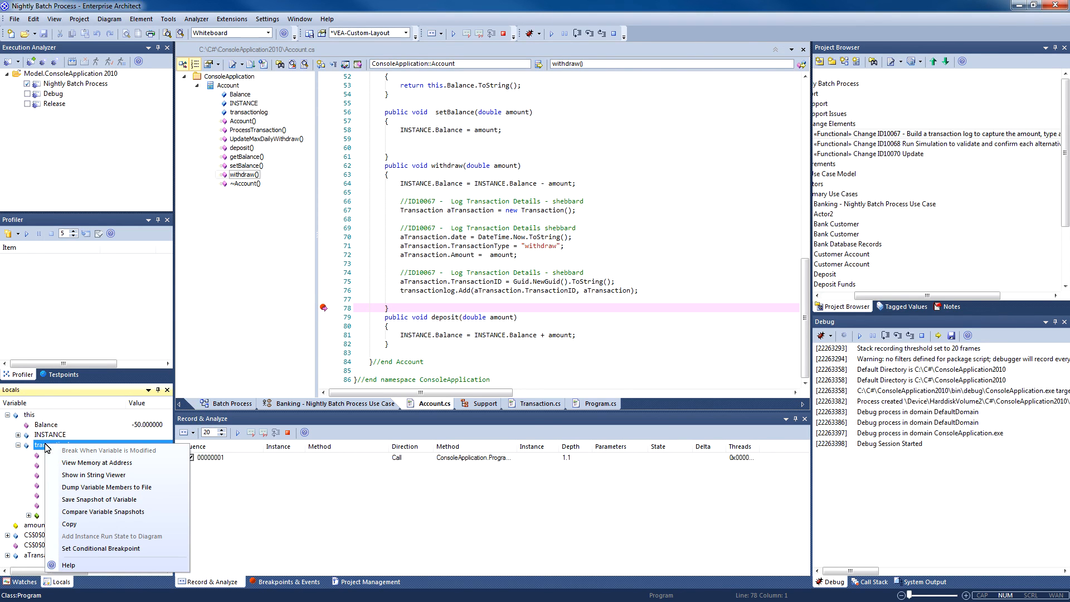
mouse_move(97, 511)
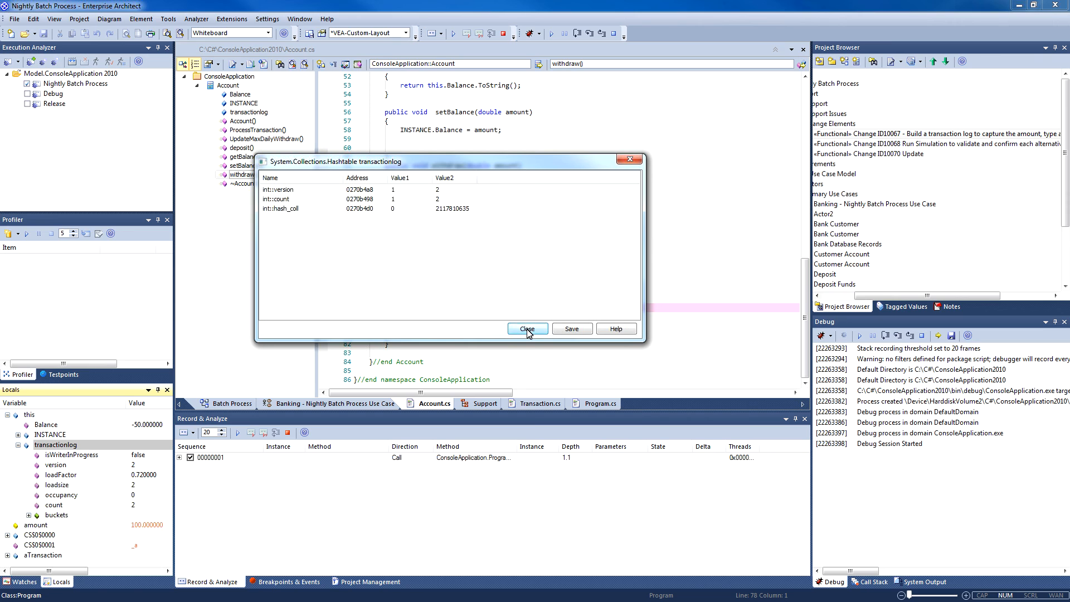
click(526, 328)
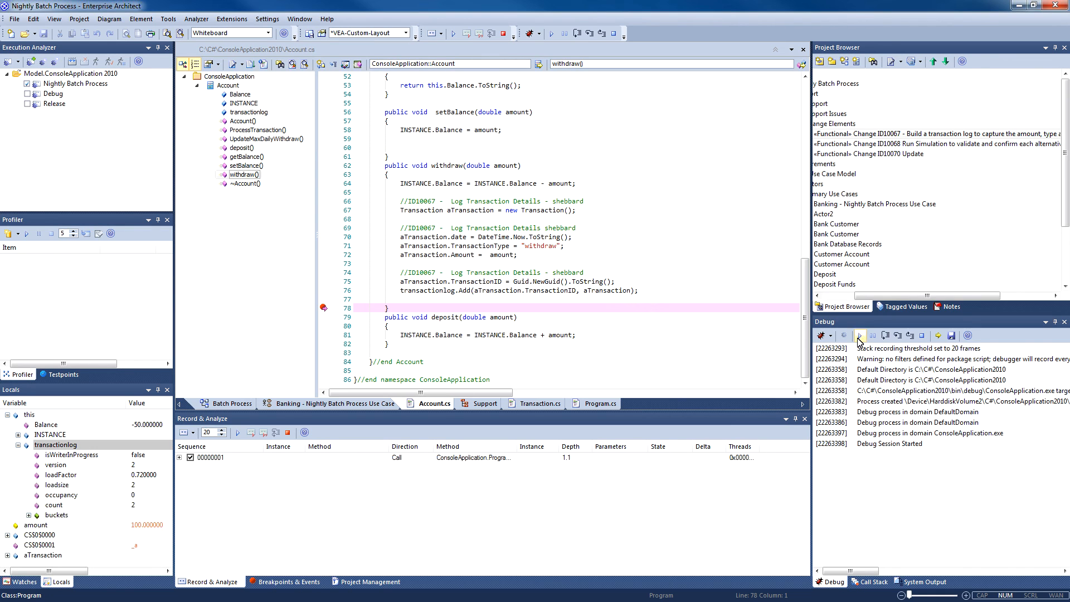
Resume the run and quit the batch app with console choices 3 and 4
click(858, 335)
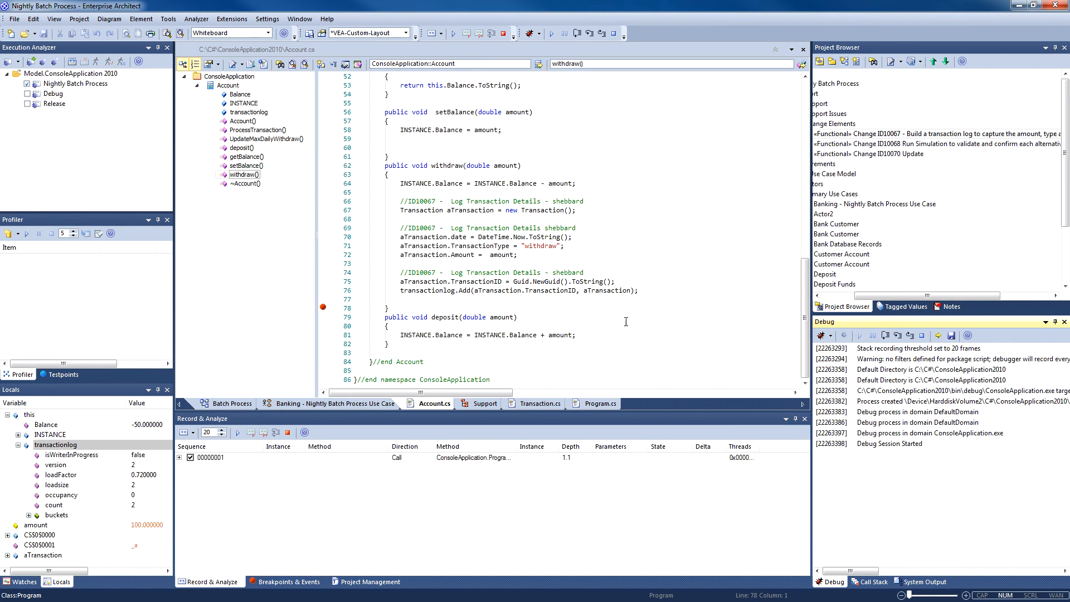
mouse_move(297, 334)
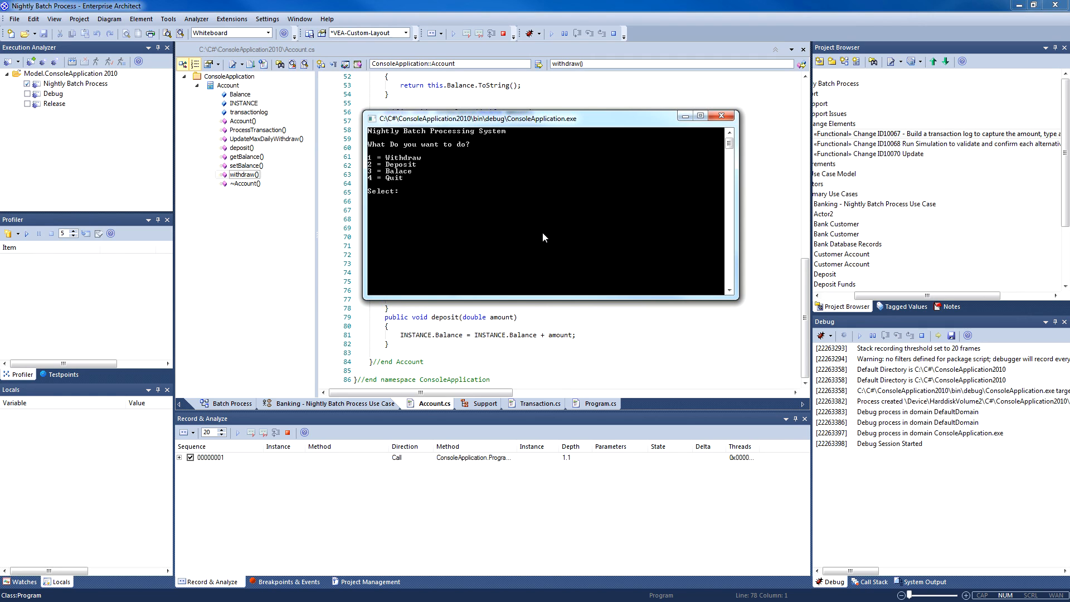
text(3)
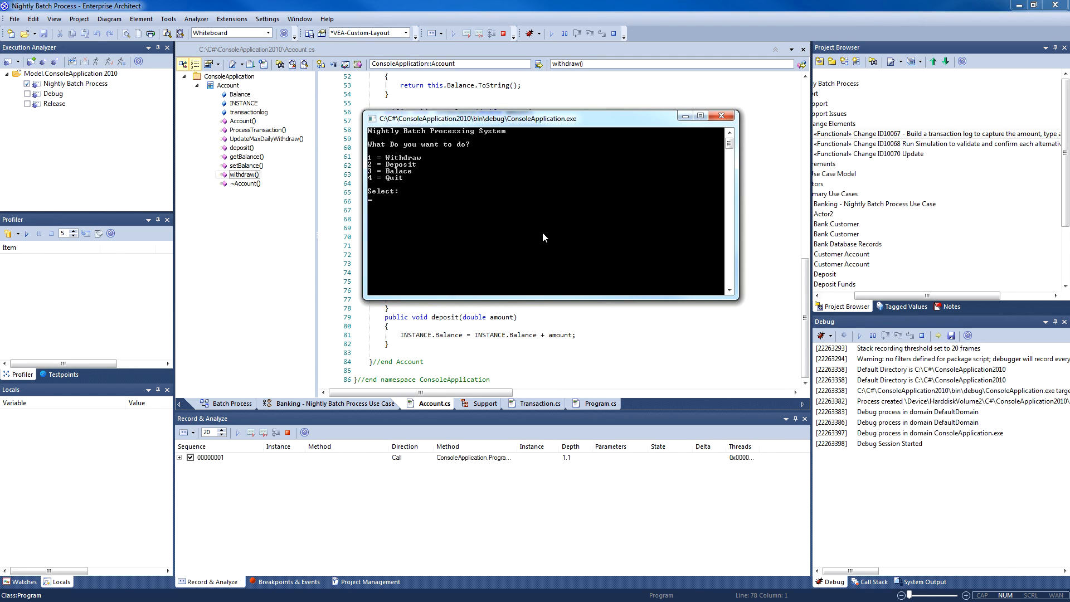
text(4)
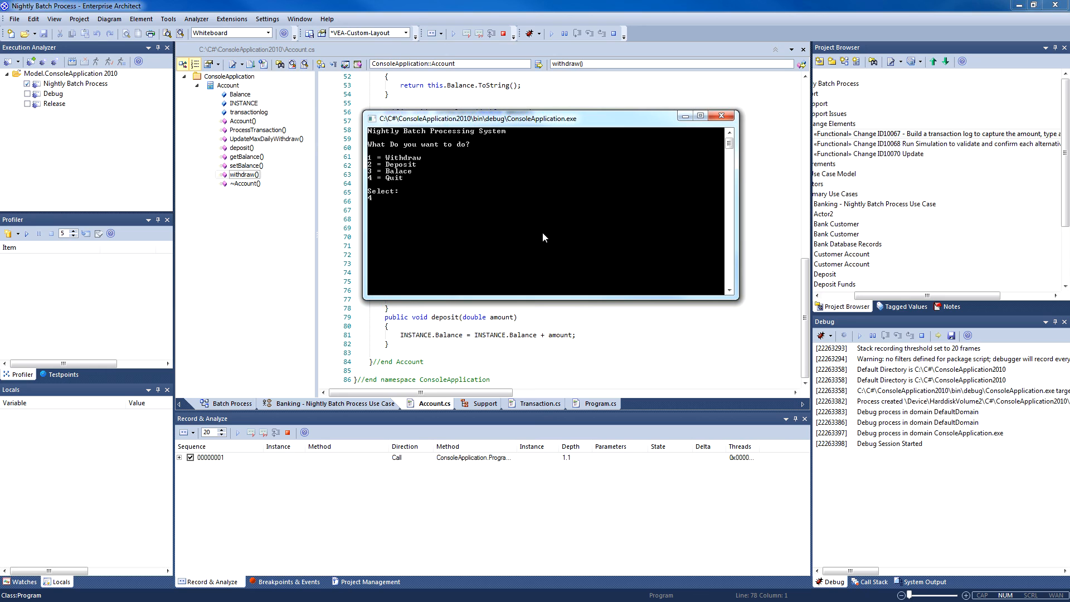
click(721, 114)
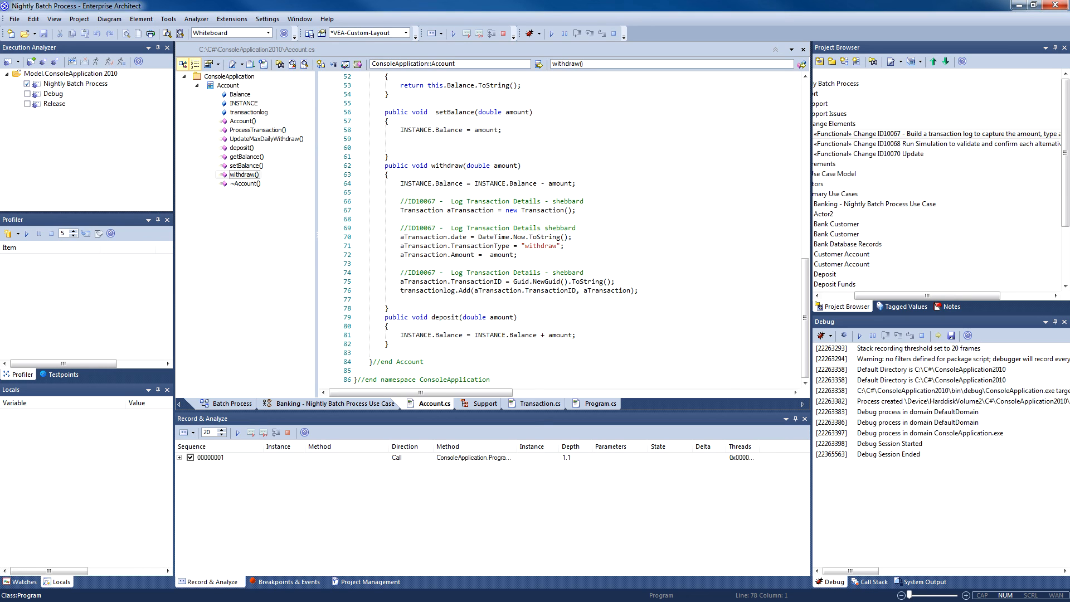
Generate the ConsoleApplication_Program_Main sequence diagram from the recorded execution trace
right_click(204, 457)
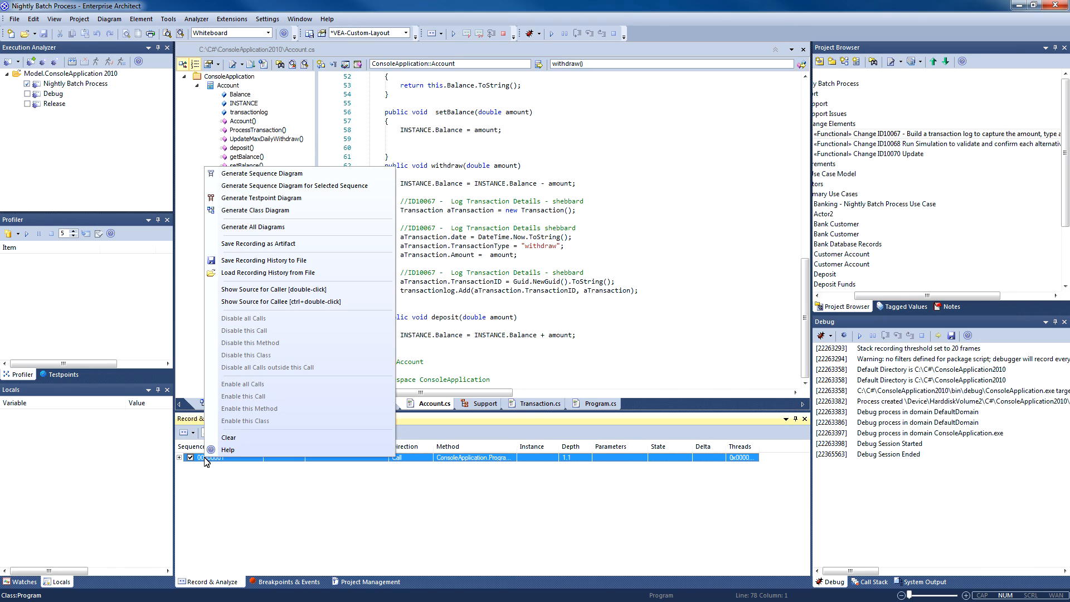
mouse_move(261, 174)
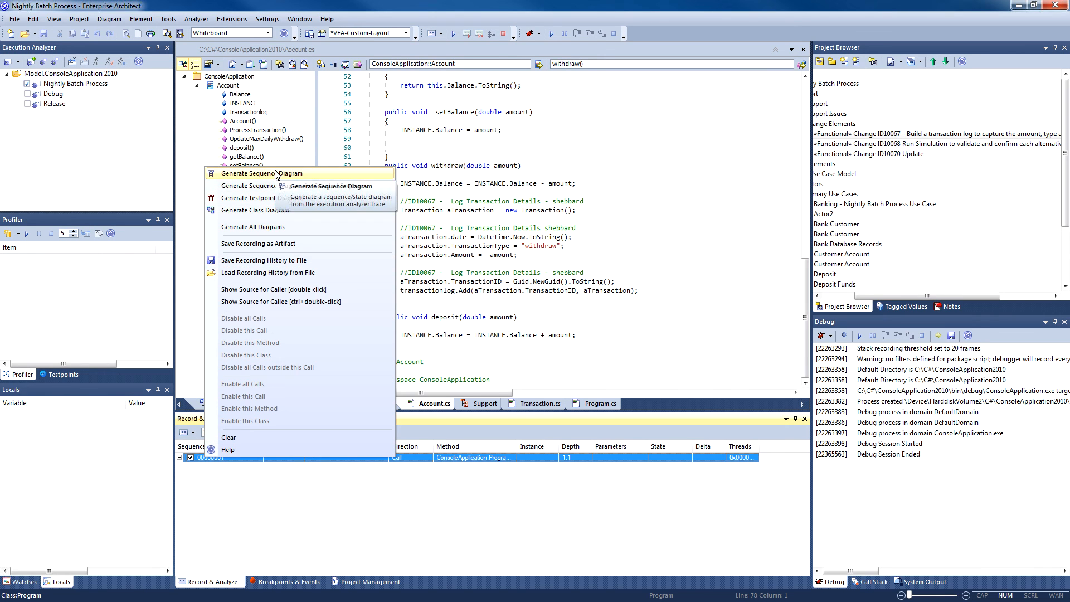
click(254, 173)
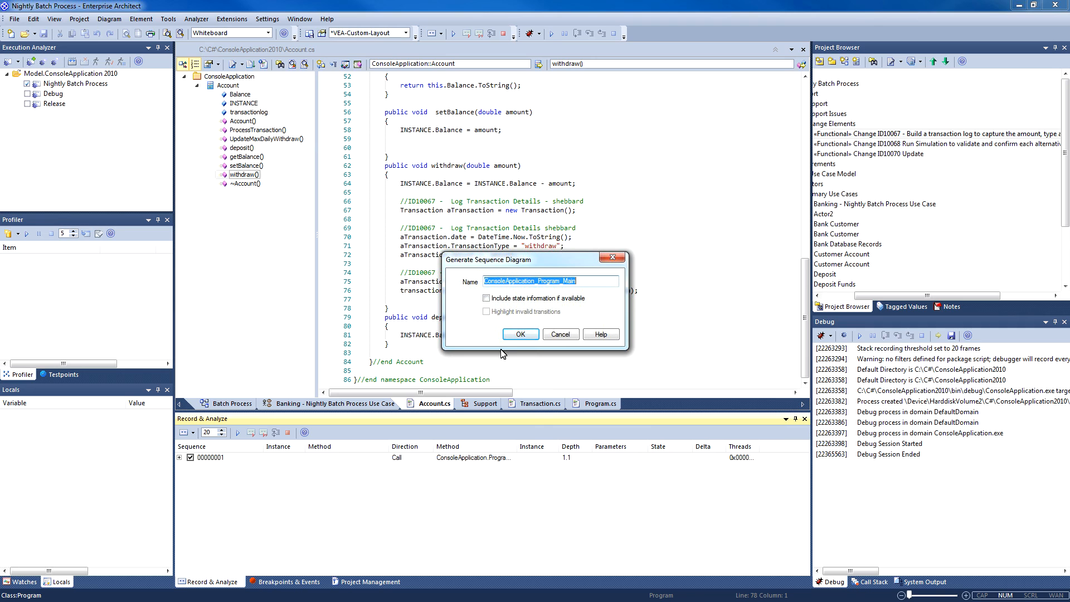
click(520, 334)
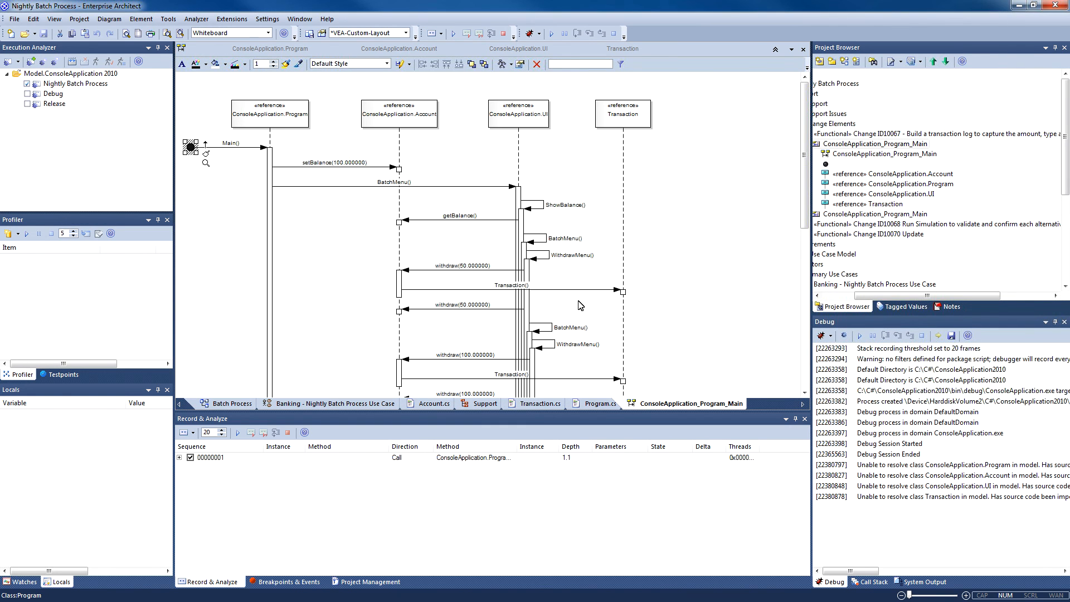
Inspect the ShowBalance(), withdraw(50), BatchMenu() and withdraw(100) messages in the diagram
click(562, 205)
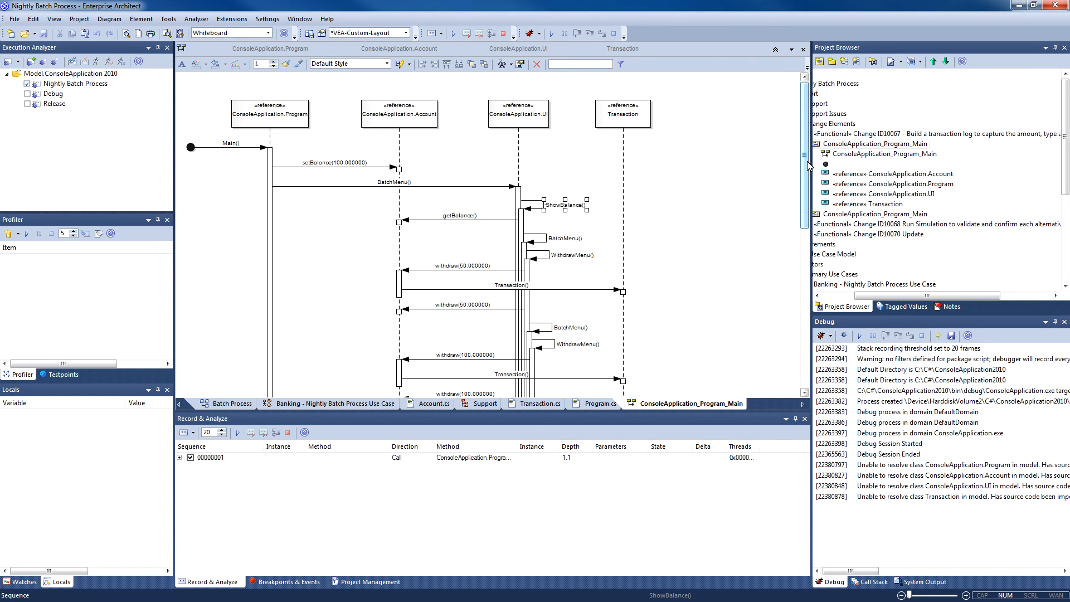
scroll(down, 3)
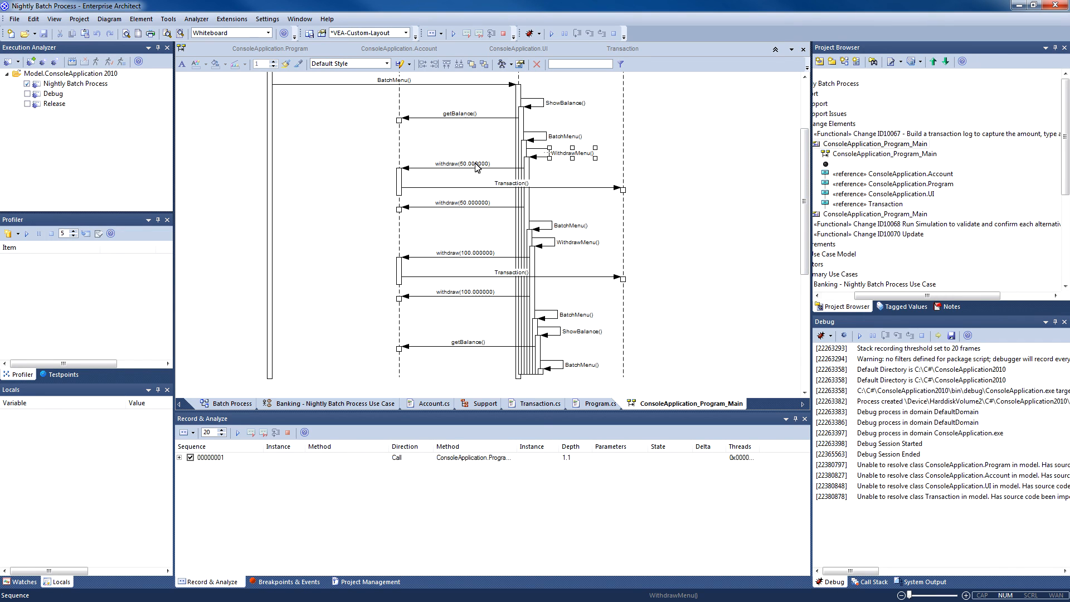
click(461, 163)
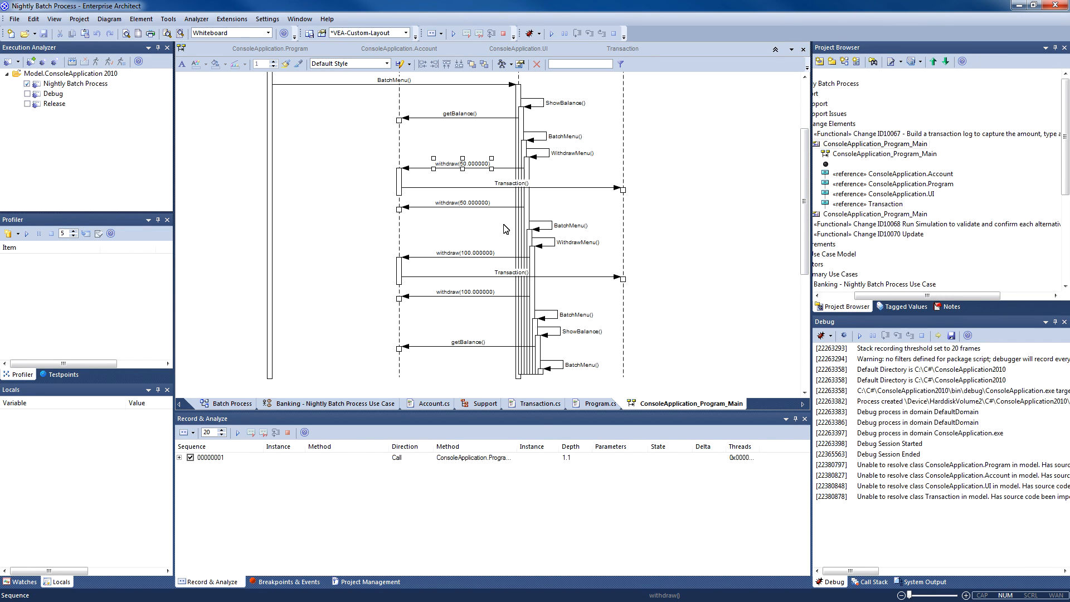
click(568, 226)
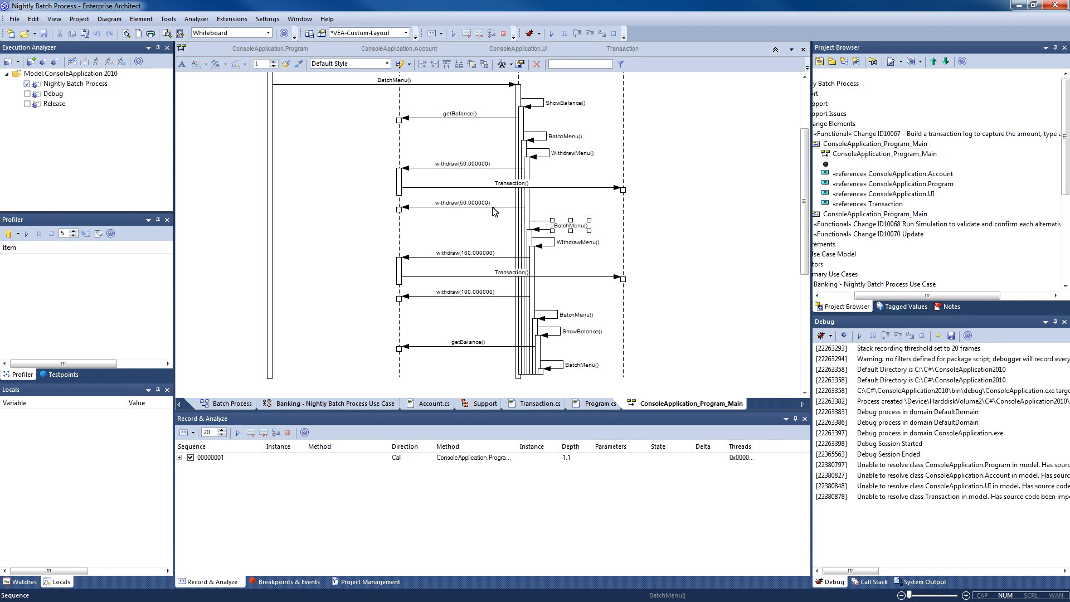
click(464, 203)
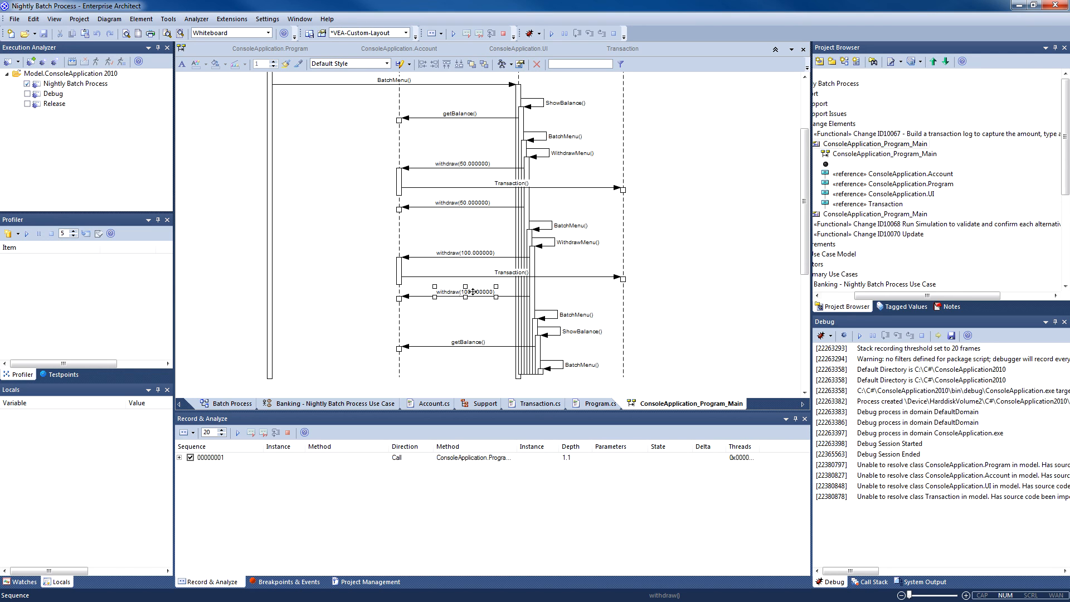
mouse_move(475, 291)
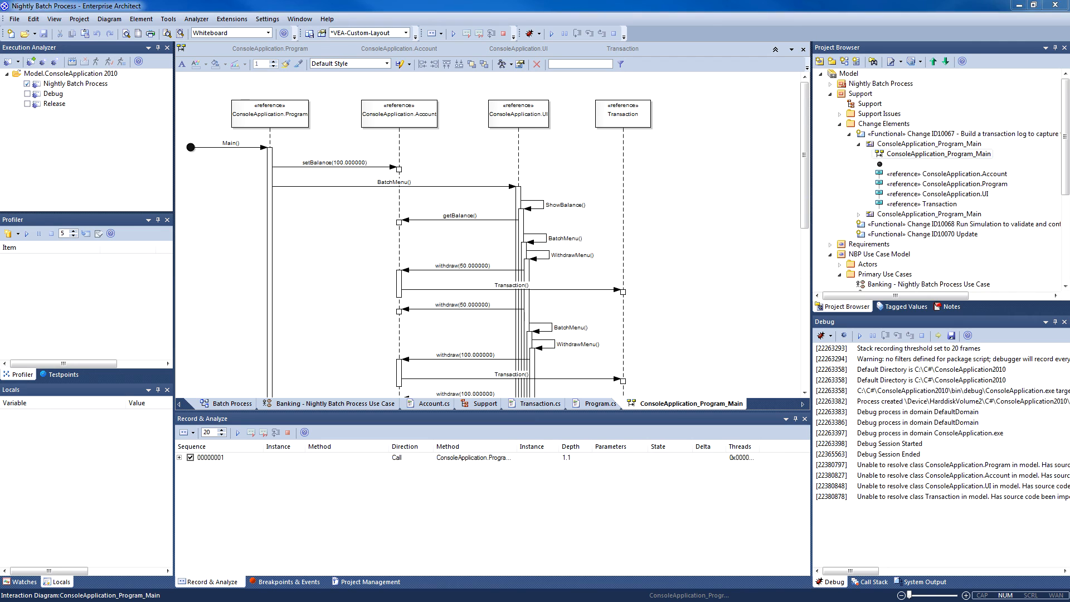
Generate report.rtf for the Model package with the basic model template and acknowledge
click(230, 403)
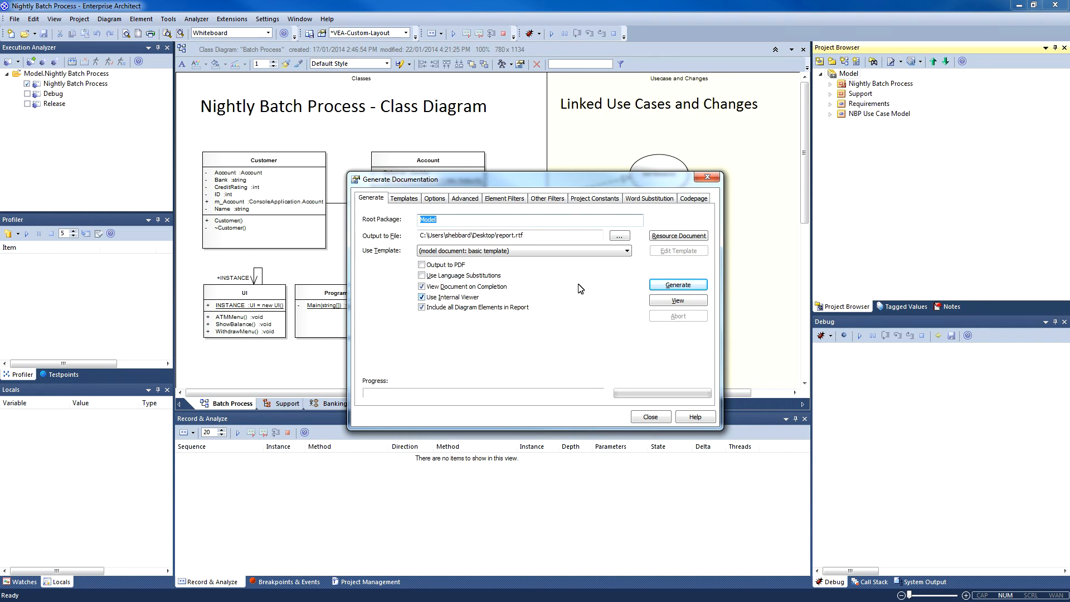
click(677, 285)
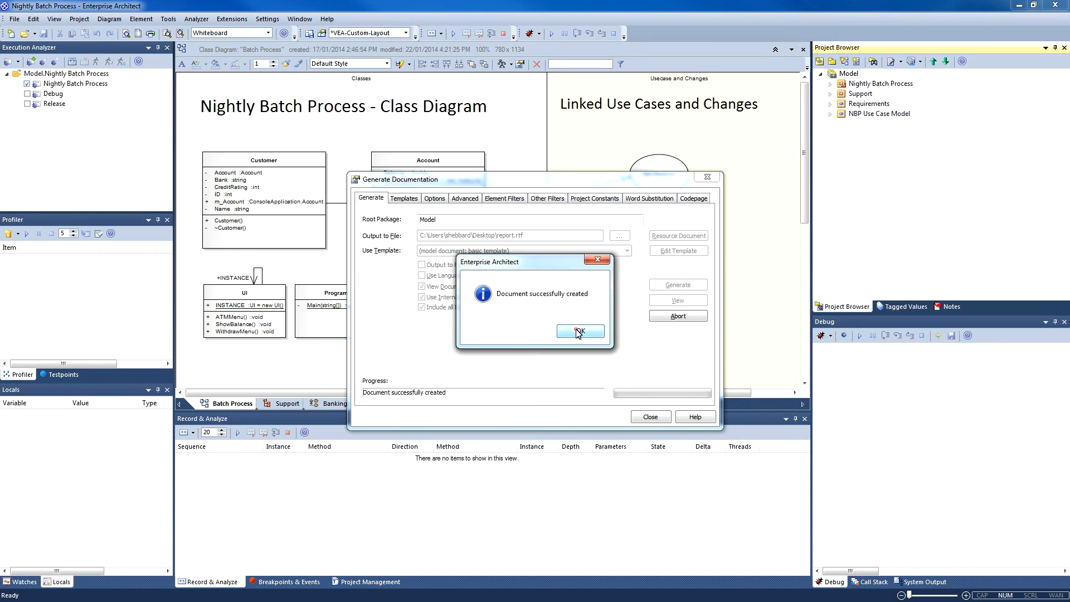
click(580, 332)
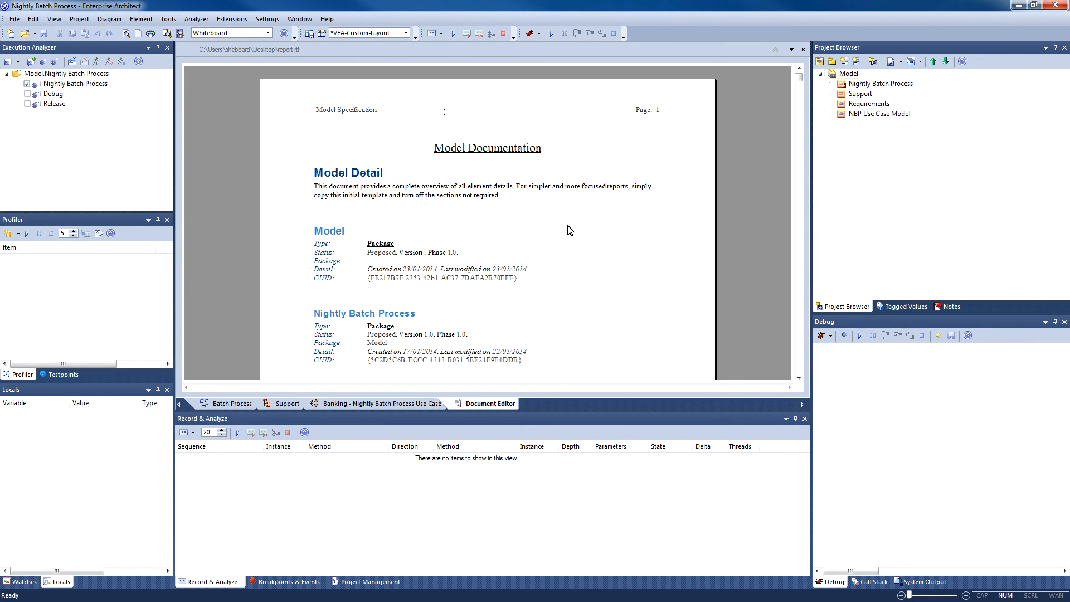
Scroll through report.rtf to the Support Issues and interaction diagrams
scroll(down, 3)
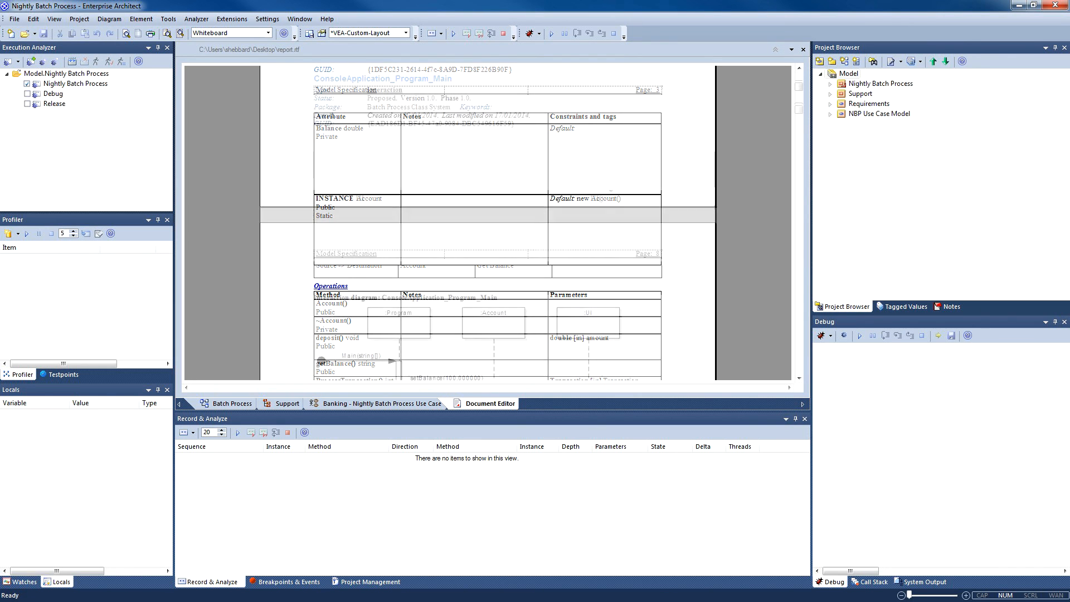
scroll(down, 3)
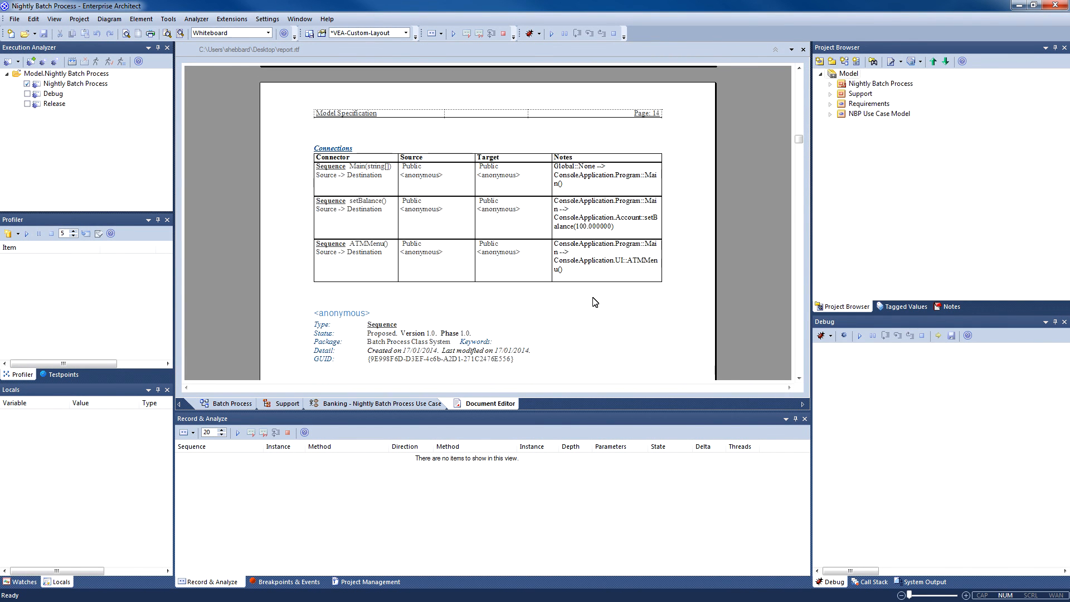
scroll(down, 3)
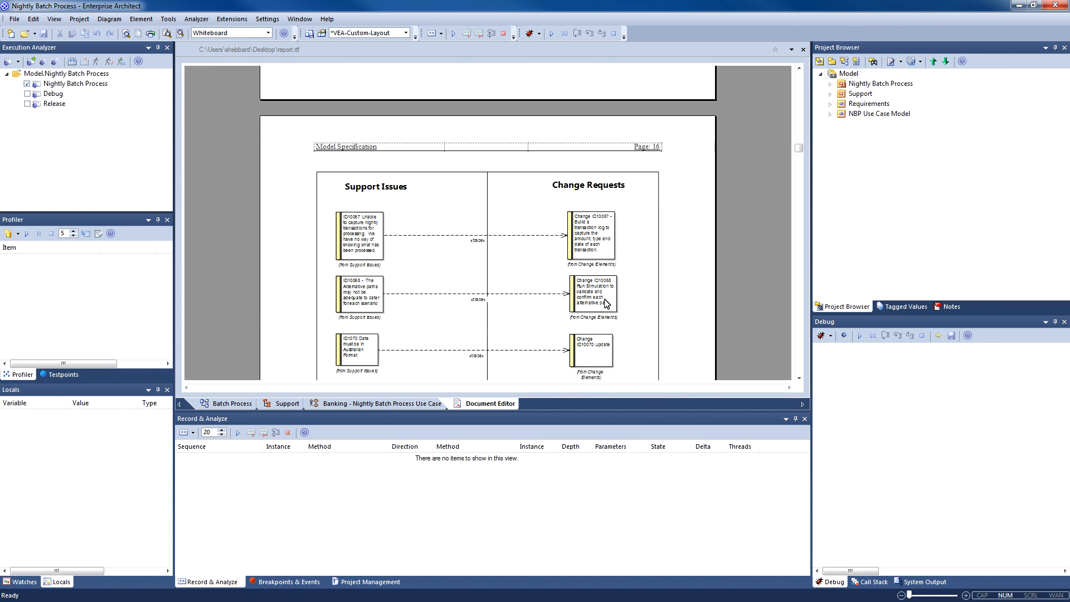
mouse_move(732, 292)
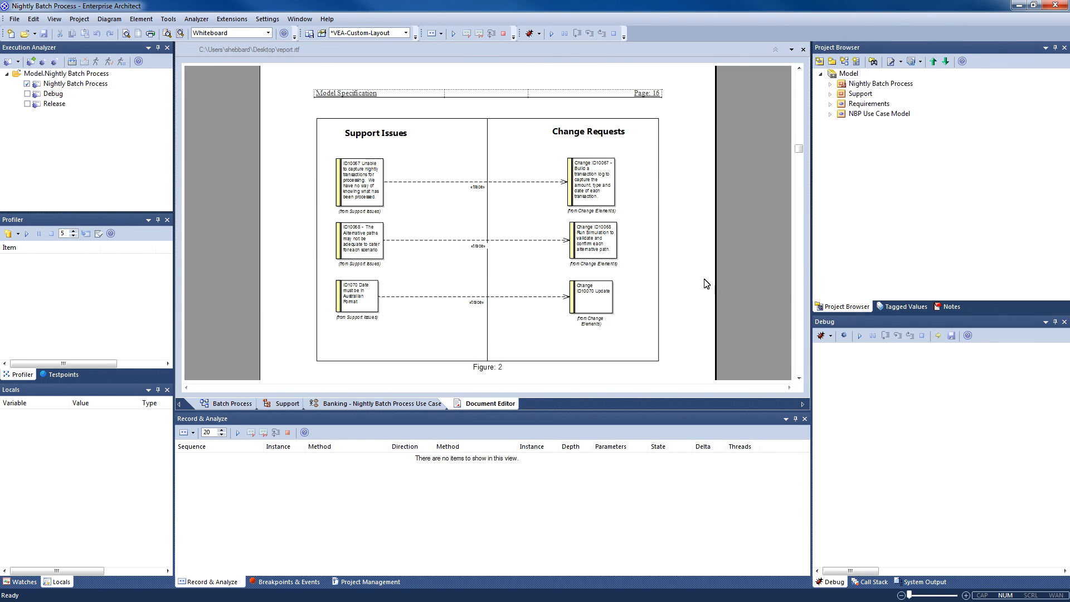
mouse_move(699, 283)
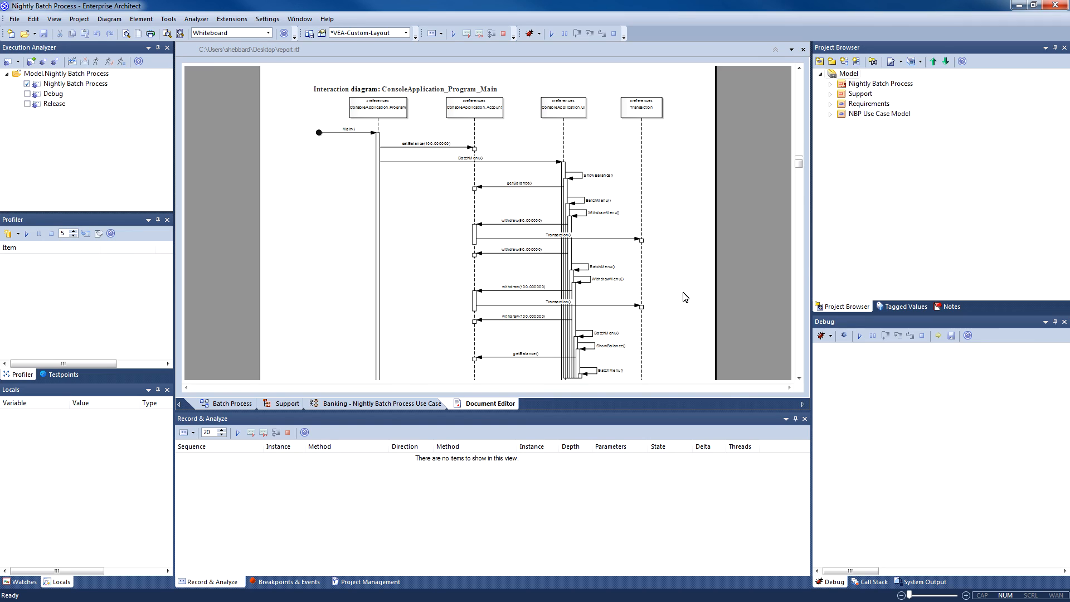
mouse_move(622, 297)
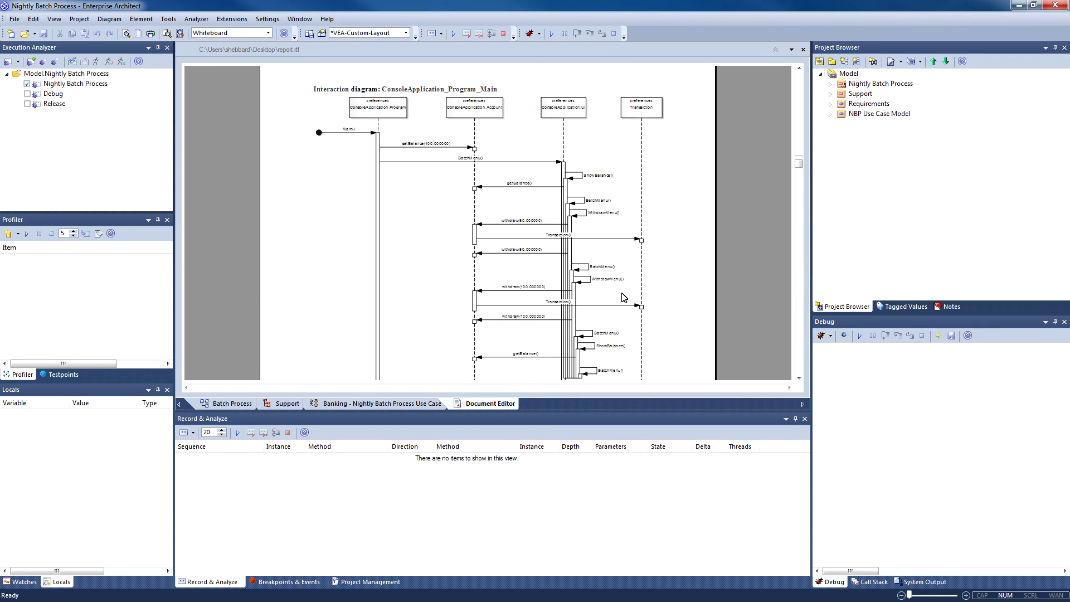